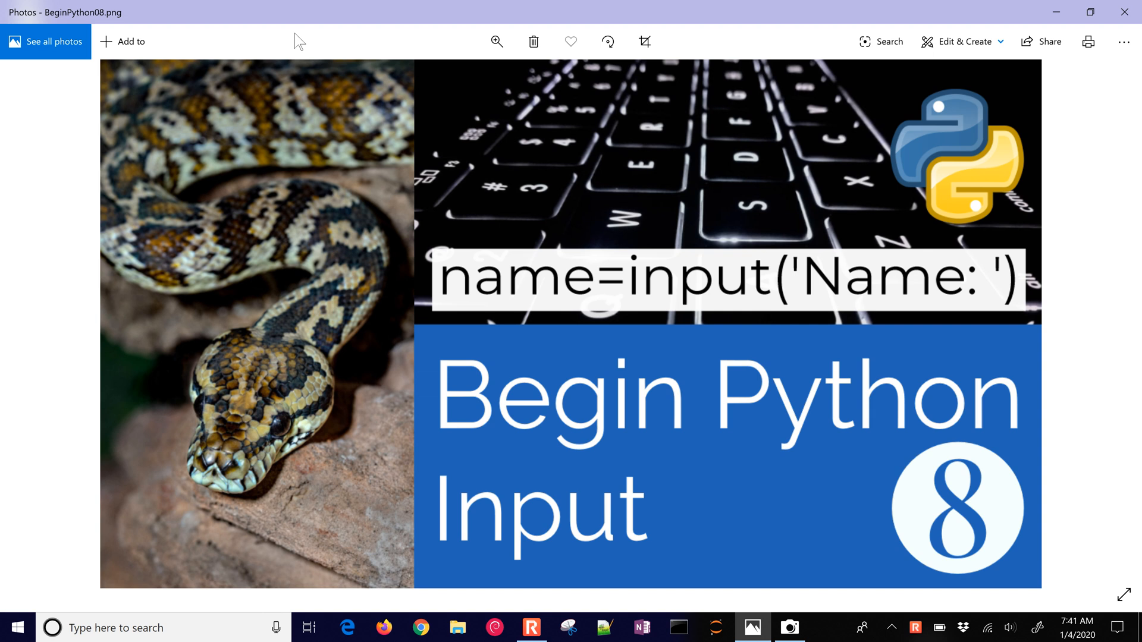
mouse_move(1124, 13)
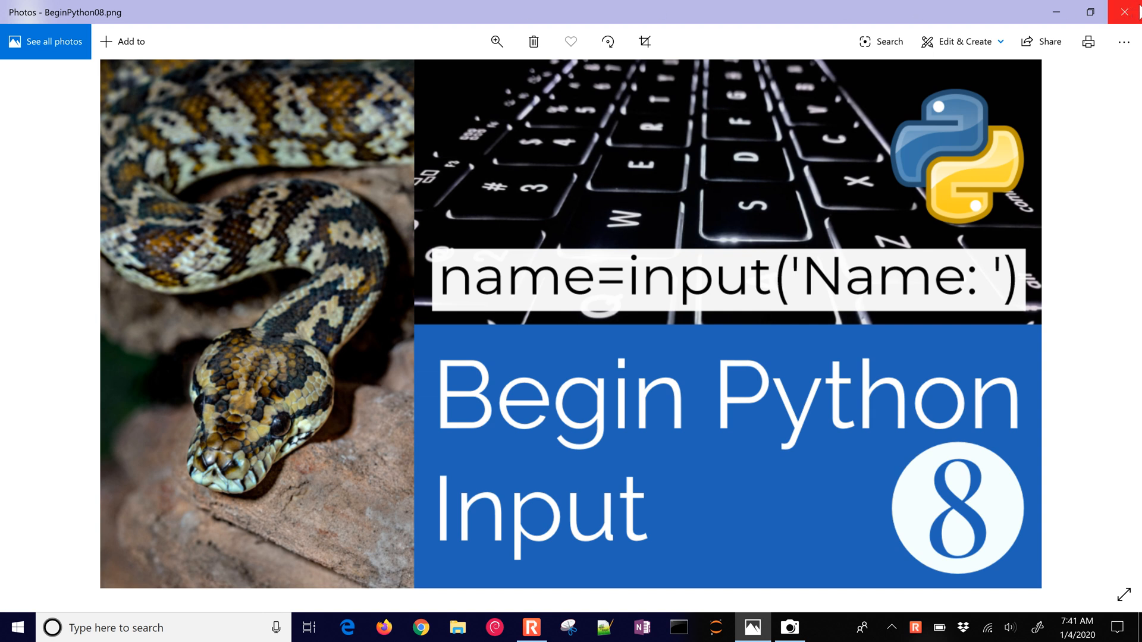
Close the Photos window and launch Jupyter Notebook (Anaconda3) via the Start search for 'jupy'.
left_click(1124, 12)
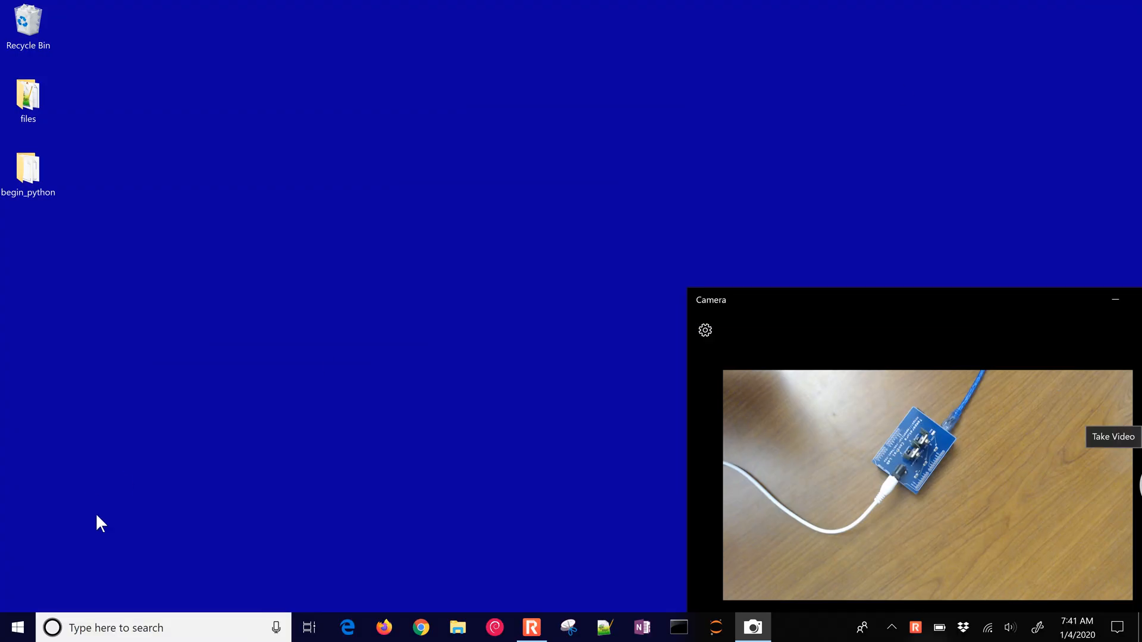
type("kk")
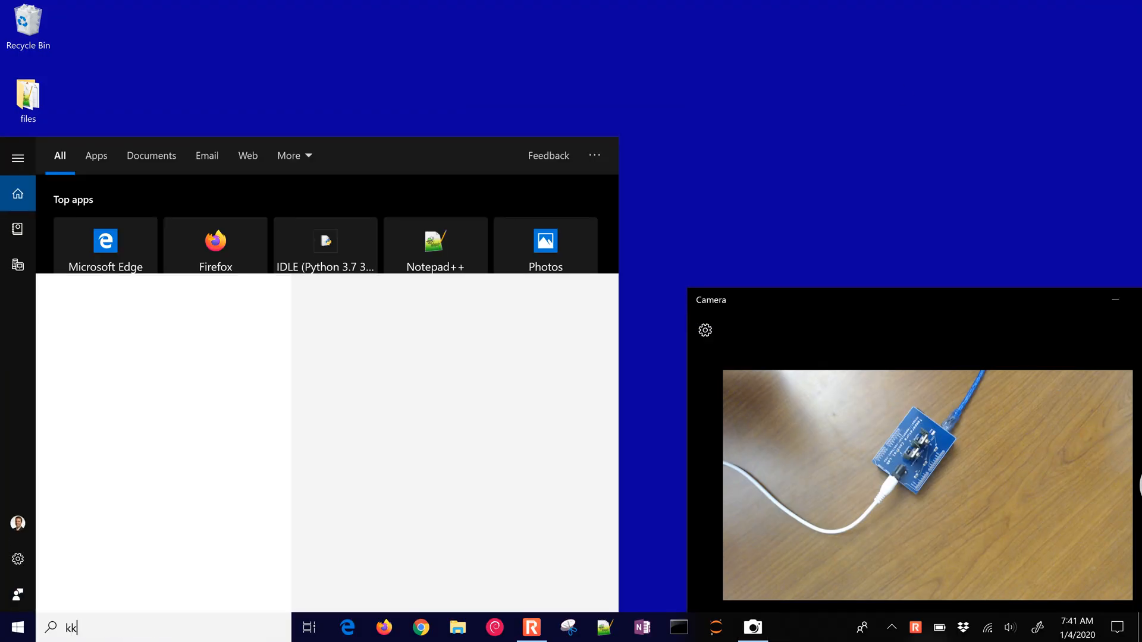
type("jupy")
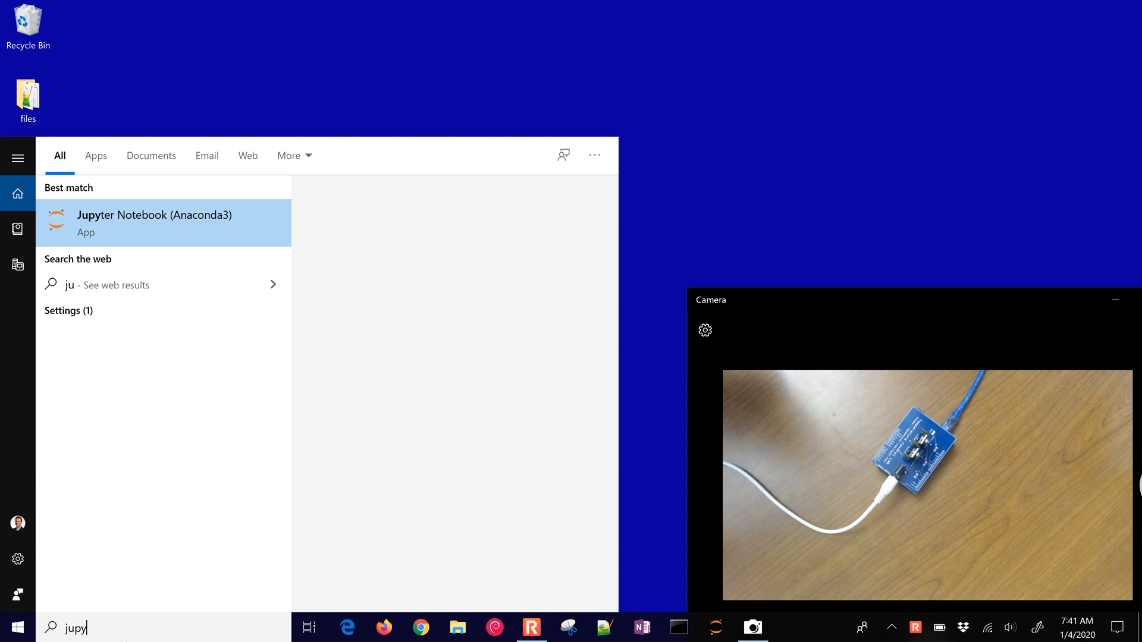
left_click(153, 222)
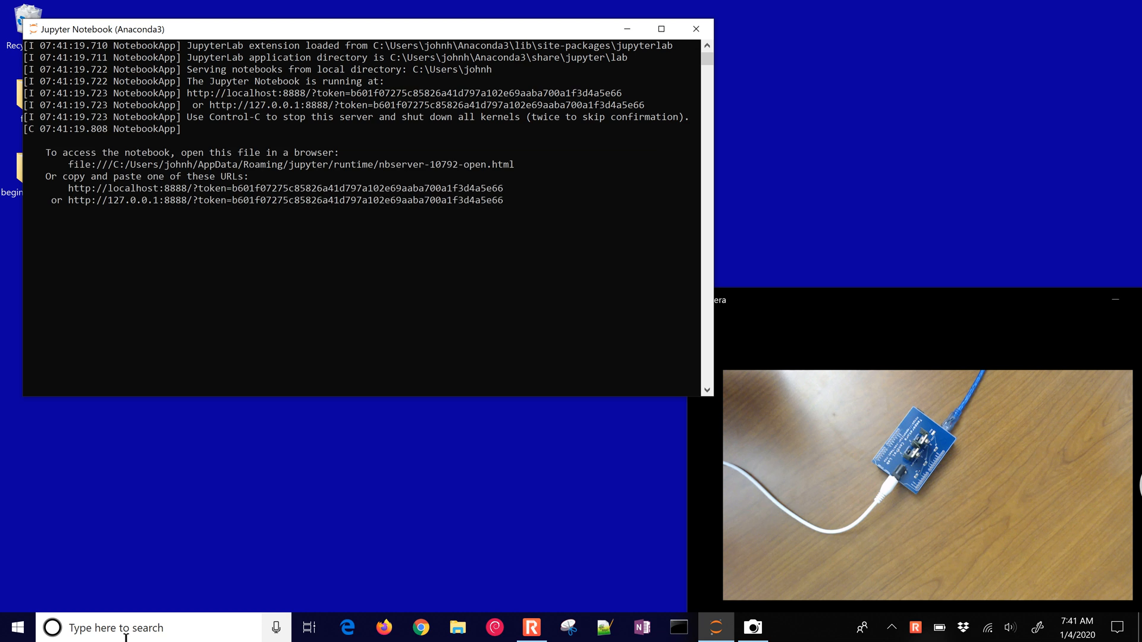
Browse Desktop > begin_python and open the 08. Input.ipynb notebook.
left_click(384, 626)
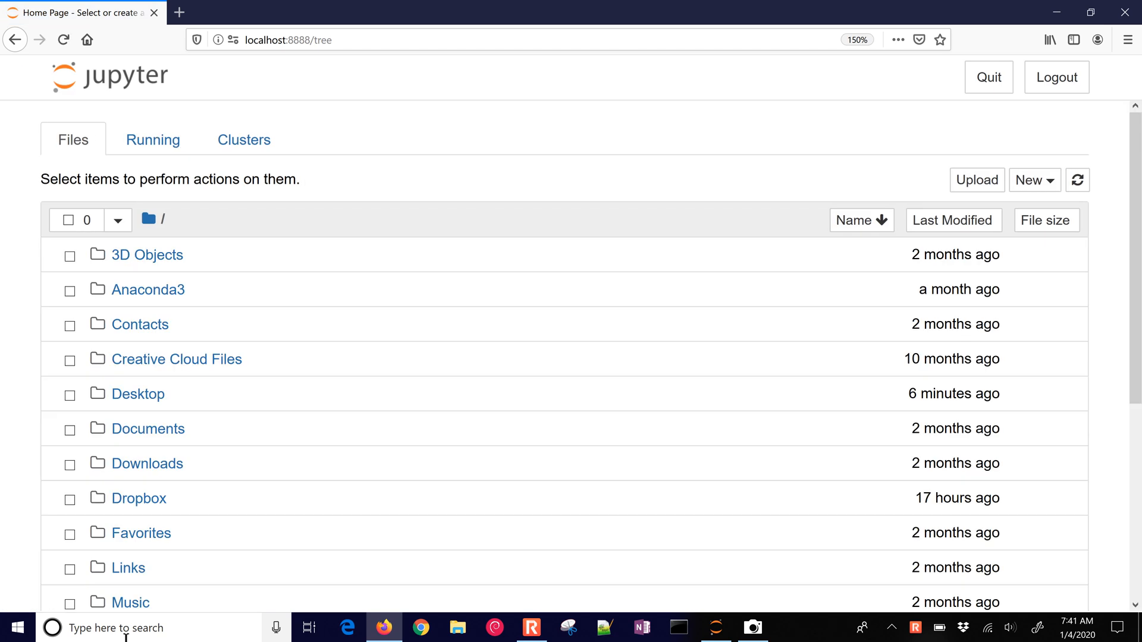
mouse_move(137, 394)
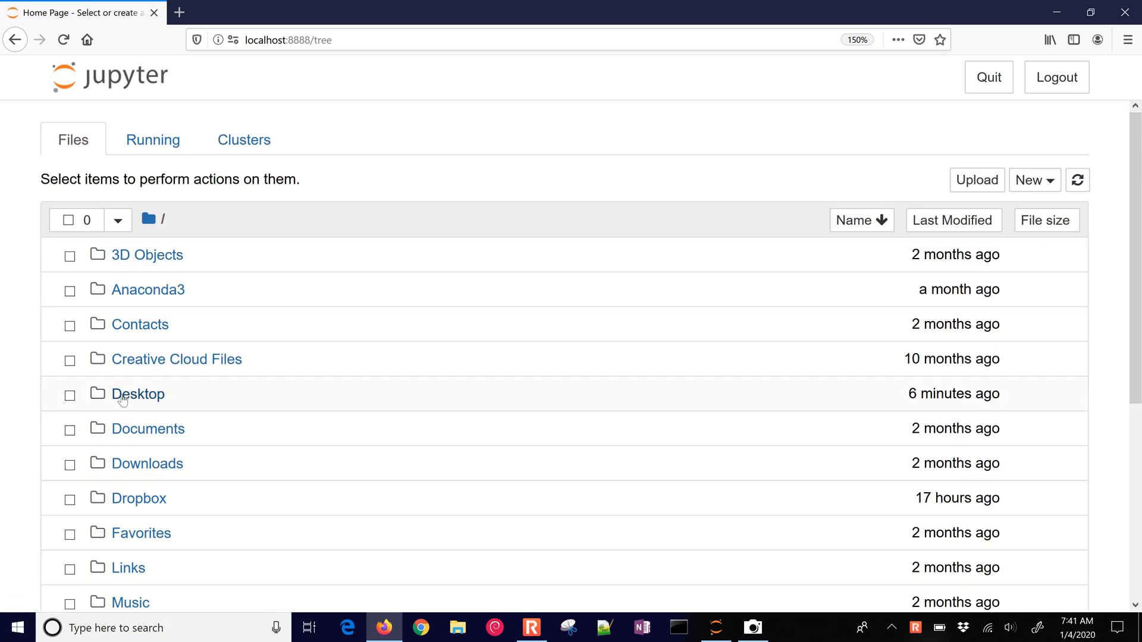
left_click(138, 393)
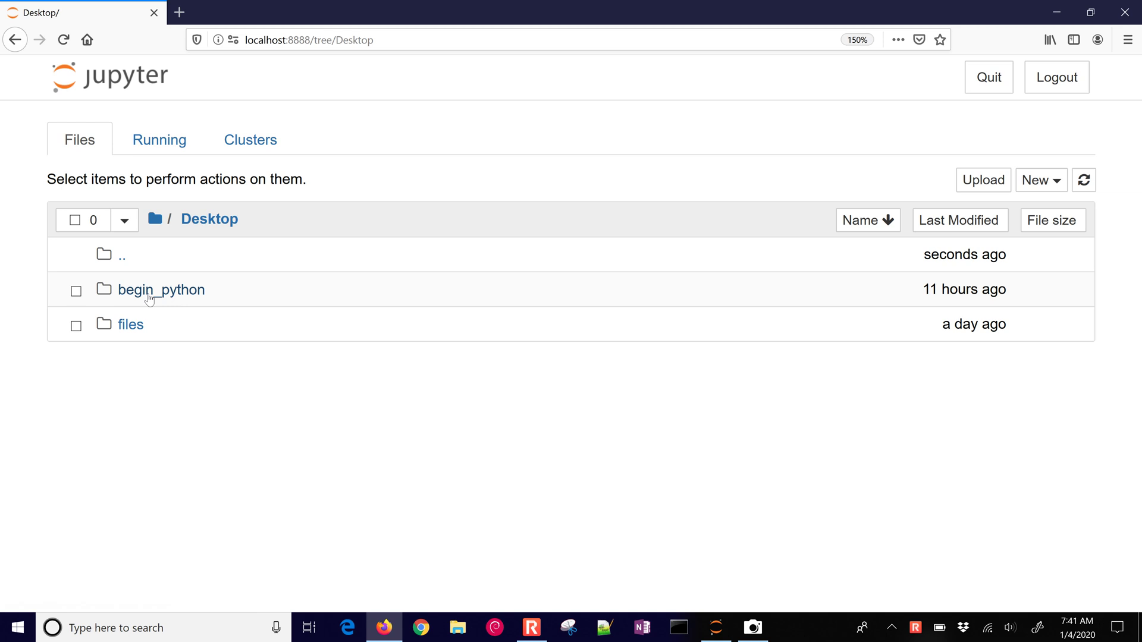
left_click(162, 289)
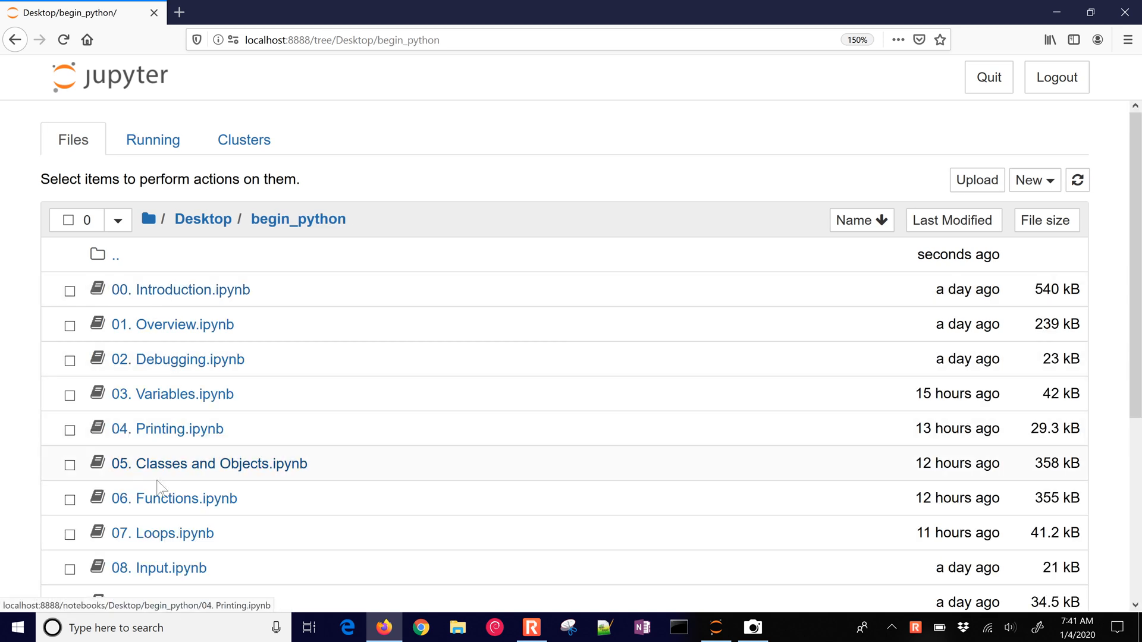
left_click(158, 567)
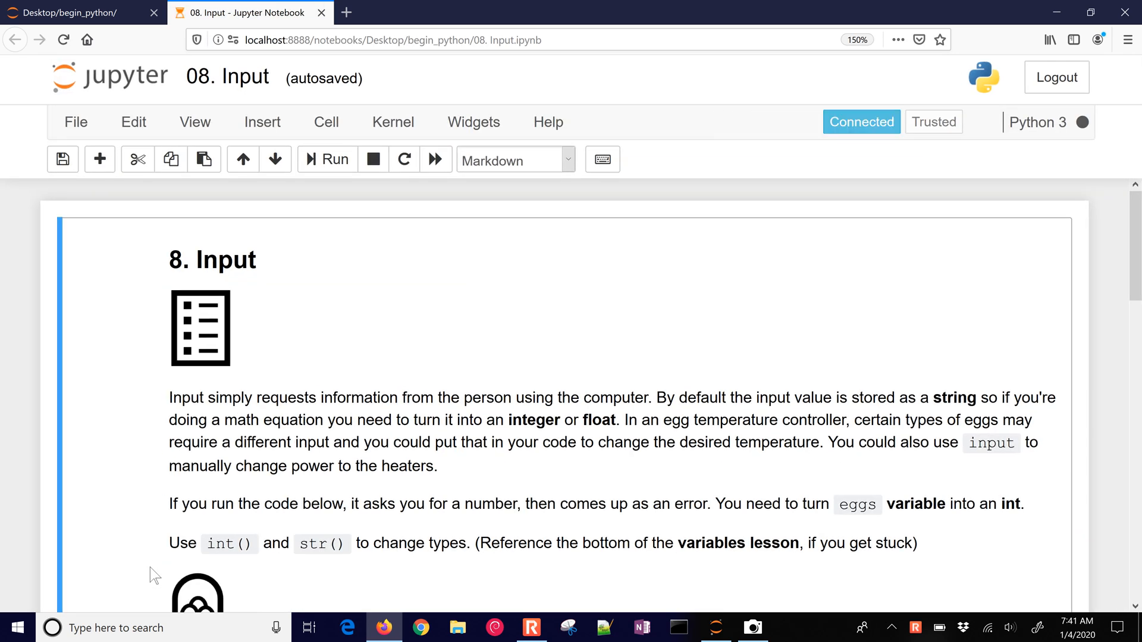
scroll("down", 3)
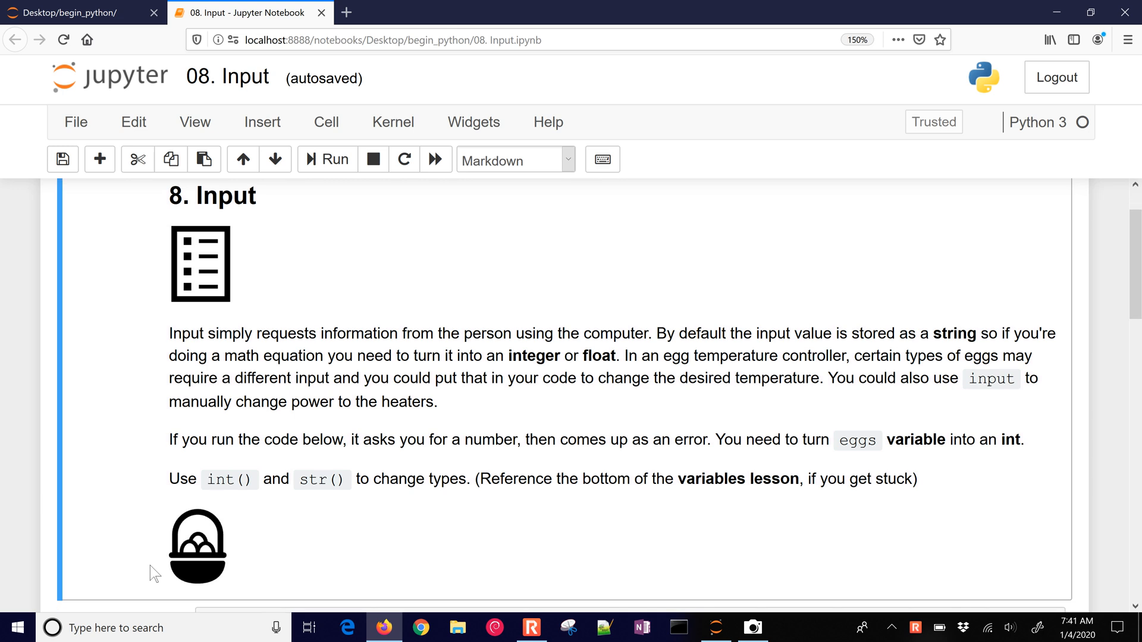
mouse_move(759, 336)
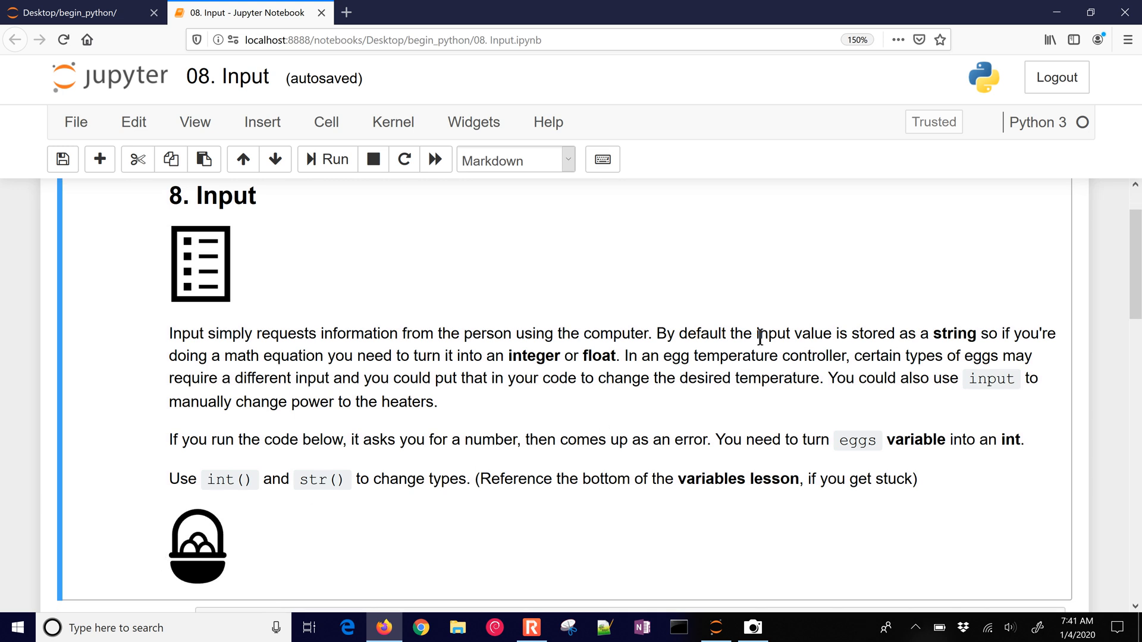
mouse_move(930, 333)
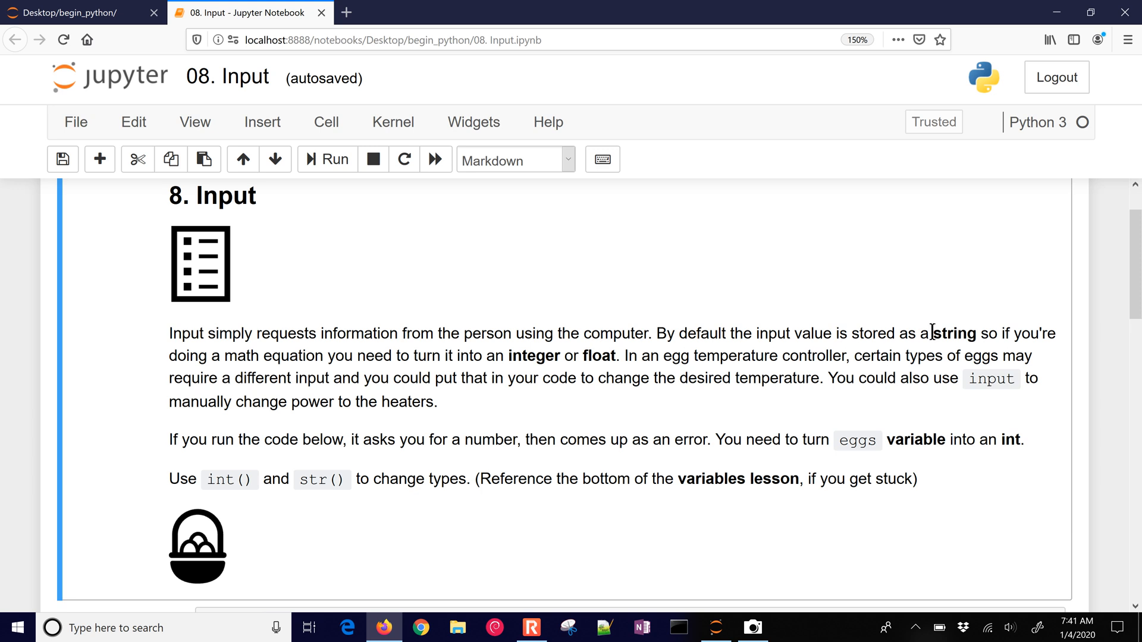
double_click(953, 333)
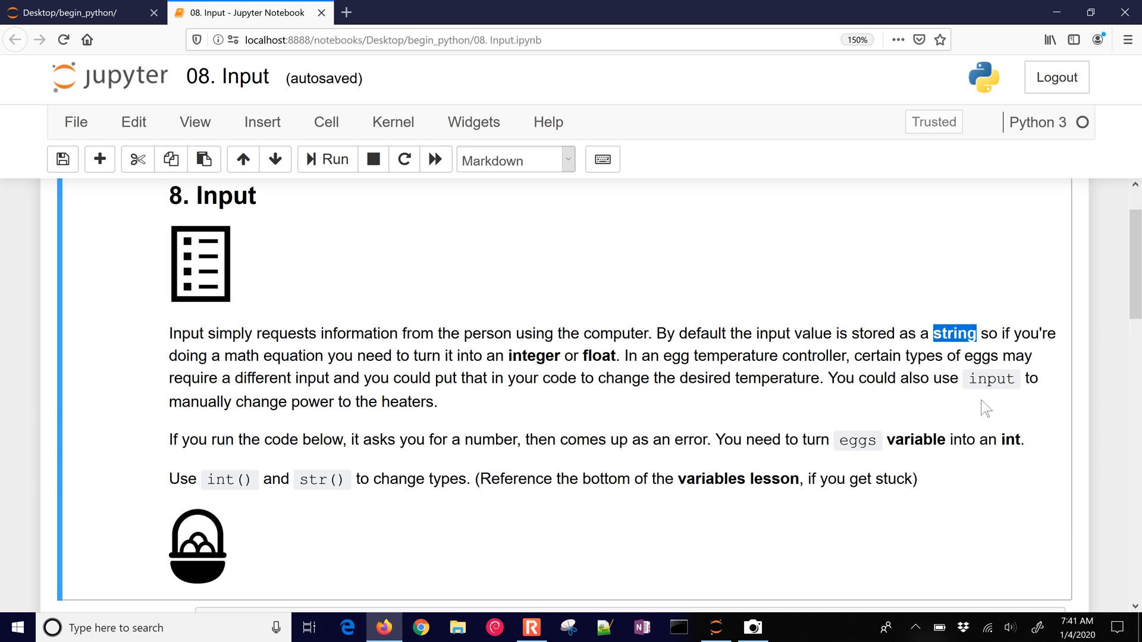
mouse_move(983, 417)
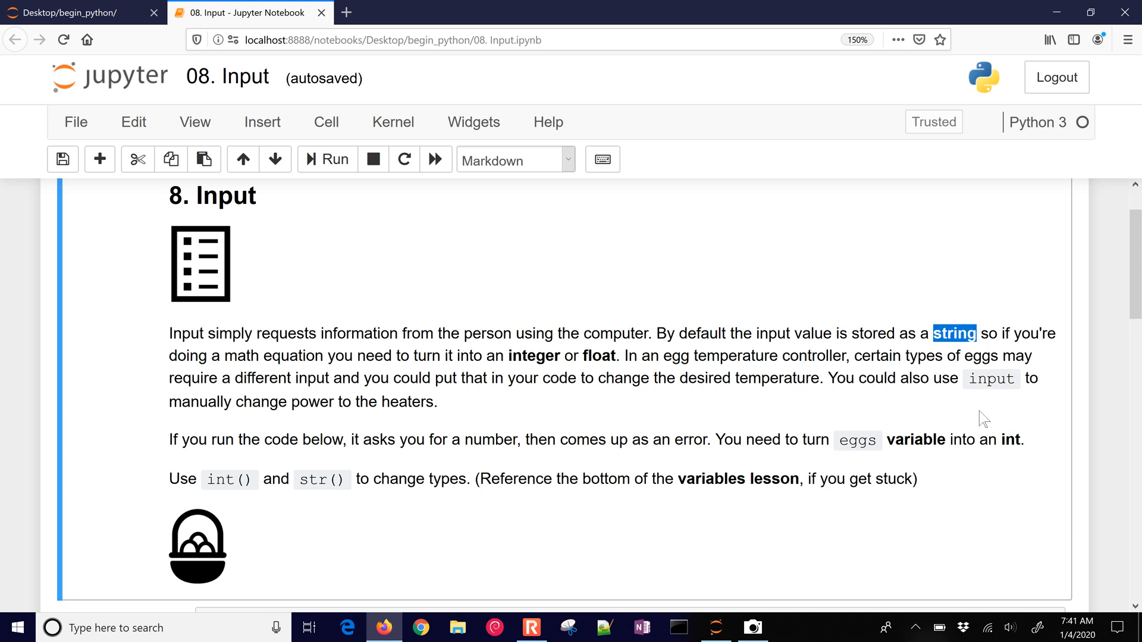
mouse_move(505, 357)
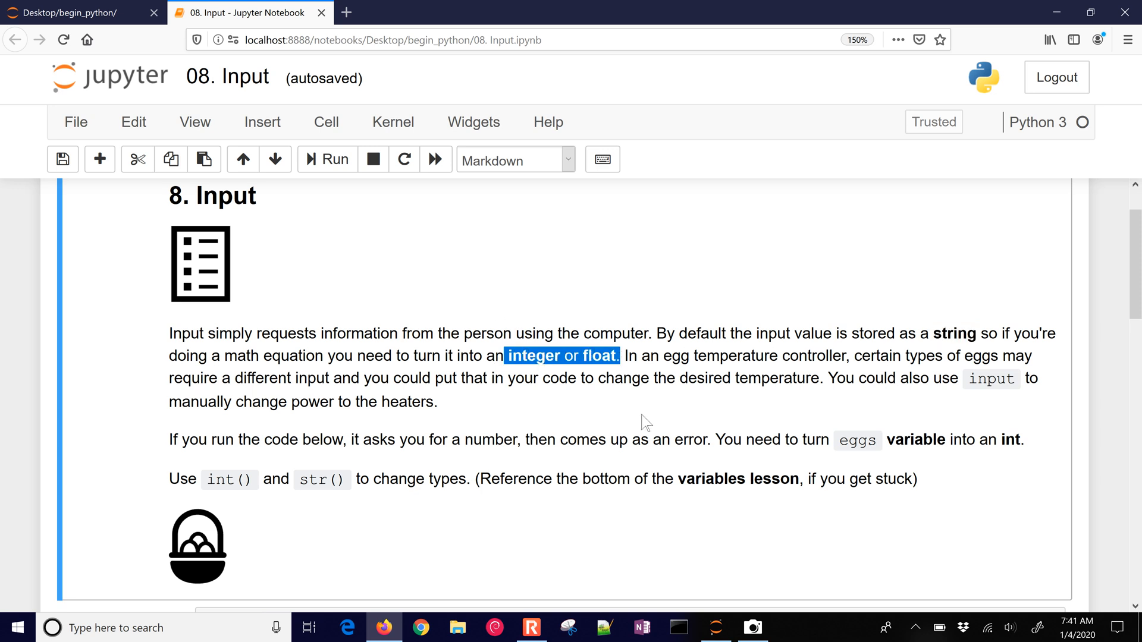
mouse_move(645, 434)
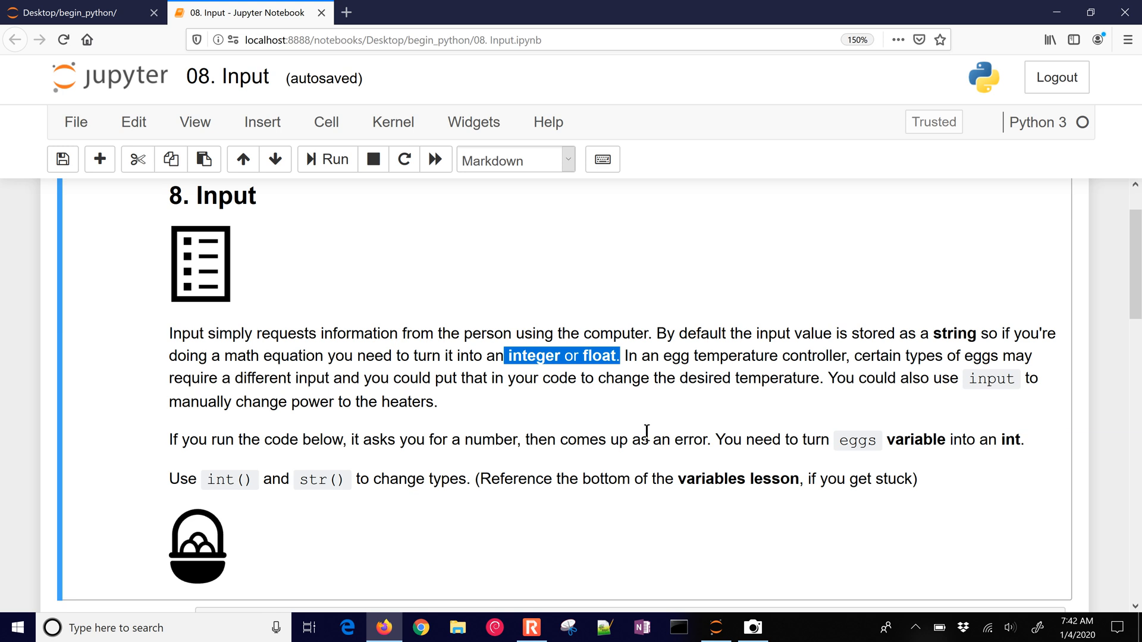
mouse_move(273, 418)
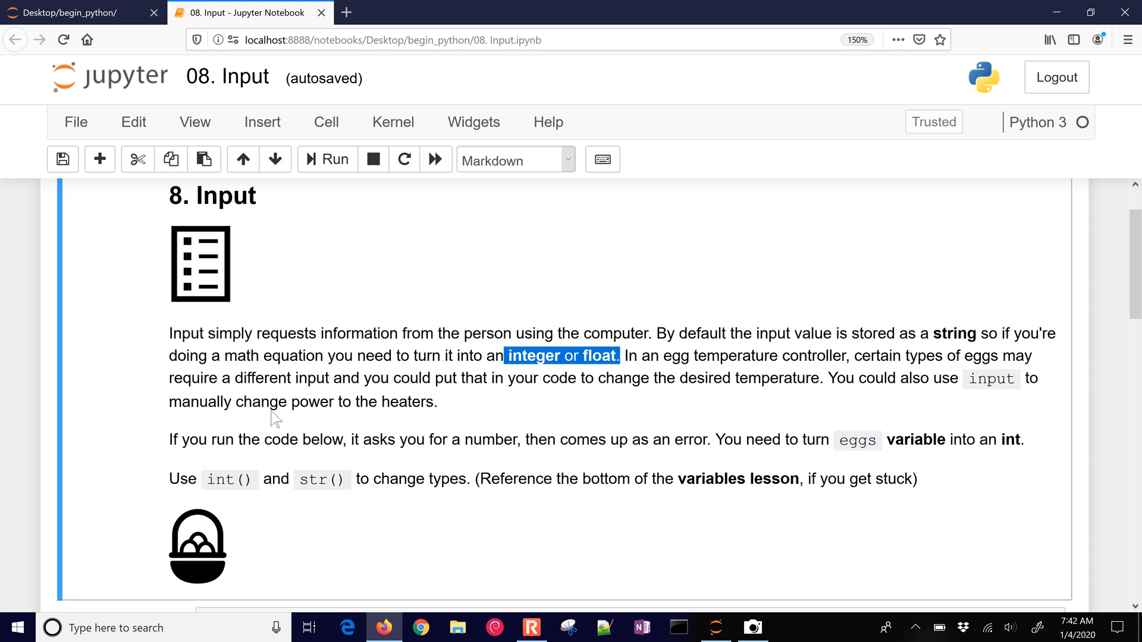
mouse_move(278, 440)
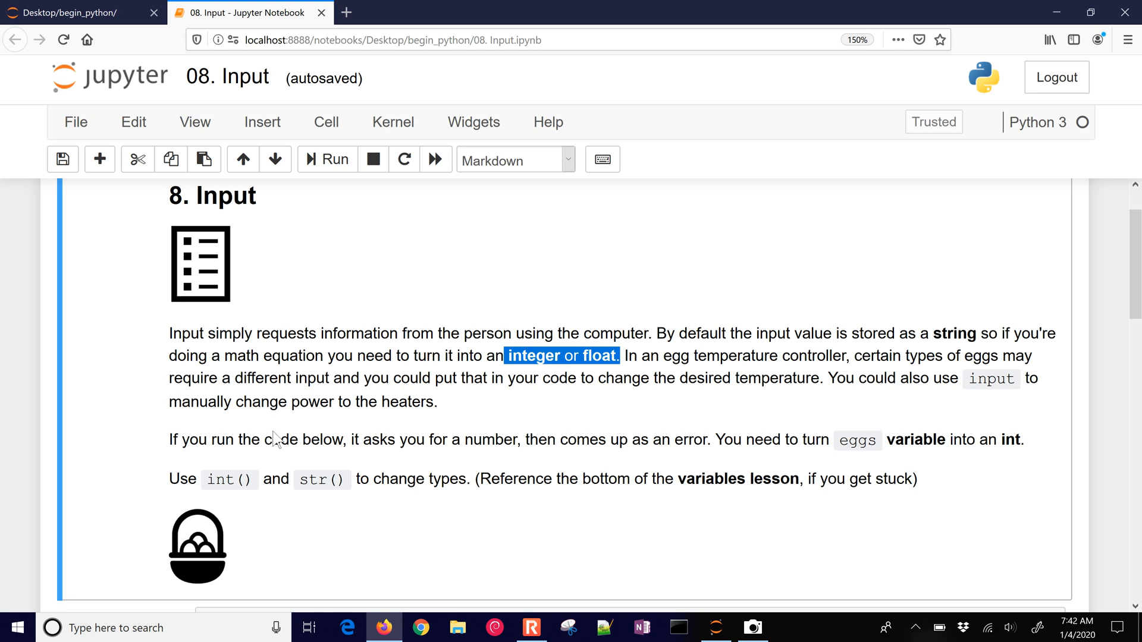
scroll("down", 3)
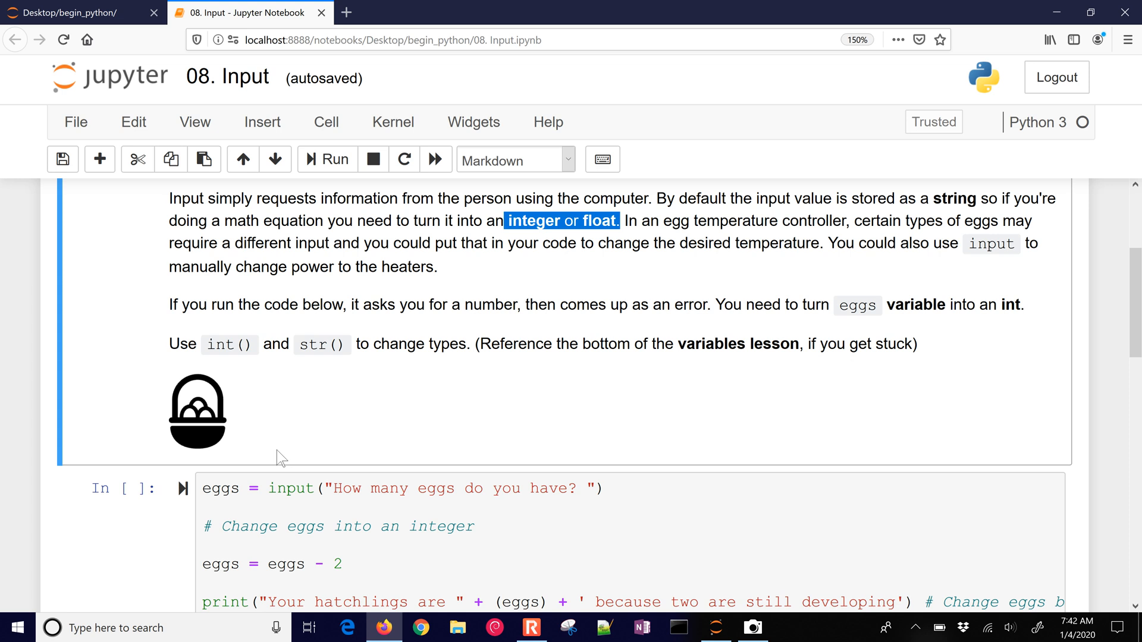
Run the eggs cell so it shows the 'How many eggs' prompt.
scroll("down", 3)
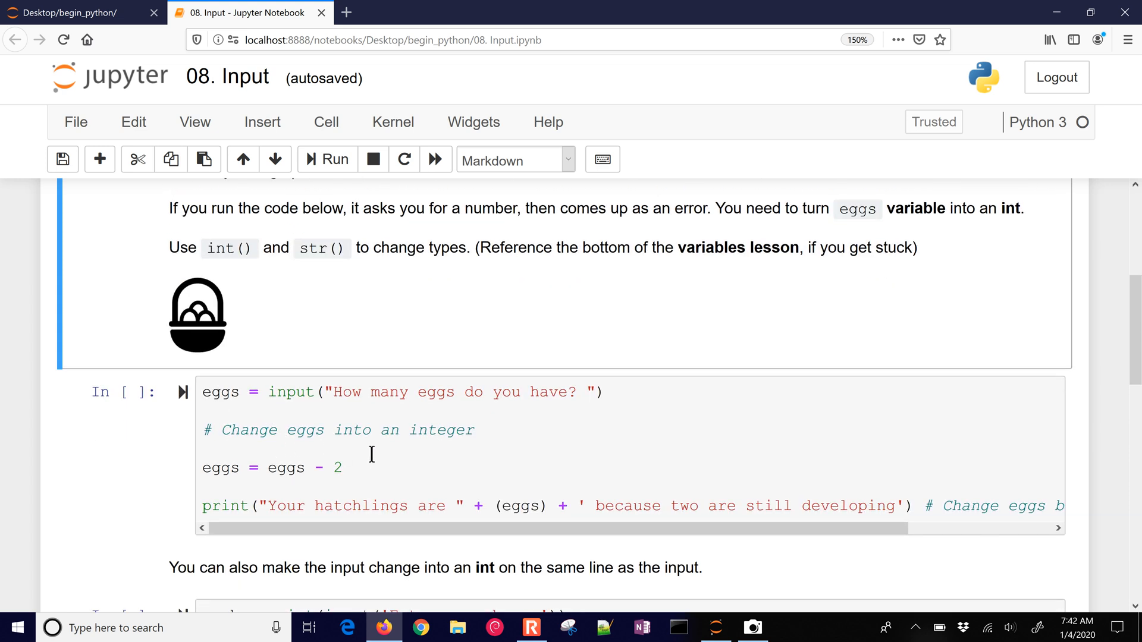
left_click(327, 159)
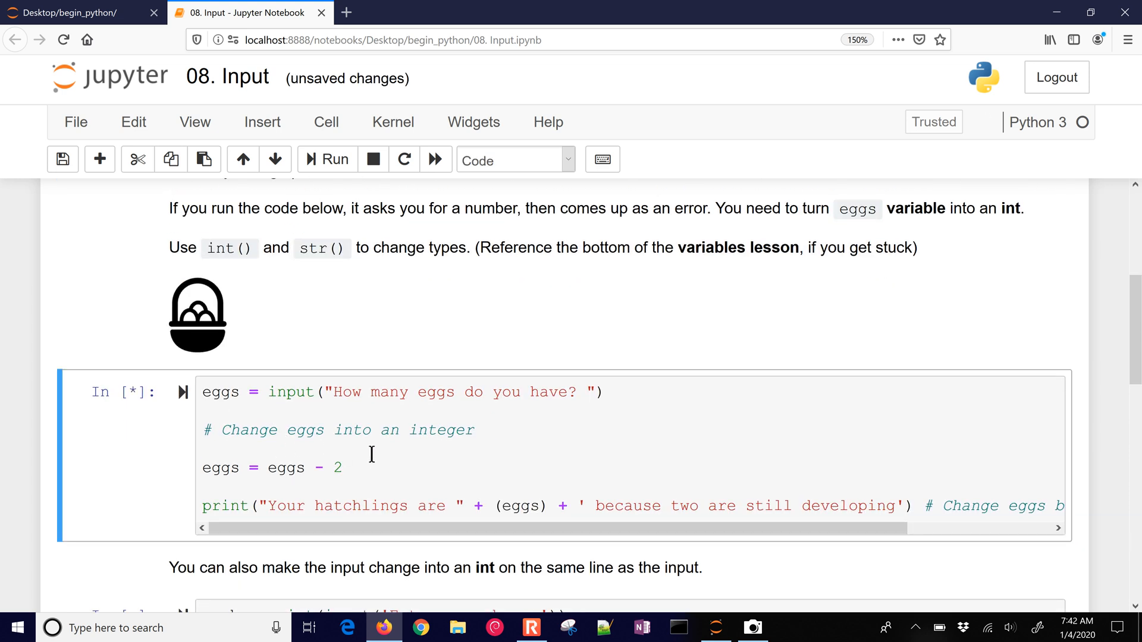
left_click(327, 159)
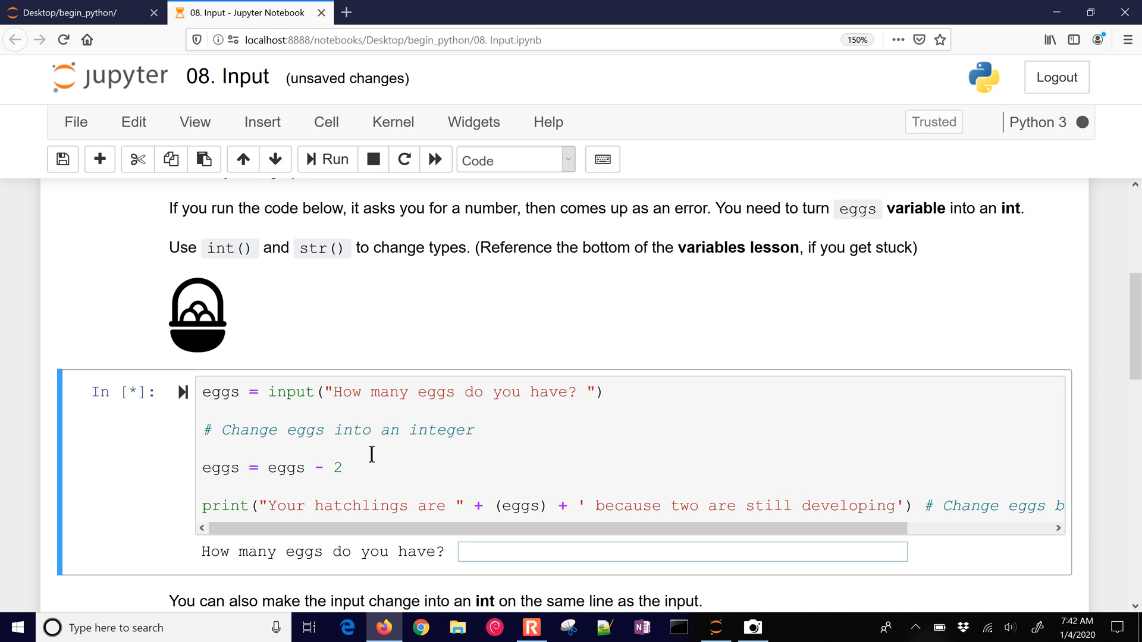
mouse_move(267, 392)
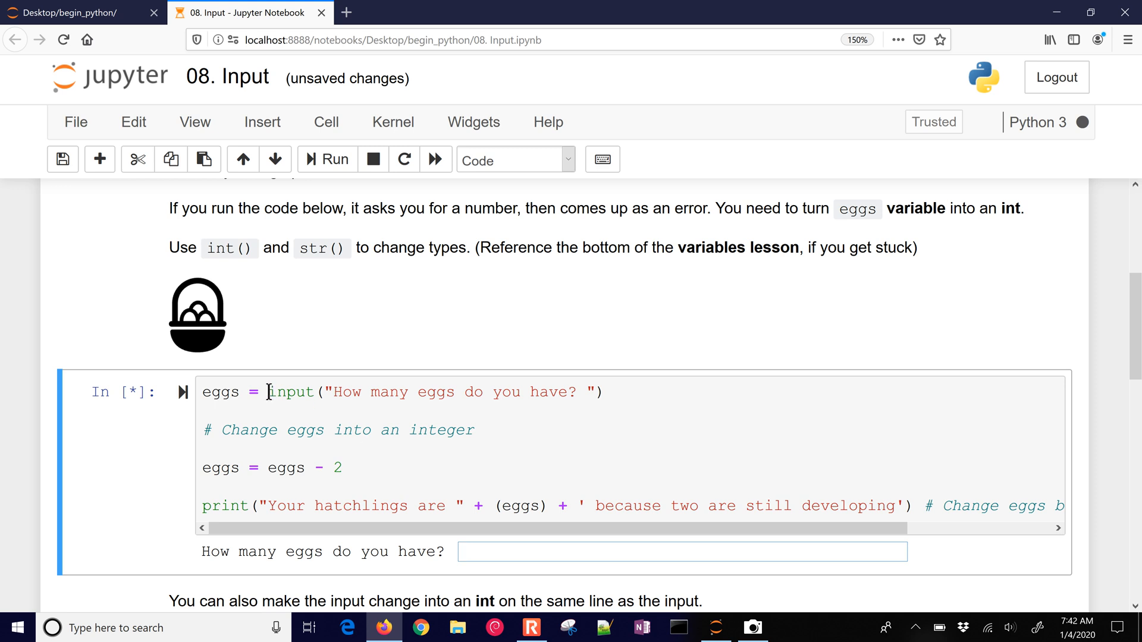
double_click(290, 392)
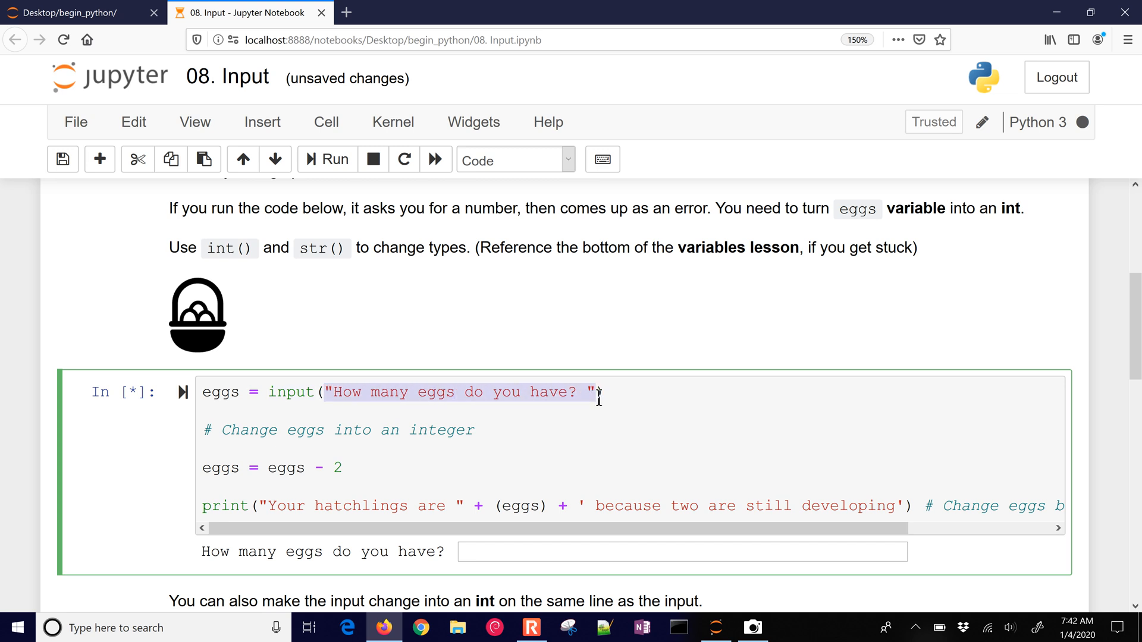
Answer 5 at the prompt, producing the TypeError about subtracting an int from a str.
left_click(681, 552)
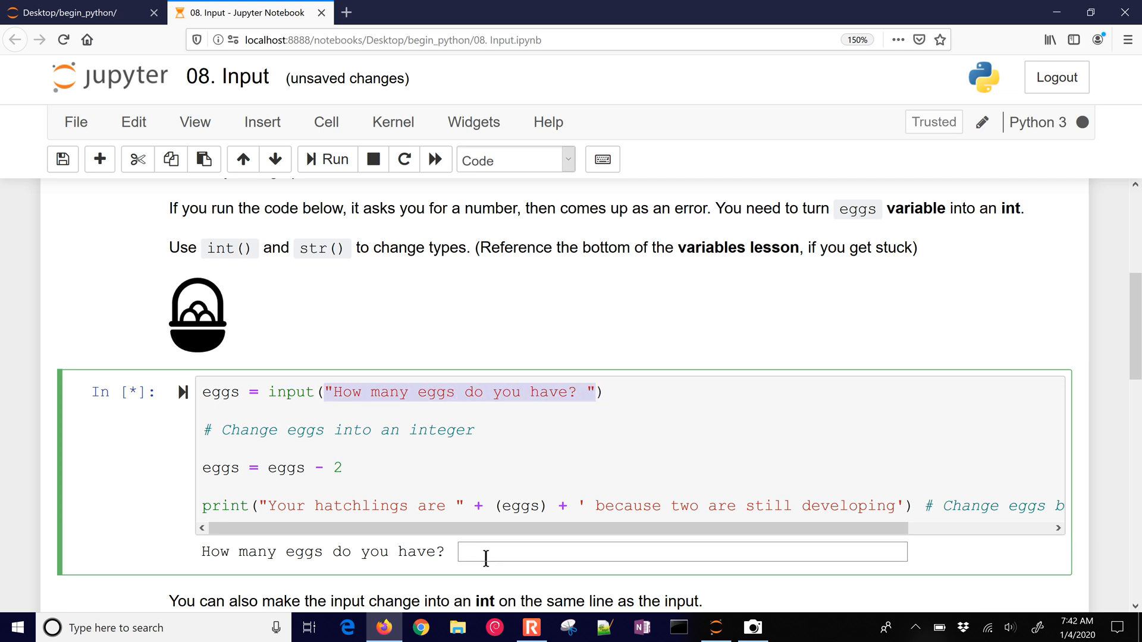
left_click(681, 552)
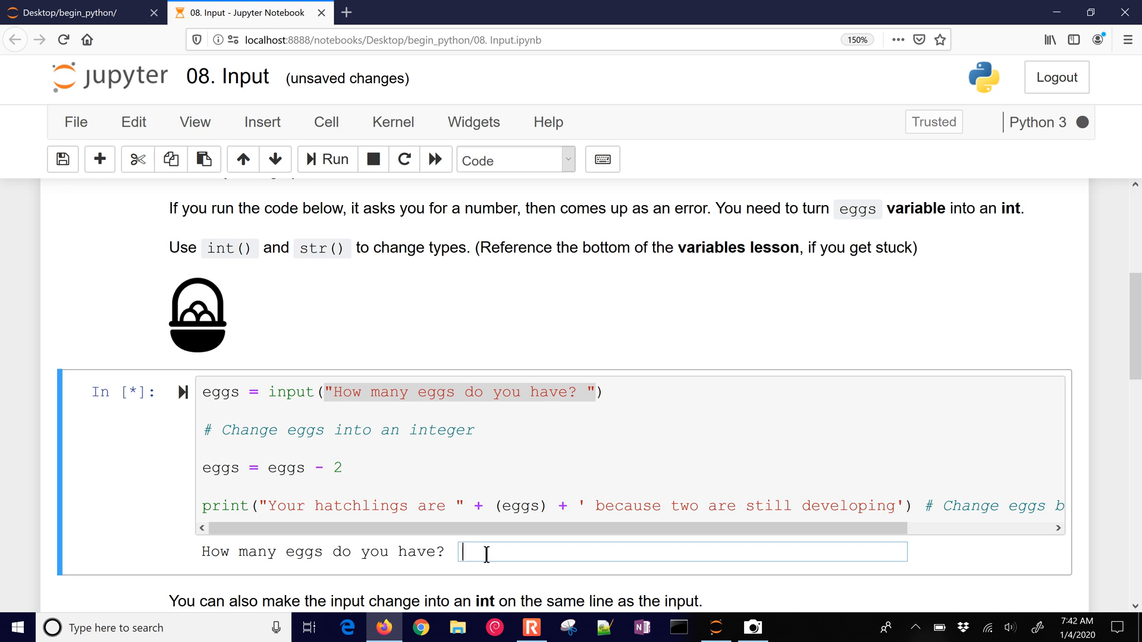
type("5")
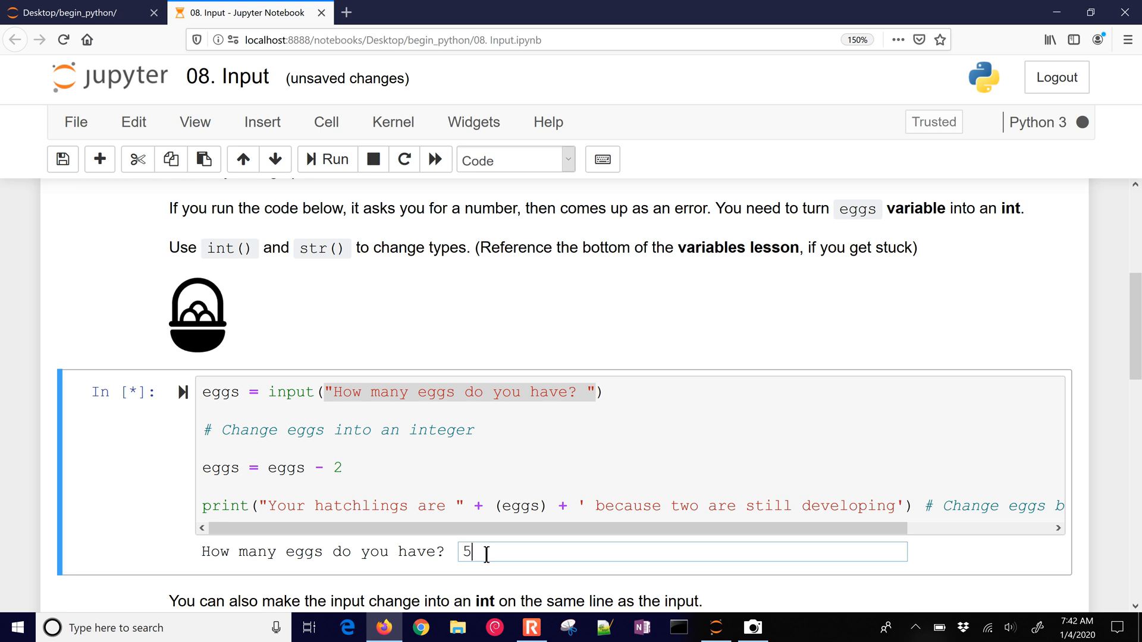
key("Return")
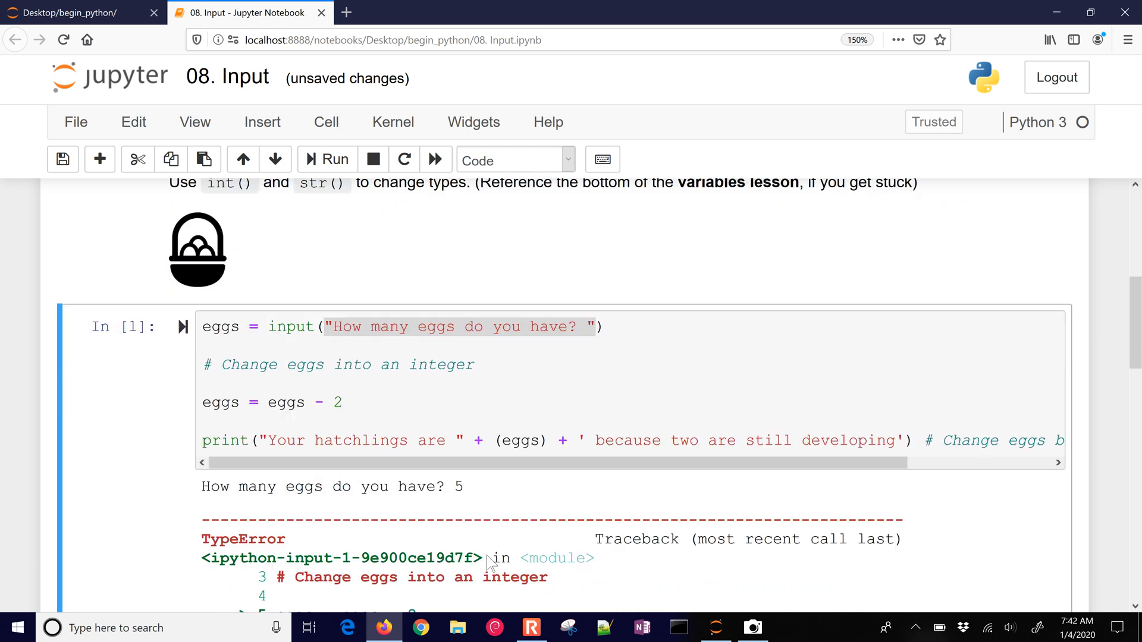
scroll("down", 3)
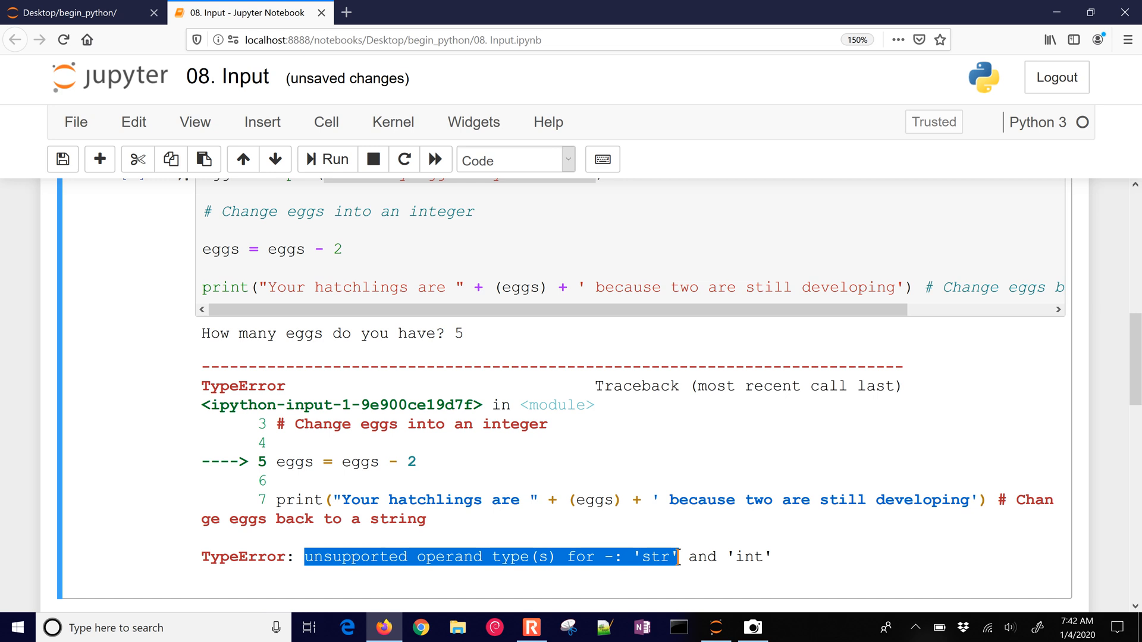
Add print(eggs) and print(type(eggs)) after the input line.
left_click(336, 249)
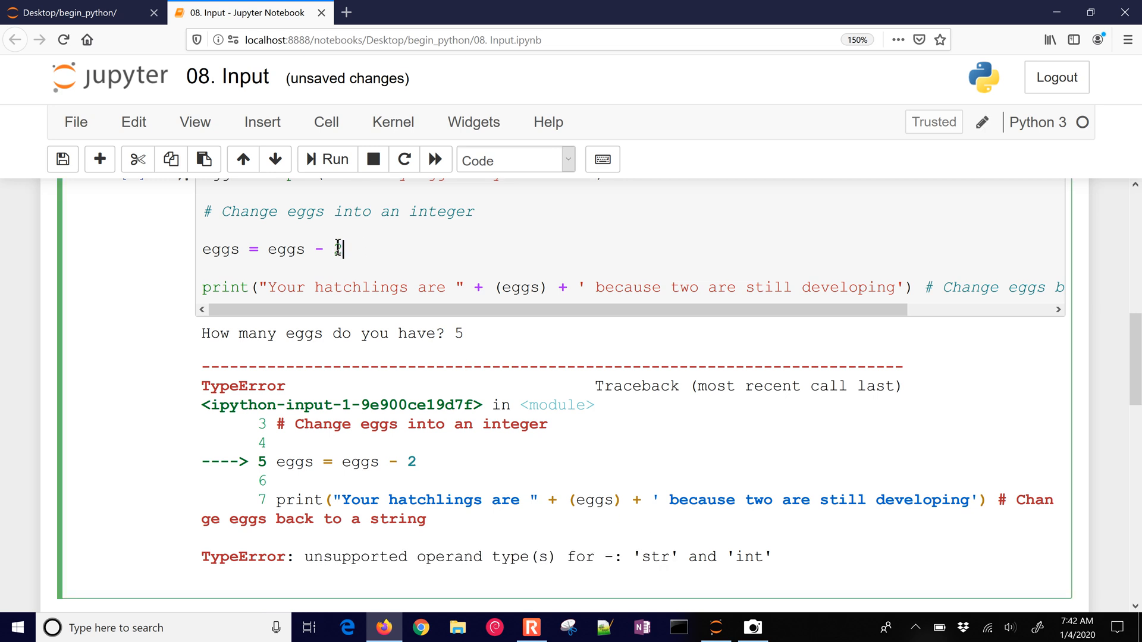
double_click(285, 250)
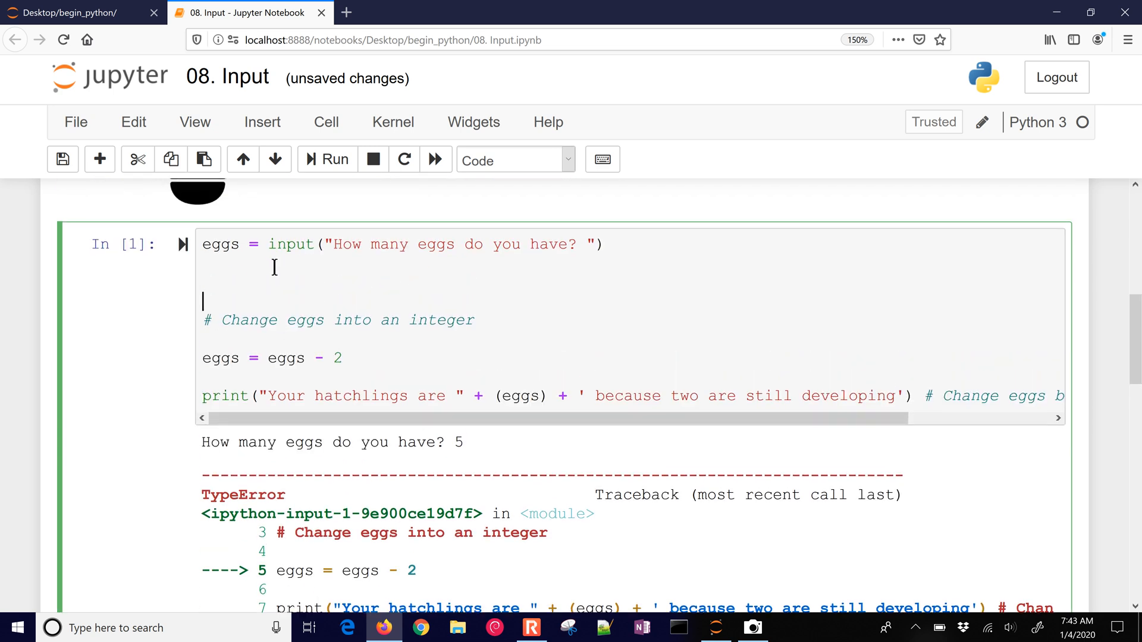
type("print")
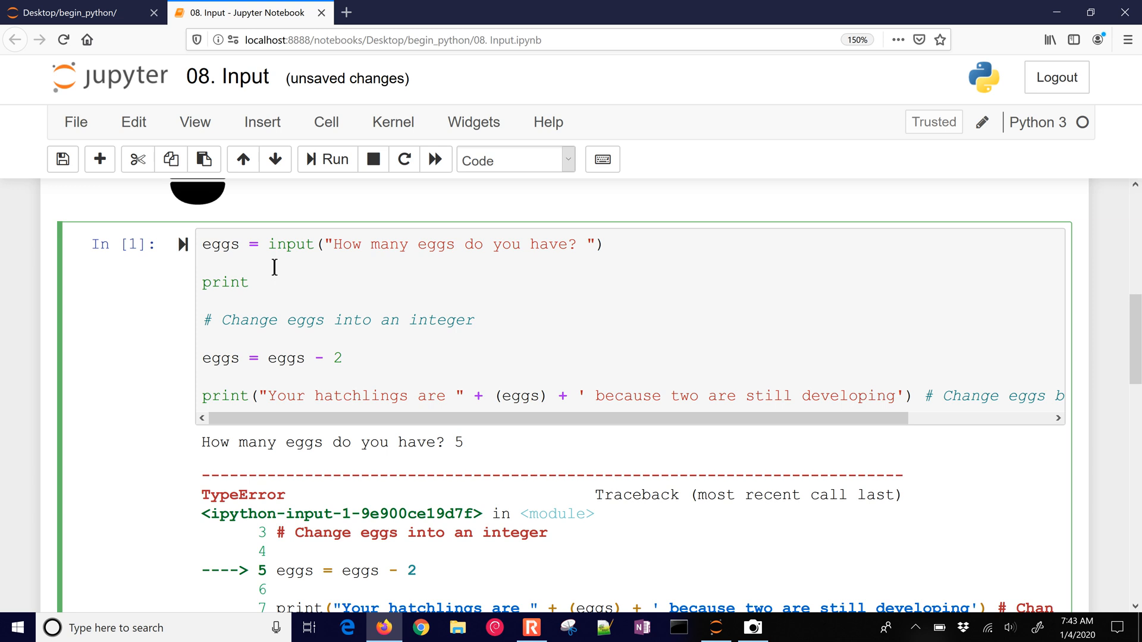
type("(eggs)")
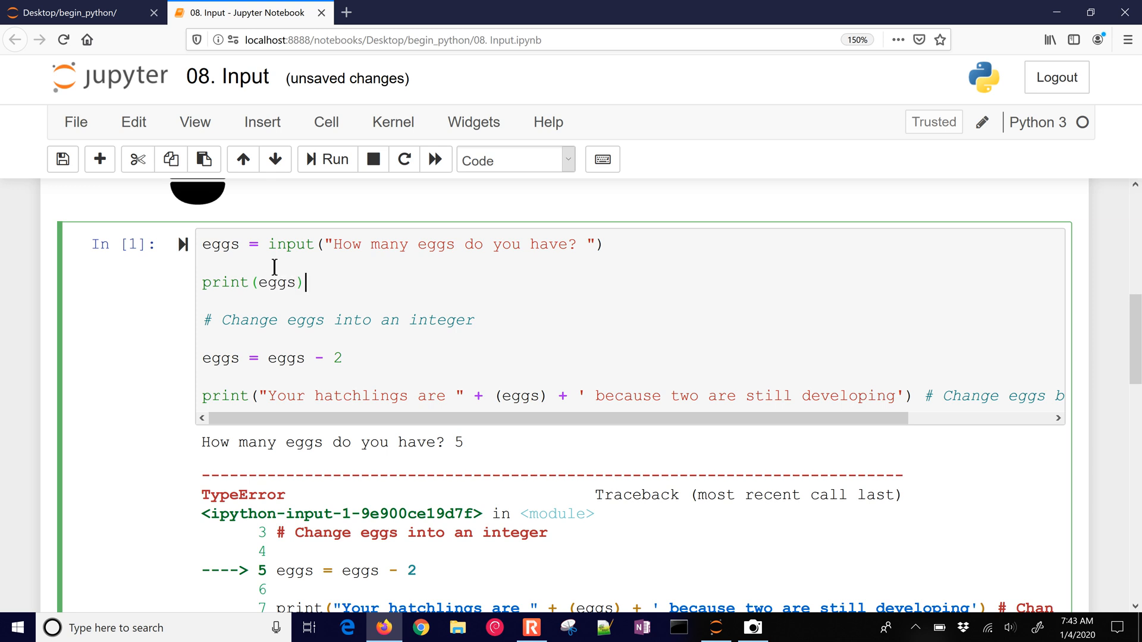
type("print(type(eggs")
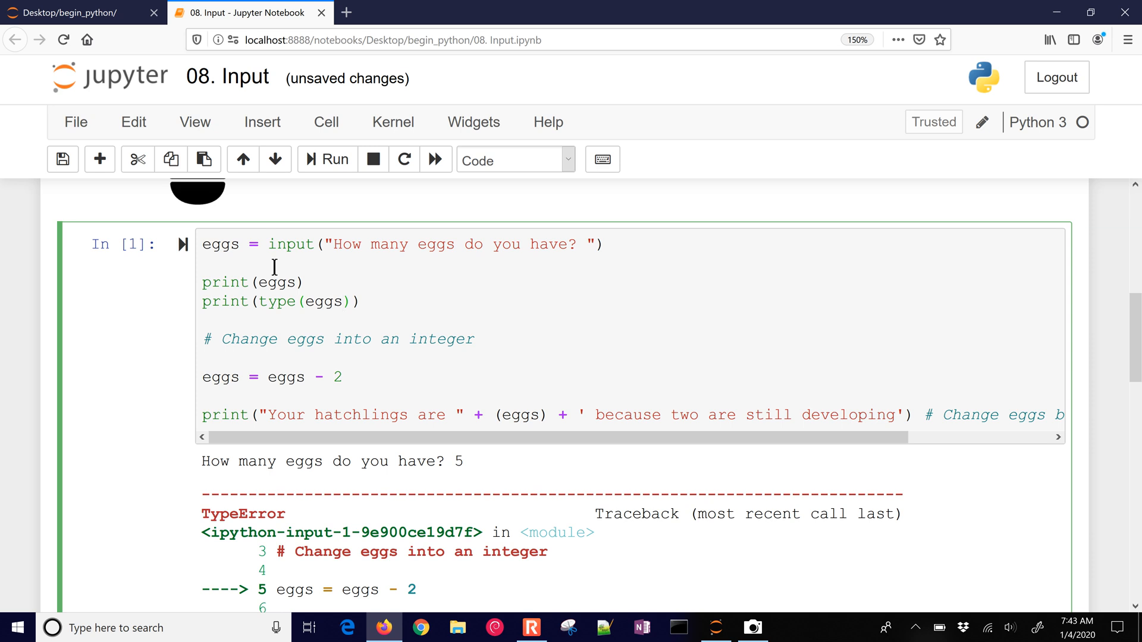
Rerun with 5 to show the value prints as 5 with <class 'str'>.
left_click(326, 158)
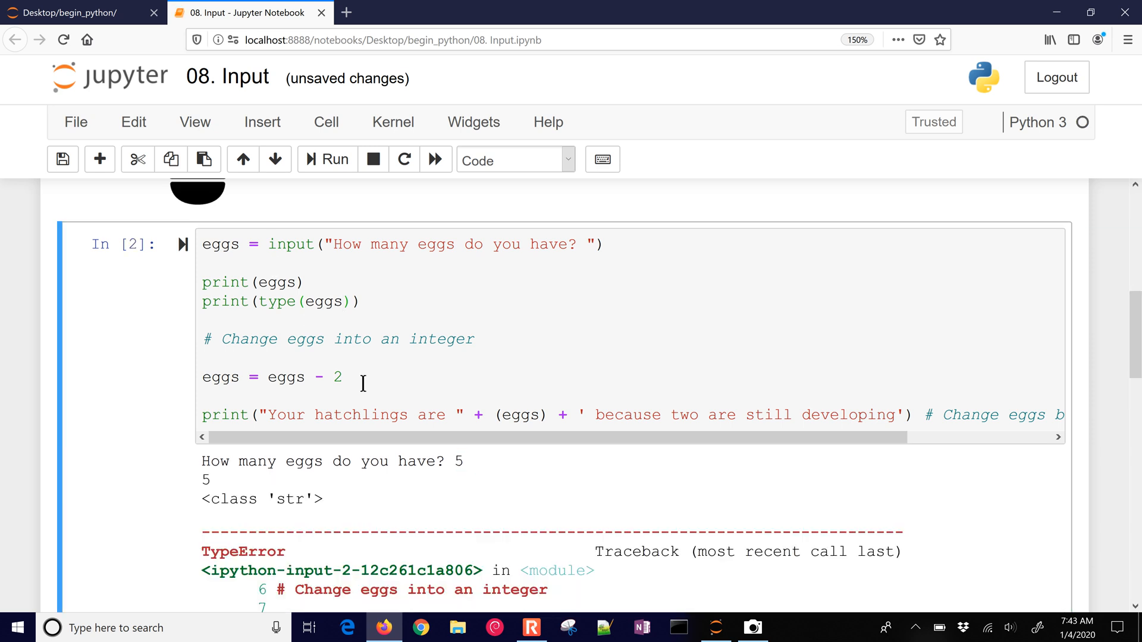
mouse_move(204, 481)
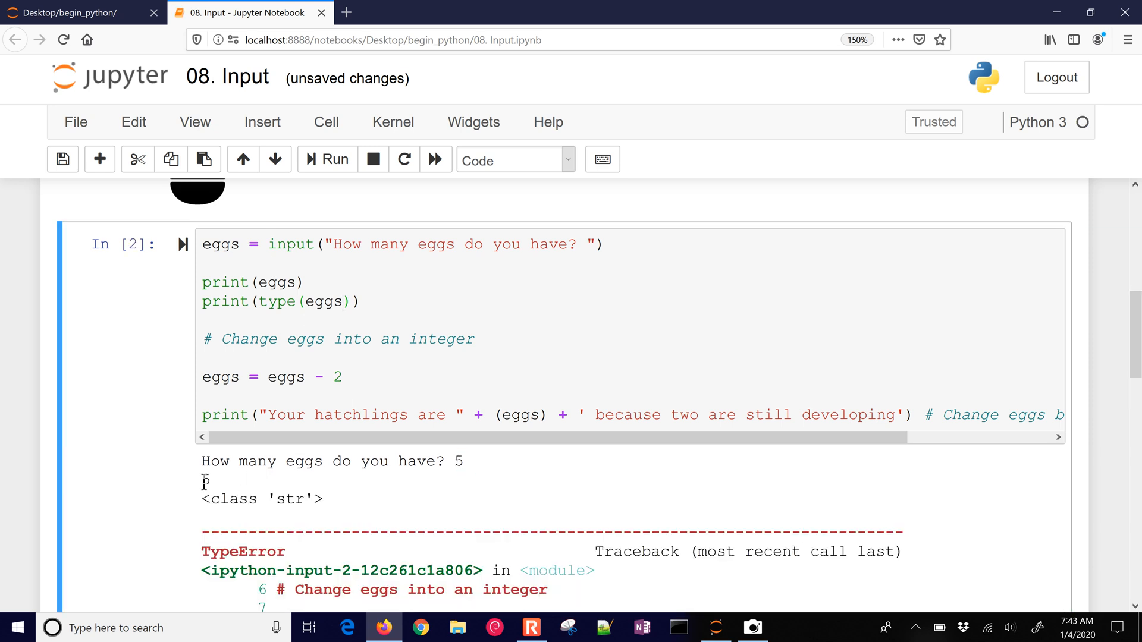
double_click(296, 499)
type("e")
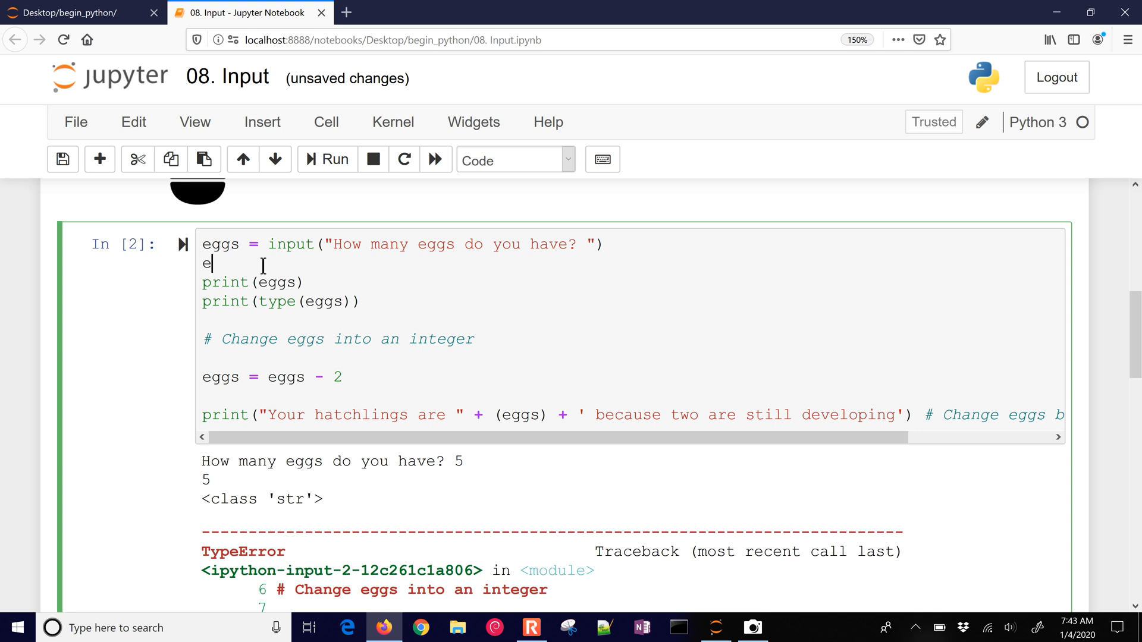
Add eggs = int(eggs) after the input and rerun, revealing the failing print concatenation.
type("ggs = int")
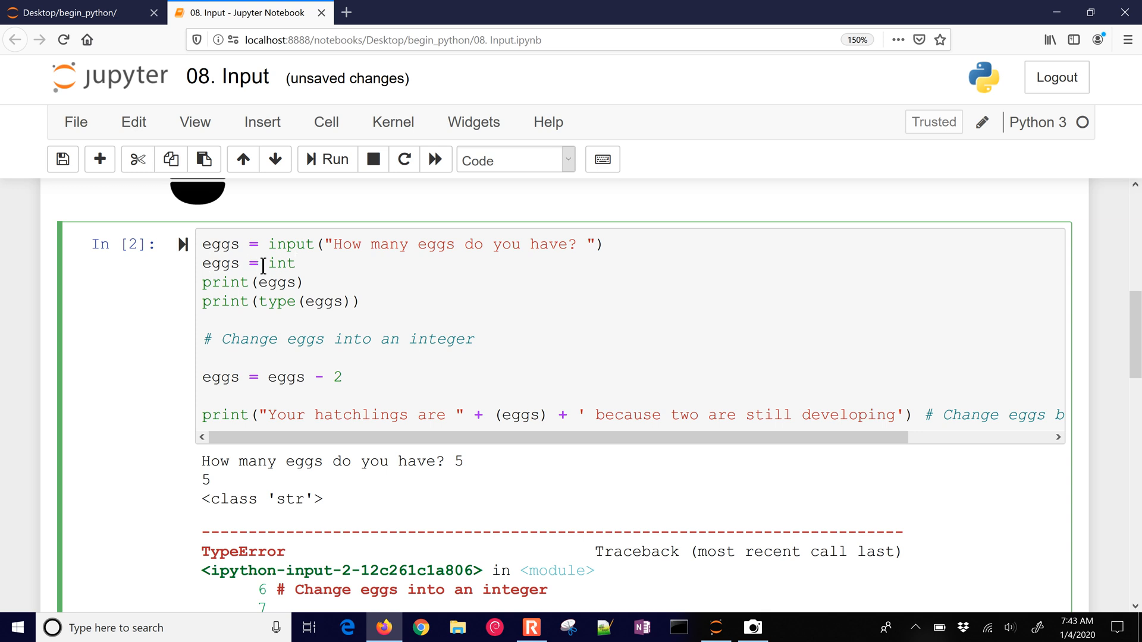
type("(eggs)")
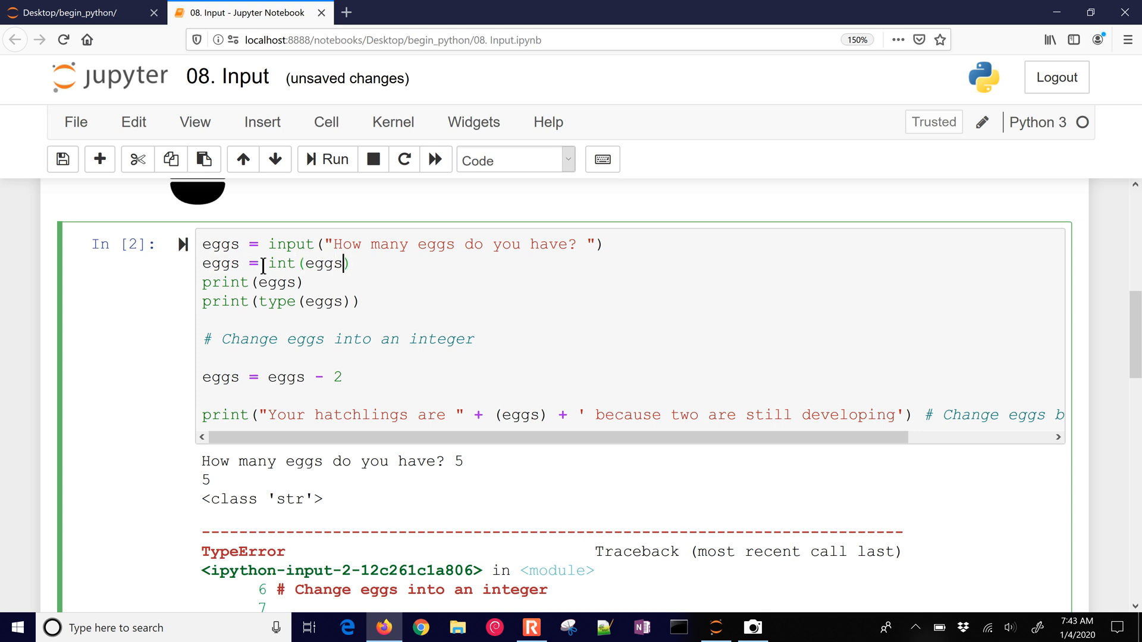
left_click(327, 159)
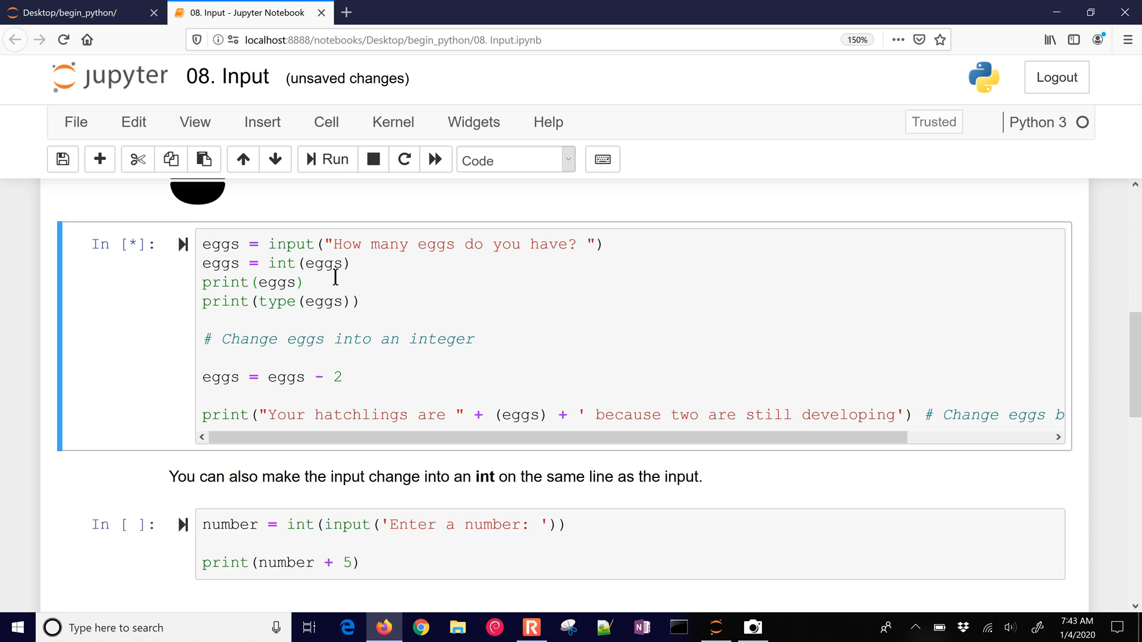
left_click(327, 159)
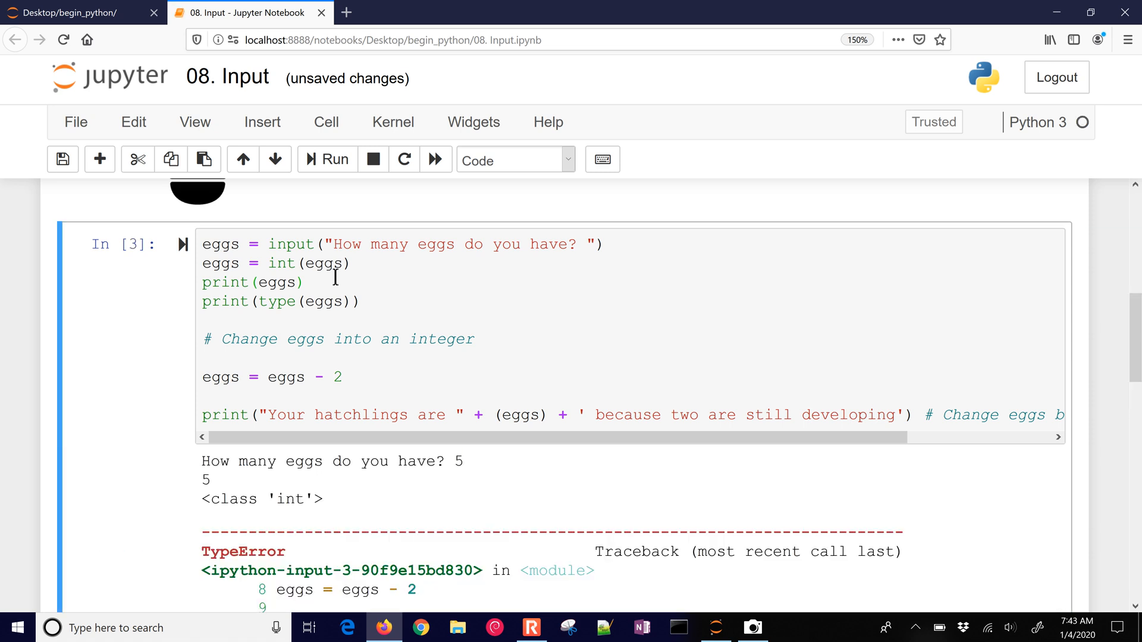
mouse_move(325, 421)
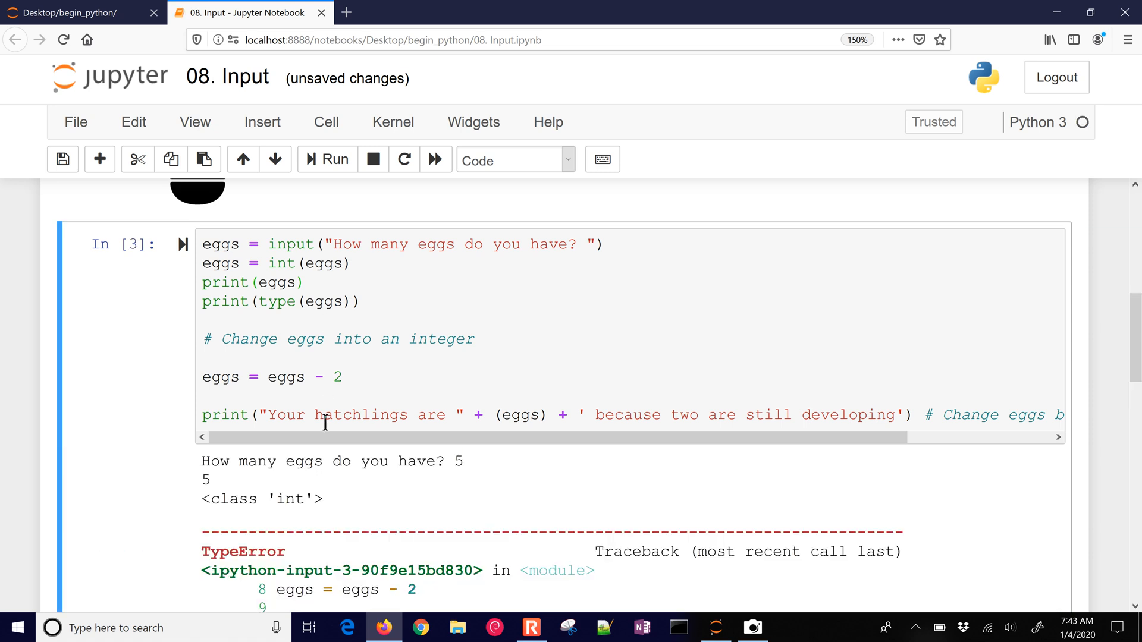
scroll("down", 3)
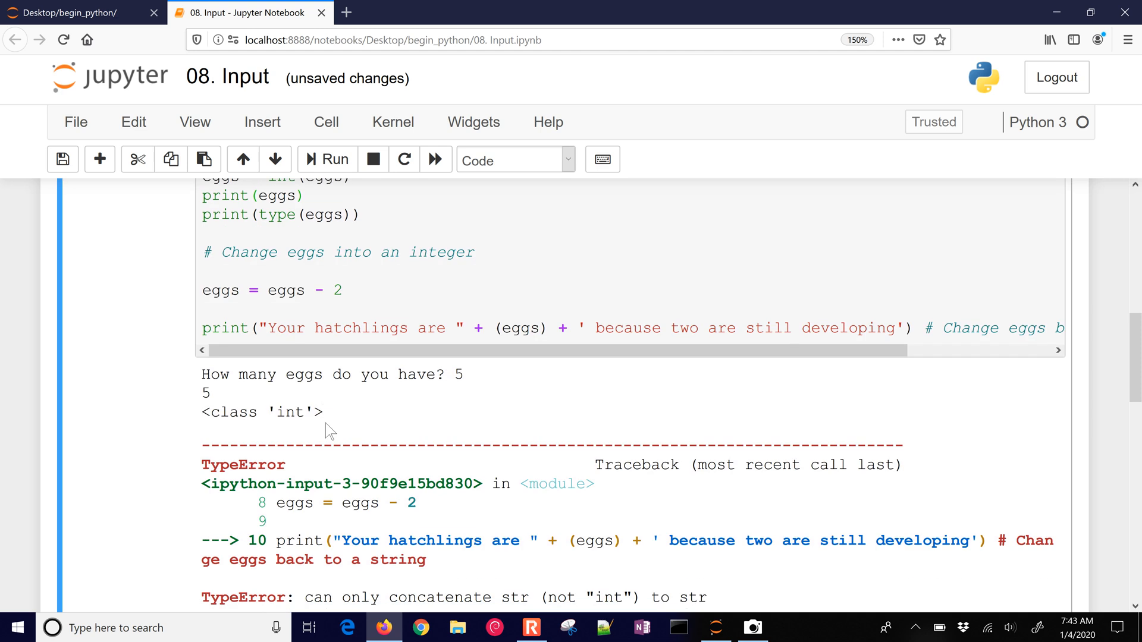
mouse_move(291, 502)
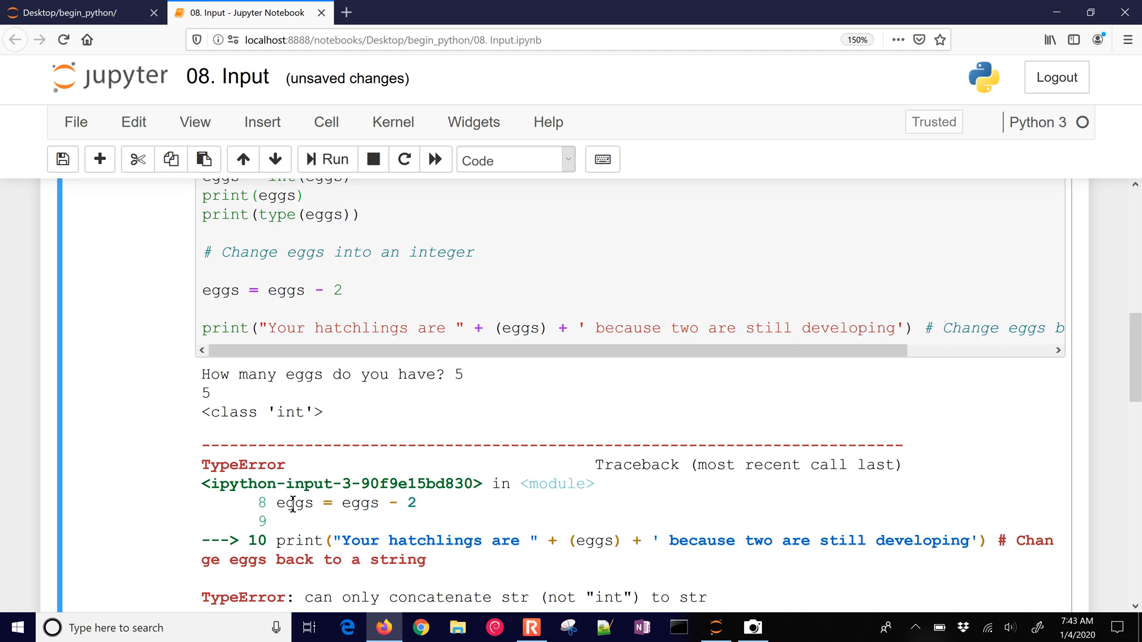
double_click(346, 503)
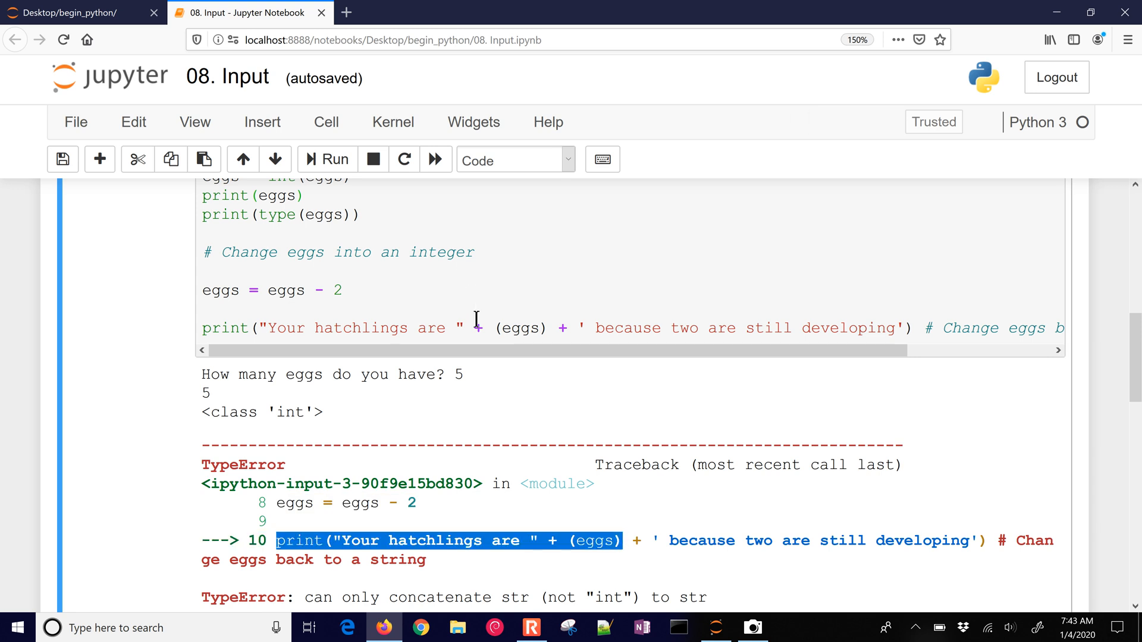
Wrap eggs in str() in the print and rerun with 5 to print 'Your hatchlings are 3...'.
type("str")
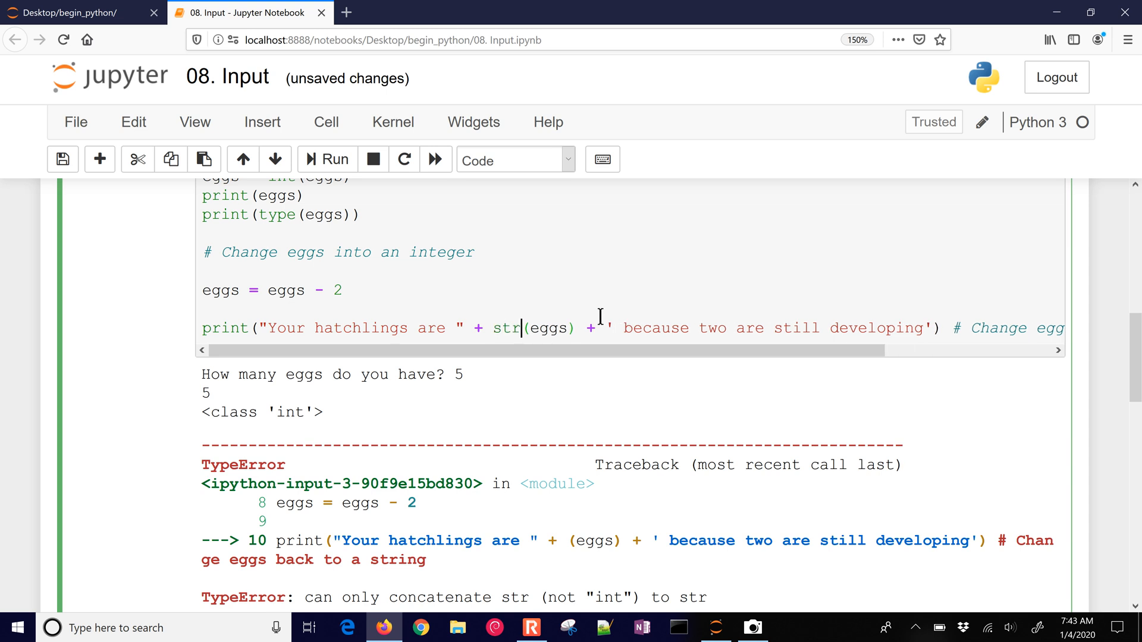
left_click(335, 159)
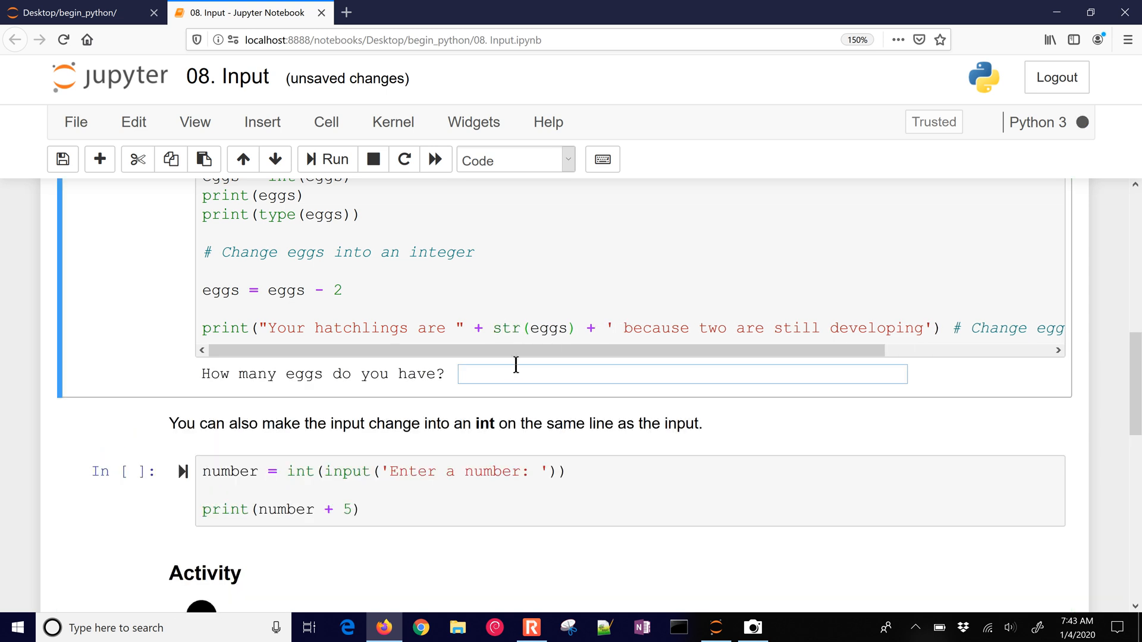
type("5")
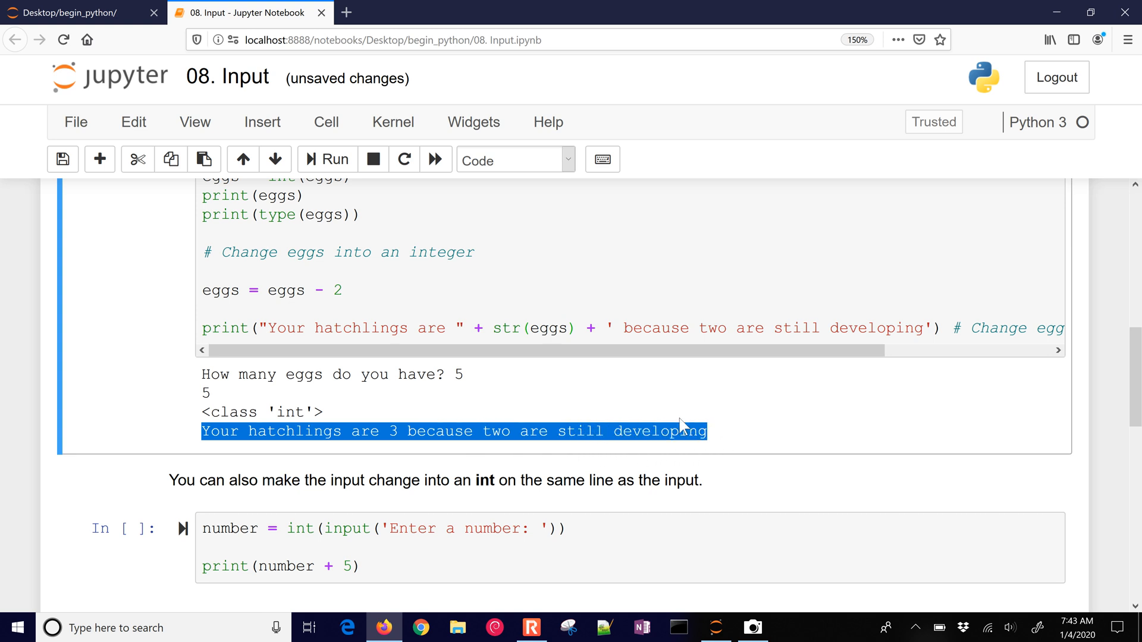
left_click(267, 290)
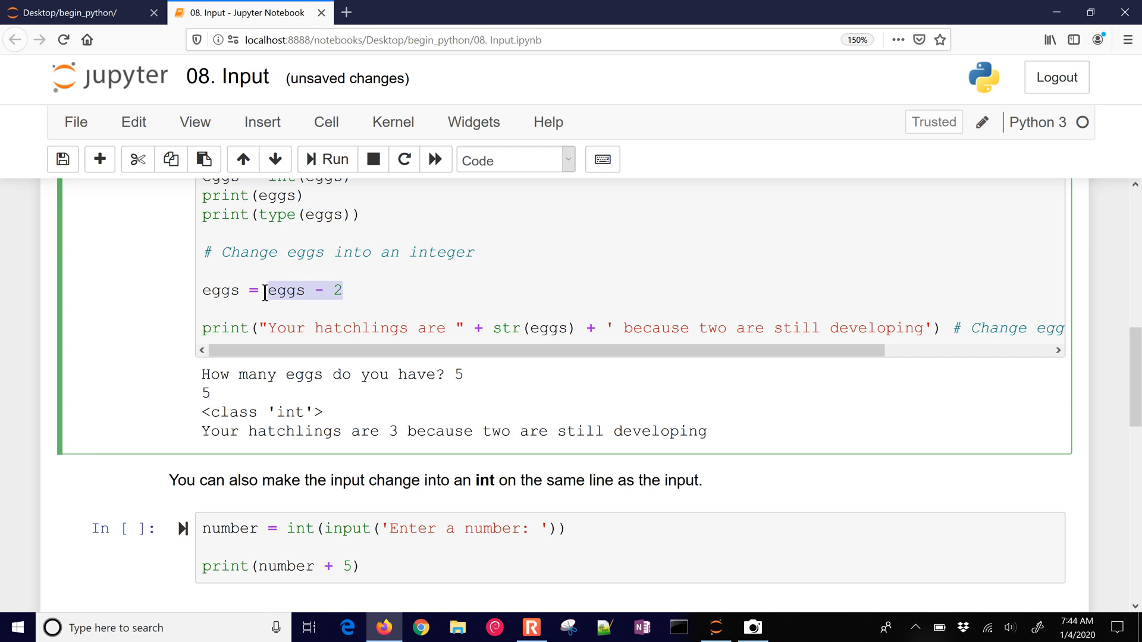
Run the number cell with 3.3 to get the ValueError, and select its int call for replacement.
scroll("down", 3)
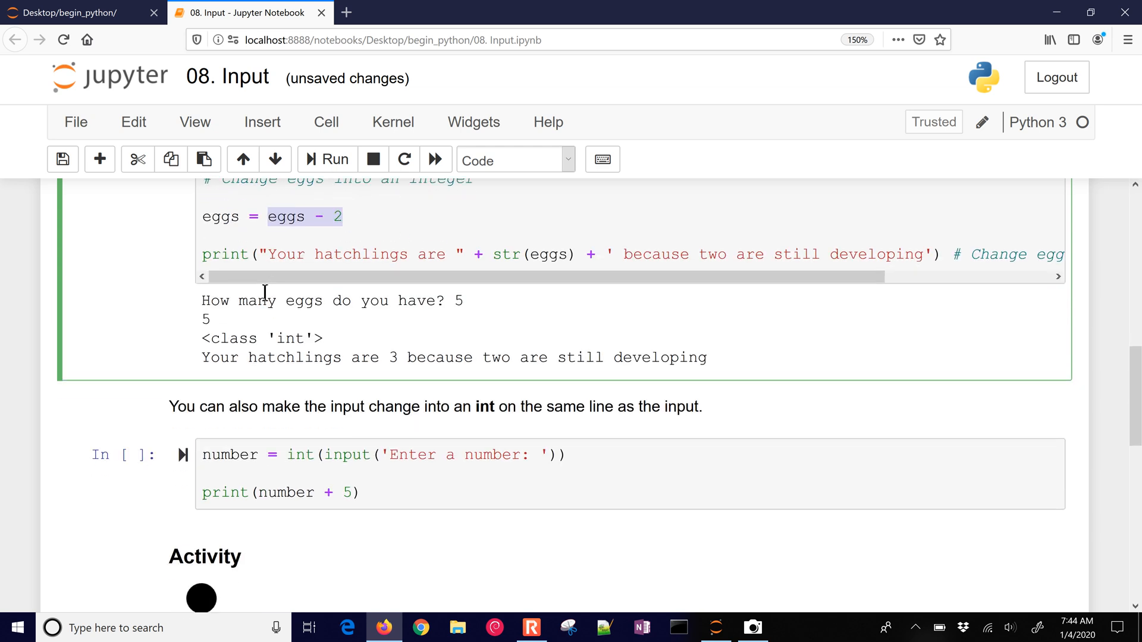
scroll("down", 3)
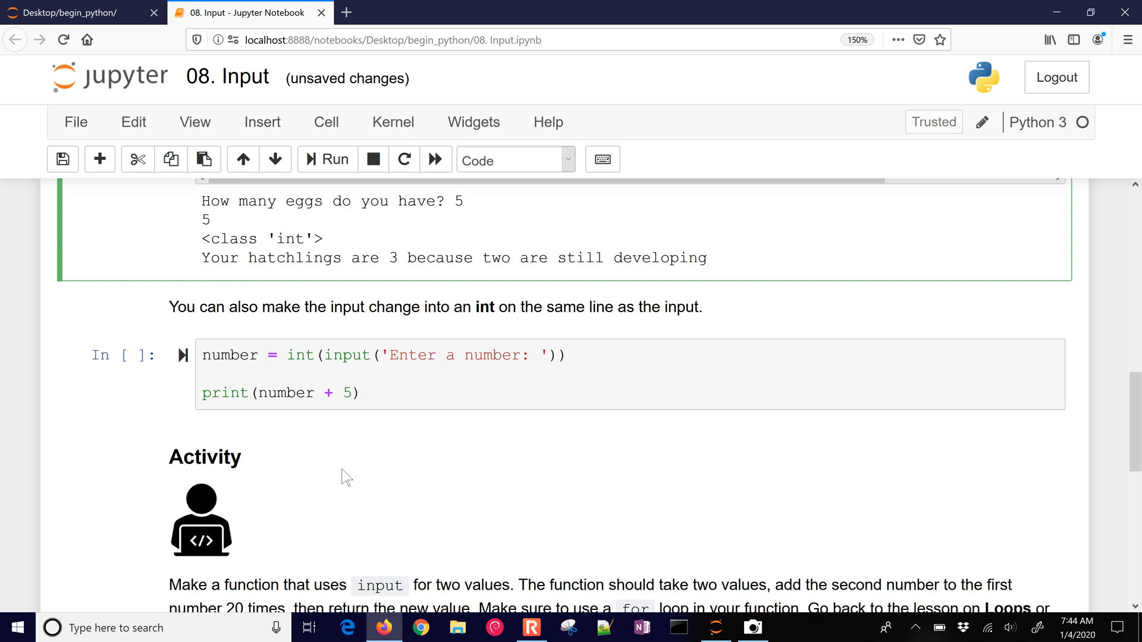
left_click(386, 393)
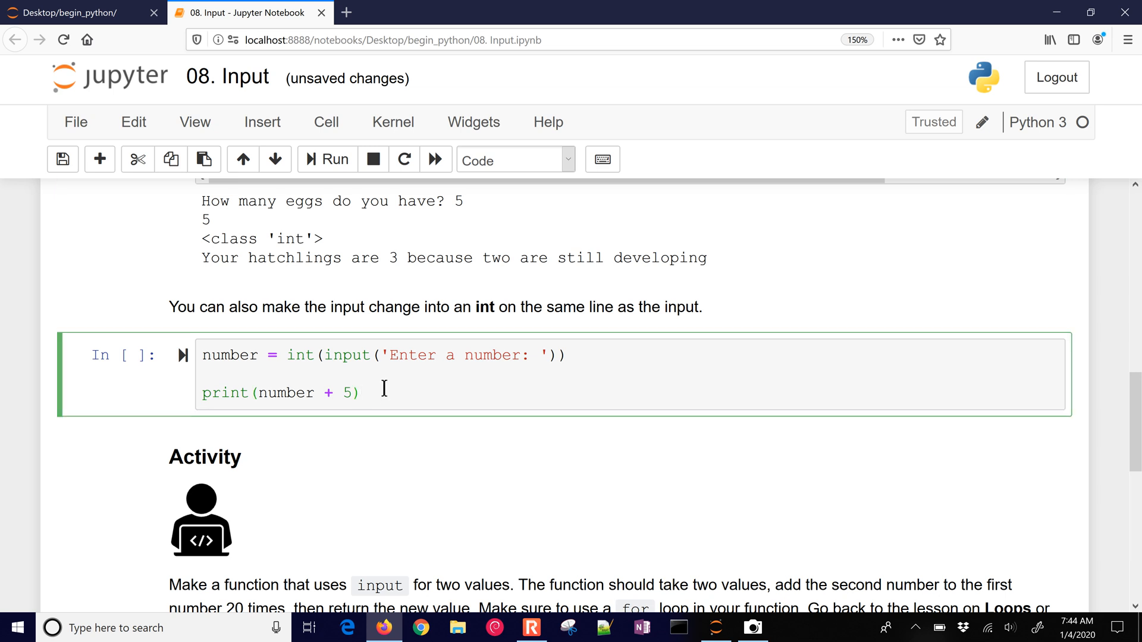
left_click(327, 159)
type("3.3")
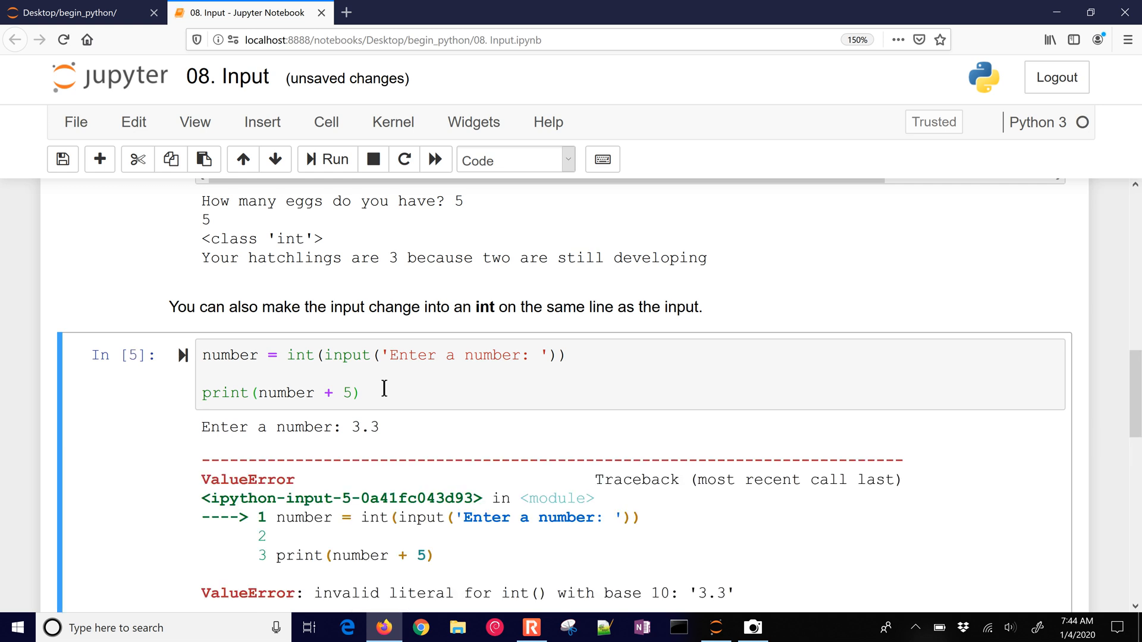
scroll("down", 3)
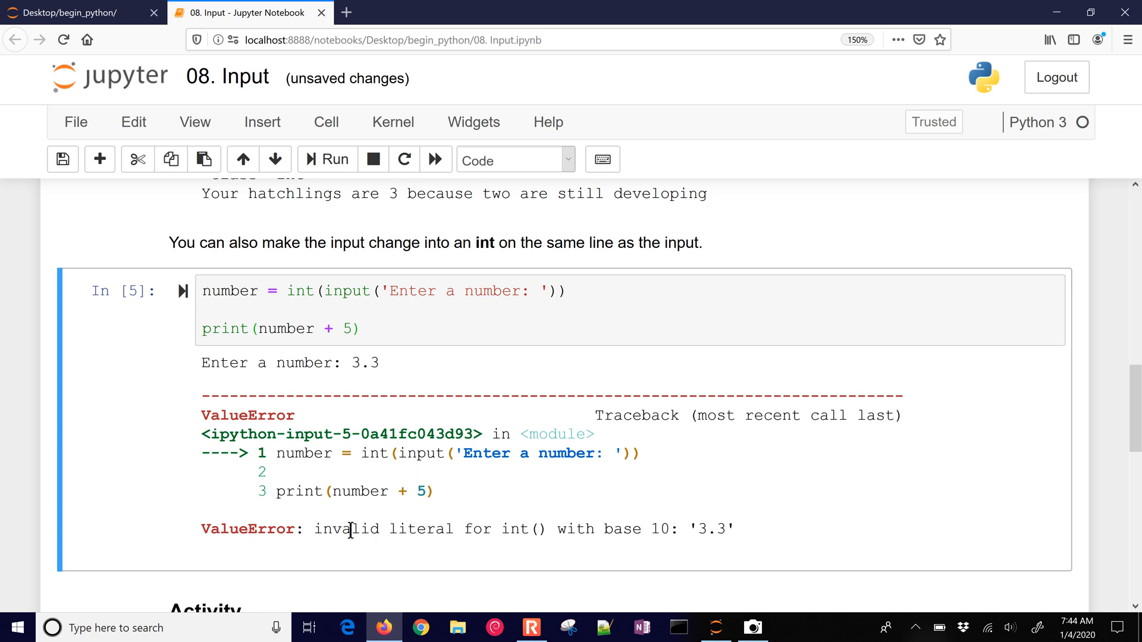
double_click(515, 529)
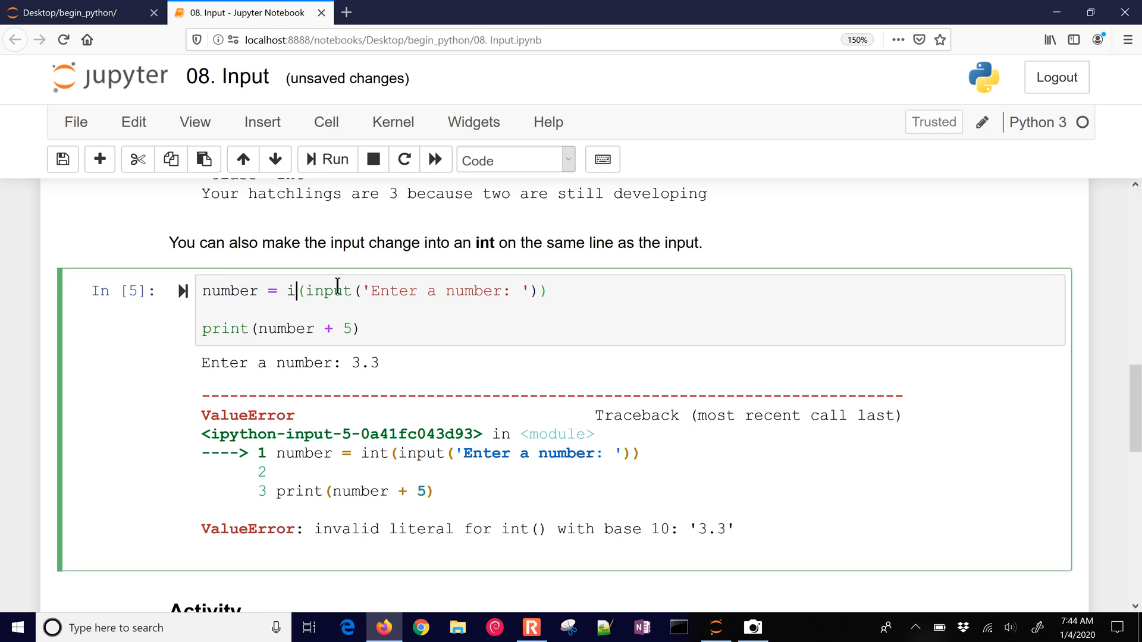
Change the conversion to float() and rerun with 3.3, printing 8.3.
type("float")
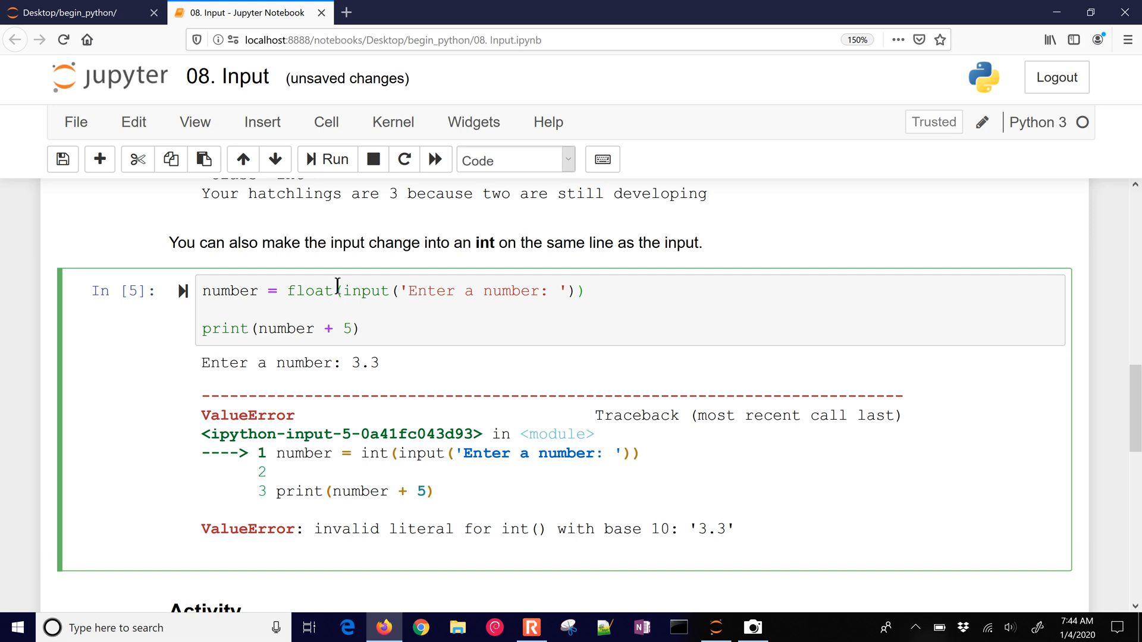
left_click(326, 159)
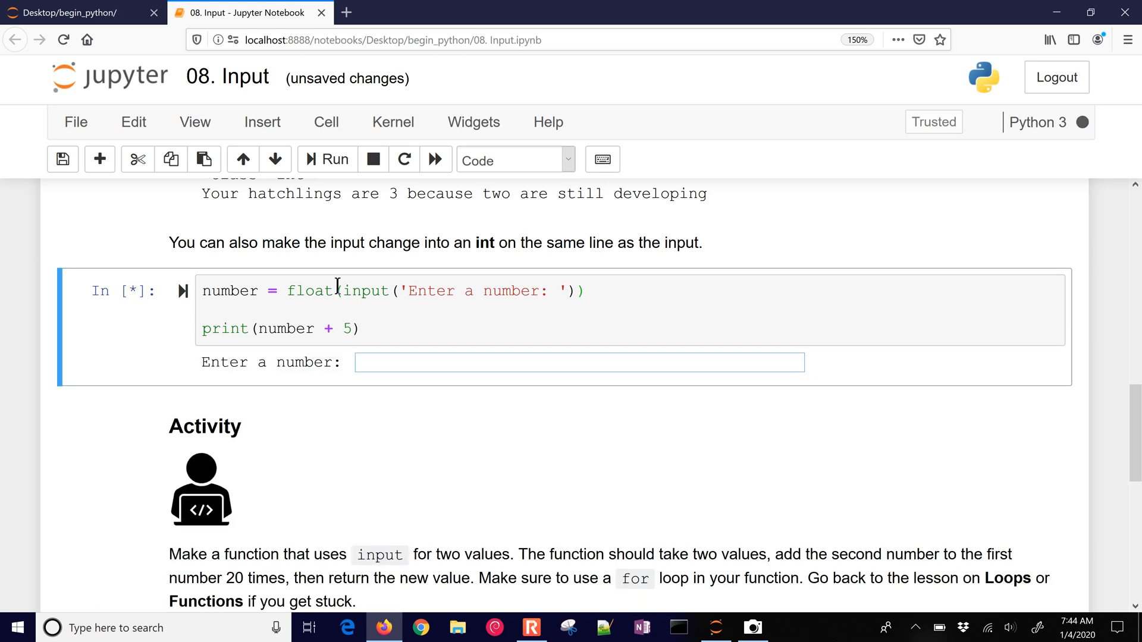
type("3.3")
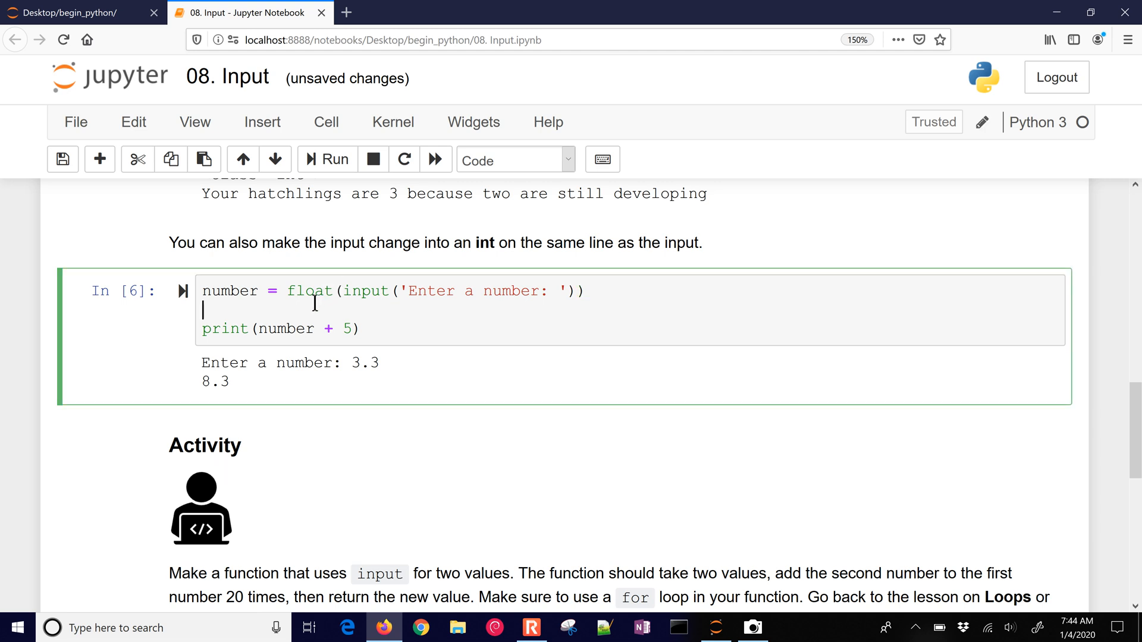
Add number = int(number) under the input line and rerun so 3.3 prints 8.
type("number")
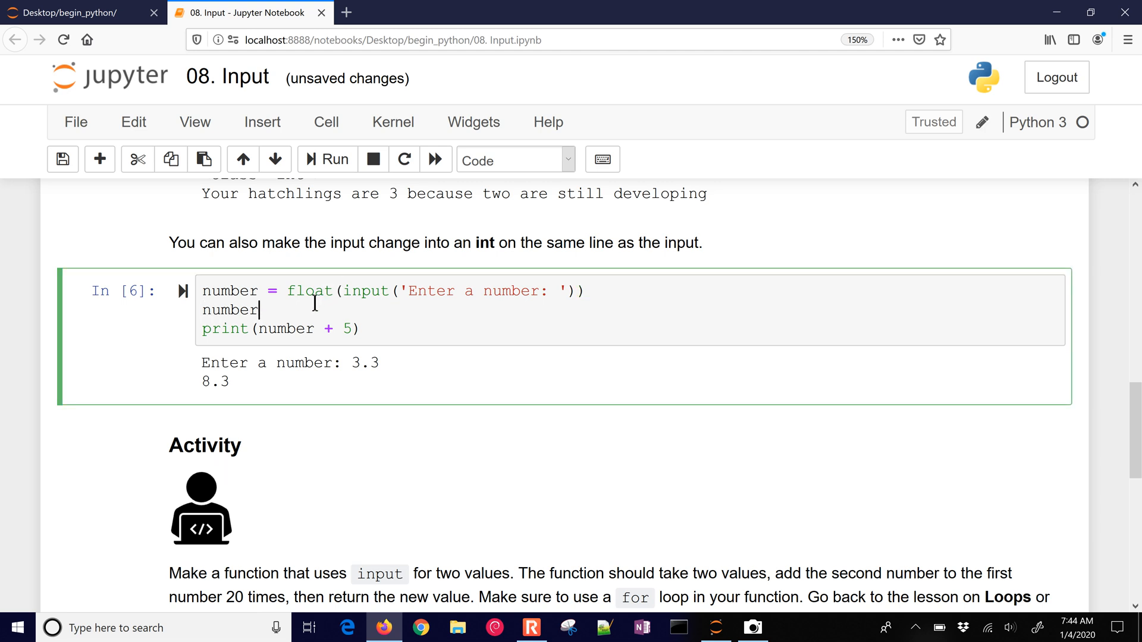
type("= int()")
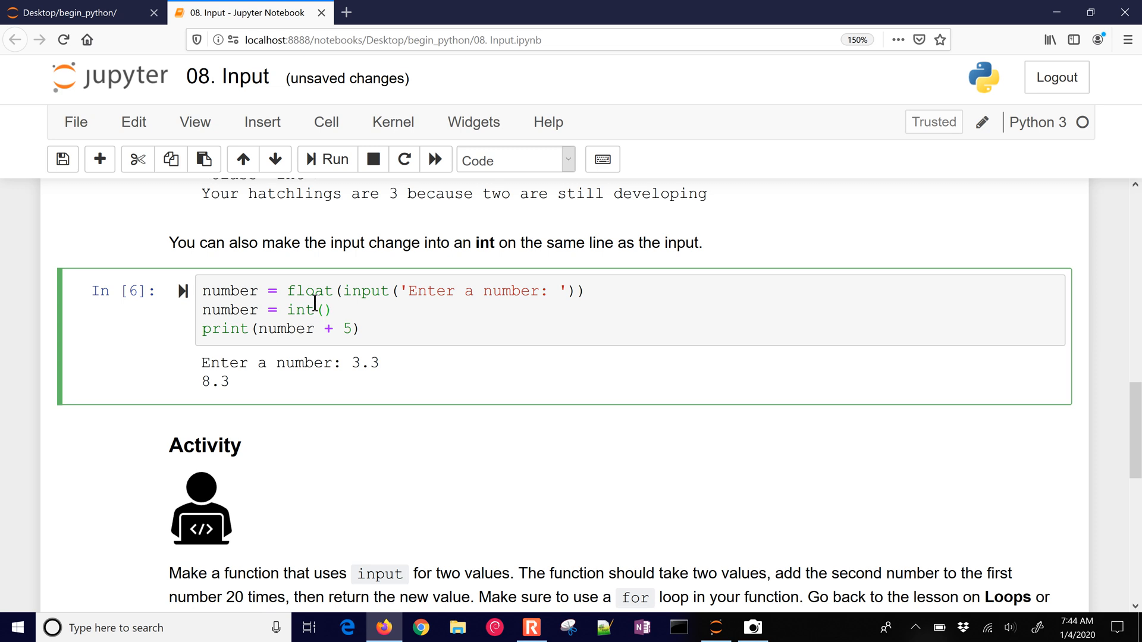
type("numb")
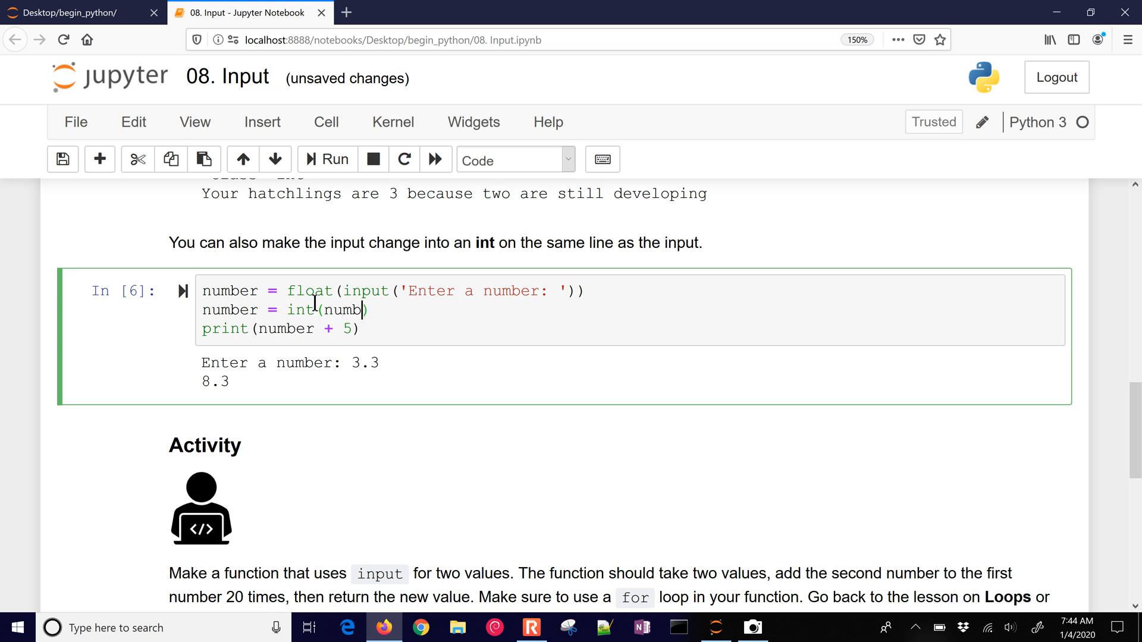
type("er")
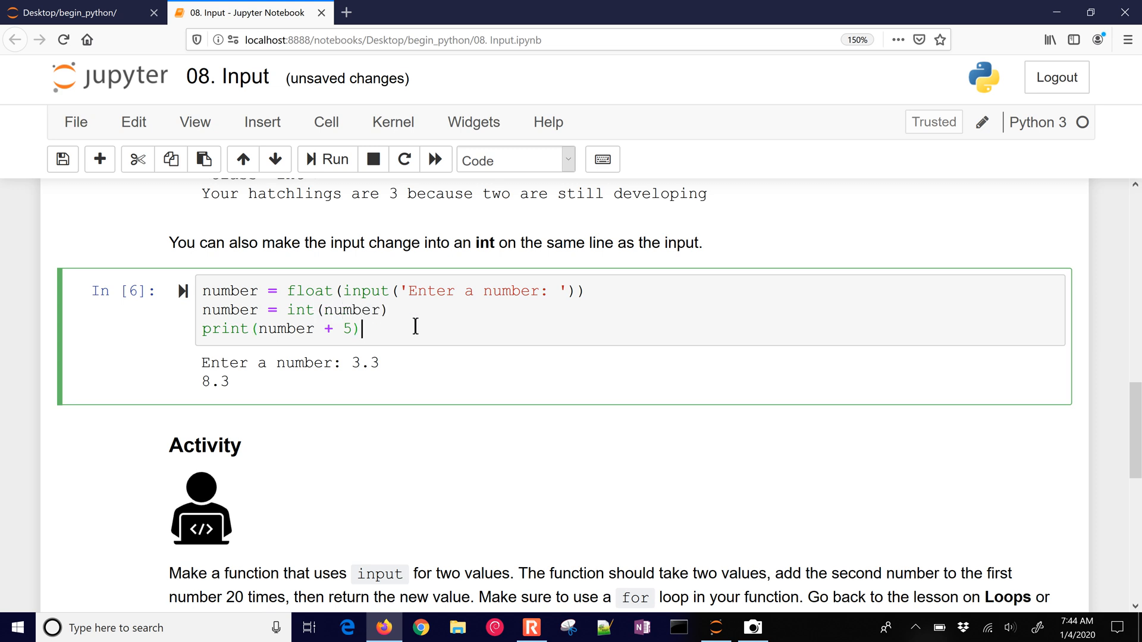
left_click(326, 159)
type("3.3")
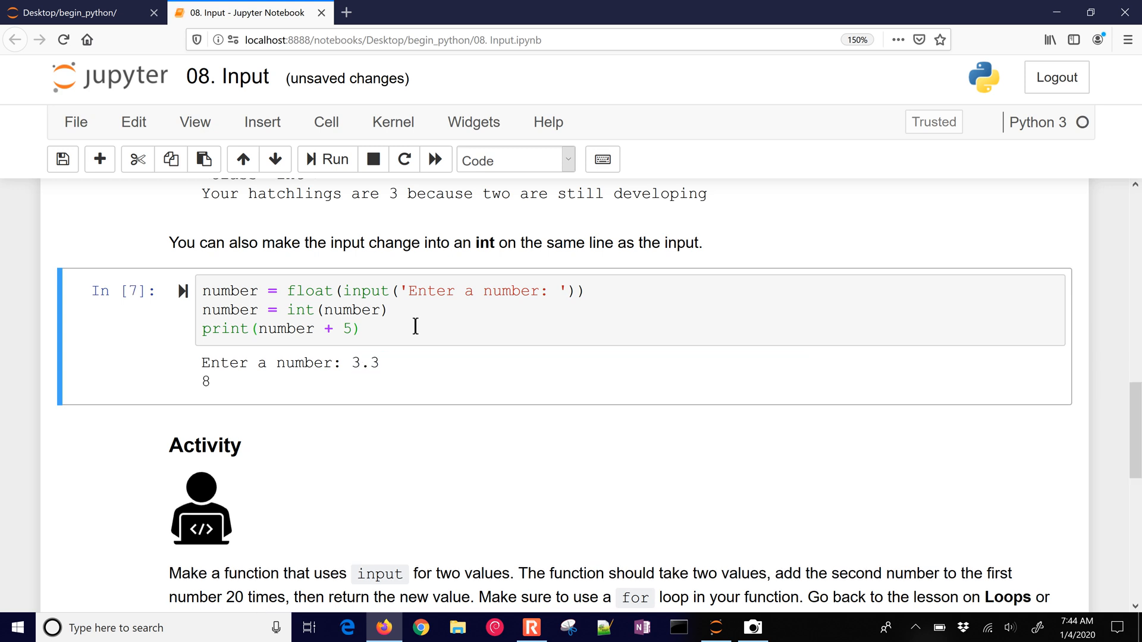
mouse_move(355, 363)
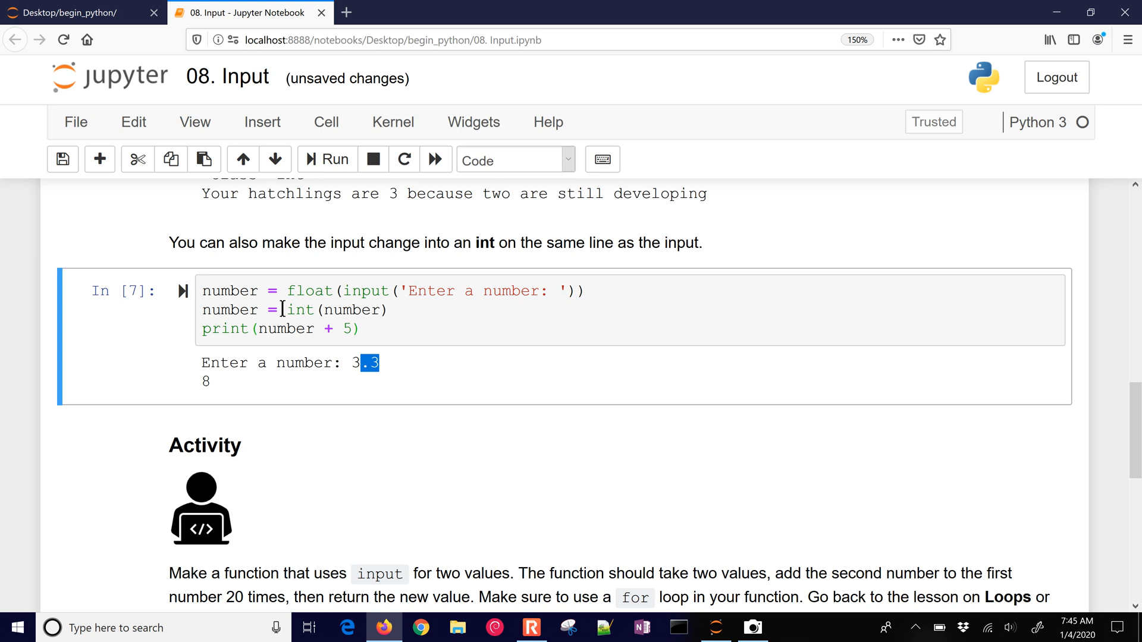
Scroll down to the Activity exercise and its function template cell.
scroll("down", 3)
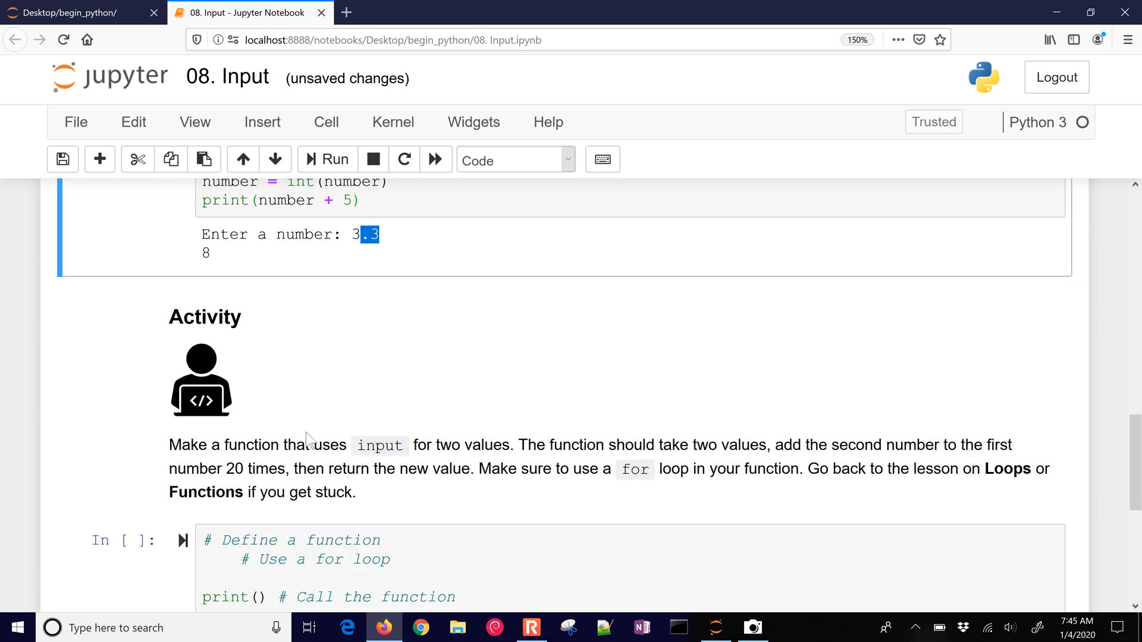
scroll("down", 3)
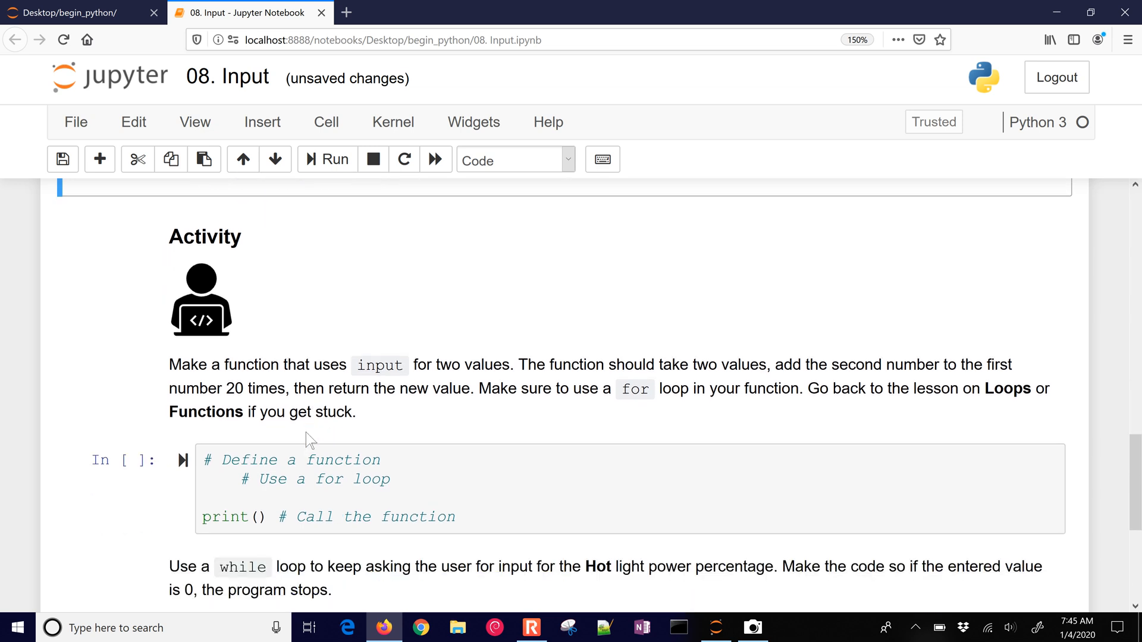
scroll("down", 3)
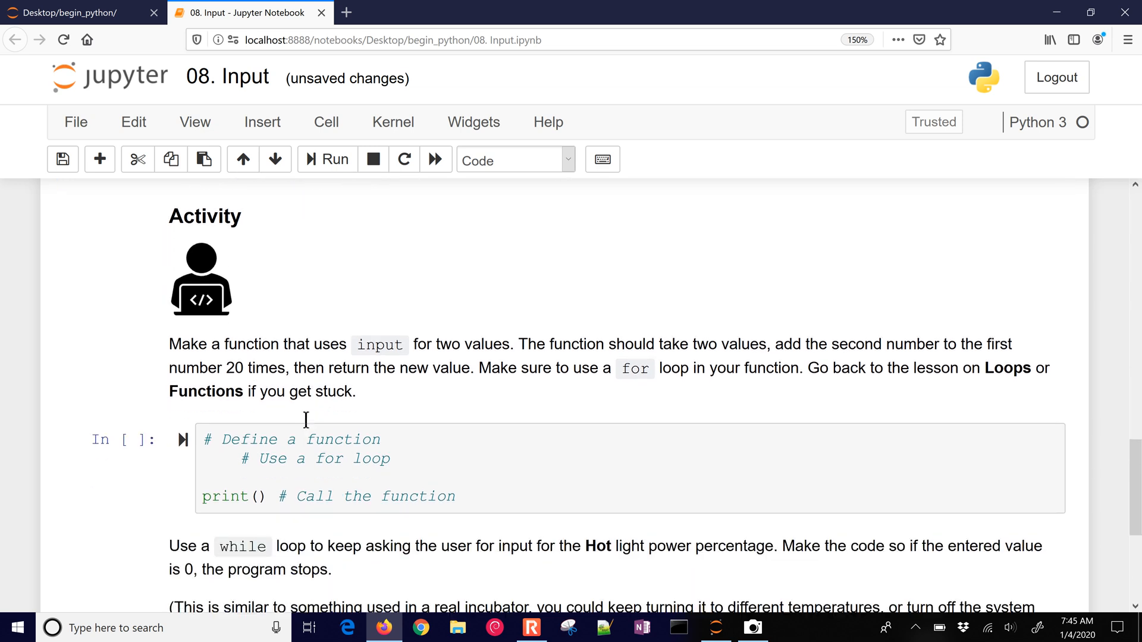
scroll("down", 3)
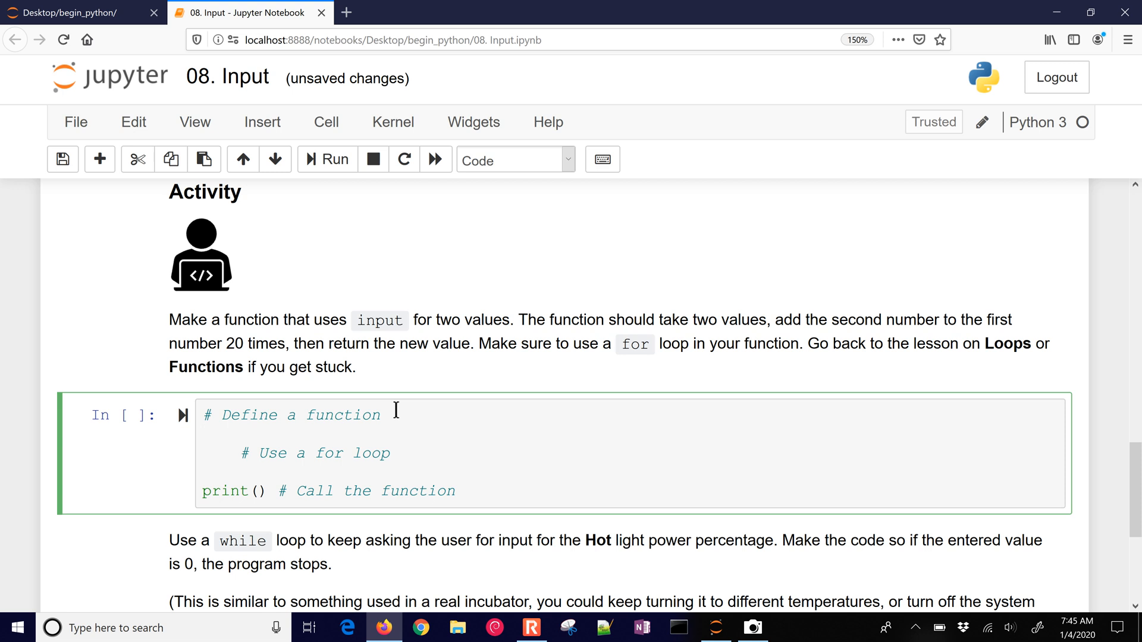
Write def add20(number1,number2): with a for i in range(20): loop.
type("def")
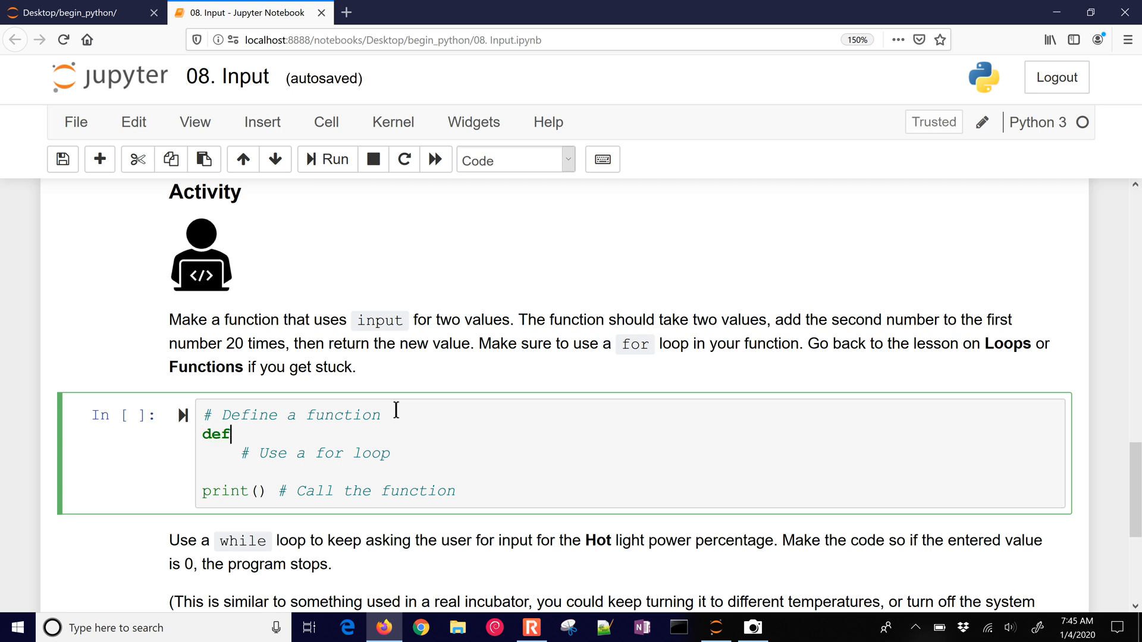
type("add20(")
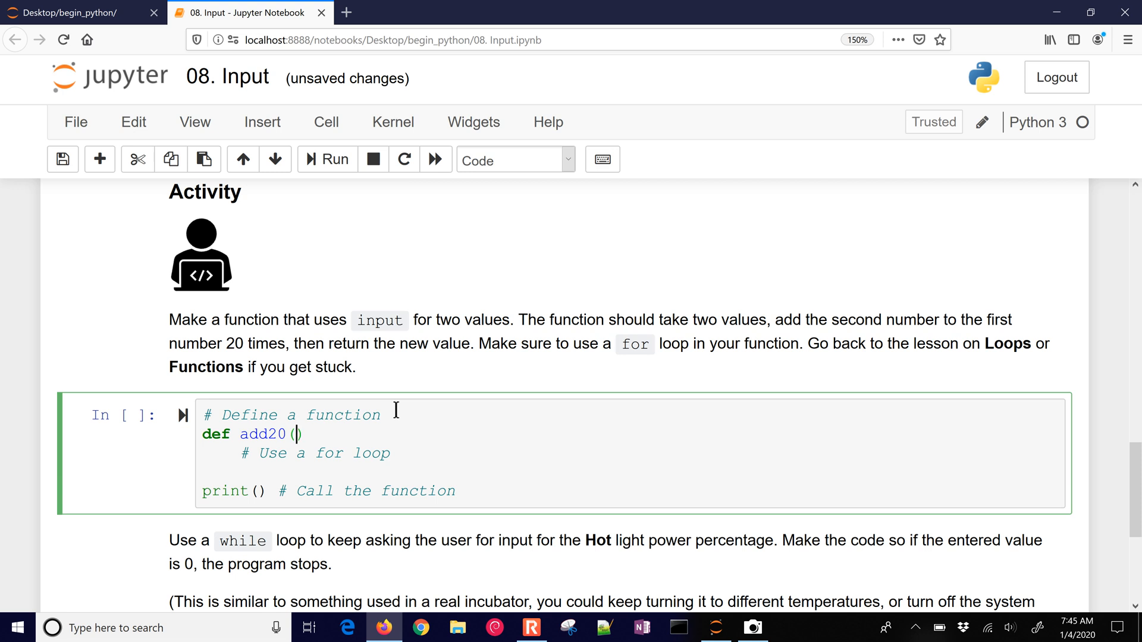
type("number")
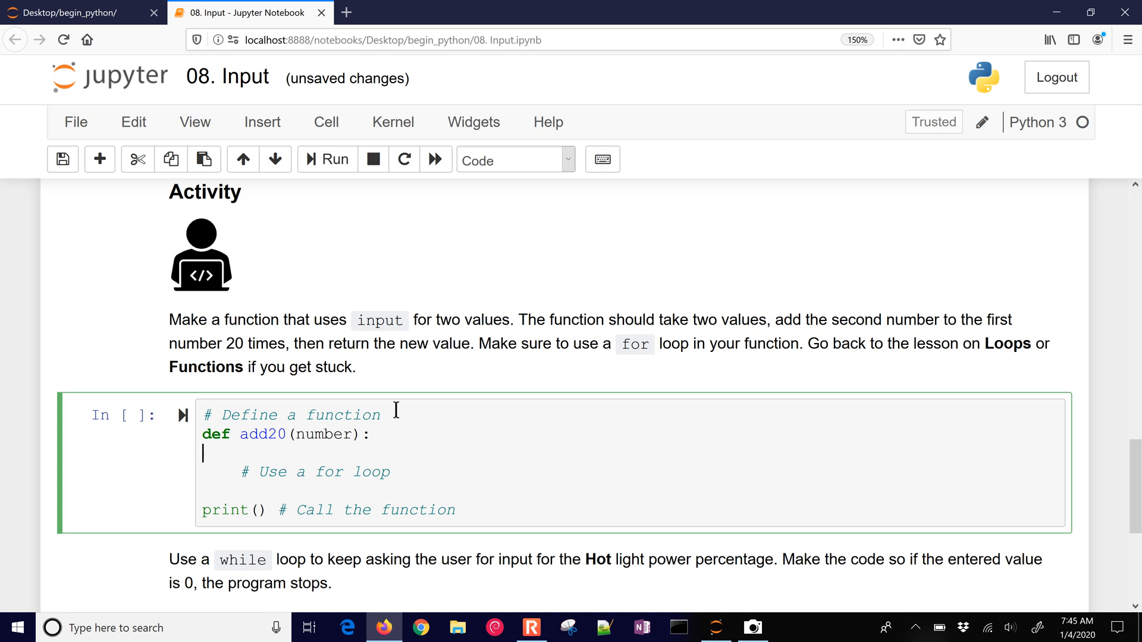
key("Backspace")
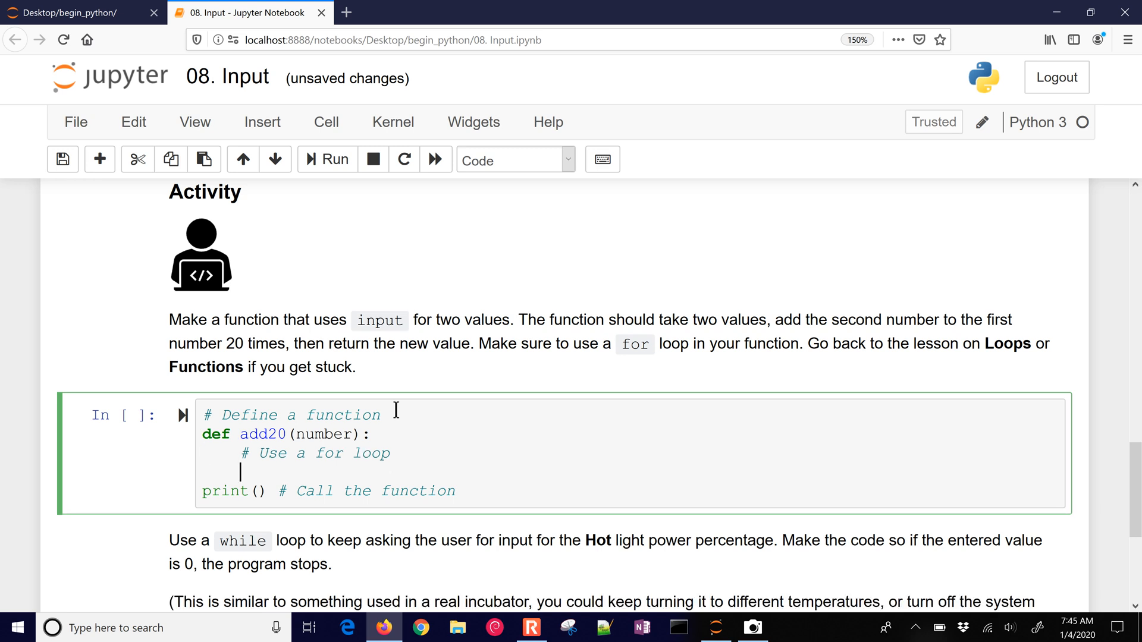
type("for i inr")
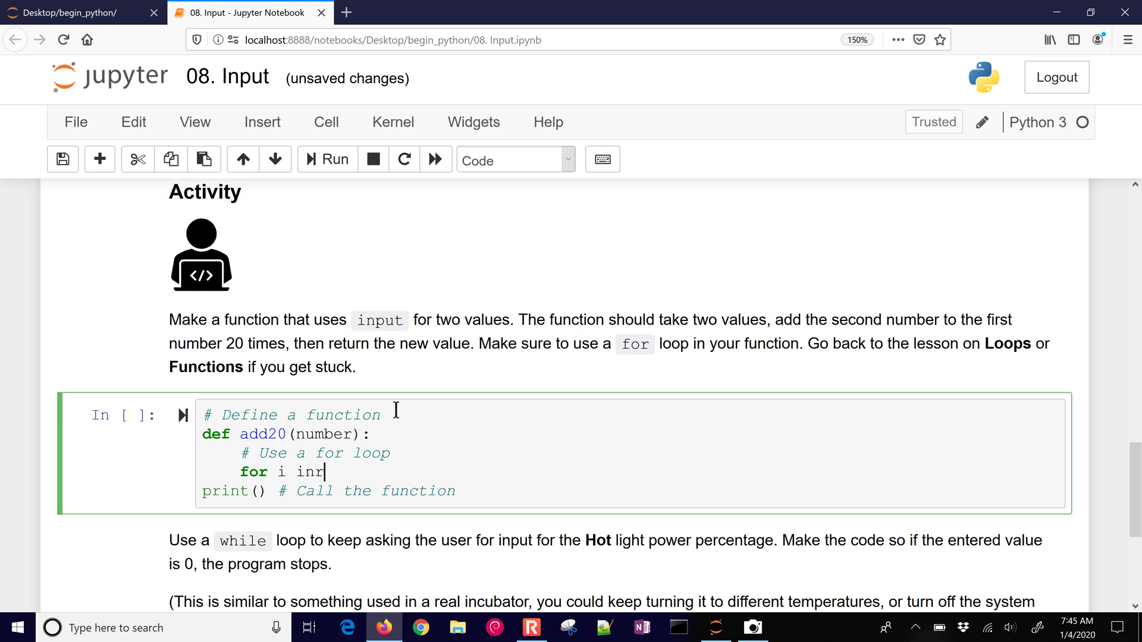
type("ran")
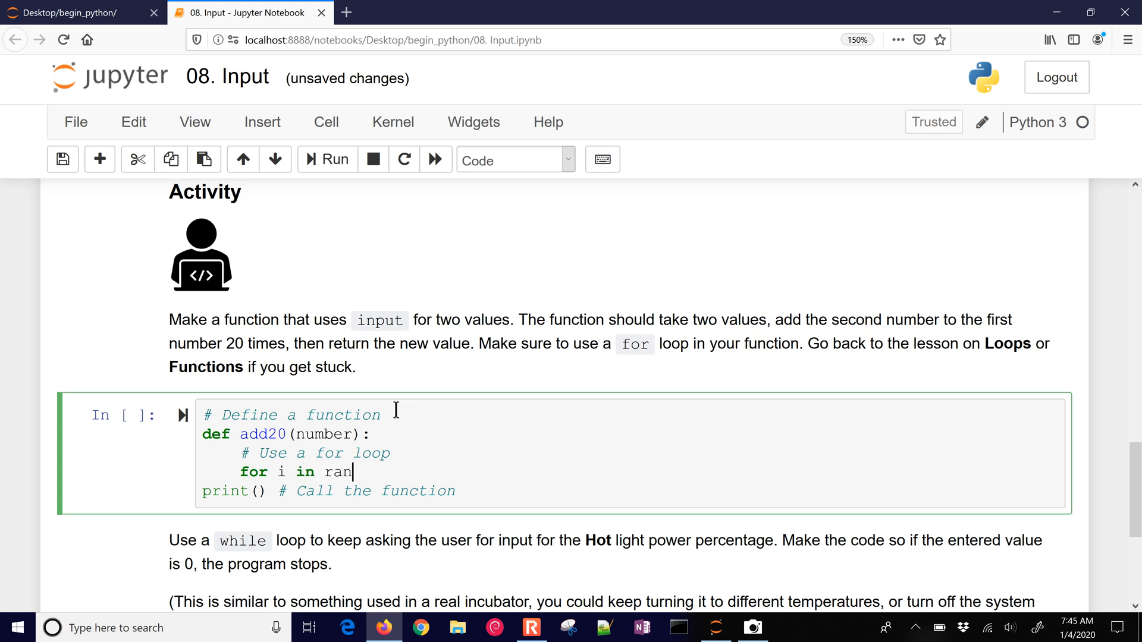
type("ge(20):")
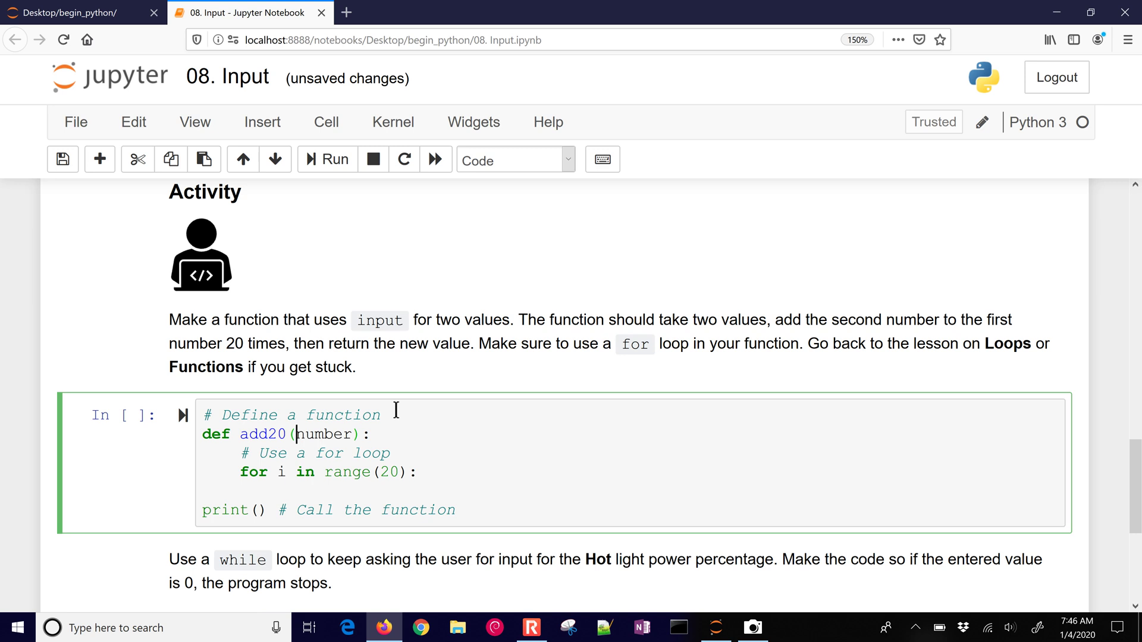
type("1")
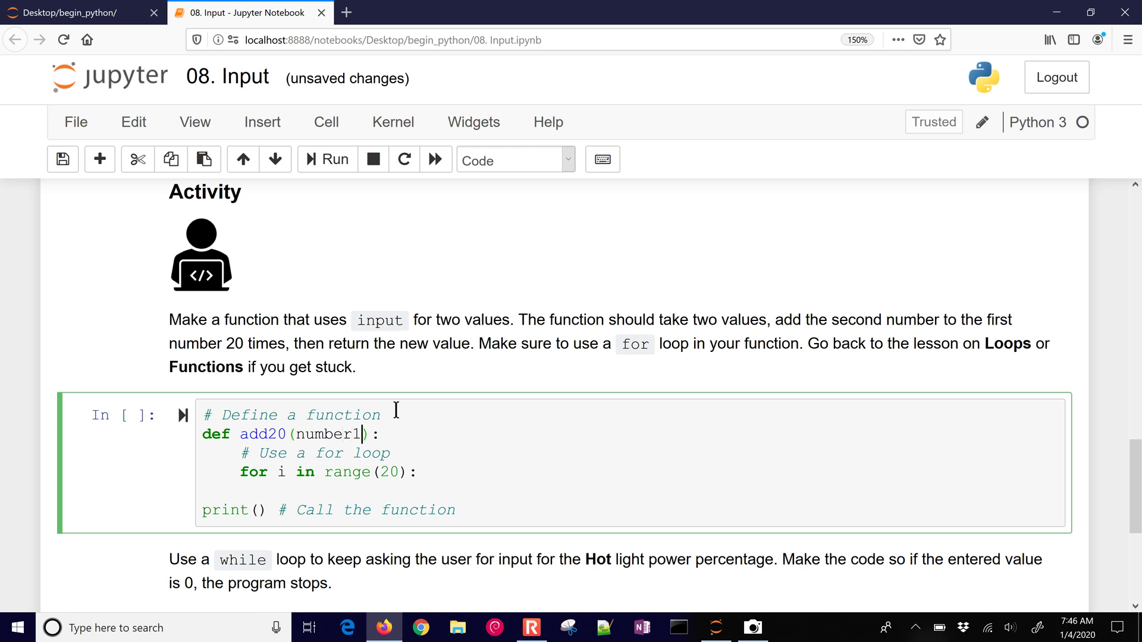
type(",number2")
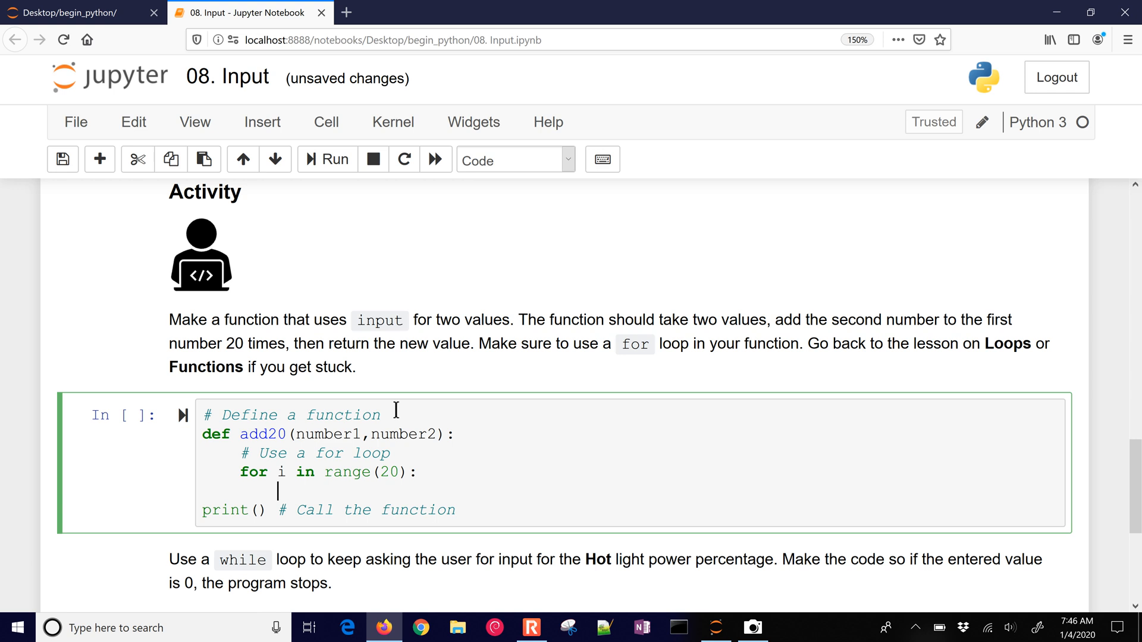
Add the loop body number1 = number1 + number2.
type("number")
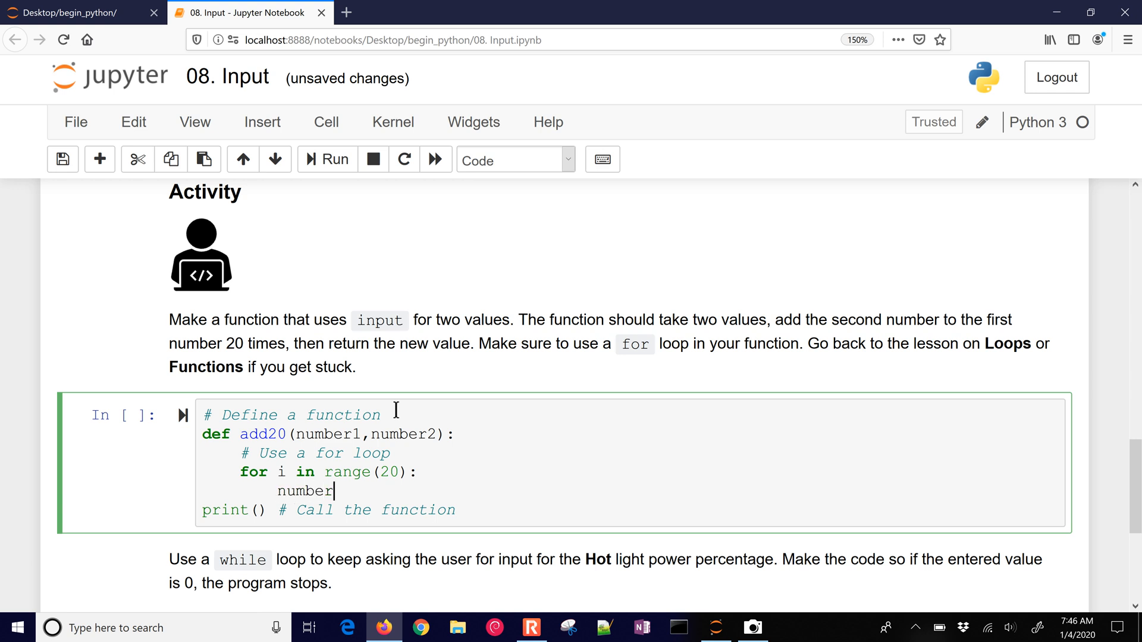
type("1 =")
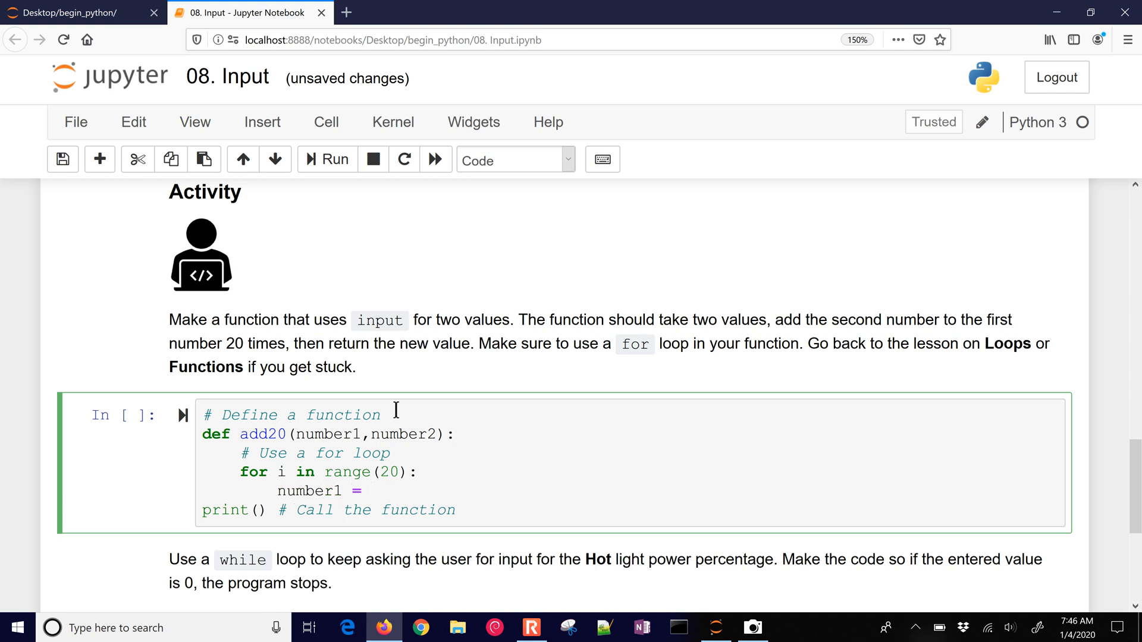
type("number1 + numb")
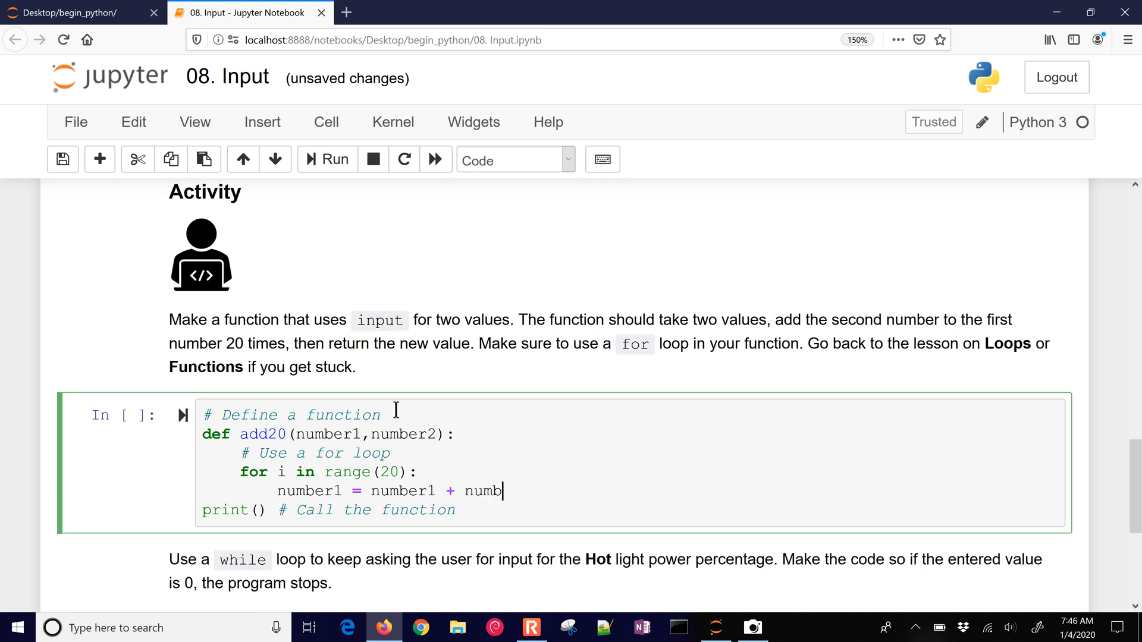
type("er2")
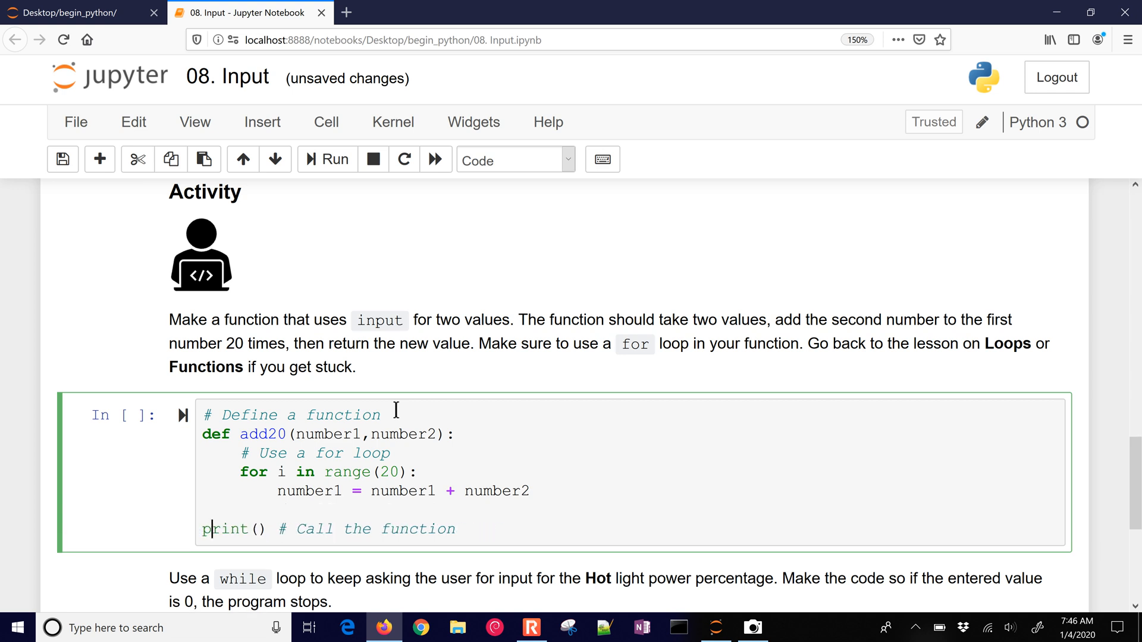
Call add20(2,1) inside the print and run the cell, which prints None.
left_click(259, 529)
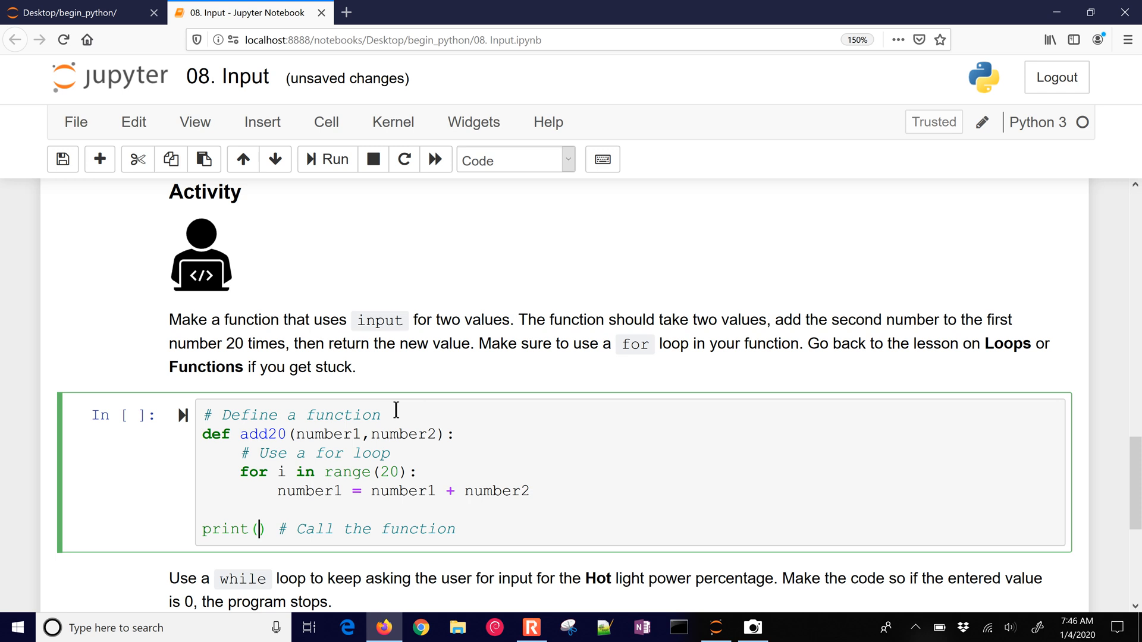
type("add20(2,")
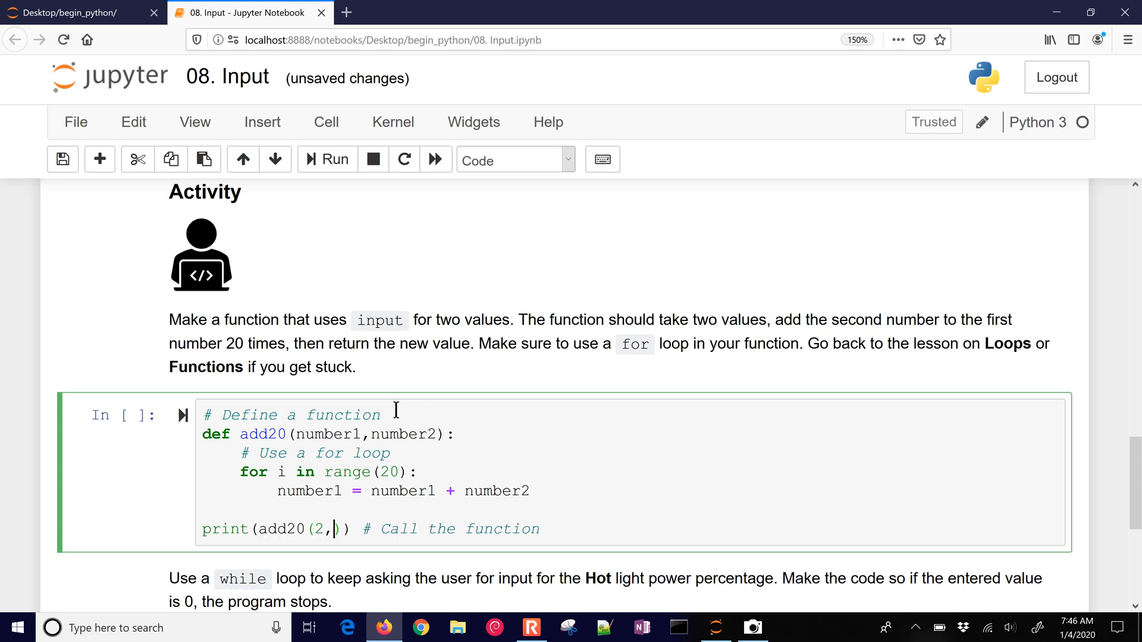
type("1")
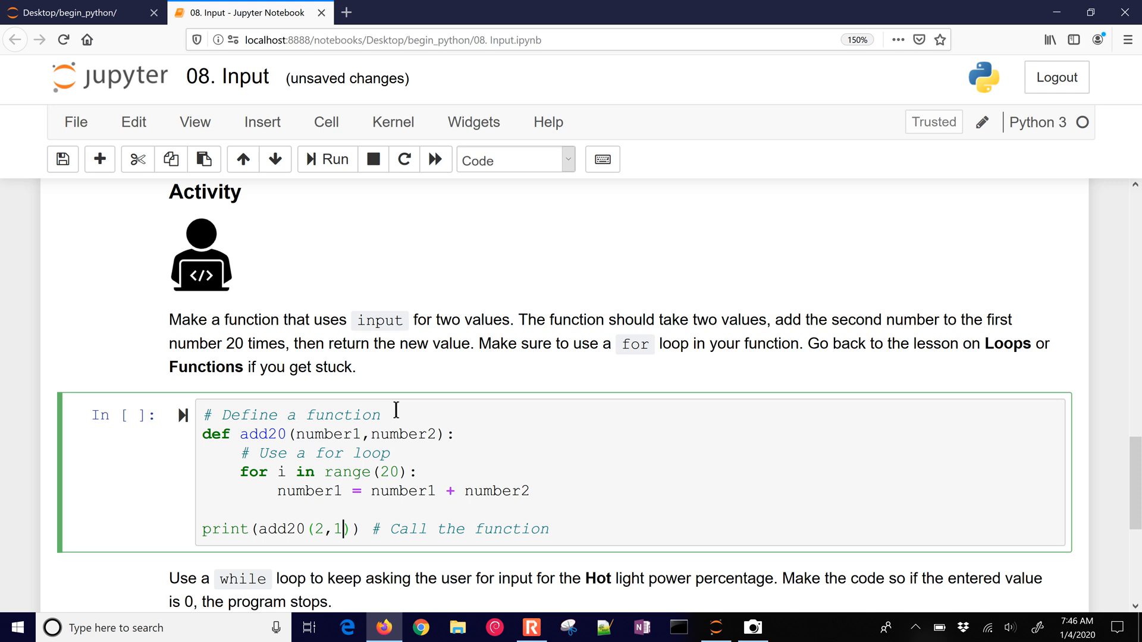
left_click(332, 159)
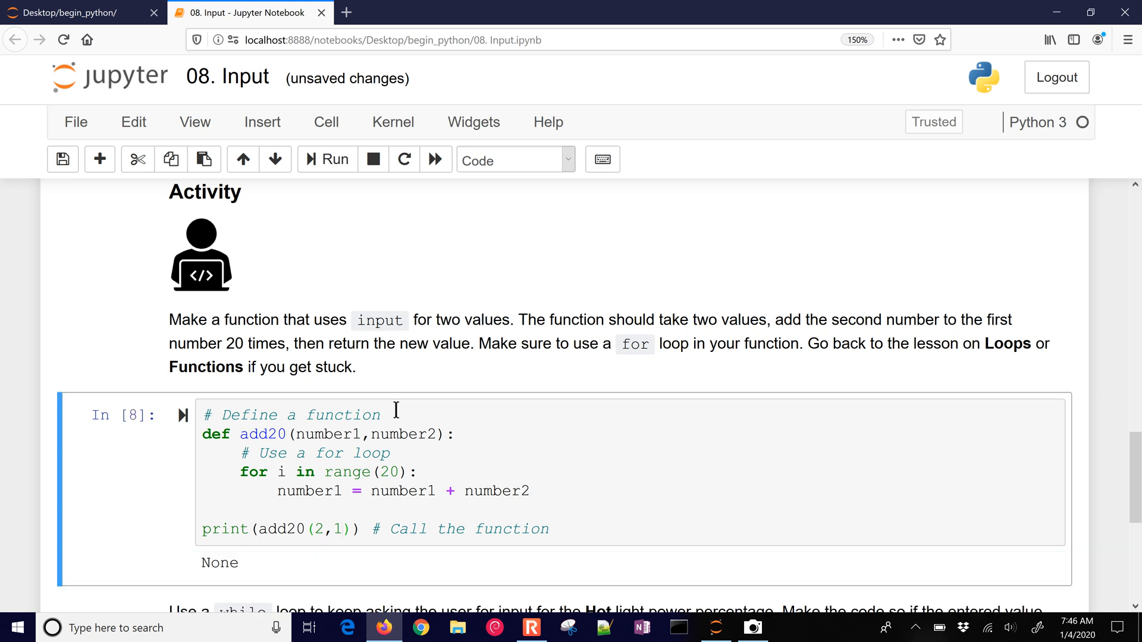
mouse_move(353, 524)
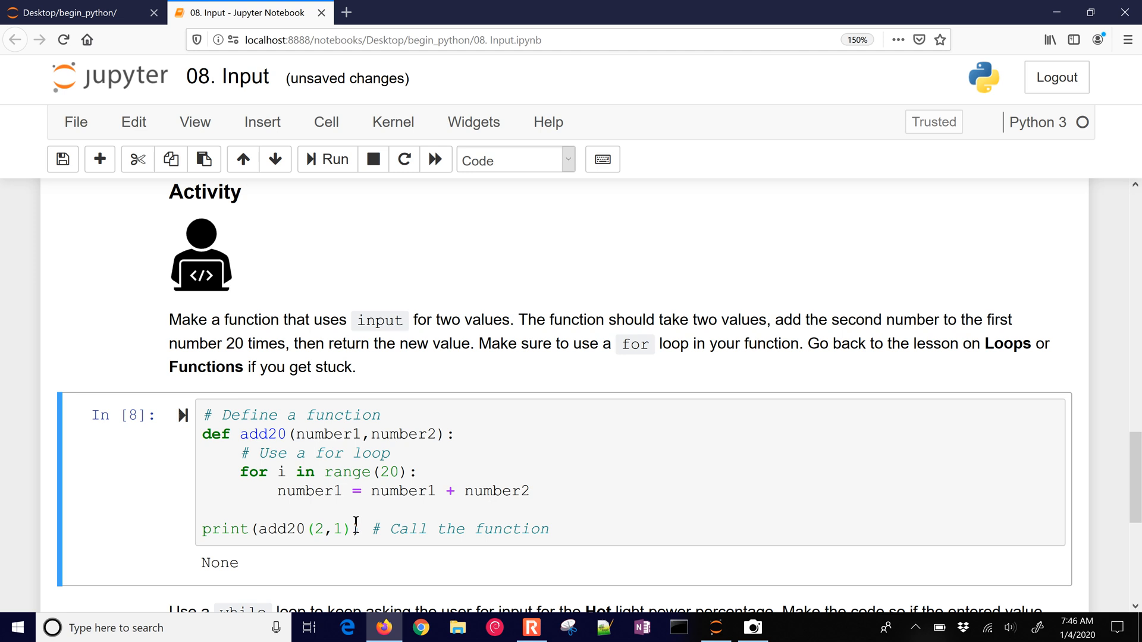
Add return number1 to add20 and rerun so add20(2,1) prints 22.
left_click(399, 495)
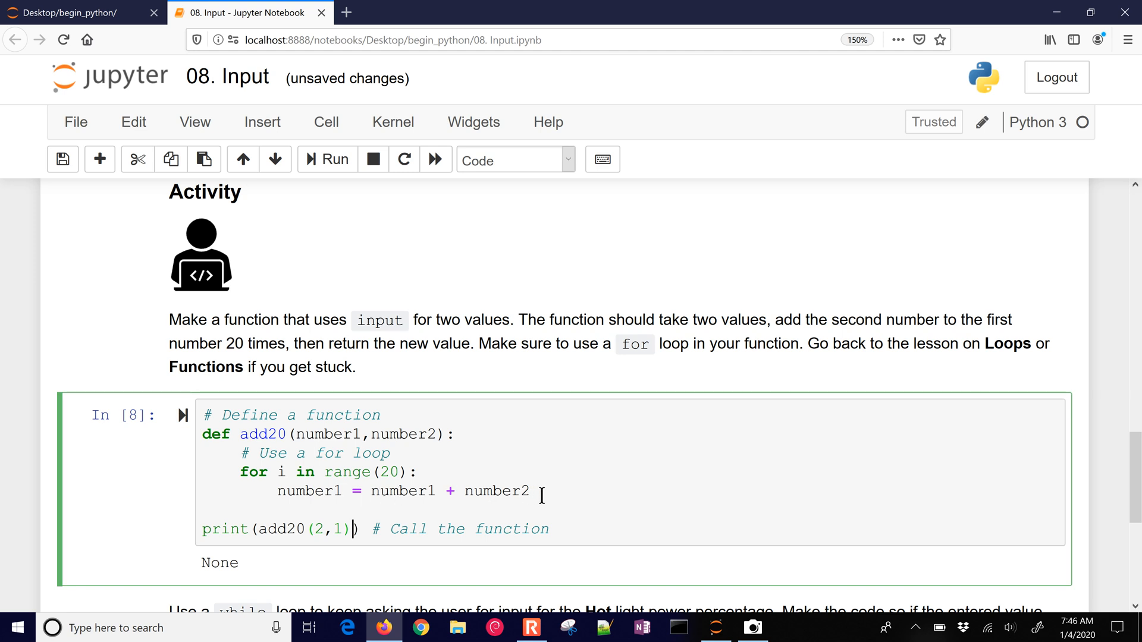
key("Return")
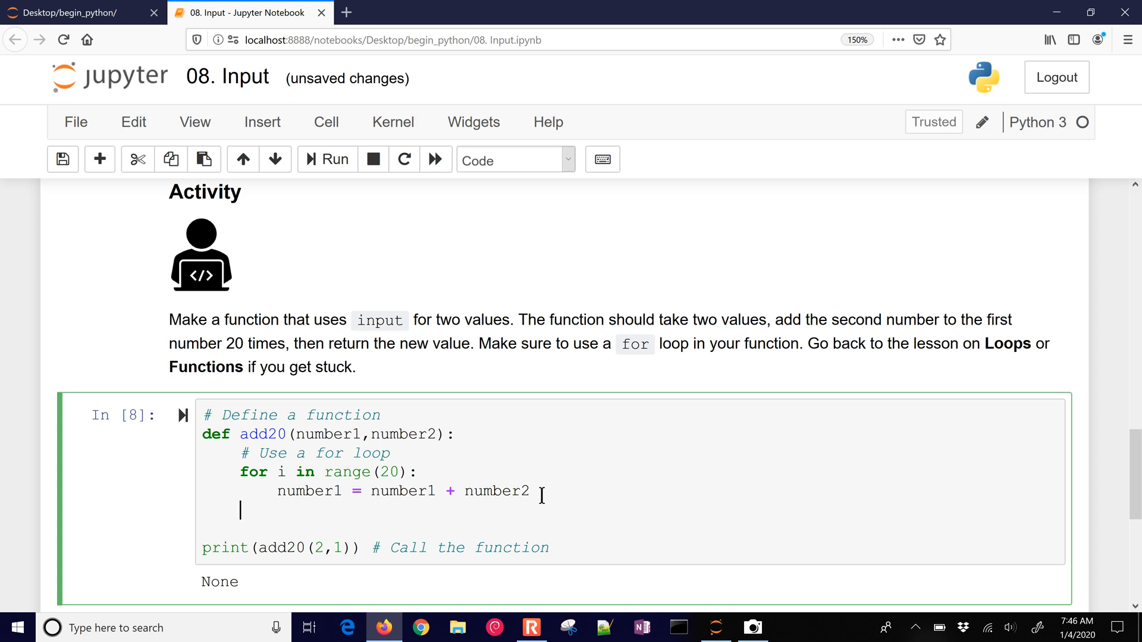
type("return numb")
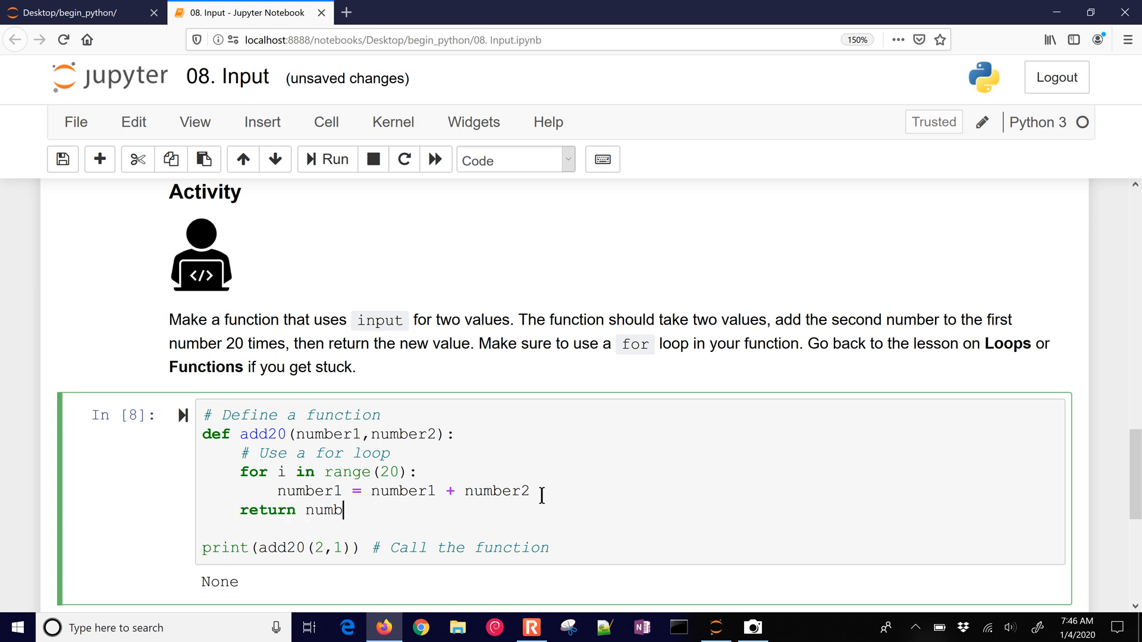
left_click(334, 158)
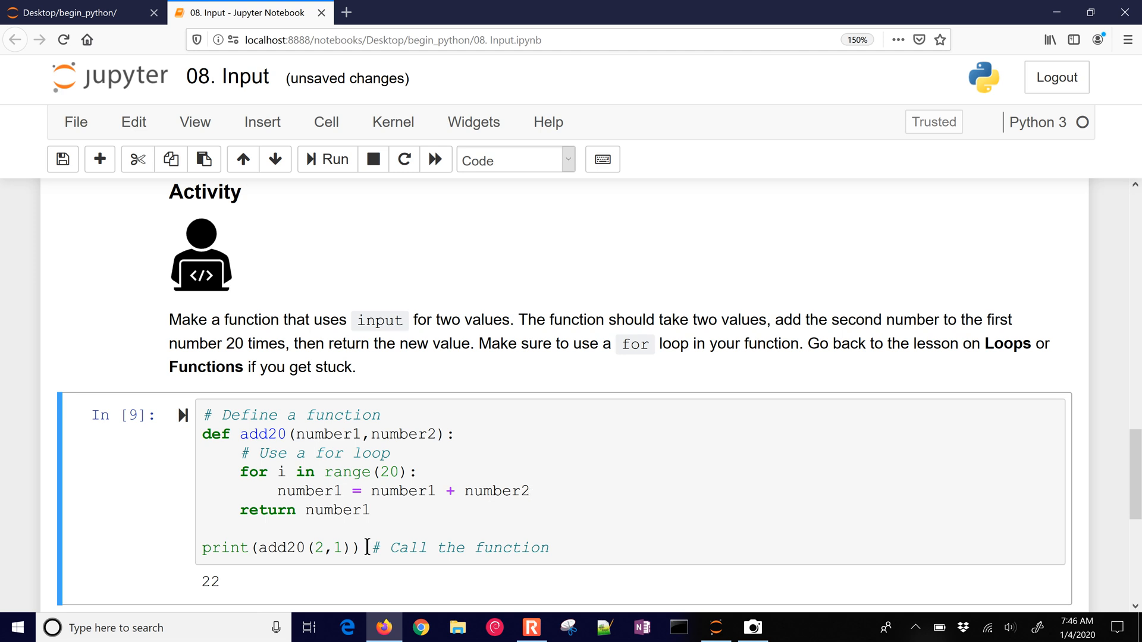
left_click(317, 548)
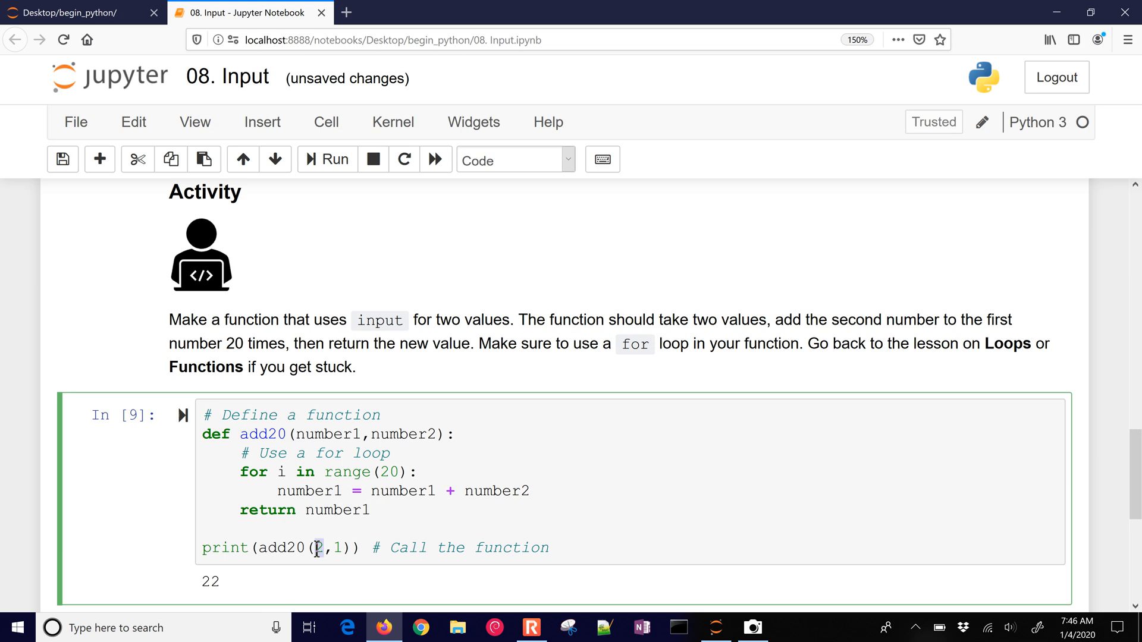
left_click(338, 548)
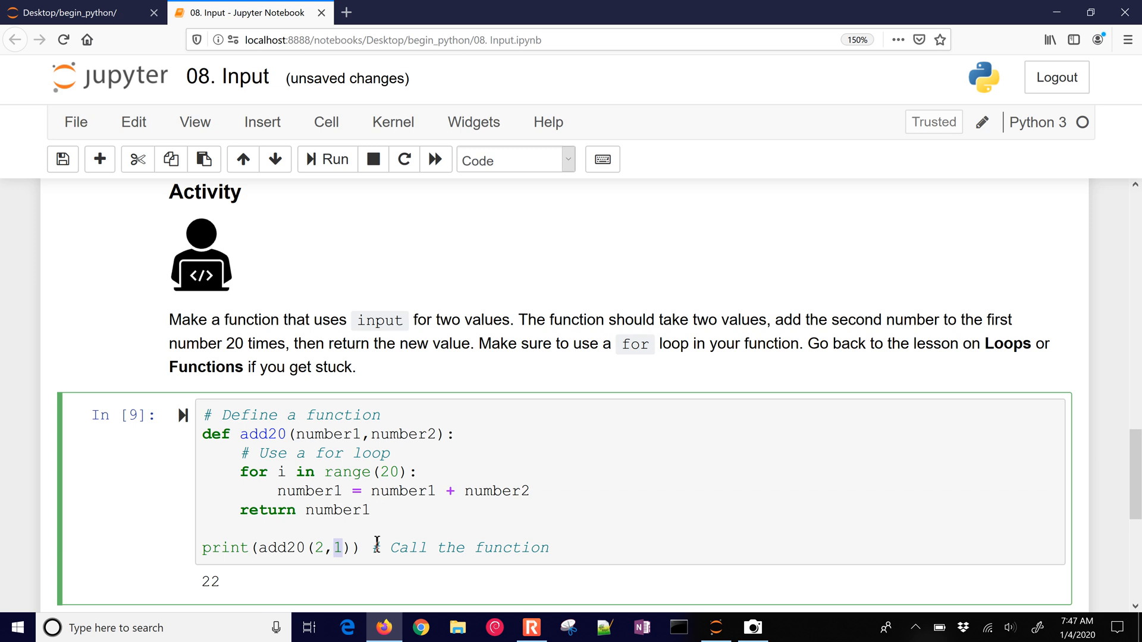
mouse_move(200, 474)
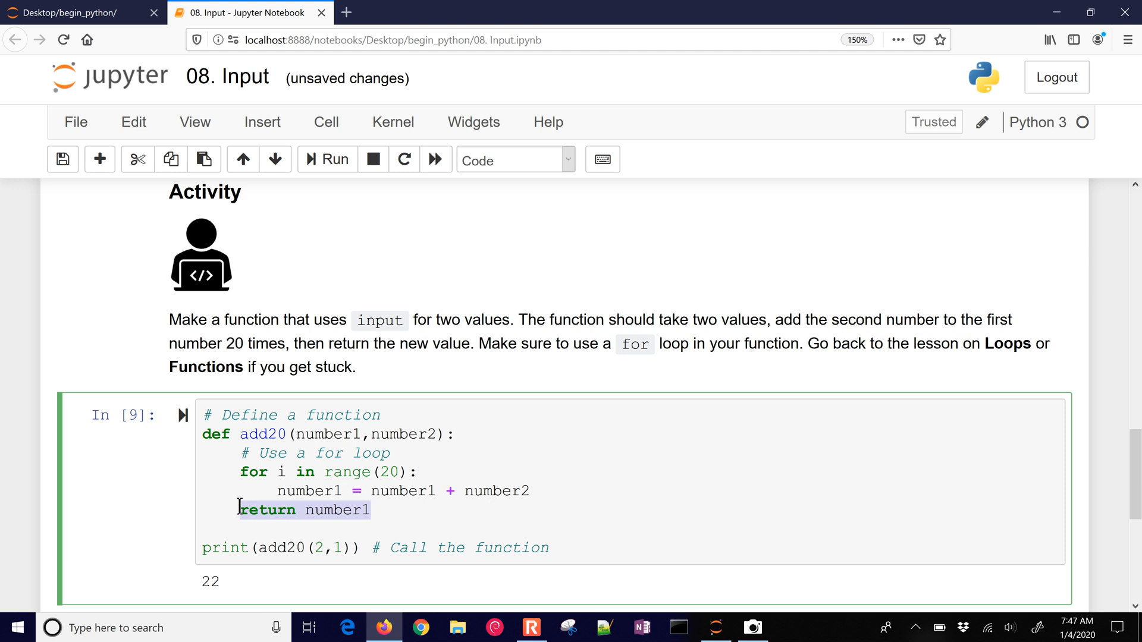
mouse_move(257, 547)
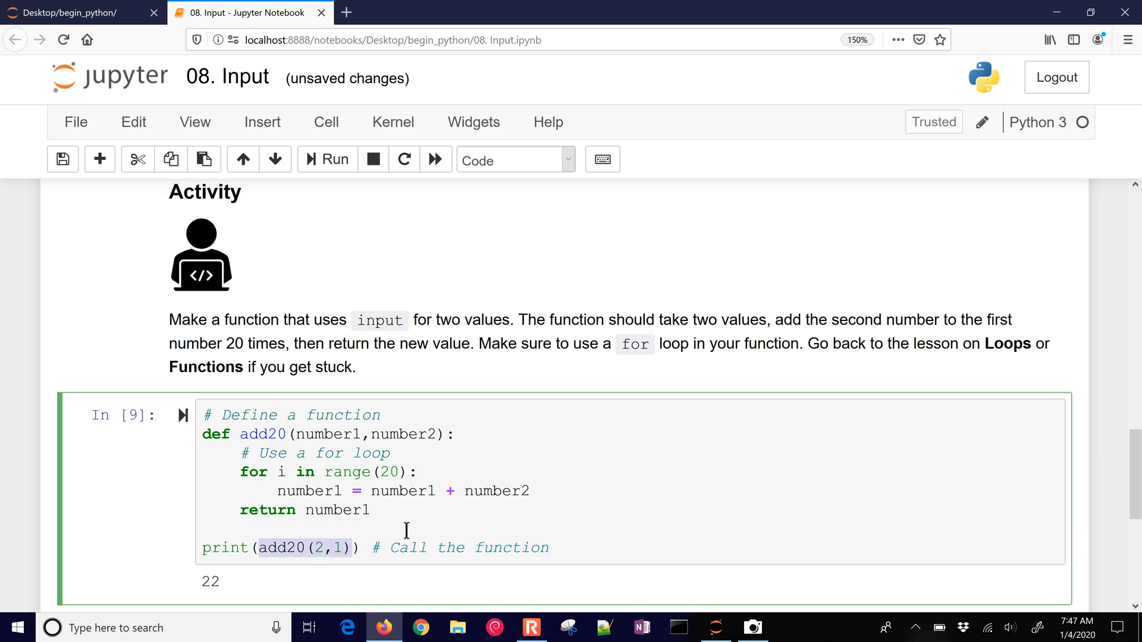
Assign result = add20(2,3), print result, and rerun the cell to show 62.
type("result =")
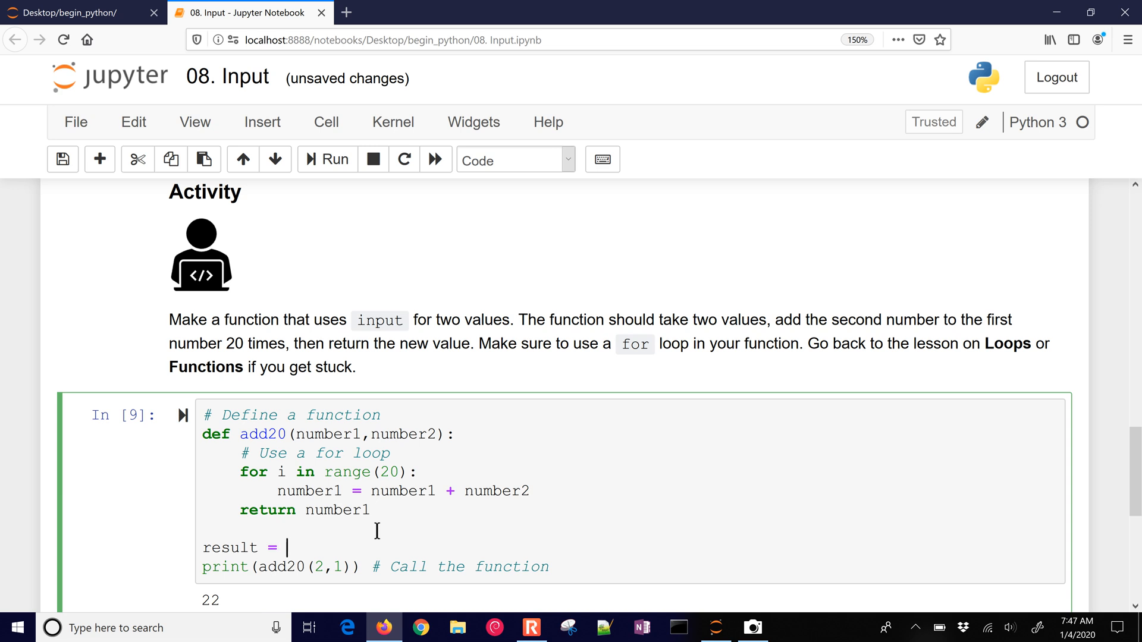
type("add20(2,1)")
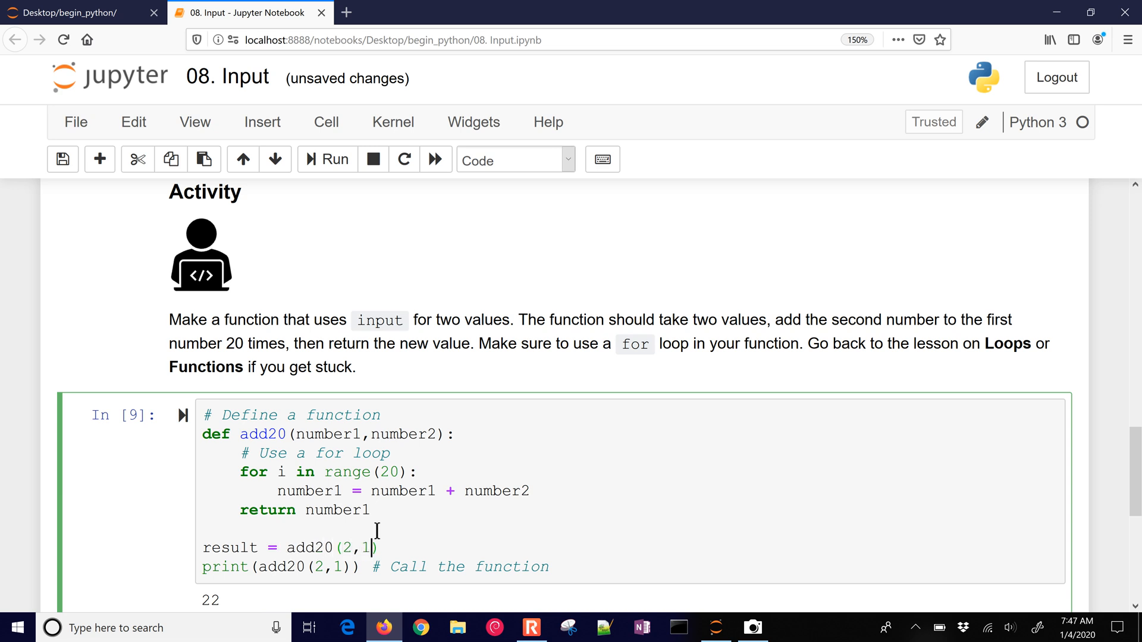
type("3")
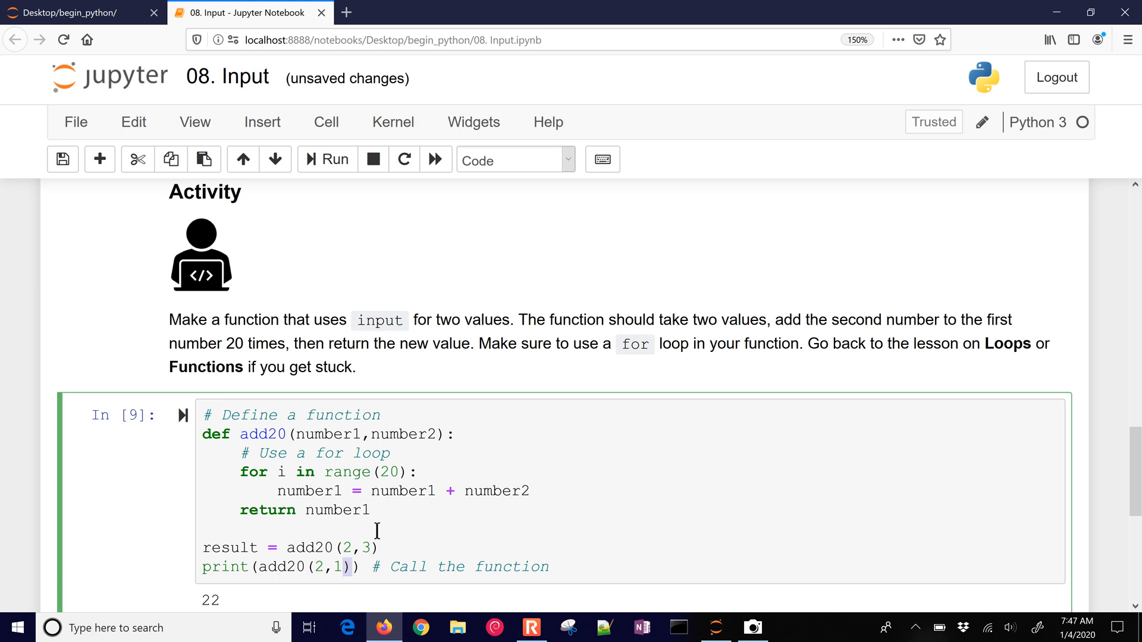
type("res")
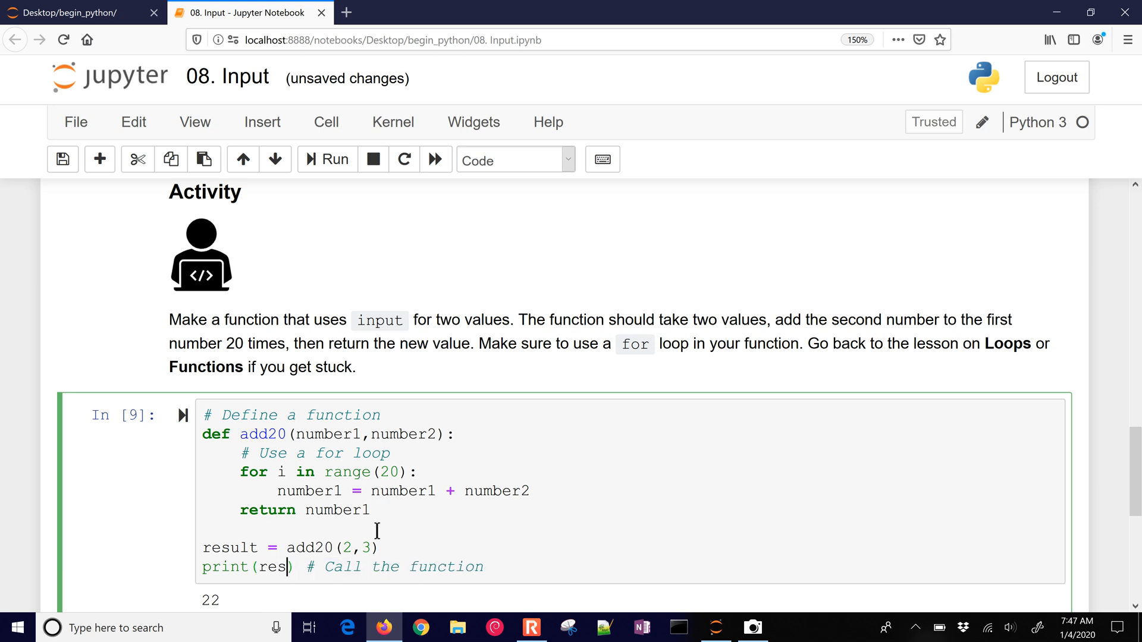
left_click(327, 159)
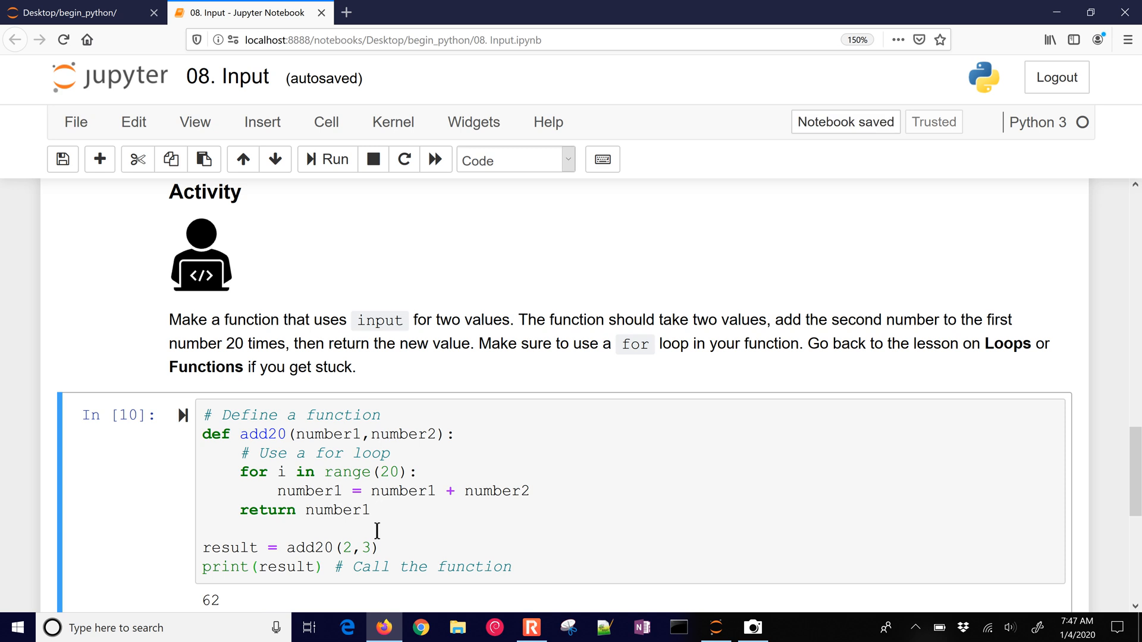
scroll("down", 3)
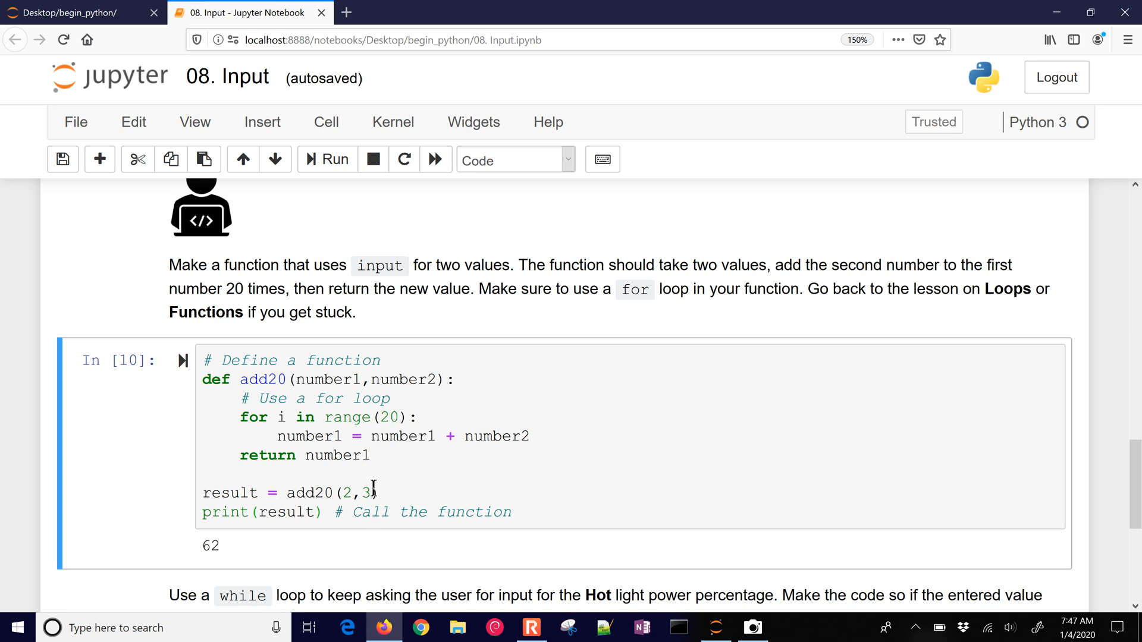
Add n1 = input('Number 1: ') and n2 = input('Number 2: ') above the result line.
left_click(208, 473)
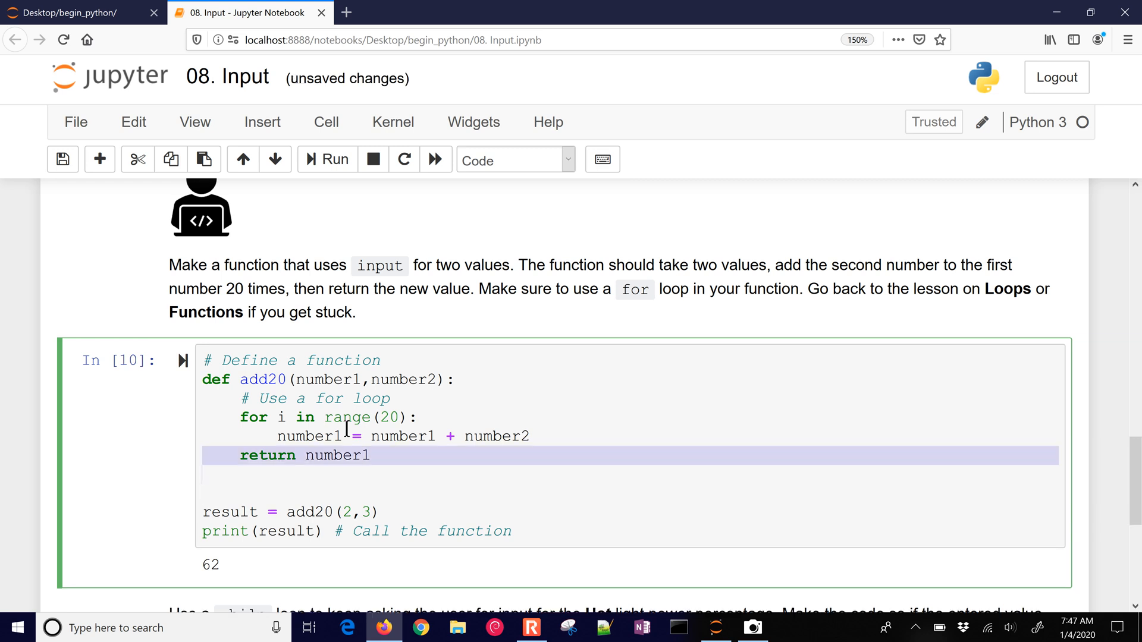
left_click(207, 489)
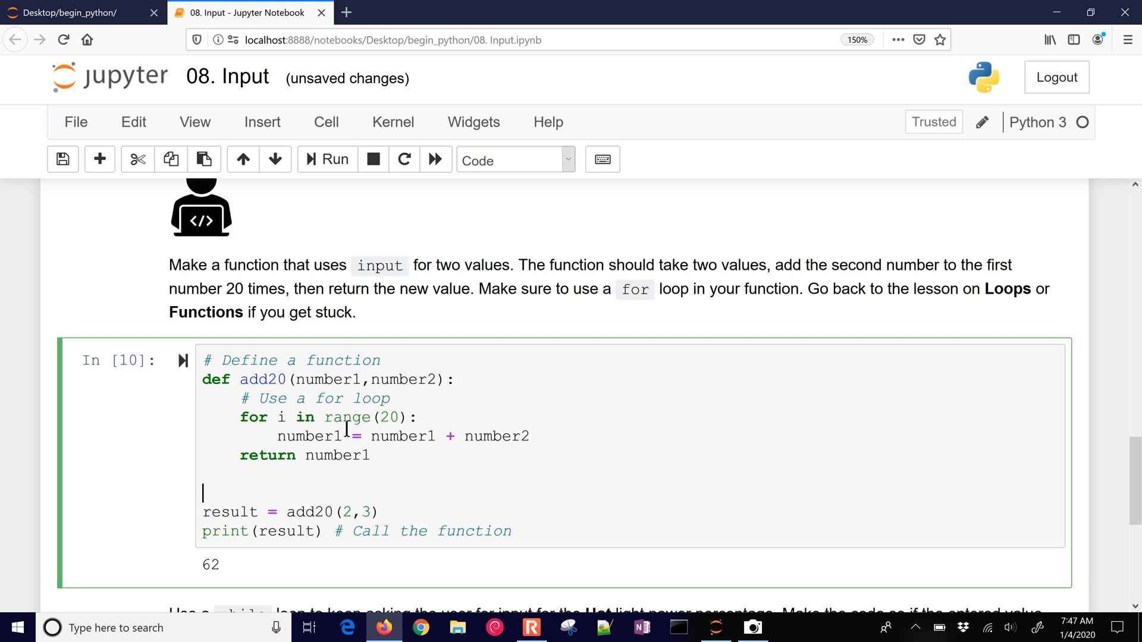
type("num")
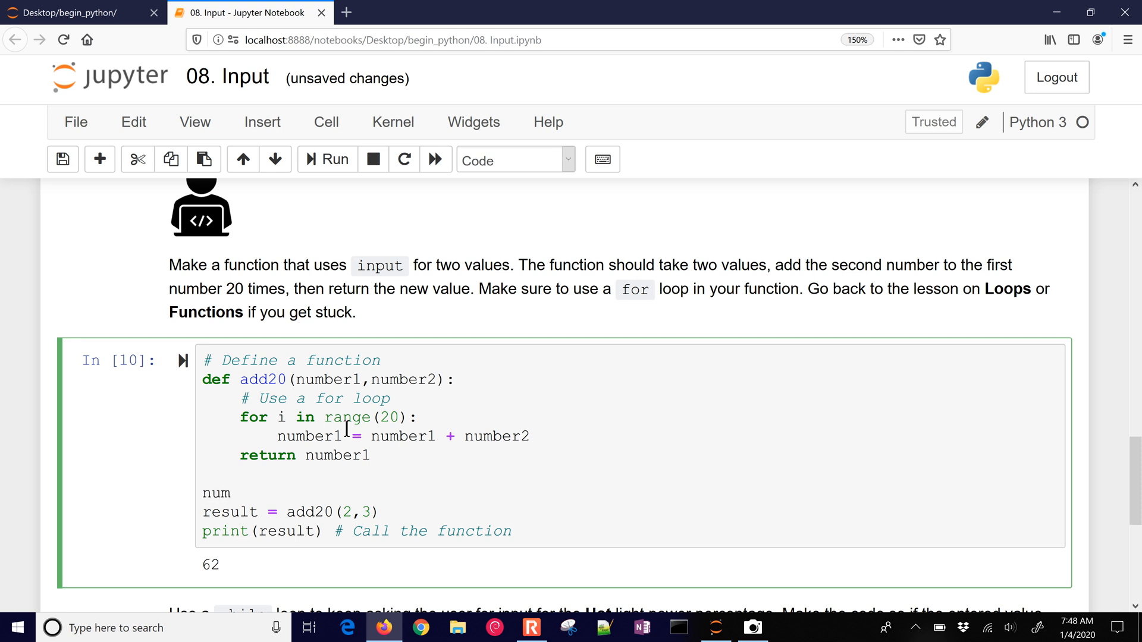
type("n1 =")
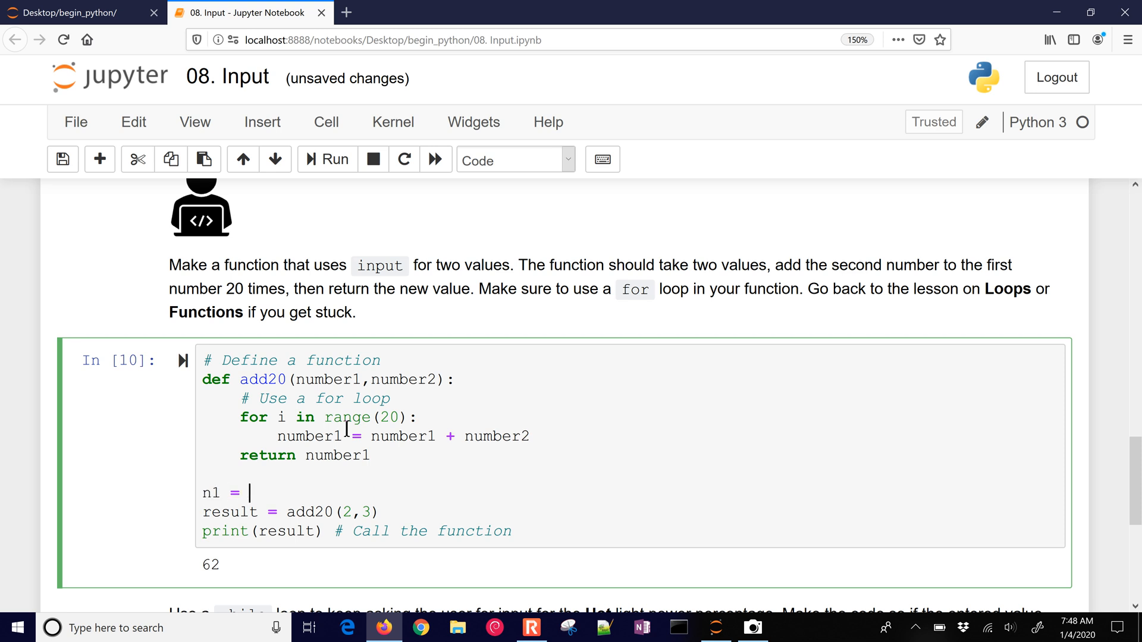
type("input('N'")
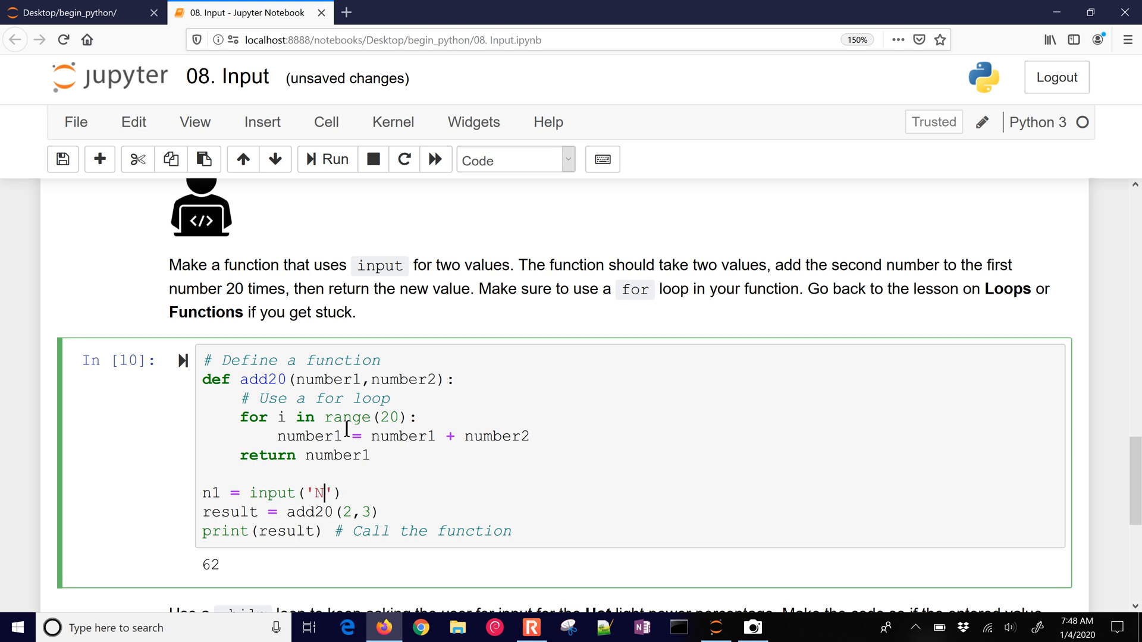
type("umber 1:")
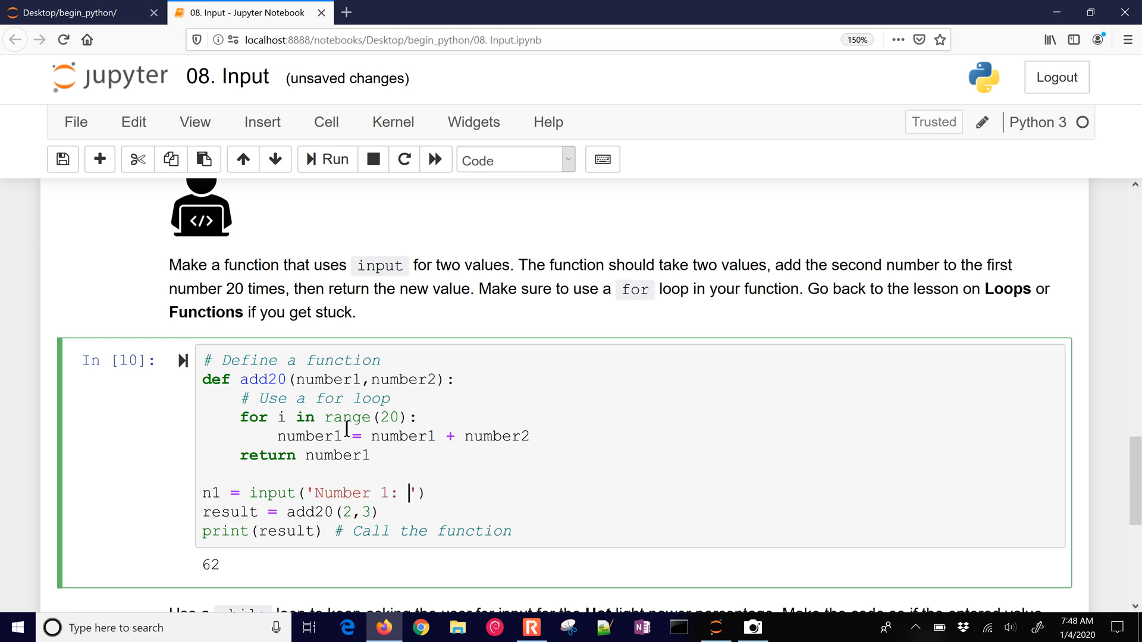
type("n2 = input('")
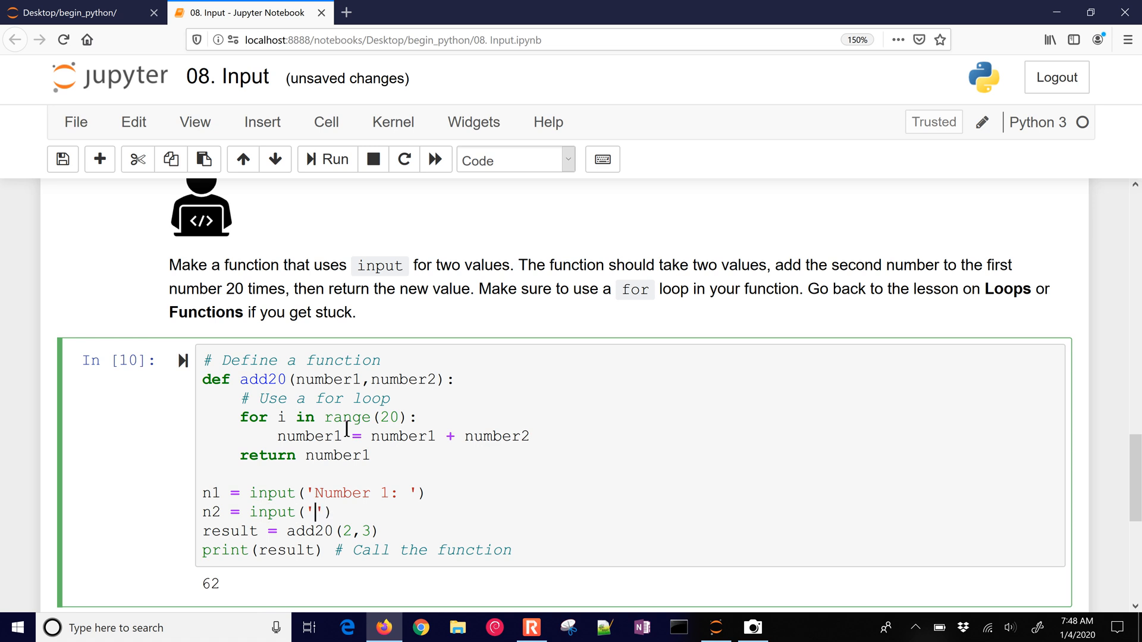
type("Number 2:")
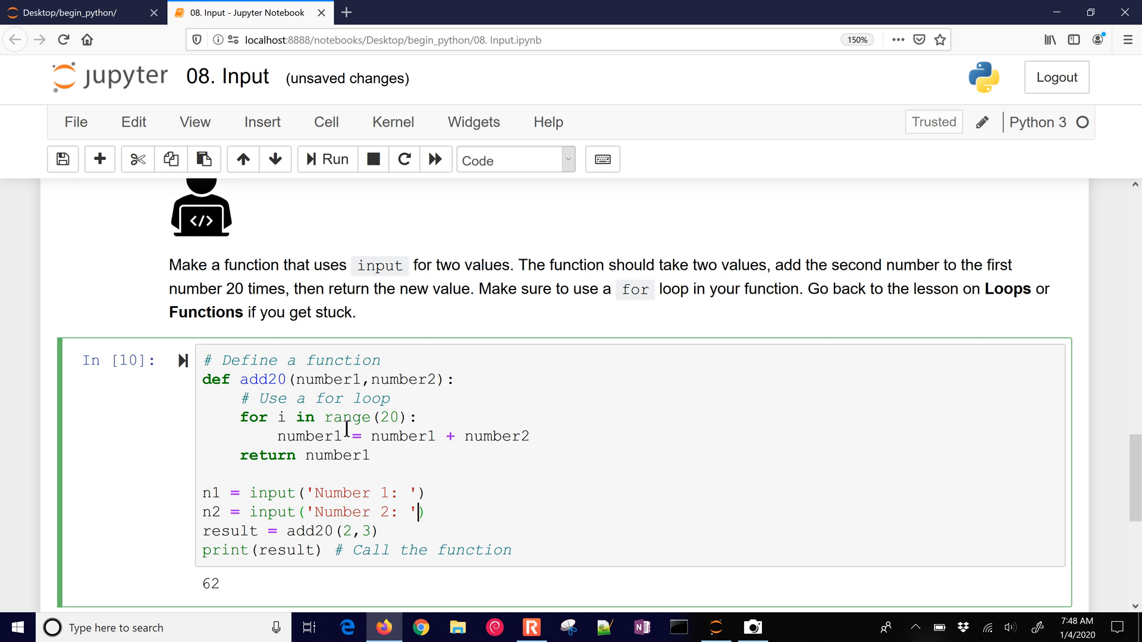
Wrap the input prompts in float() so n1 and n2 are read as floats.
type("f")
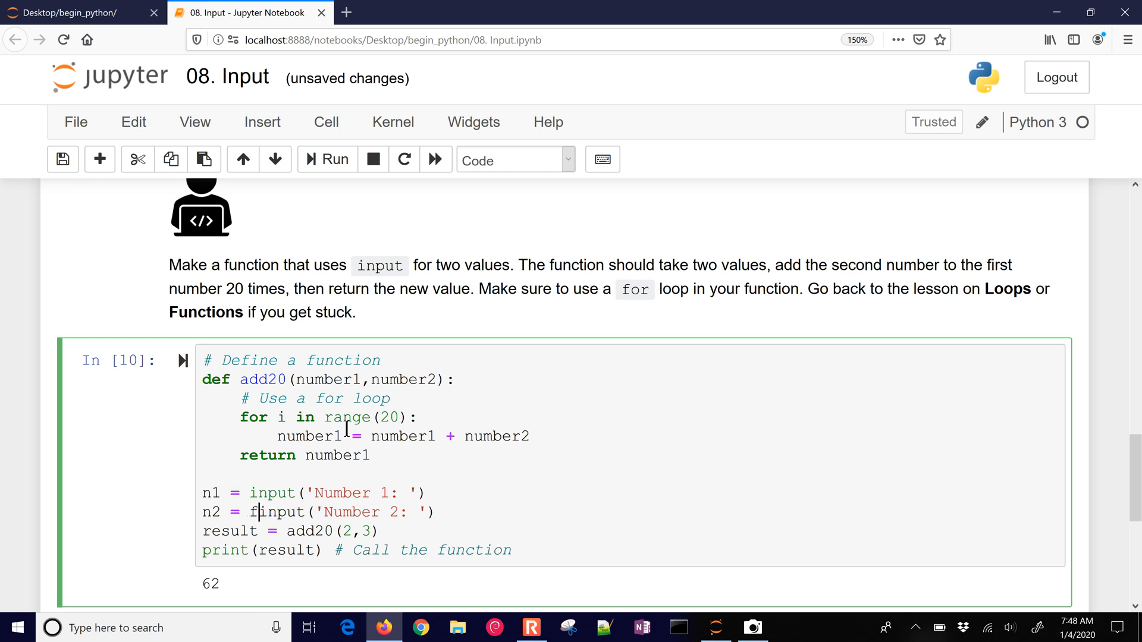
type("loat(")
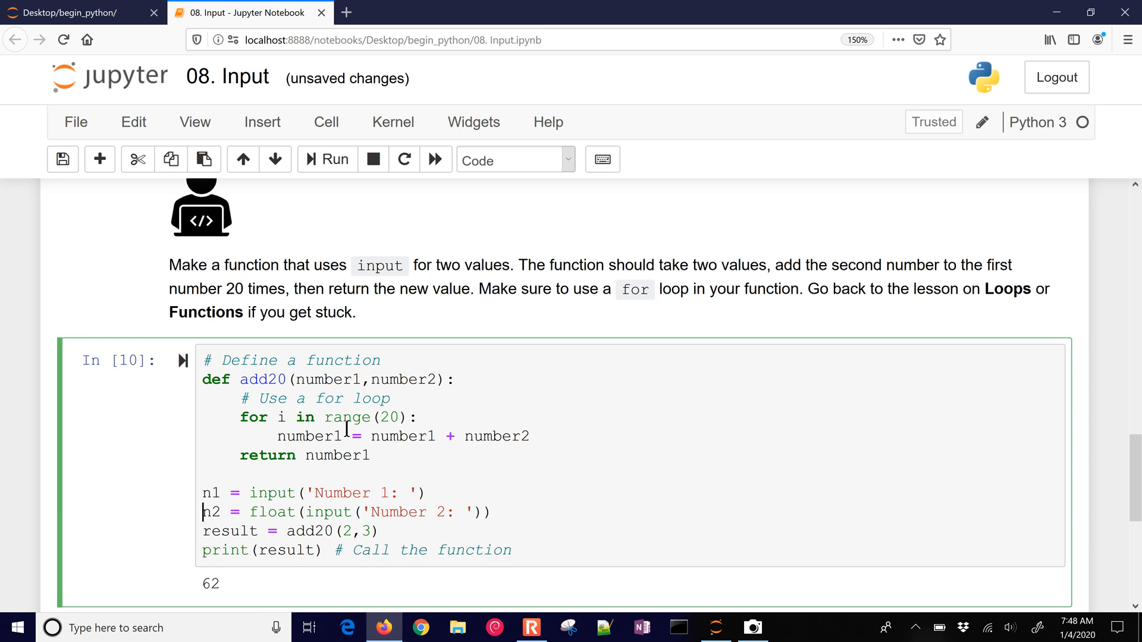
left_click(251, 493)
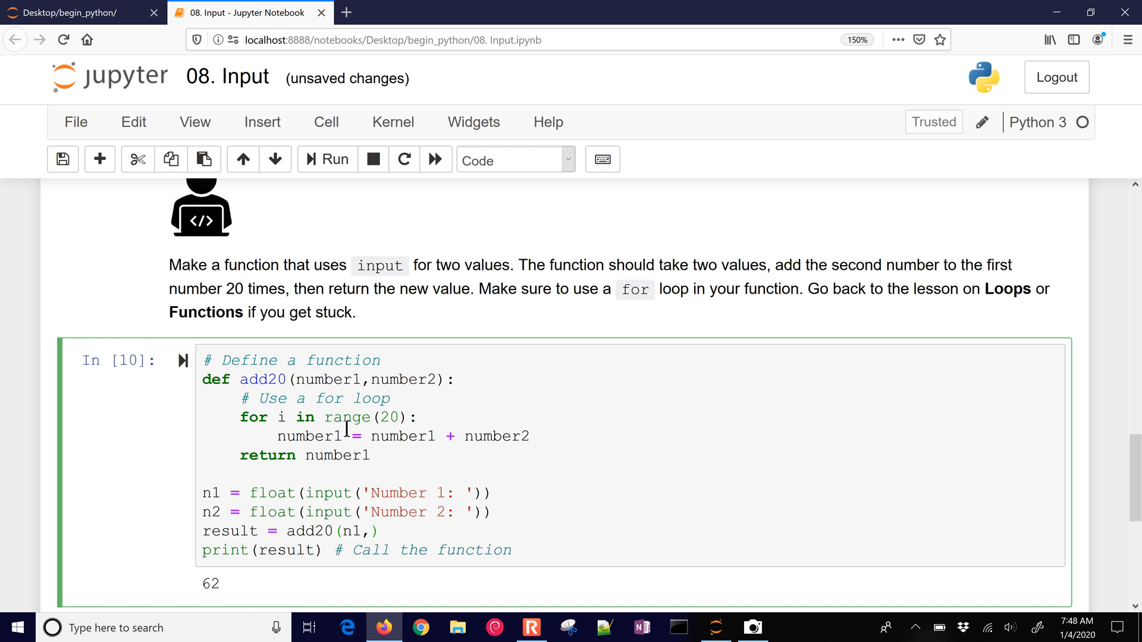
left_click(327, 159)
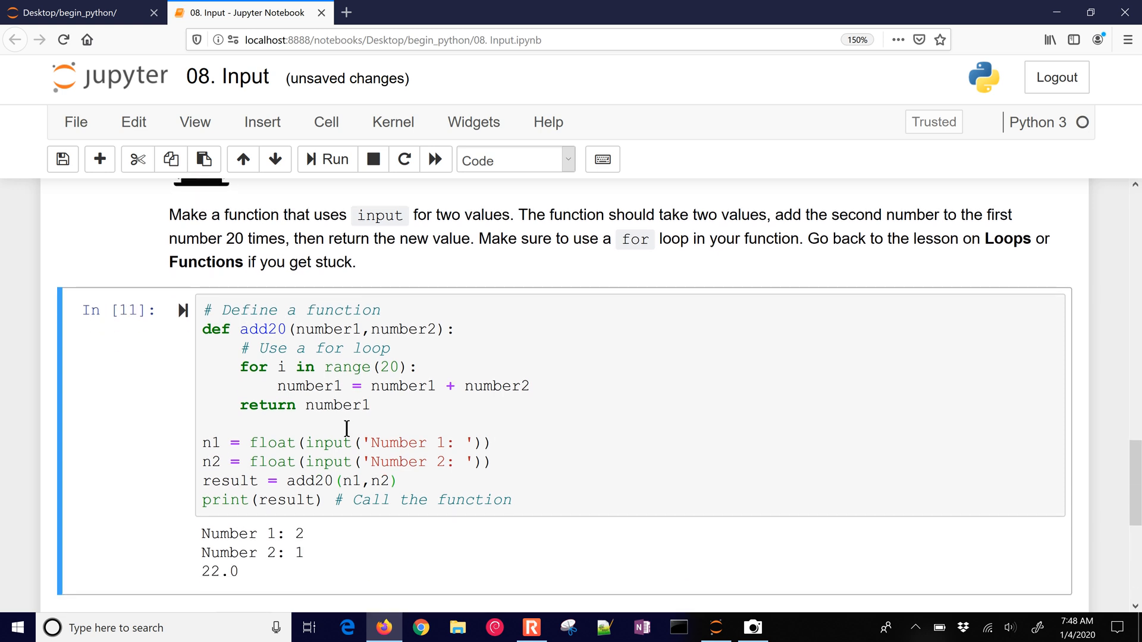
left_click(314, 499)
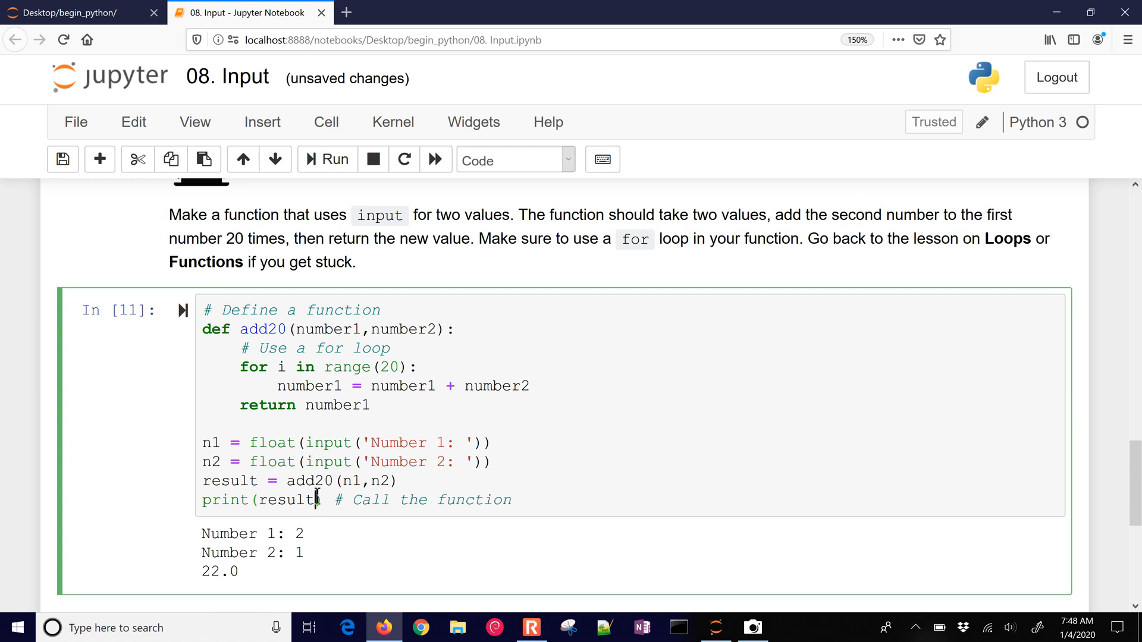
left_click(327, 159)
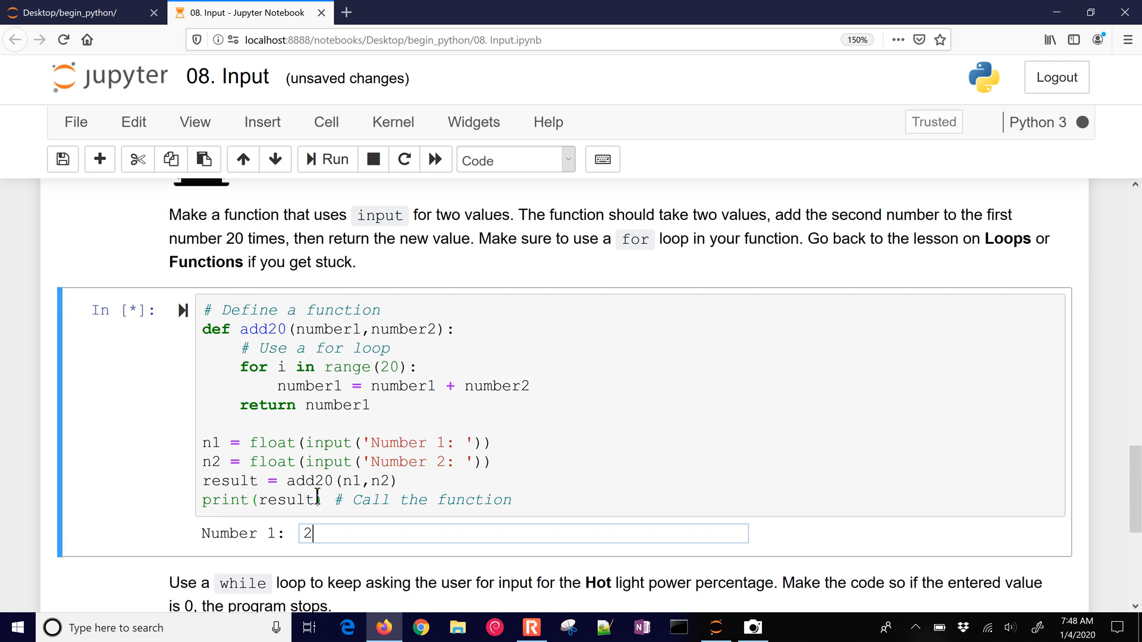
key("Return")
type("3")
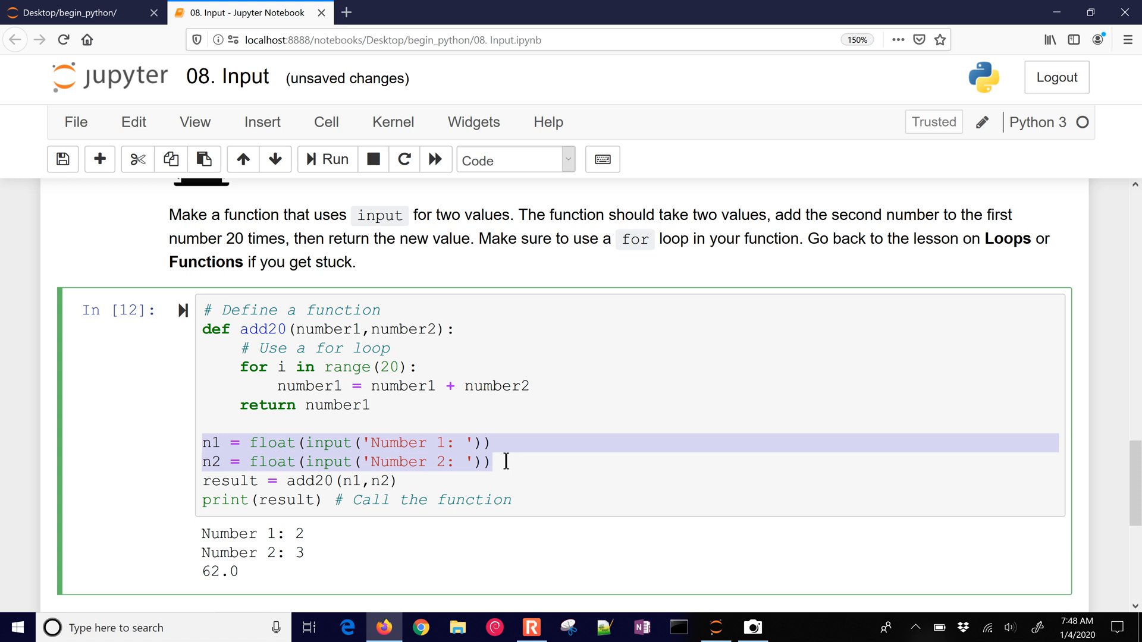
Scroll down to the while-loop Hot light exercise and its import tclab cell.
scroll("down", 3)
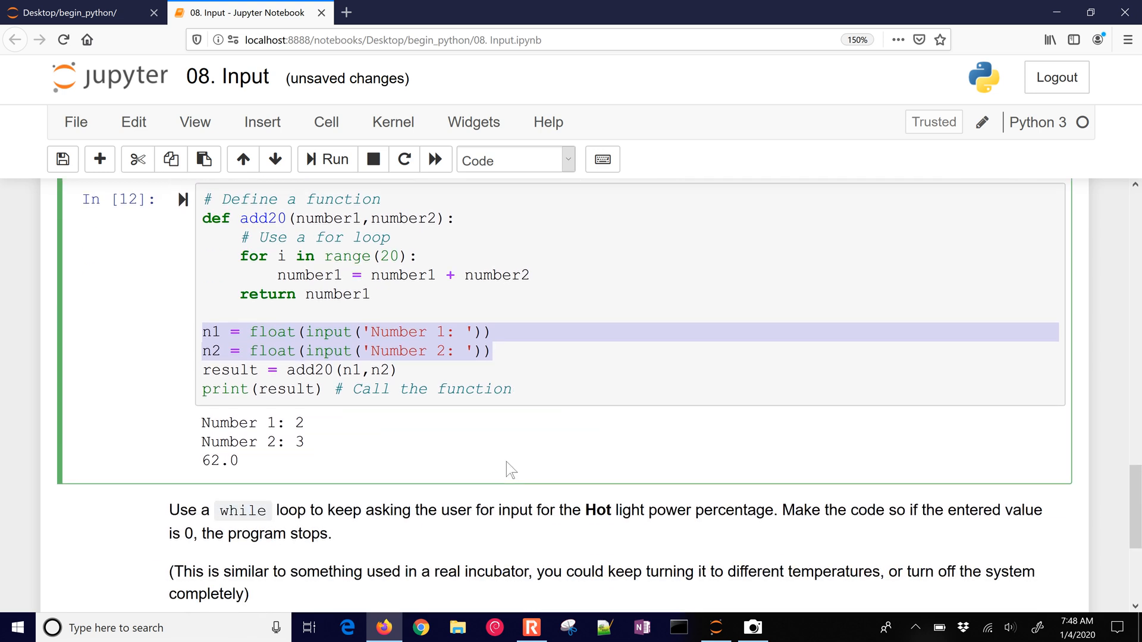
scroll("down", 3)
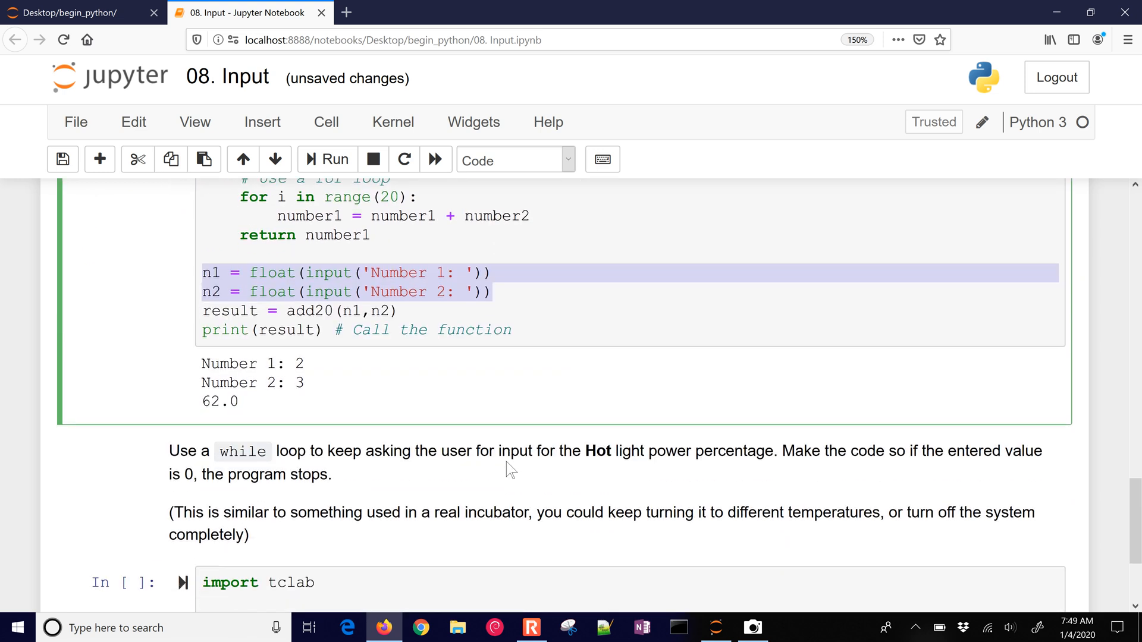
scroll("down", 3)
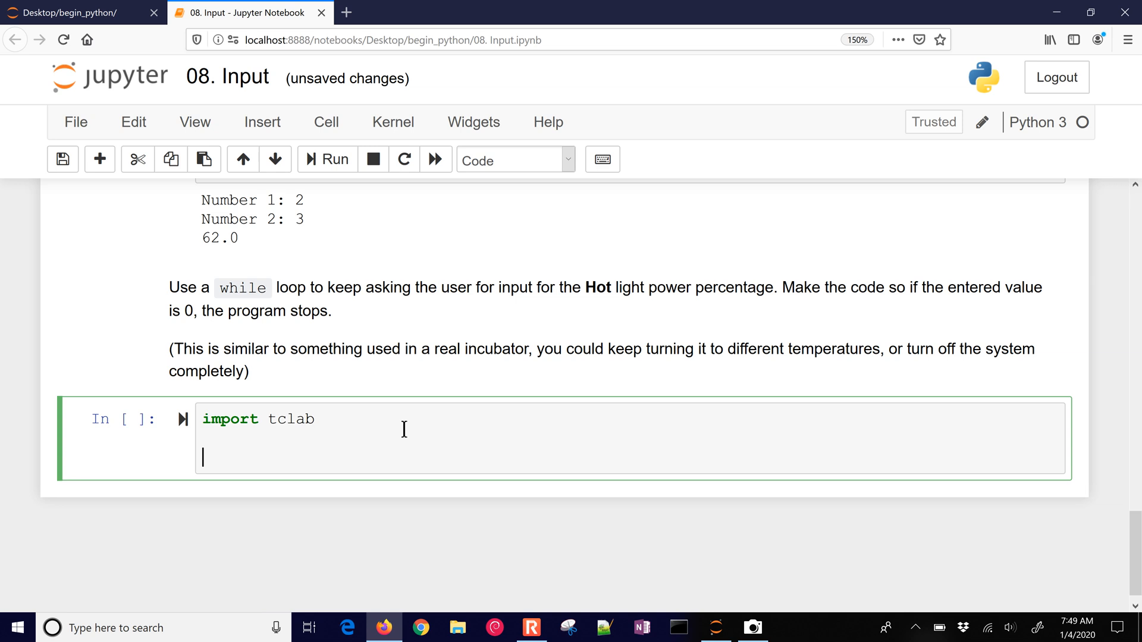
Replace a mistyped 'for' with the loop header while led!=0: under import tclab.
type("for")
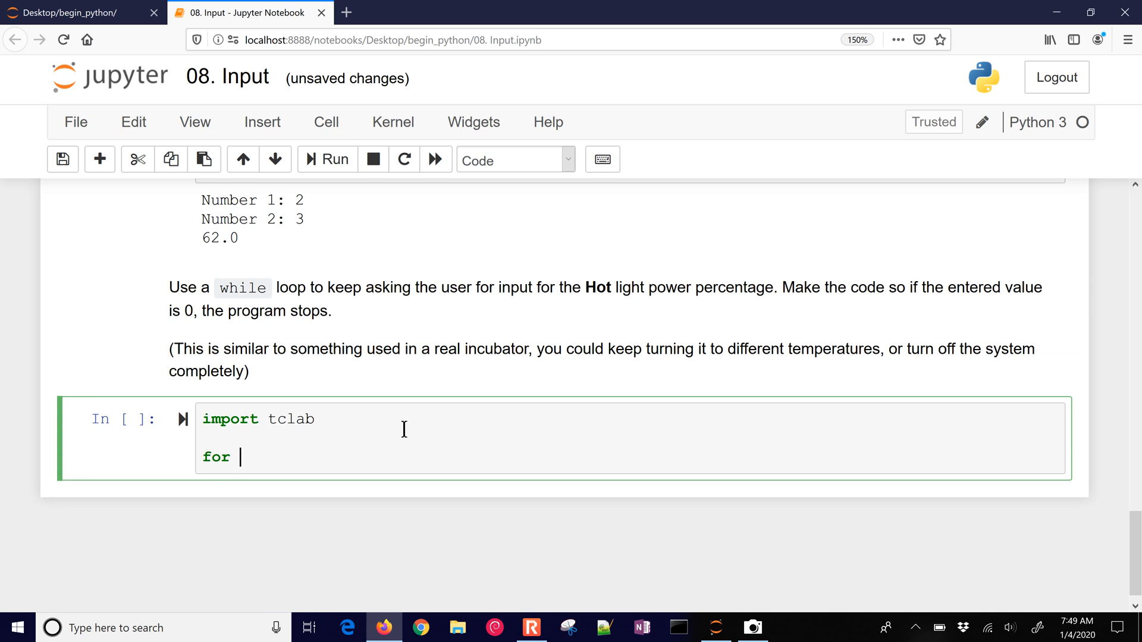
key("Backspace")
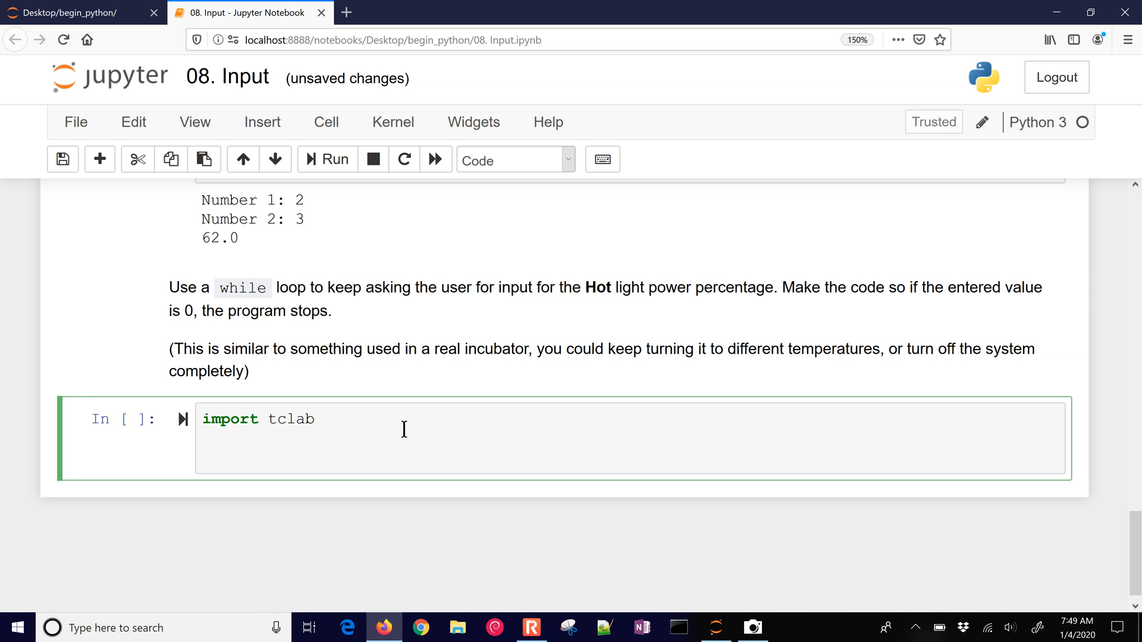
type("w")
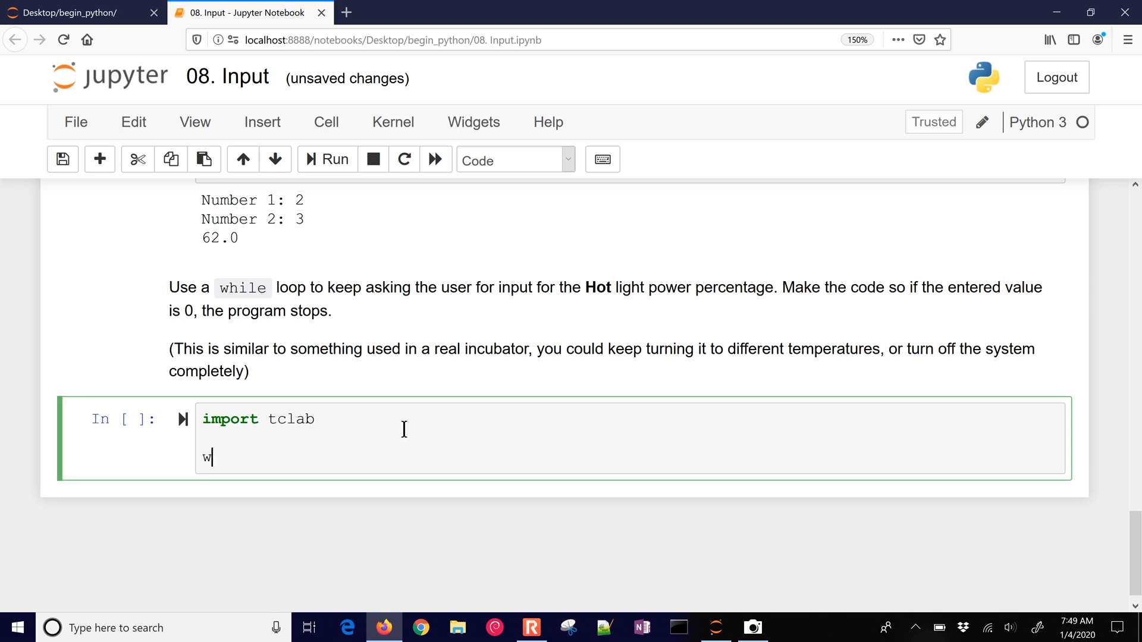
type("hile")
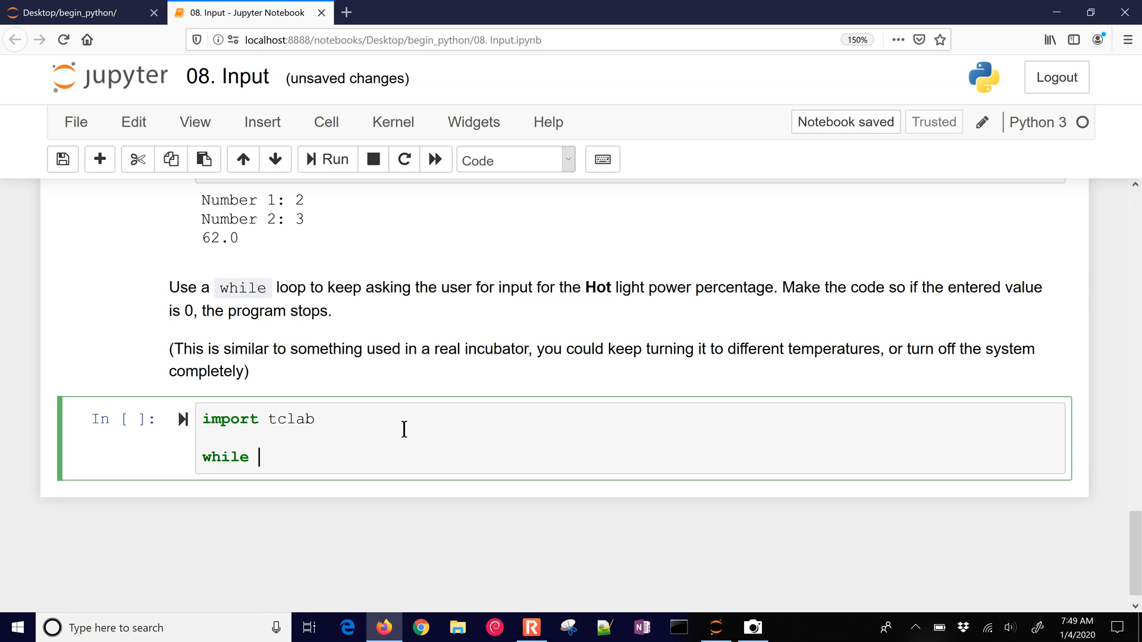
type("h")
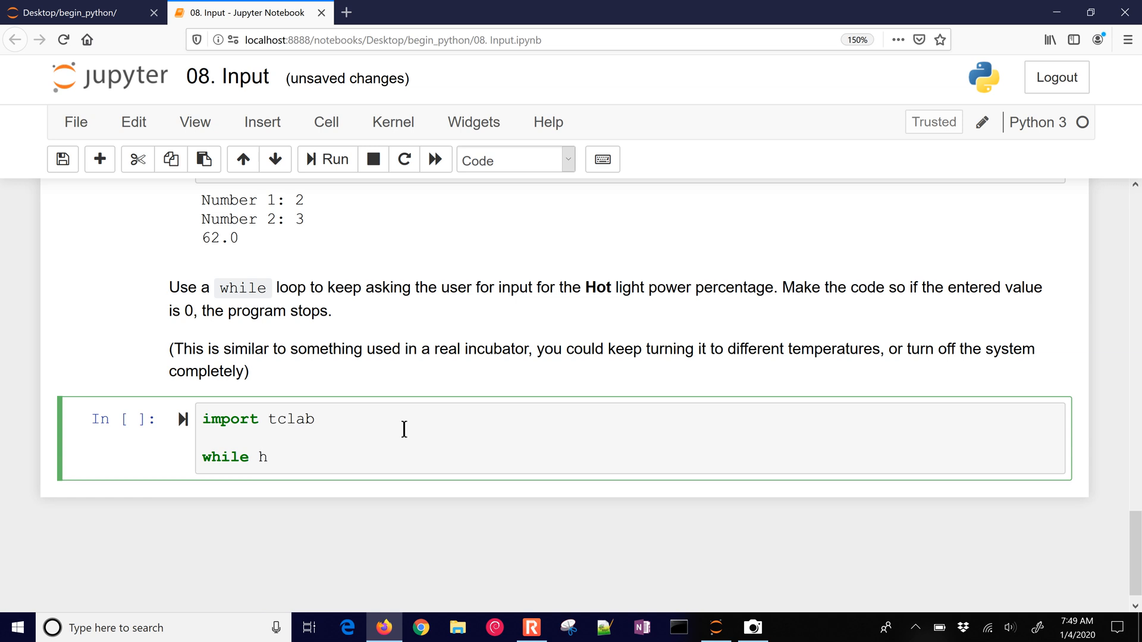
type("ed")
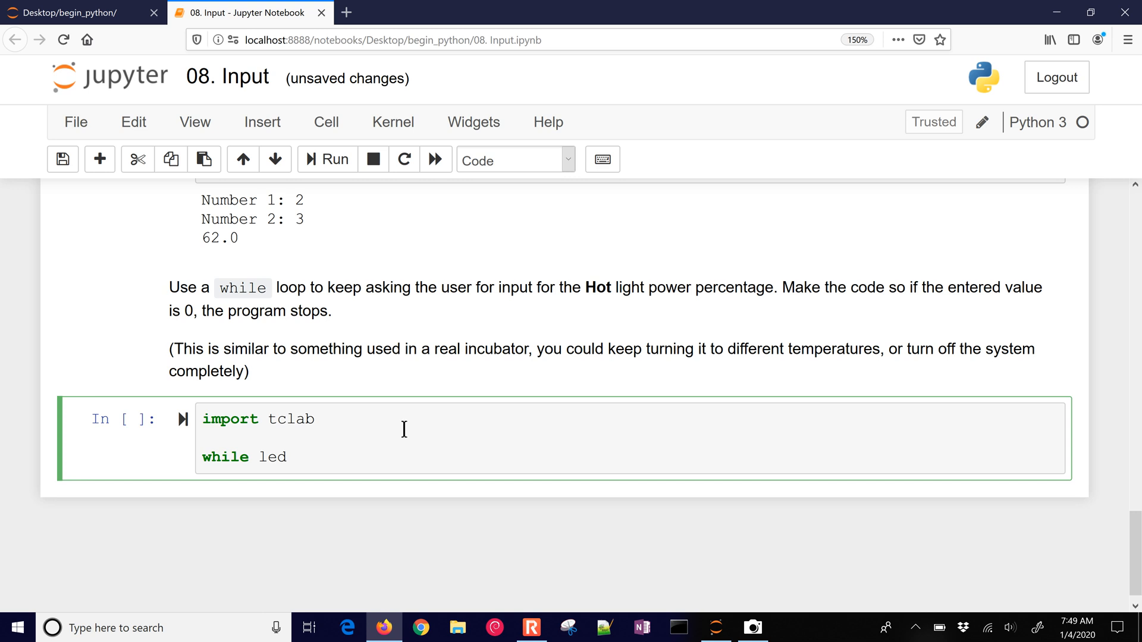
type("!=")
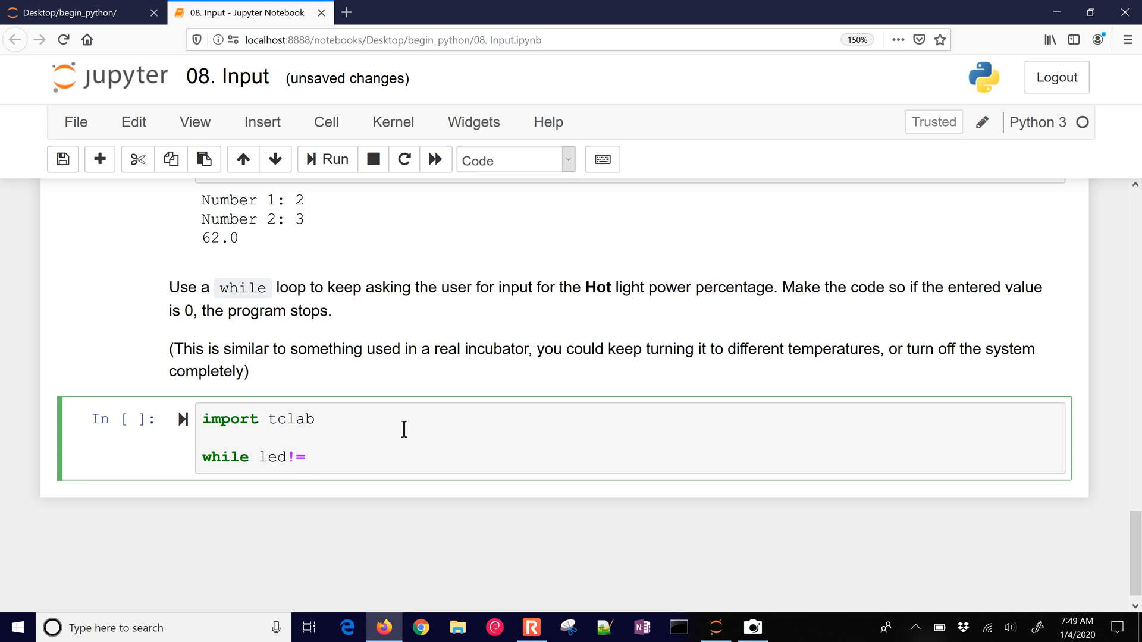
type("0:")
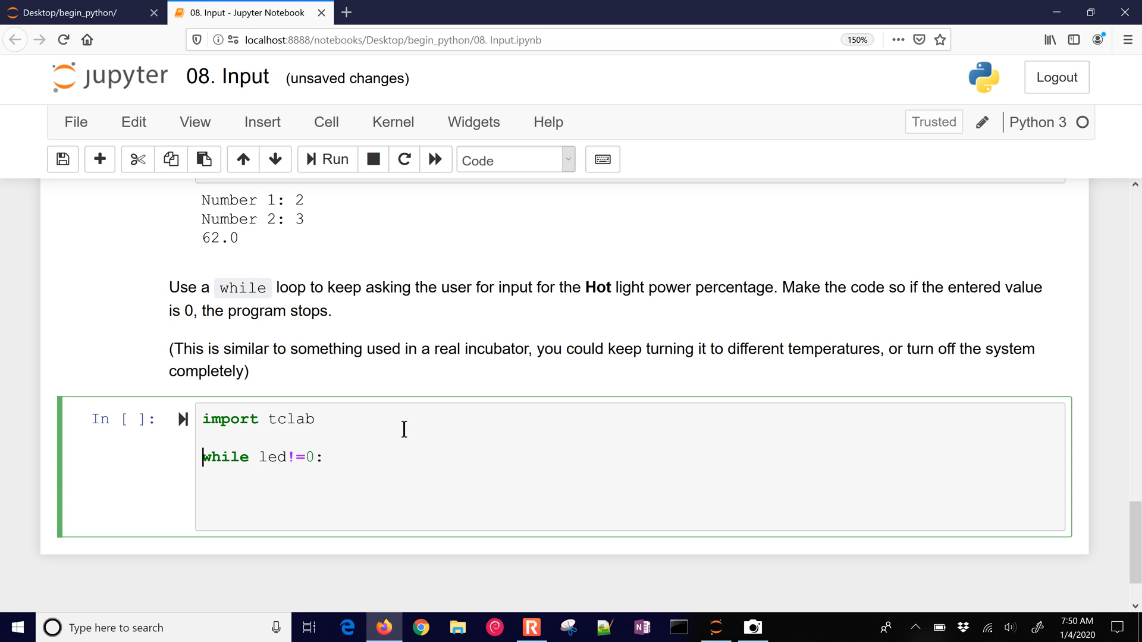
Connect with lab = tclab.TCLab() and initialise led = None before the loop.
type("lab")
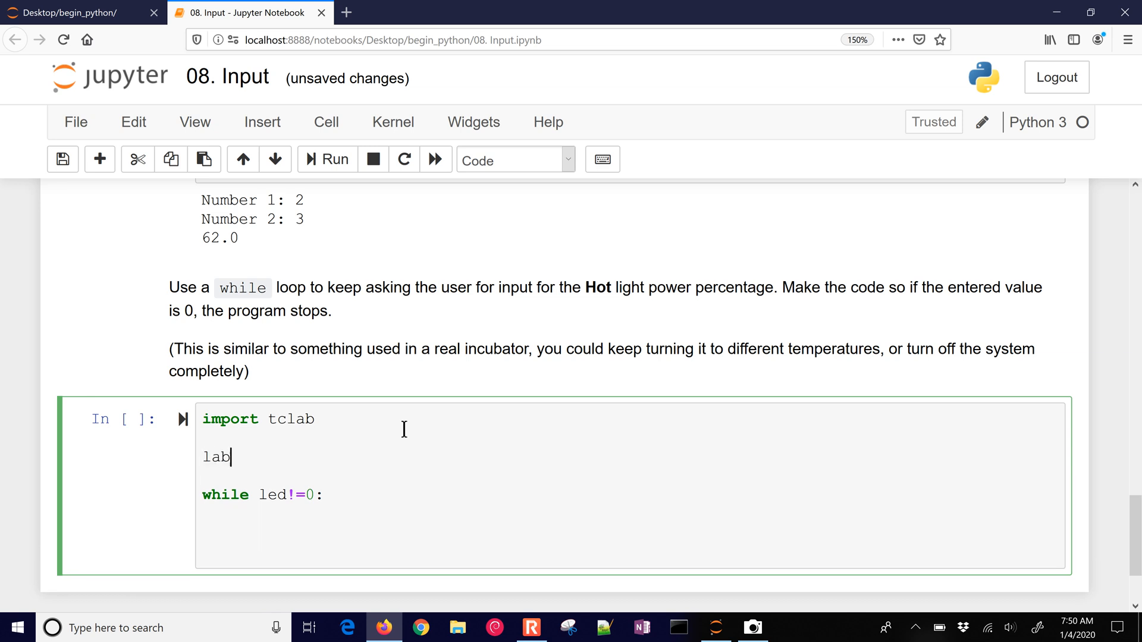
type("= tclab")
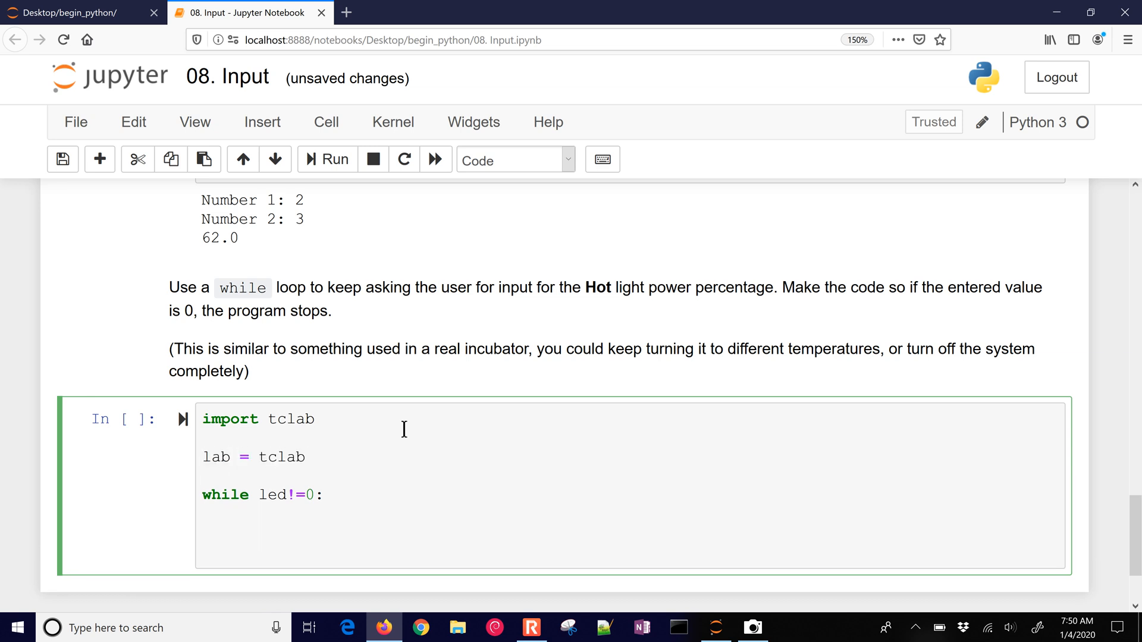
type(".TCLab")
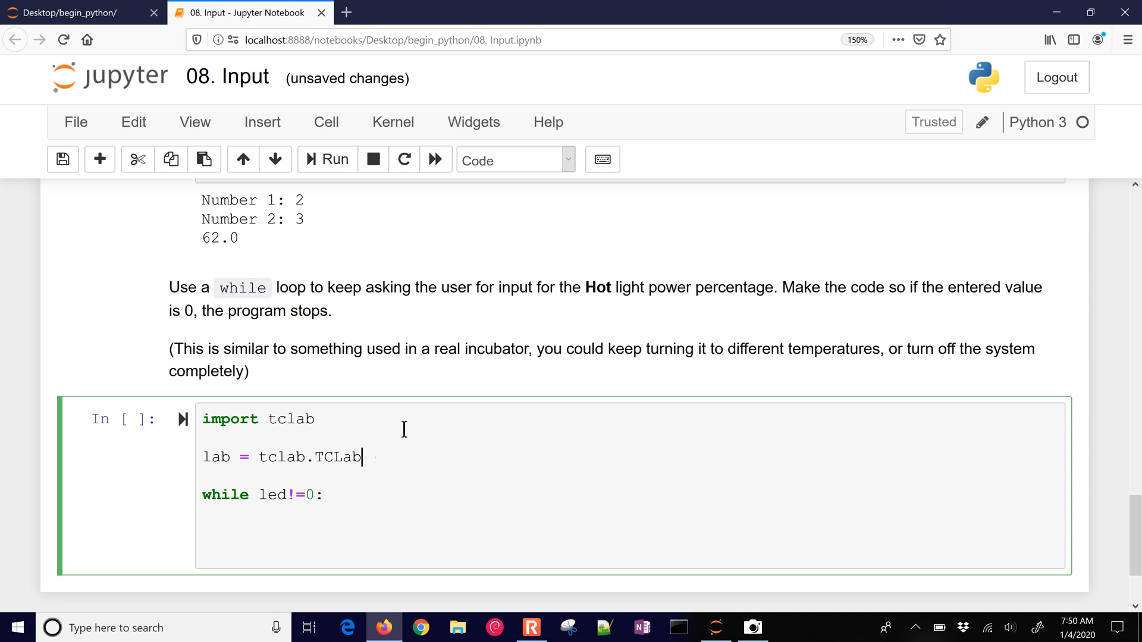
type("()")
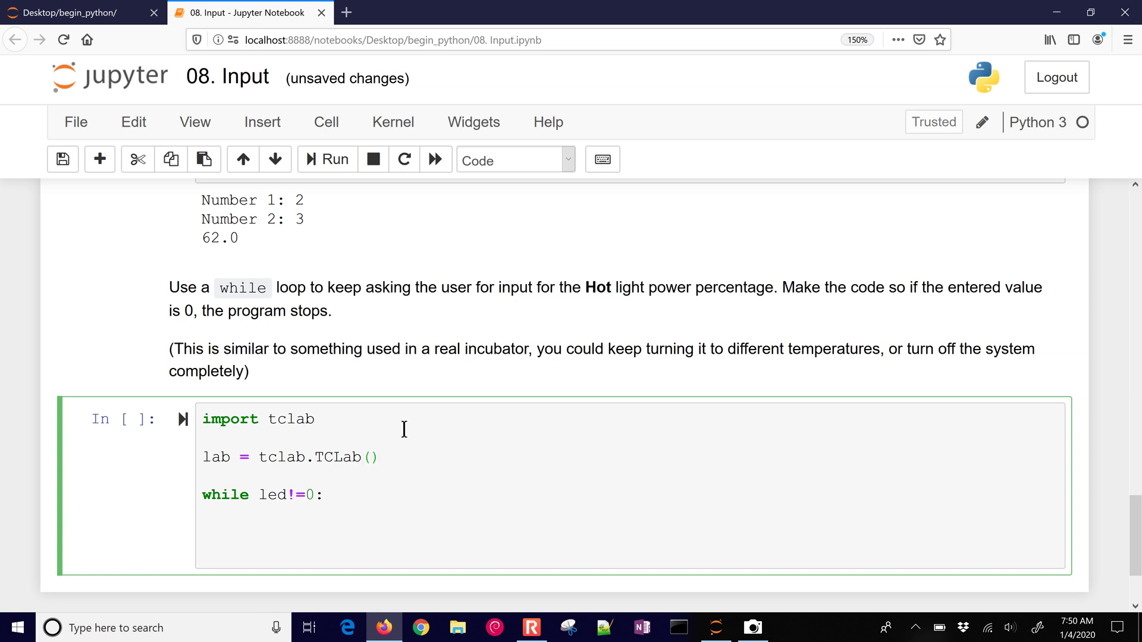
left_click(380, 457)
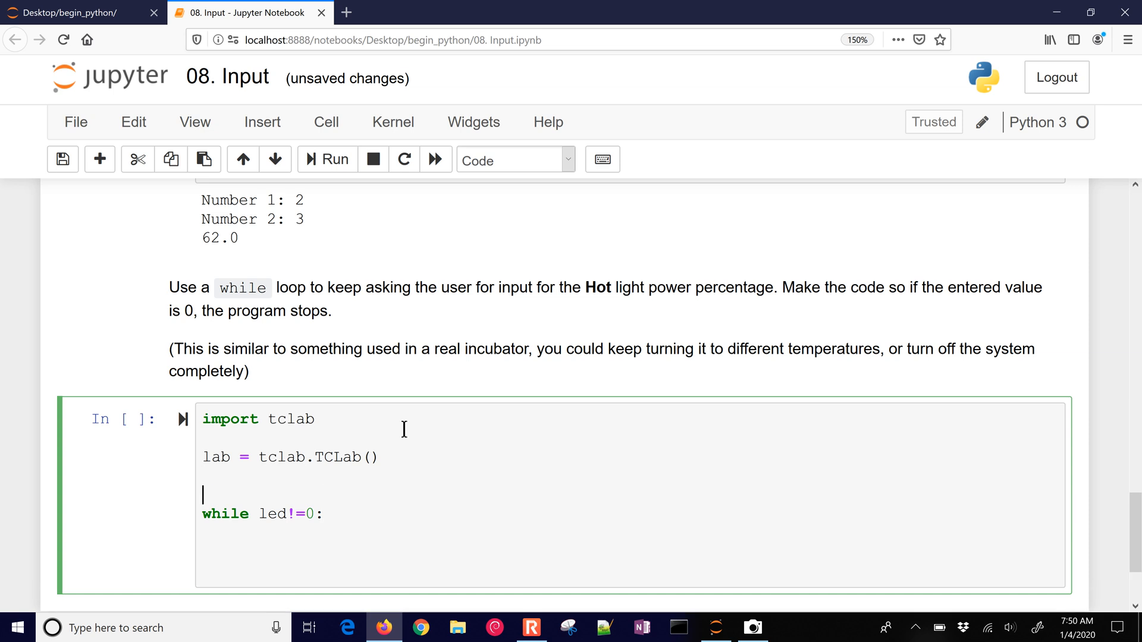
type("led")
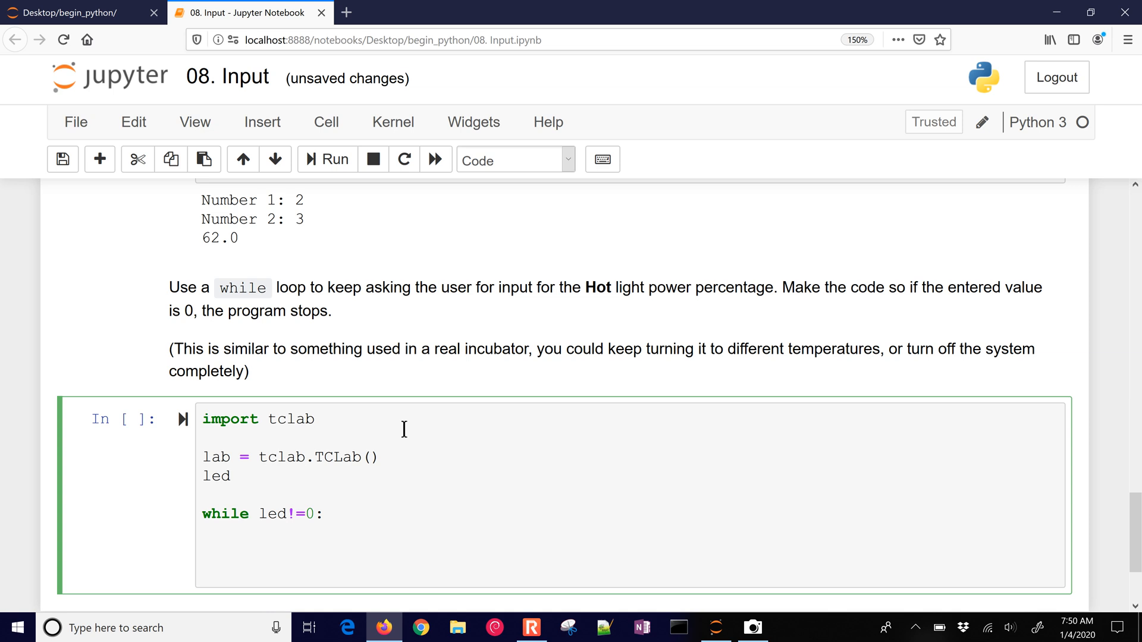
type("= Non")
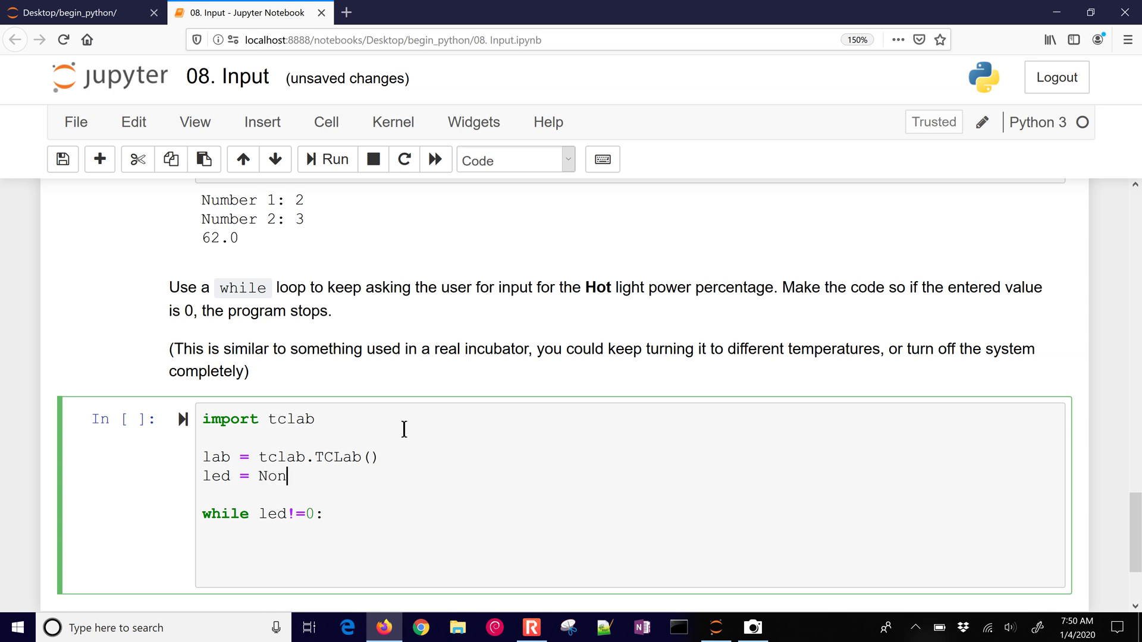
type("e")
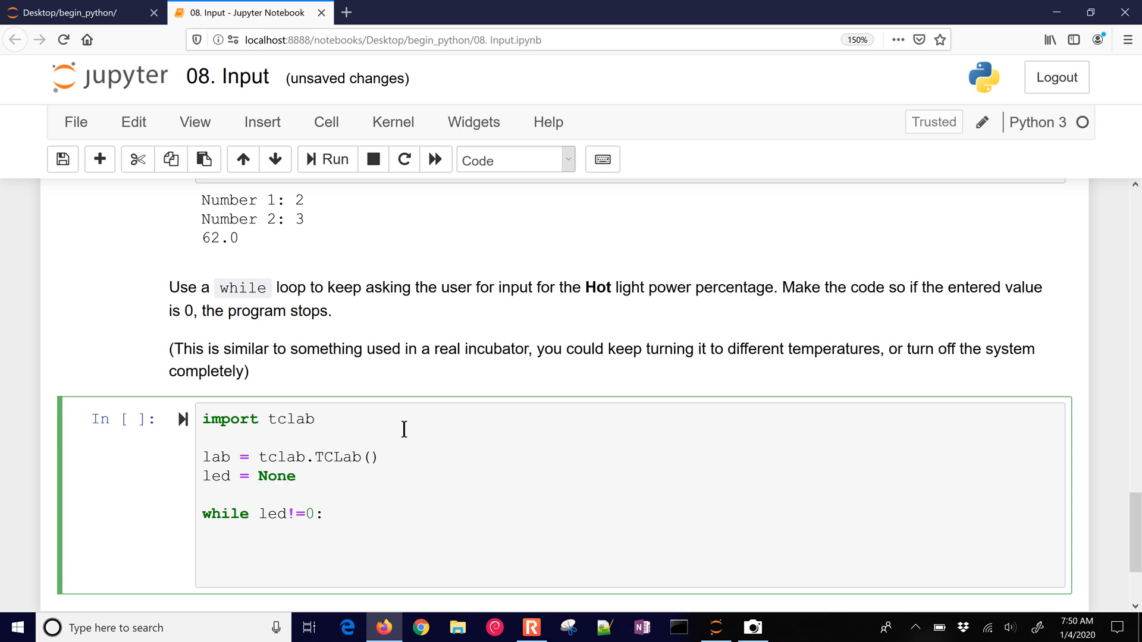
double_click(276, 476)
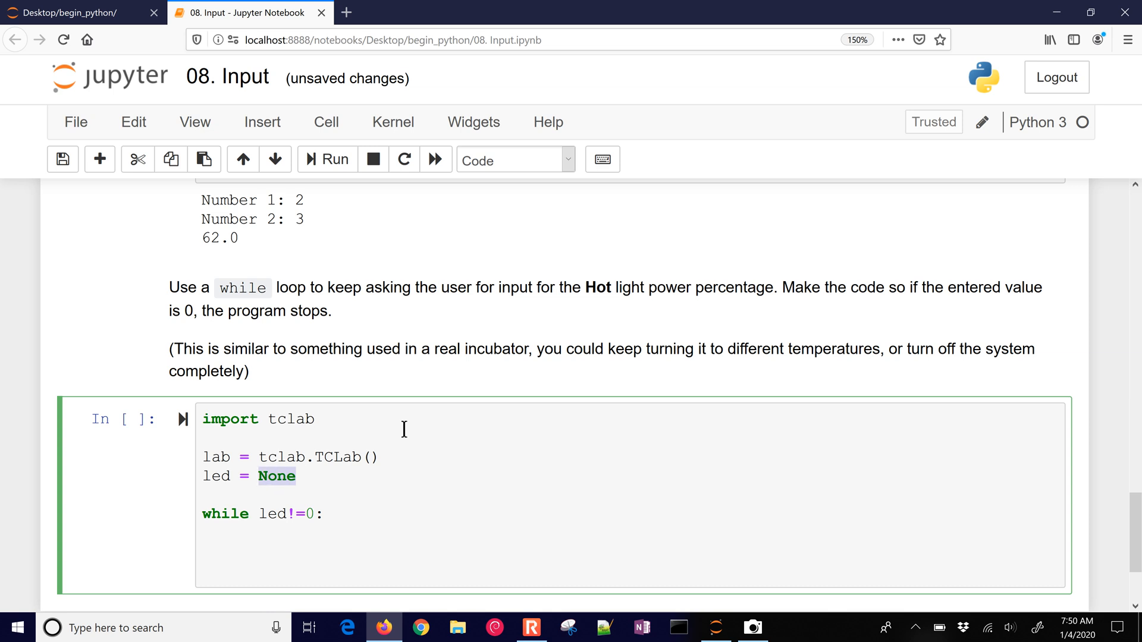
Make the loop body call lab.LED(led).
left_click(260, 513)
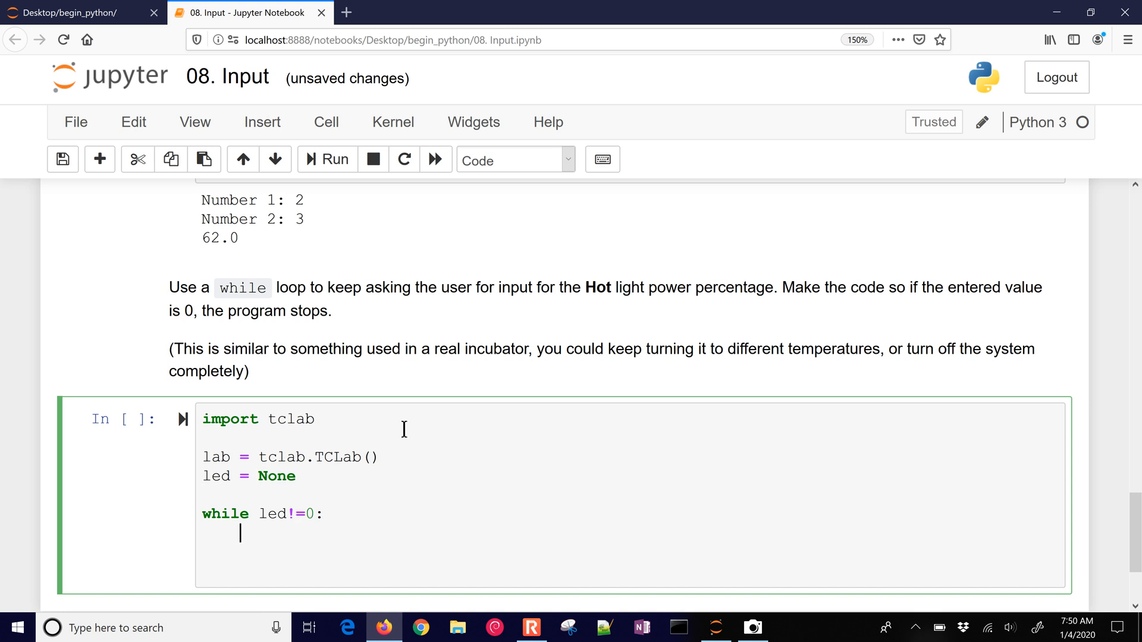
type("lab")
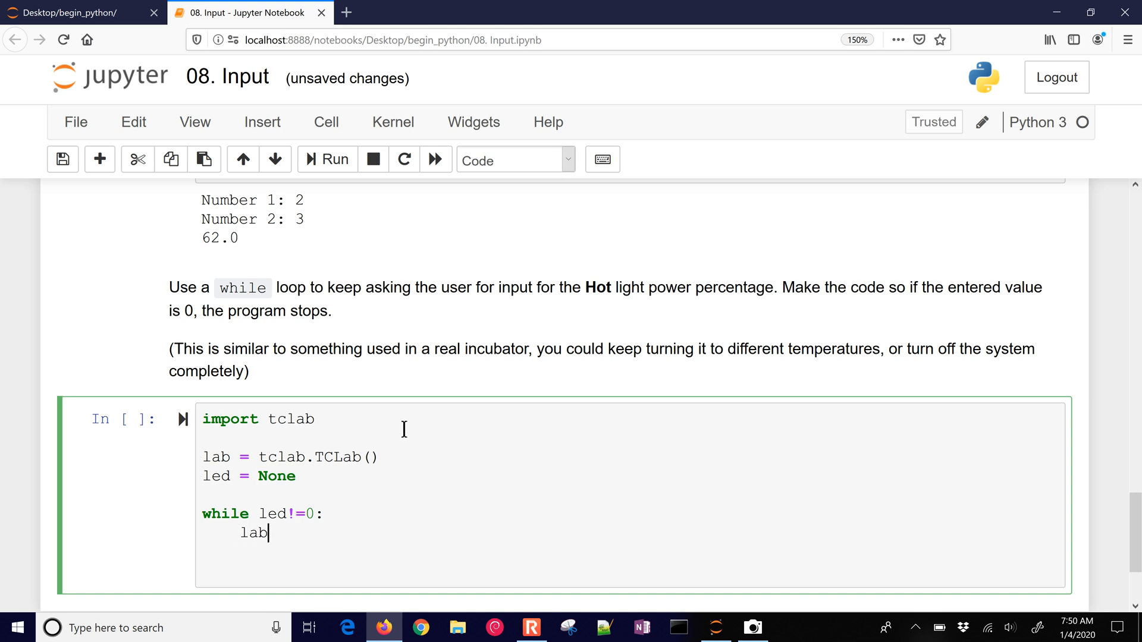
type(".L")
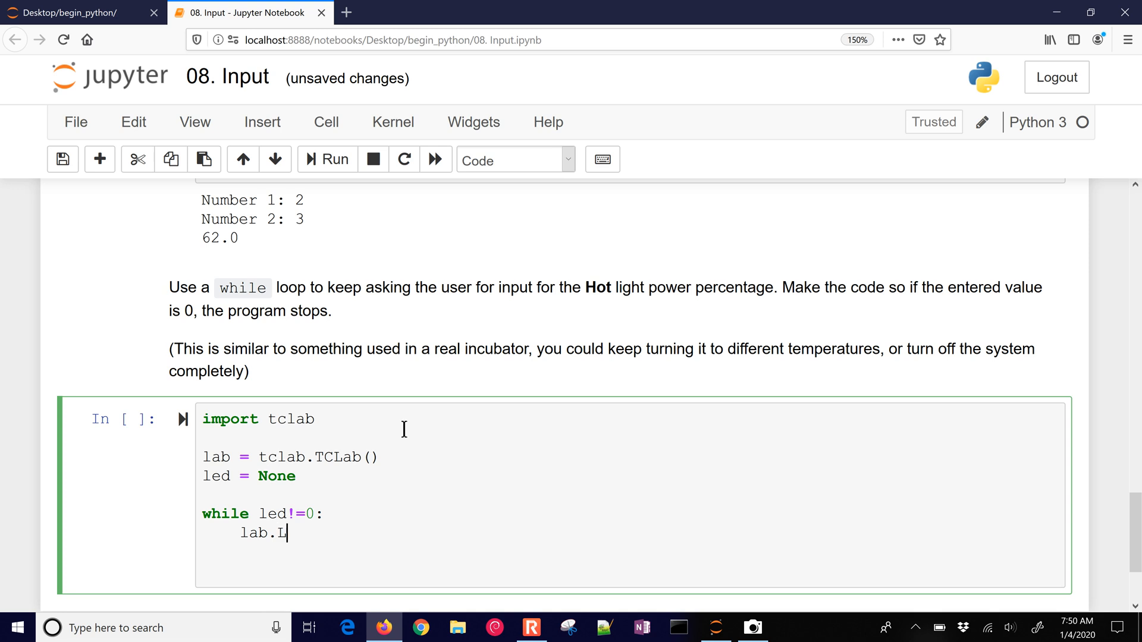
type("ED()")
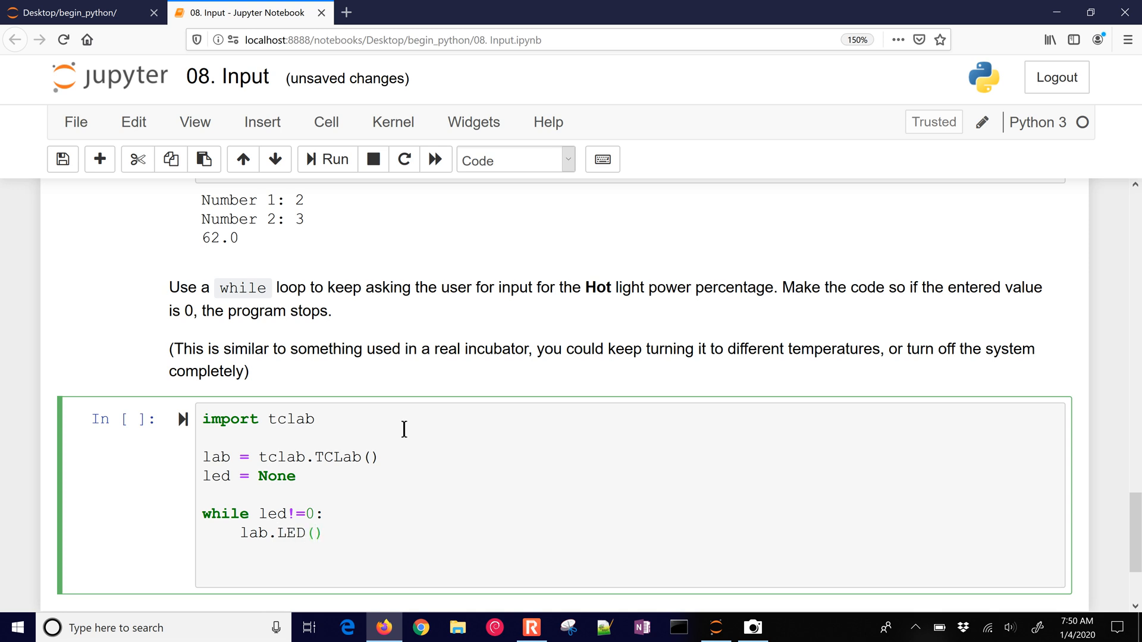
type("led")
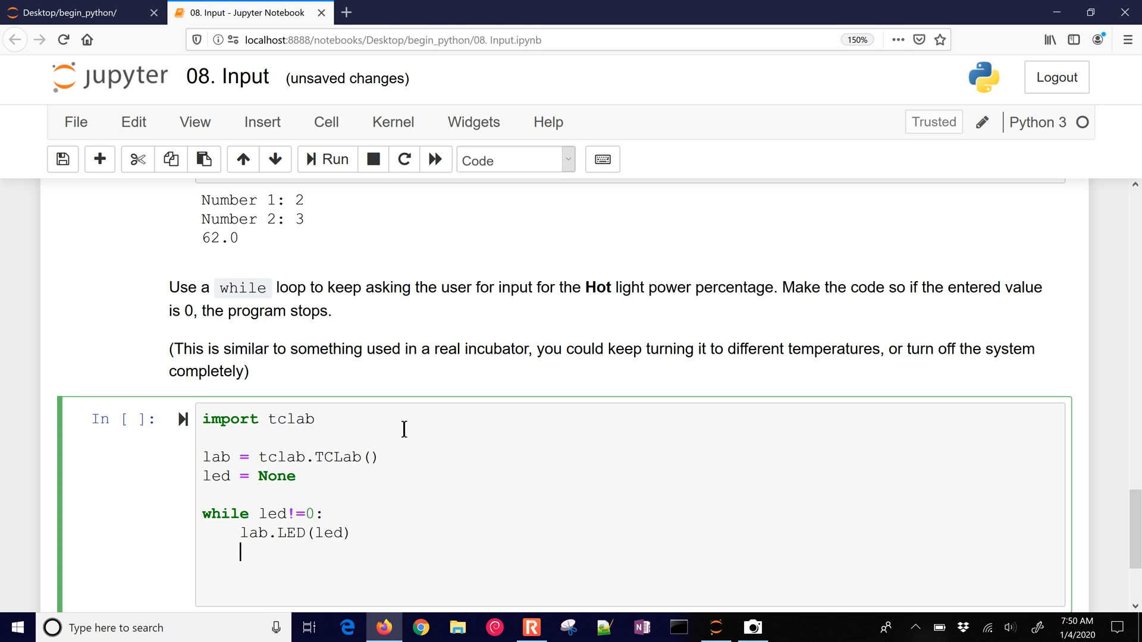
type("l")
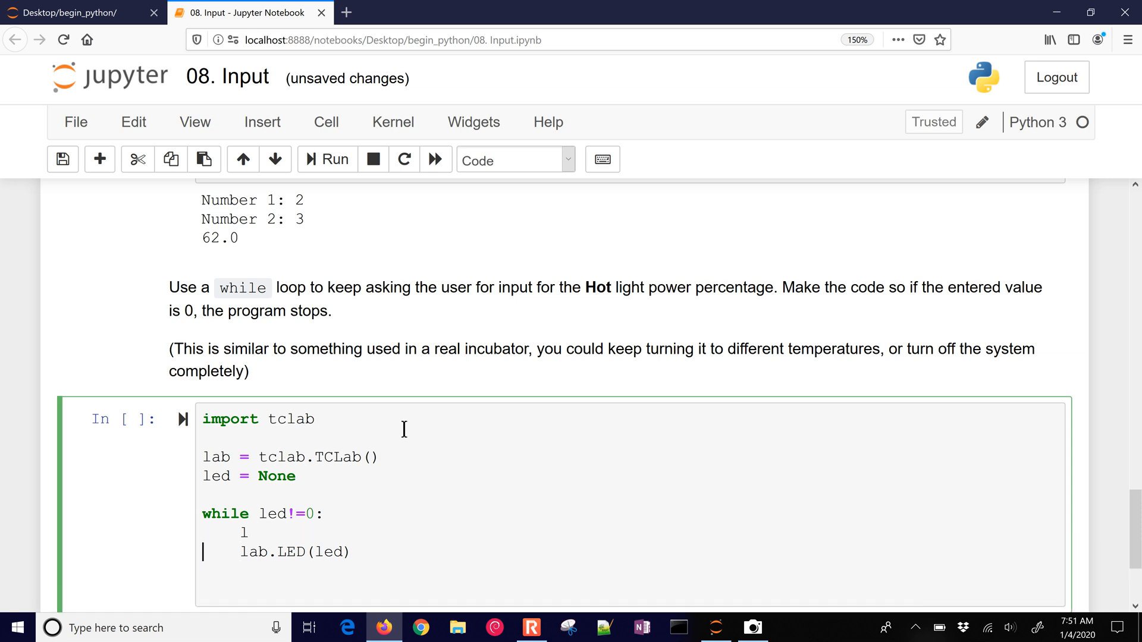
key("Backspace")
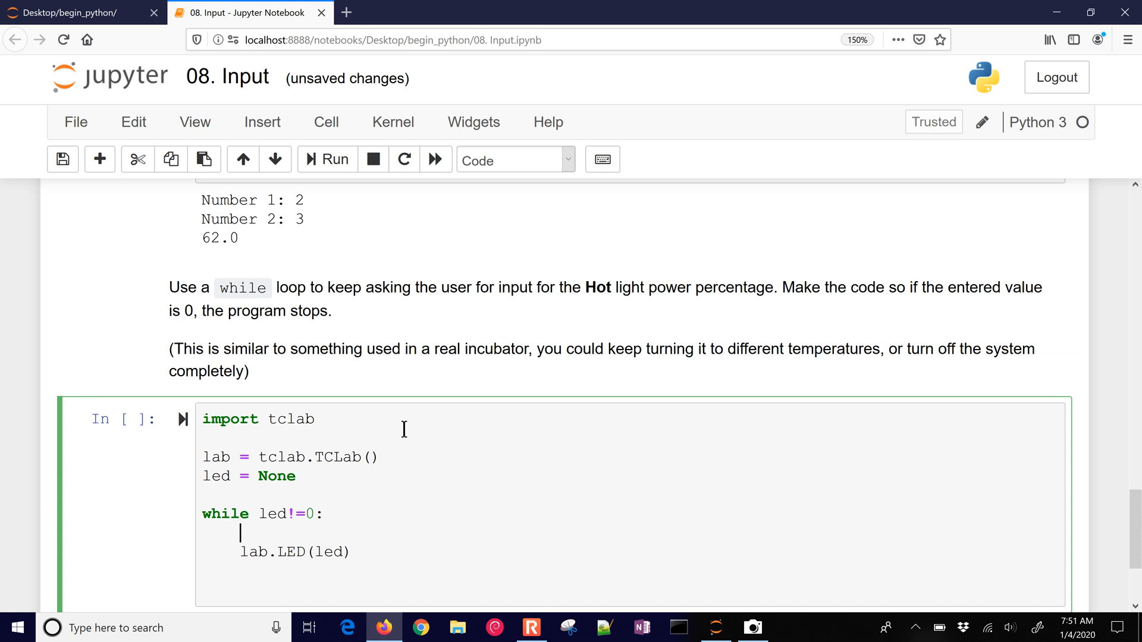
Read led = float(input('New LED Value: ')) inside the loop above lab.LED(led).
type("led =")
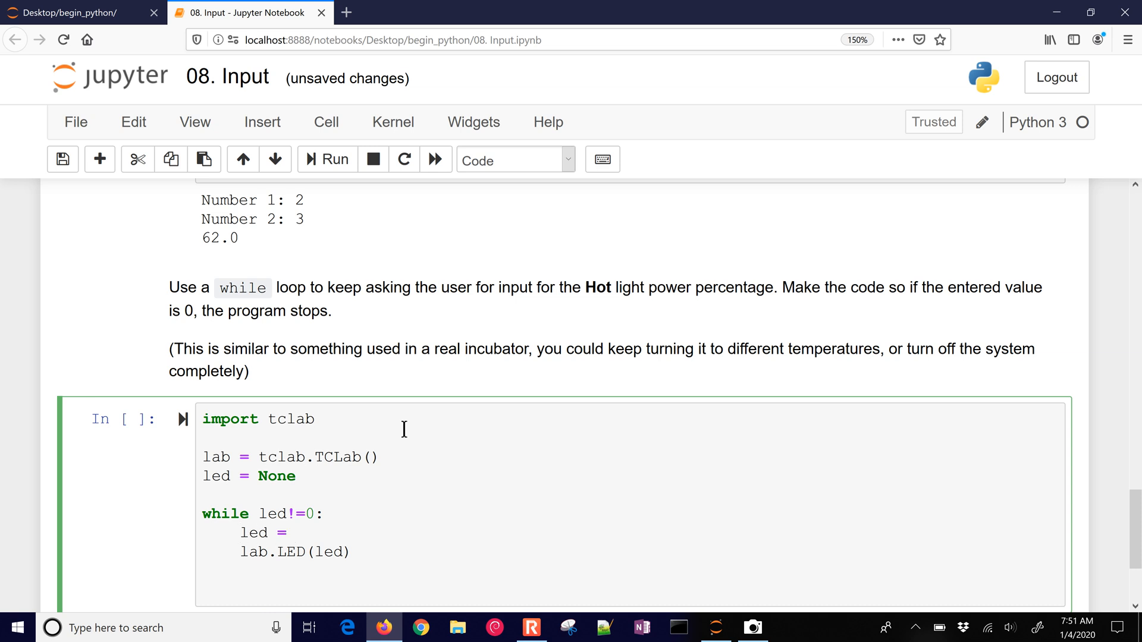
type("i")
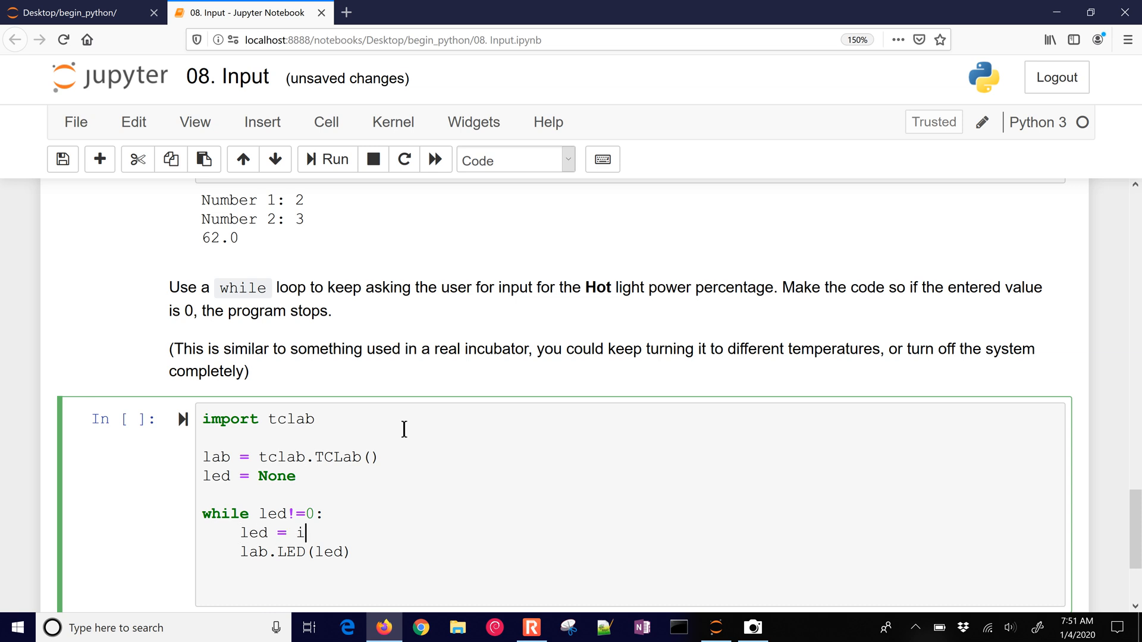
type("loat")
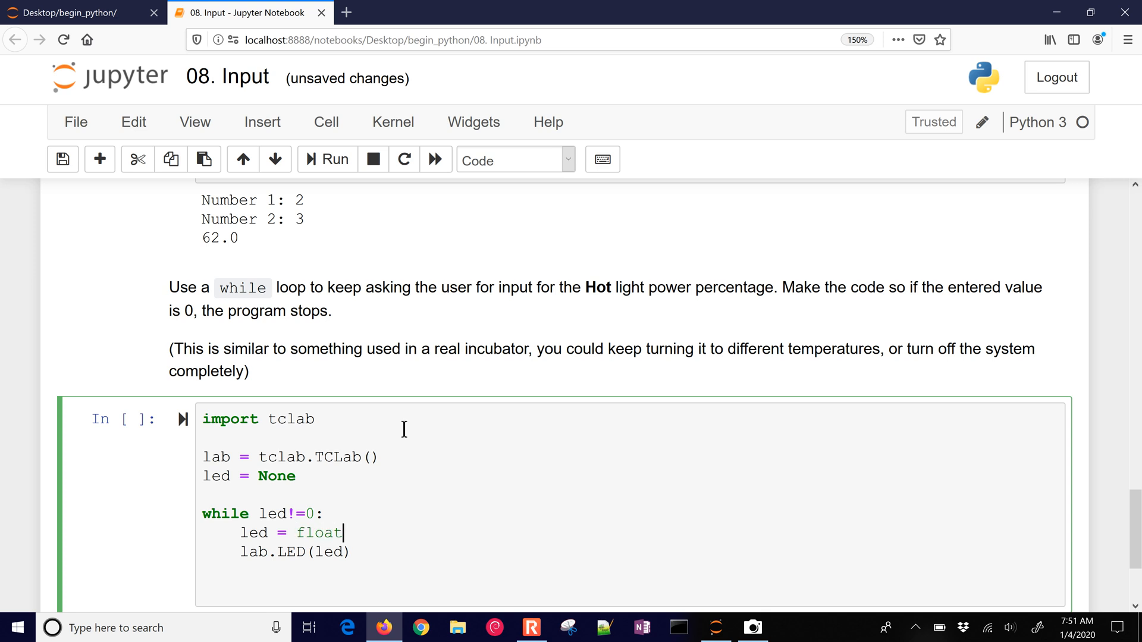
type("(input")
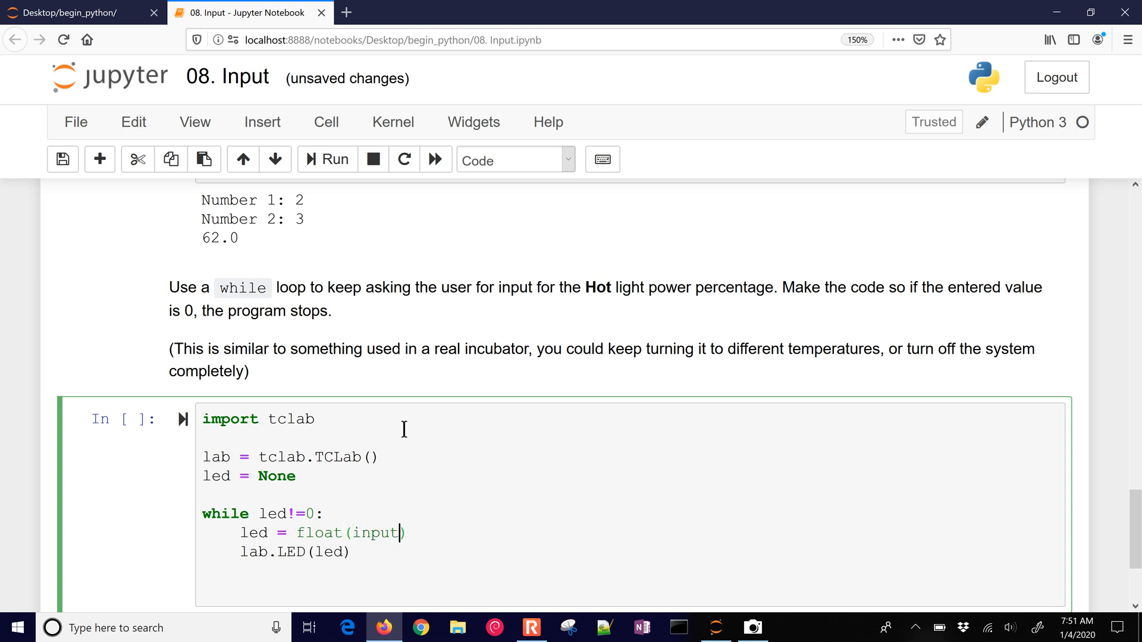
type("'New L")
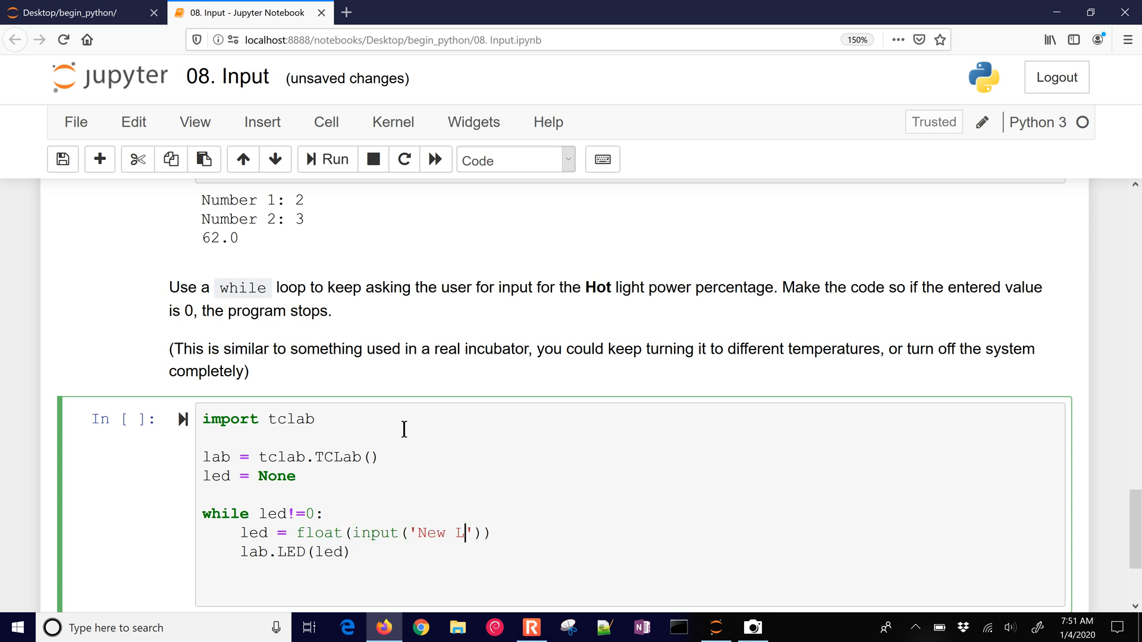
type("ED VAlu")
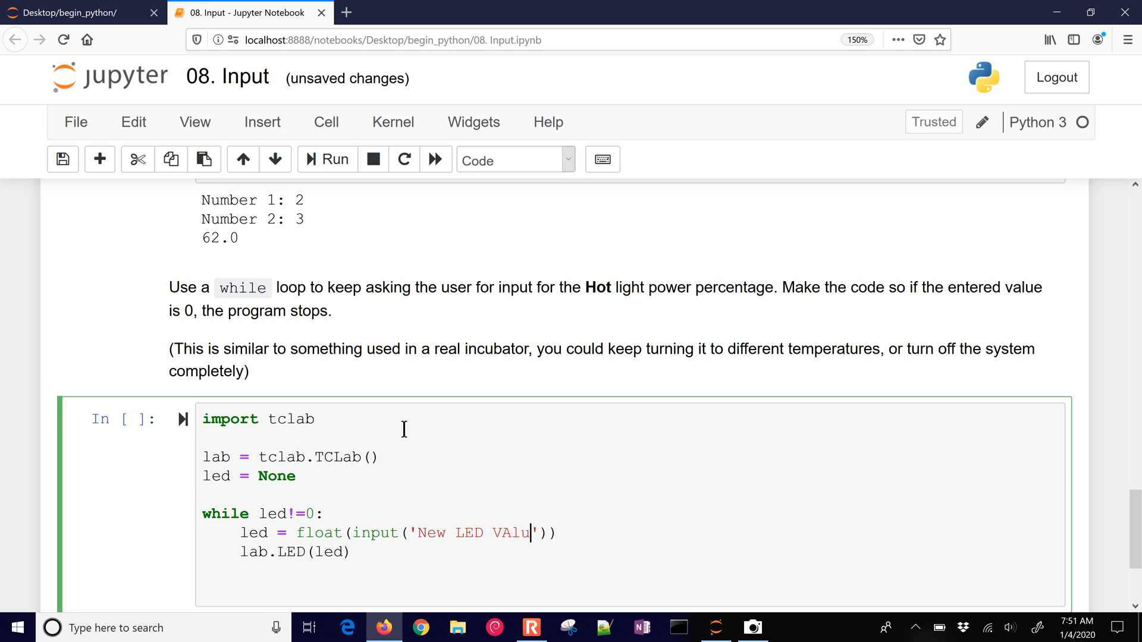
type("e:")
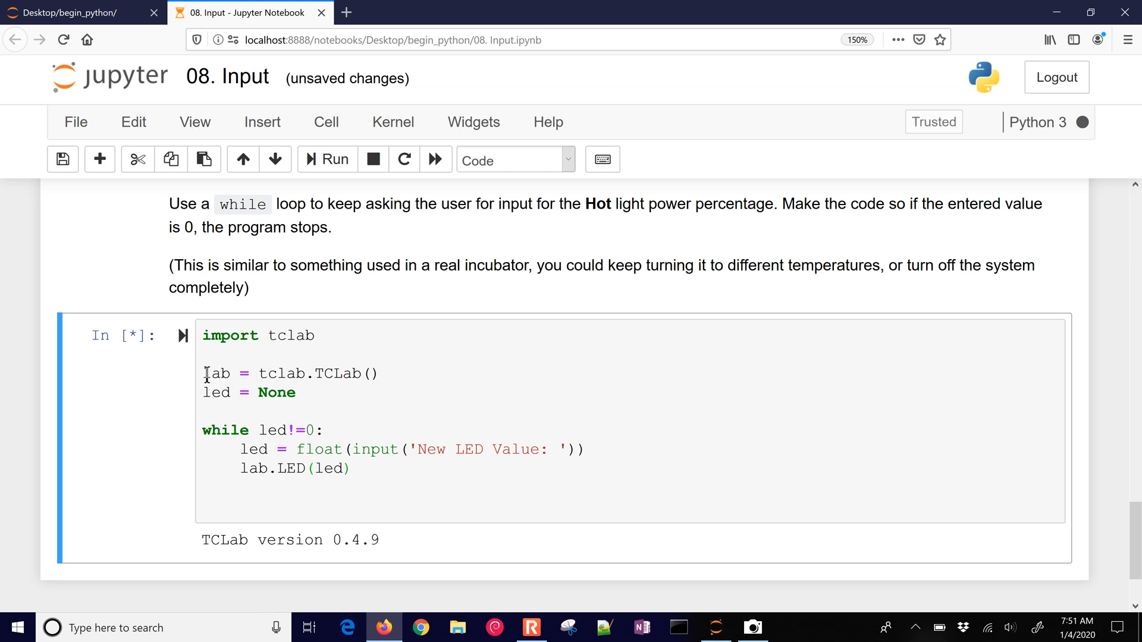
Run the LED loop cell so TCLab connects, and bring up the Camera app to watch the board.
left_click(327, 160)
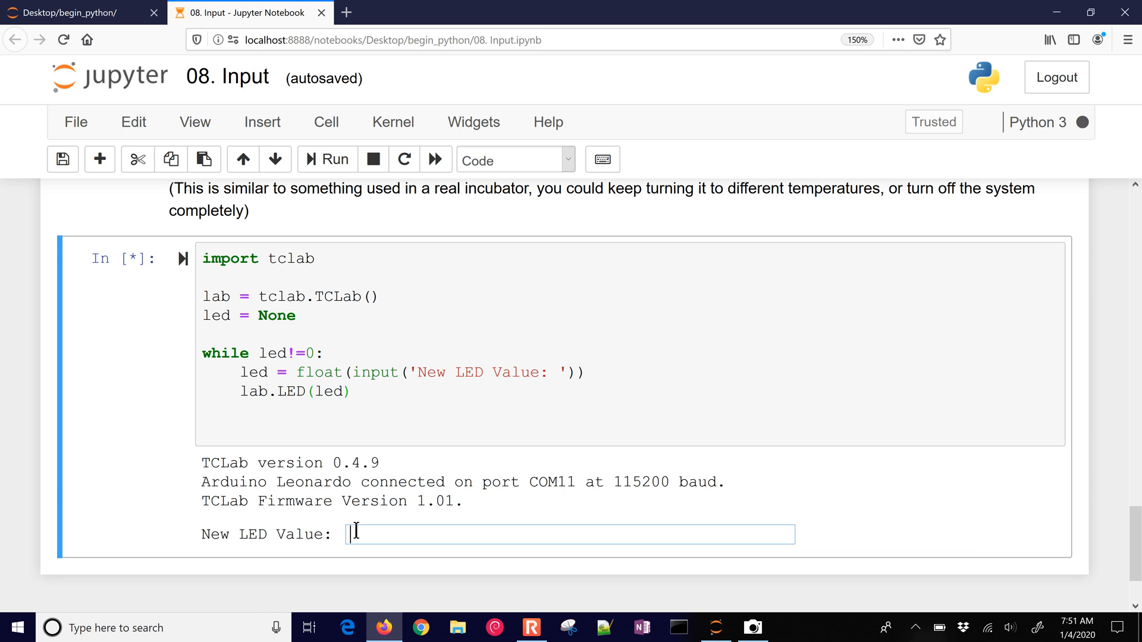
mouse_move(752, 628)
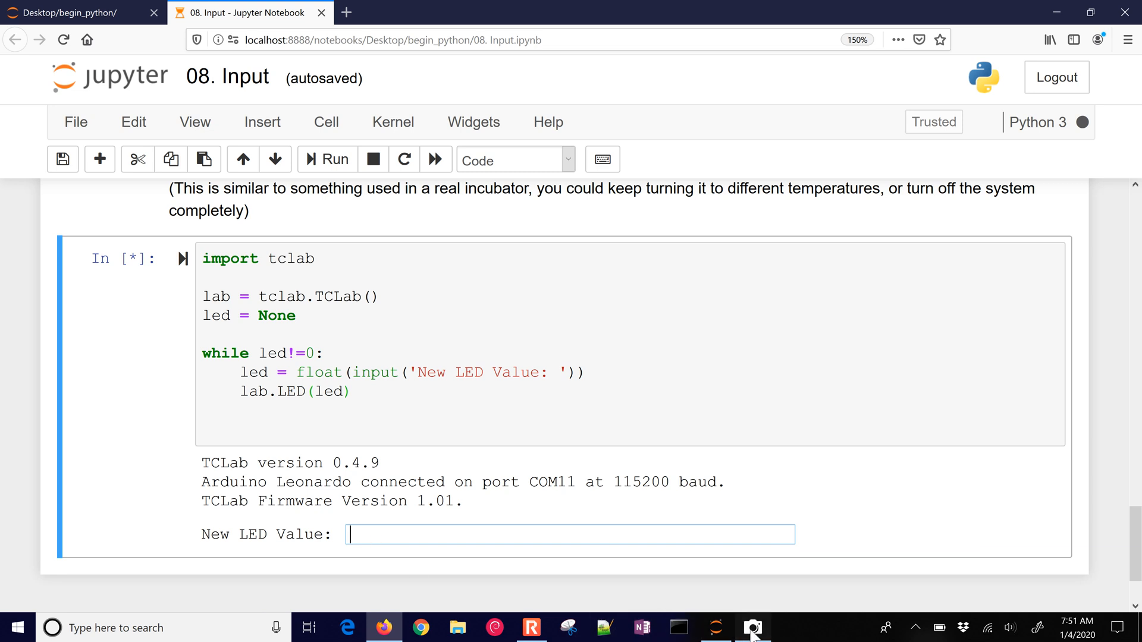
left_click(752, 626)
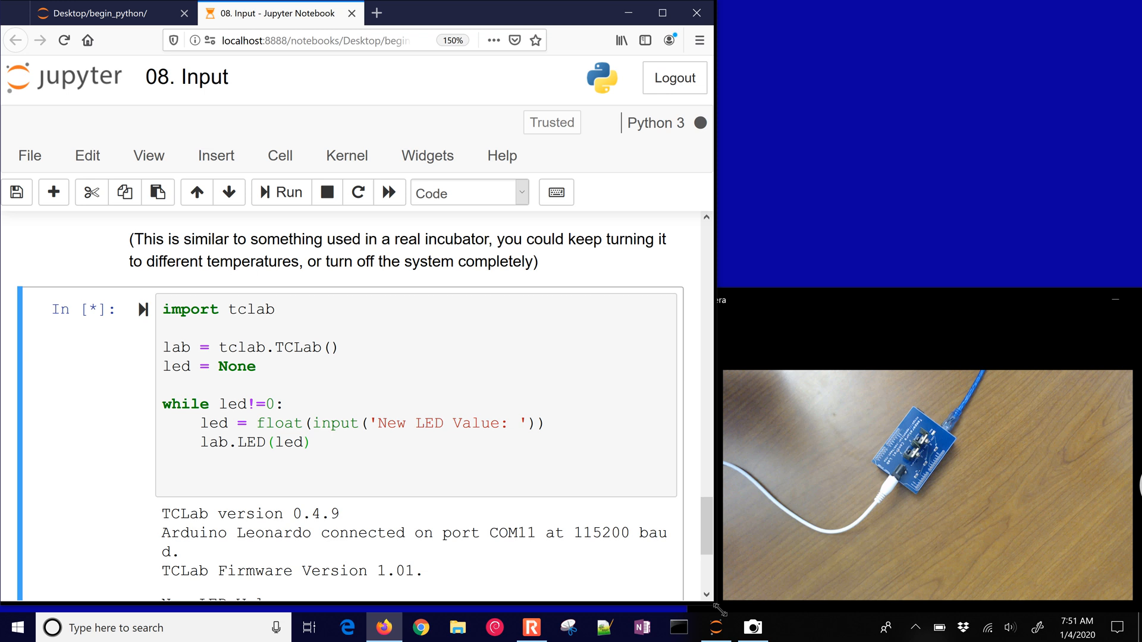
Feed the prompt LED values 5, 100, 70, 50, 100 and finally 0 to end the loop.
scroll("down", 3)
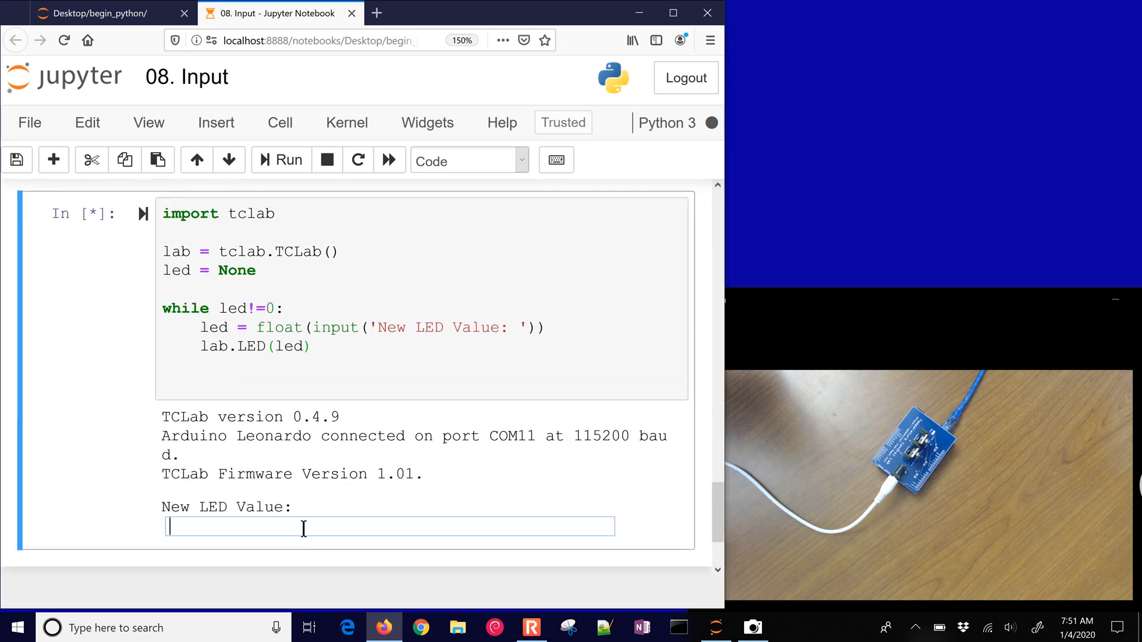
type("5")
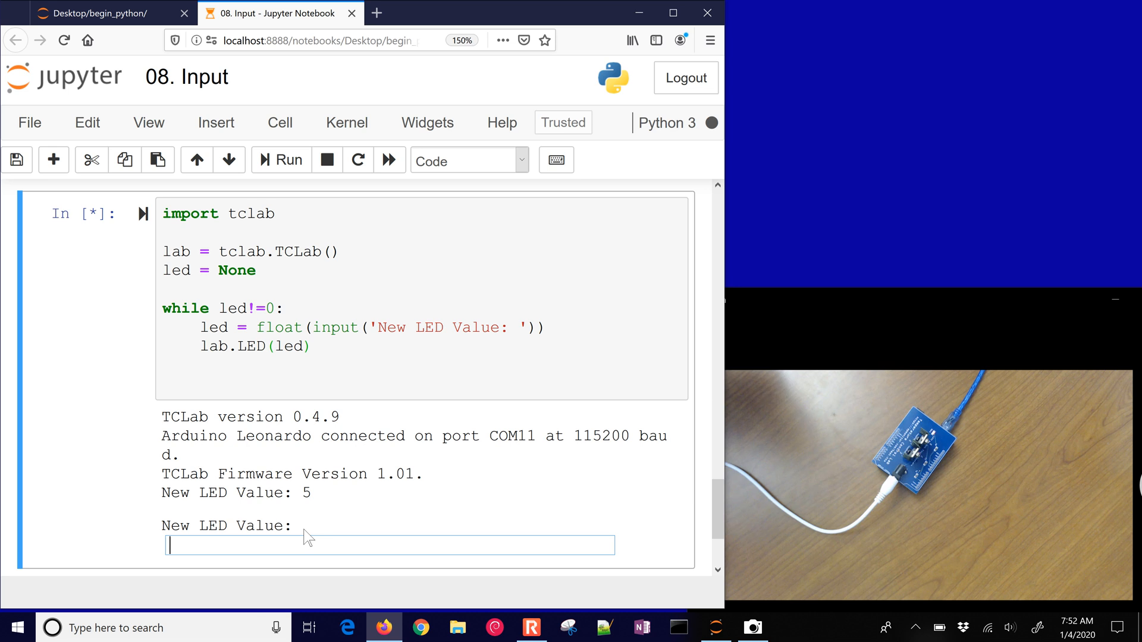
type("100")
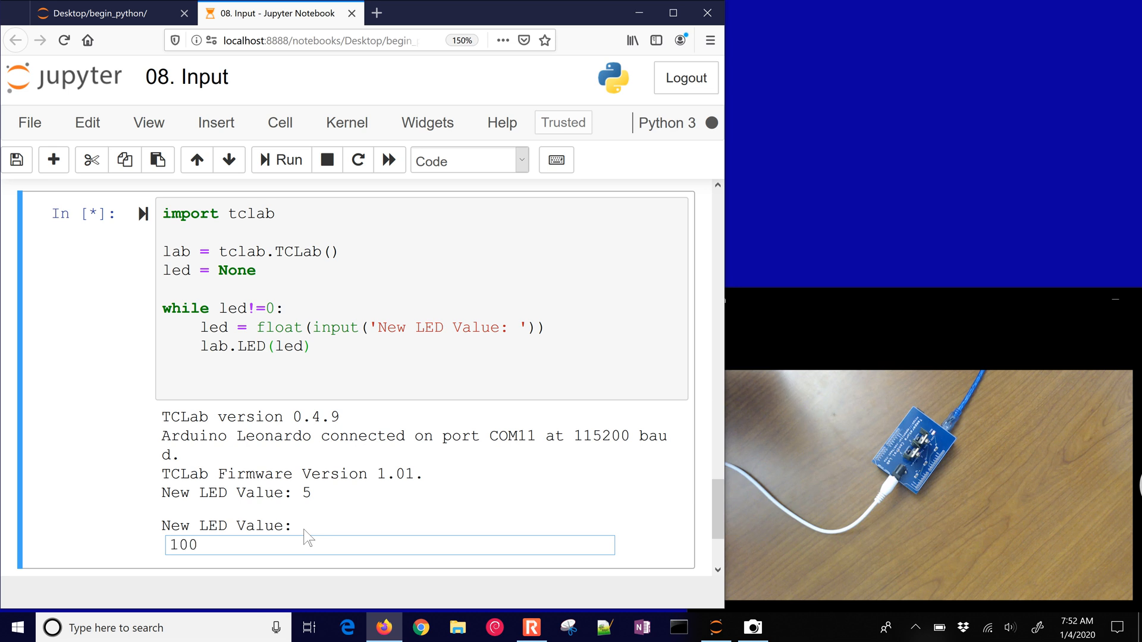
key("Return")
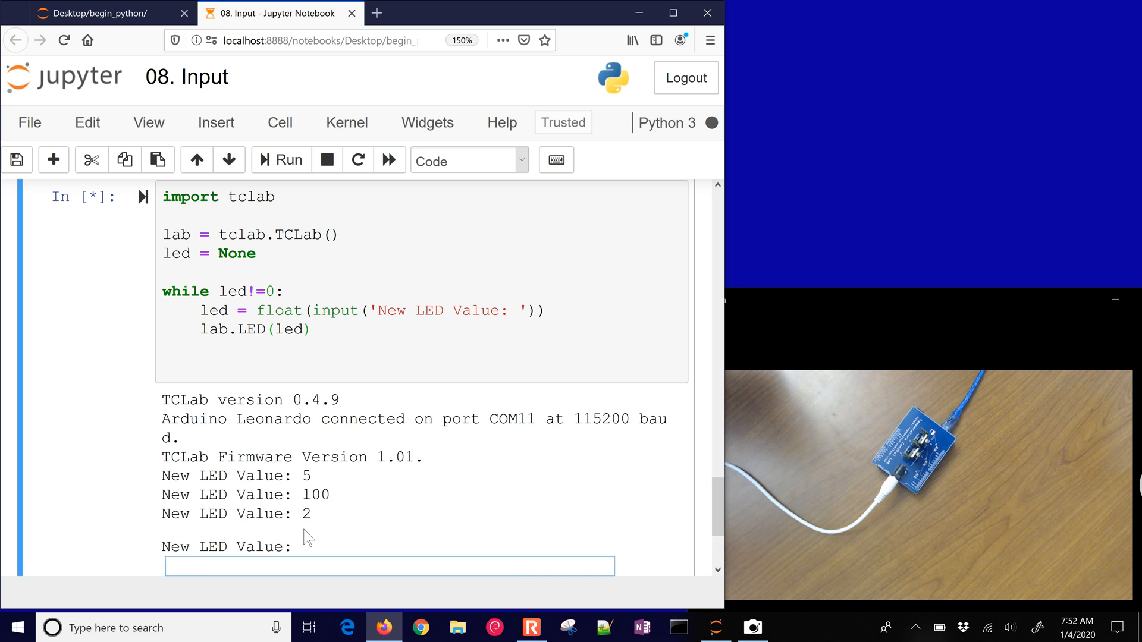
type("70")
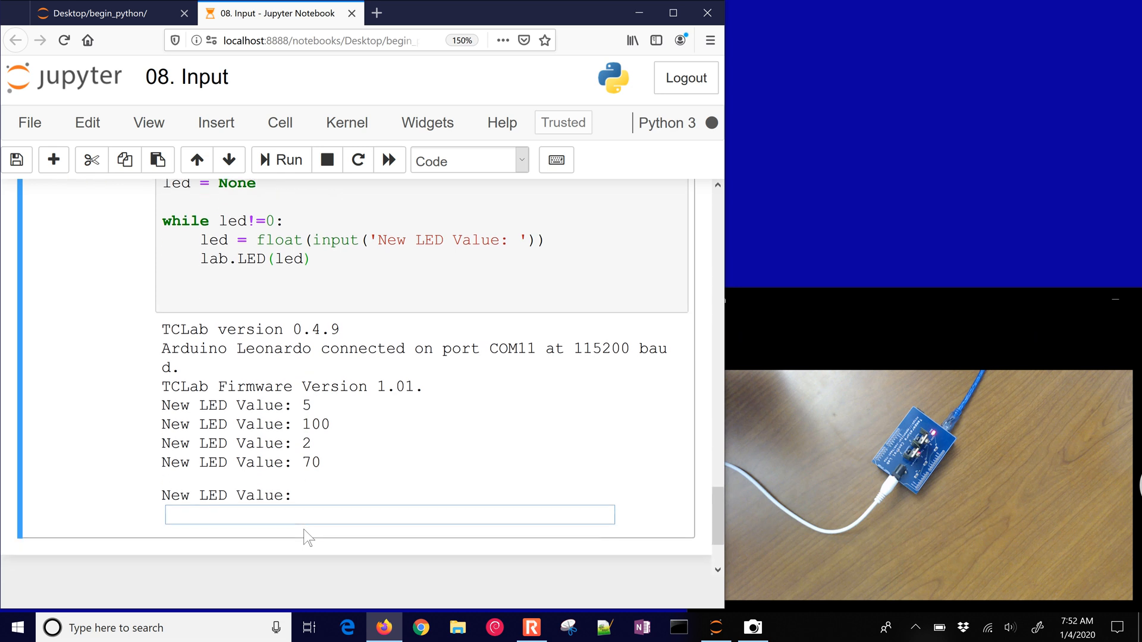
type("50")
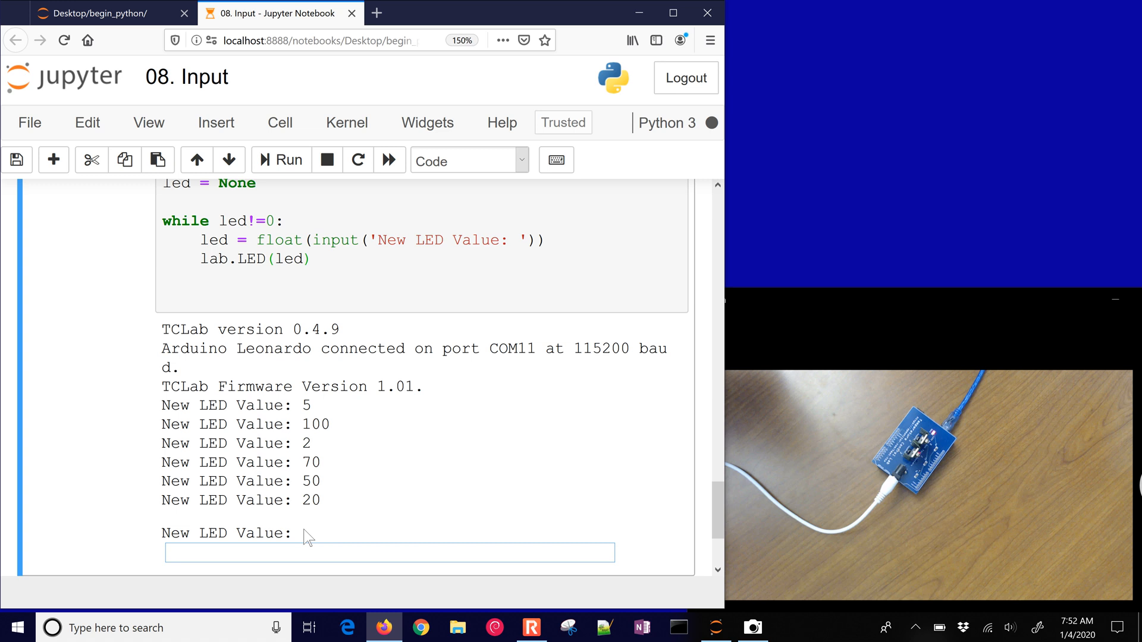
type("100")
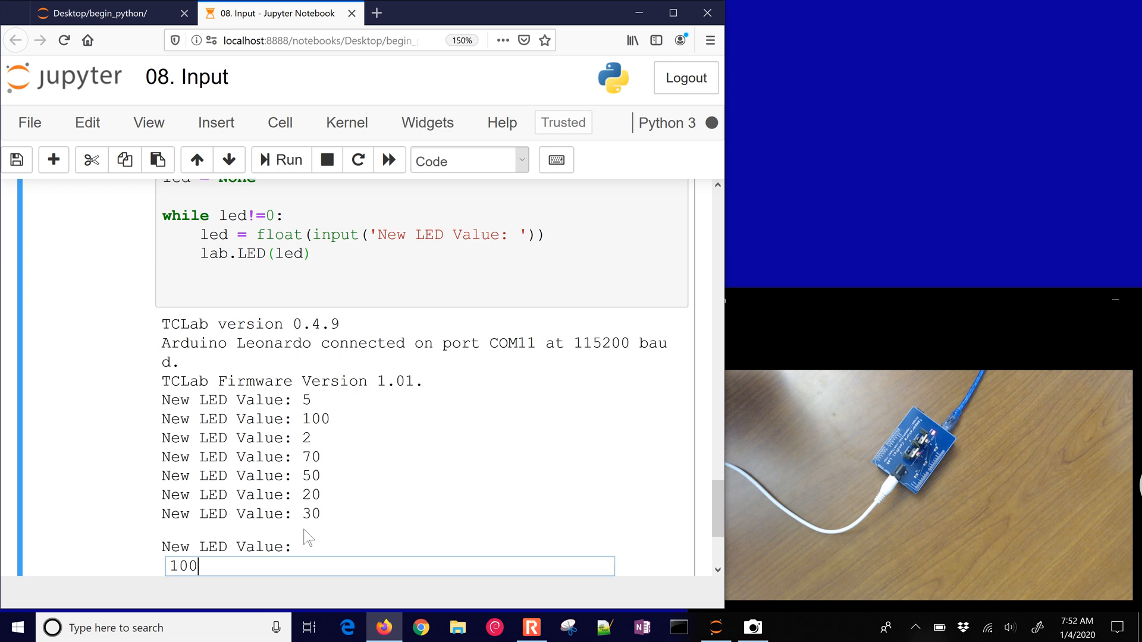
key("Return")
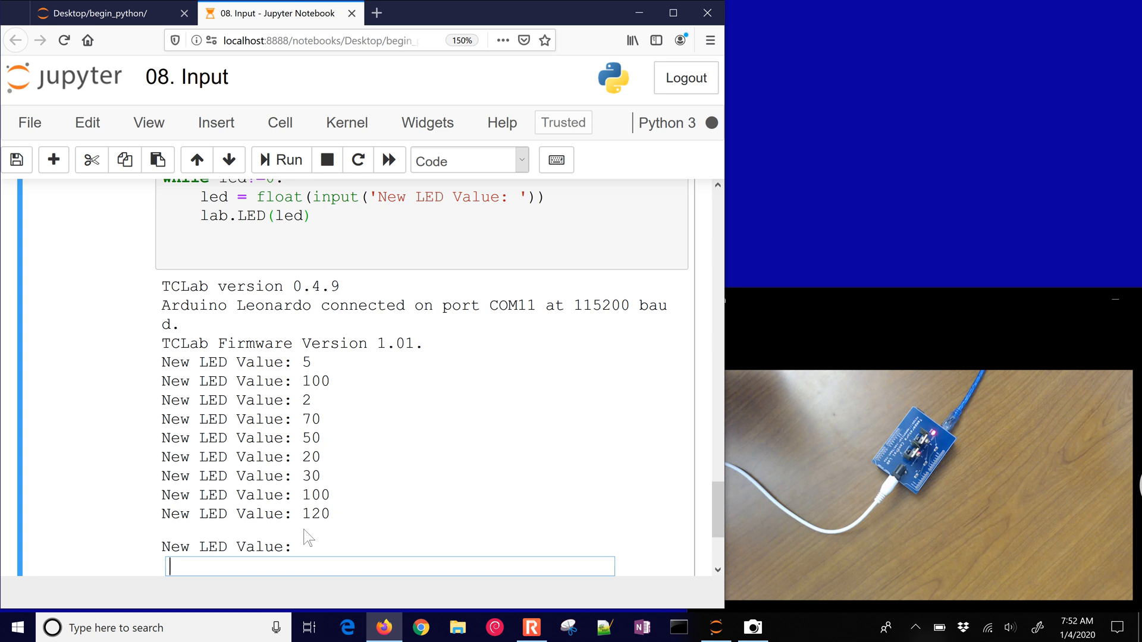
type("0")
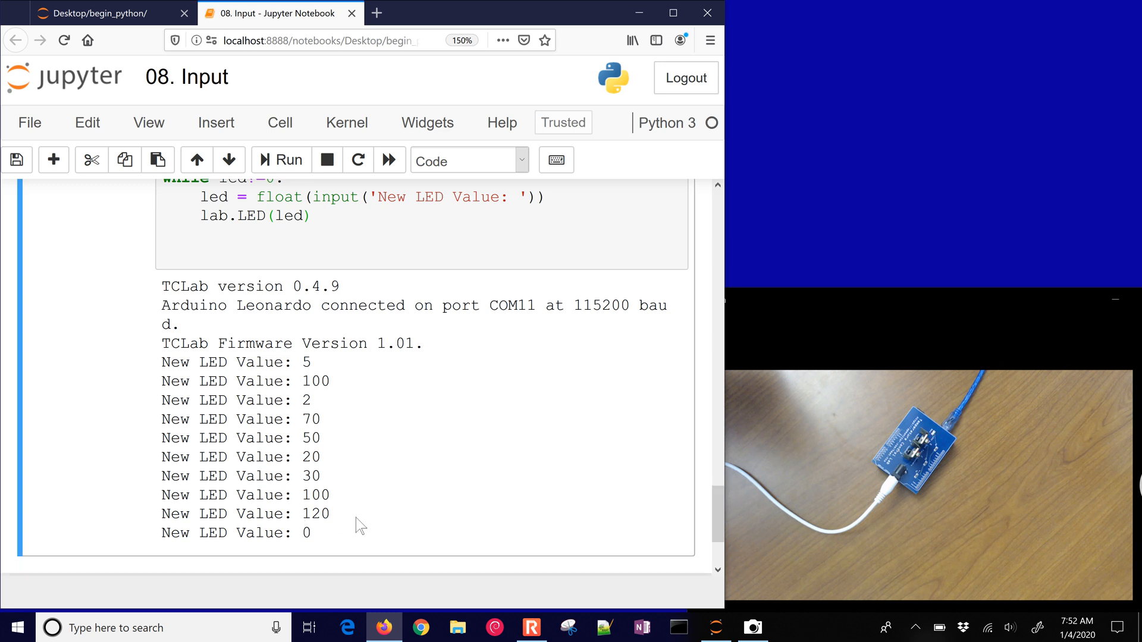
scroll("down", 3)
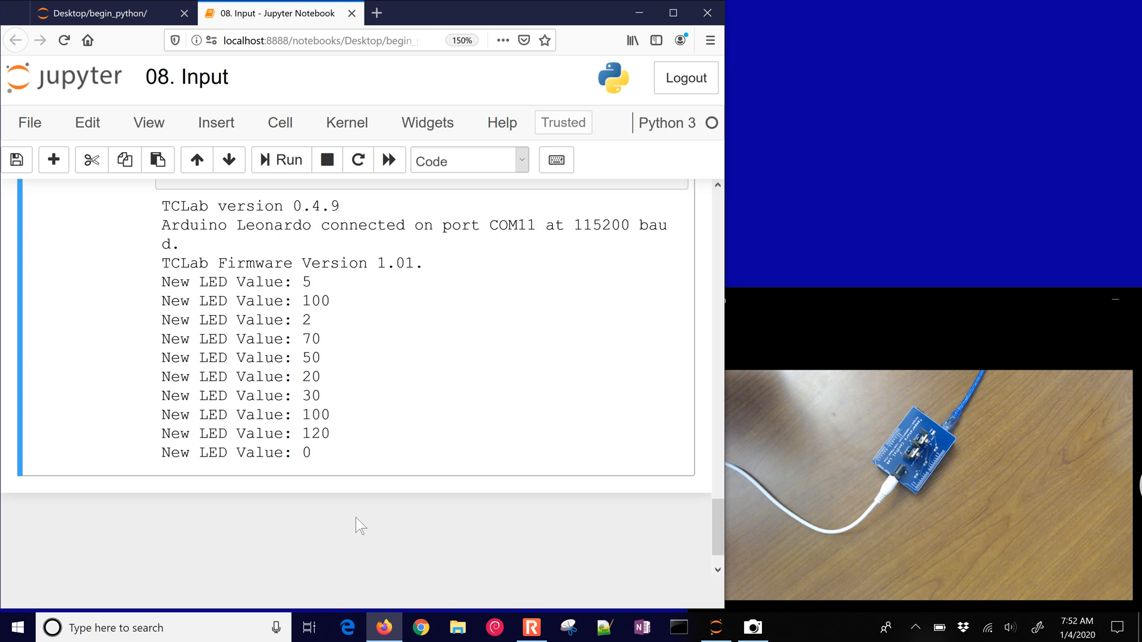
scroll("up", 3)
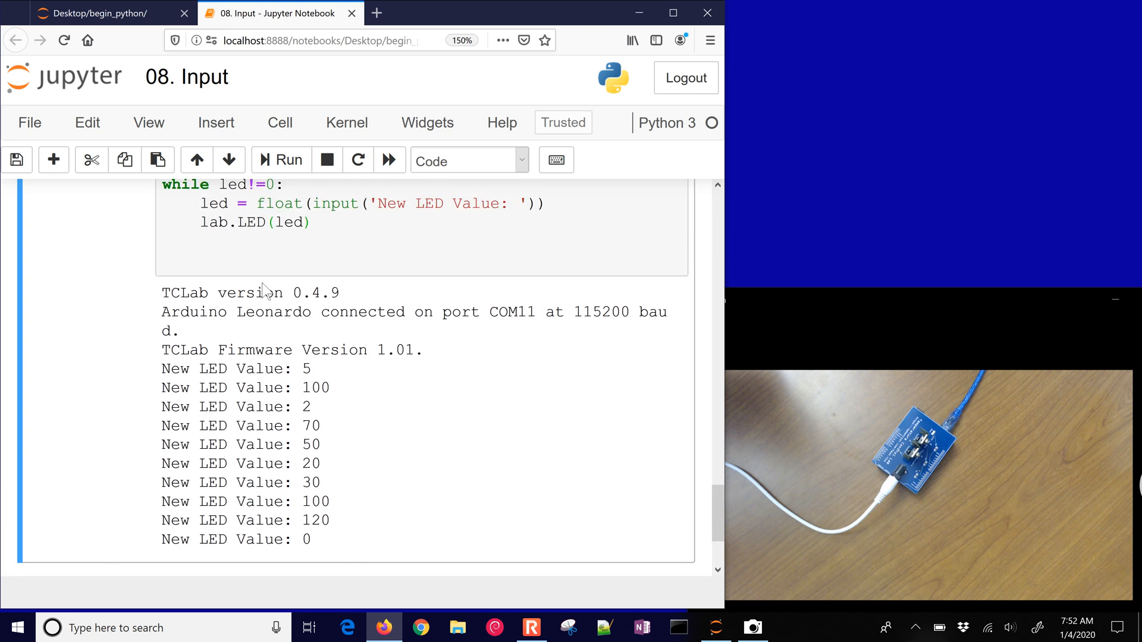
Insert a cell below with lab.close() and run it to disconnect TCLab.
left_click(216, 122)
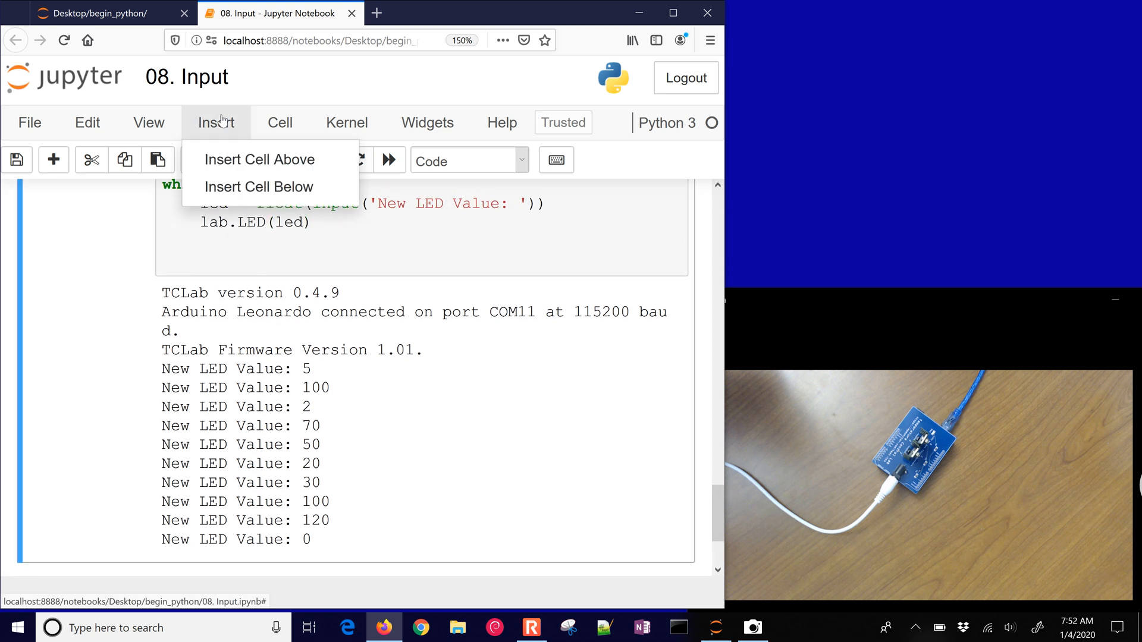
left_click(259, 186)
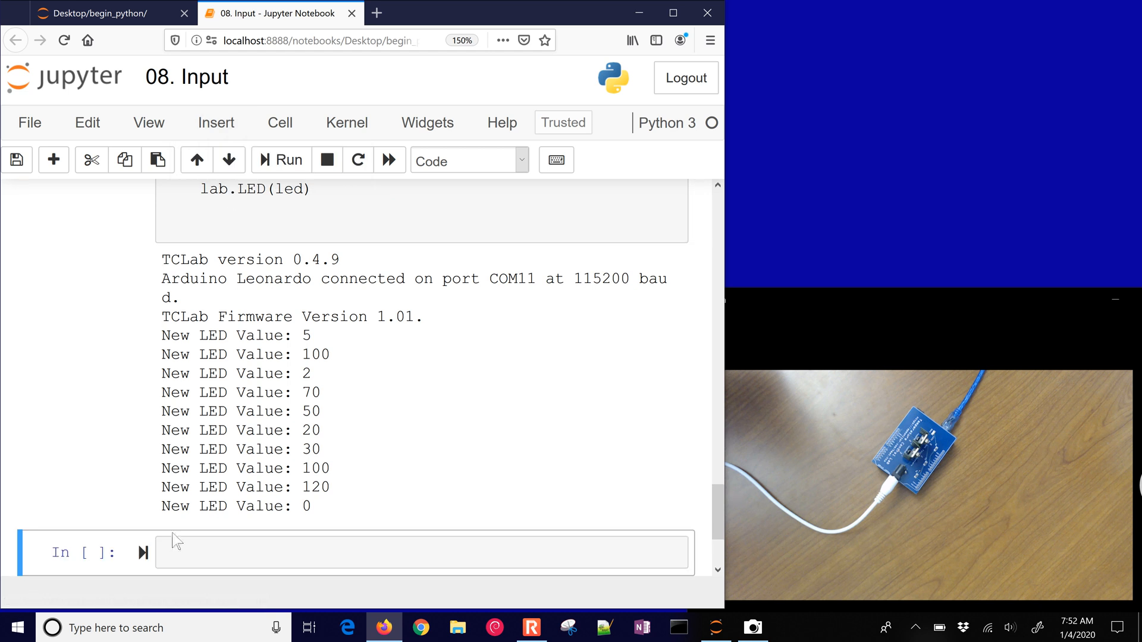
type("lab.close(")
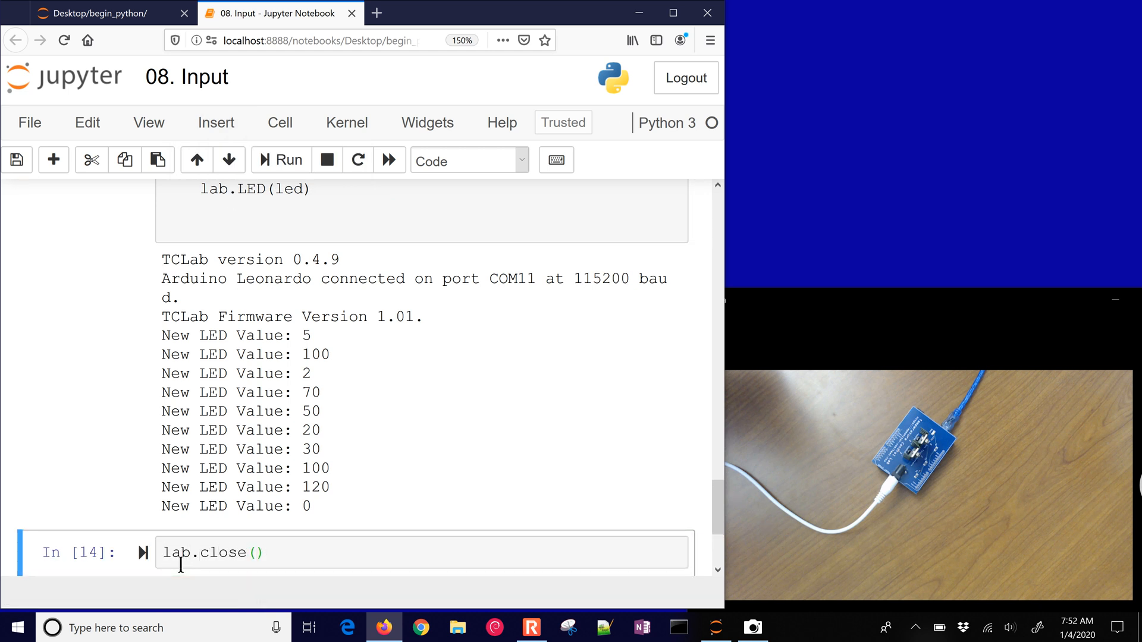
left_click(280, 159)
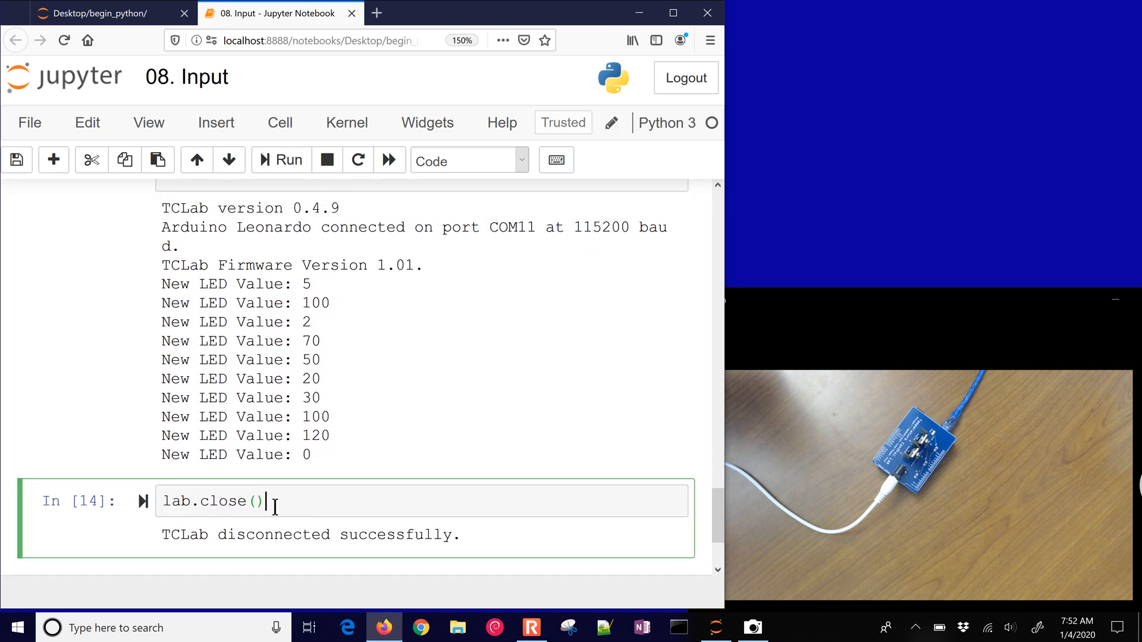
Move lab.close() to the end of the loop cell and remove the extra cell.
scroll("up", 3)
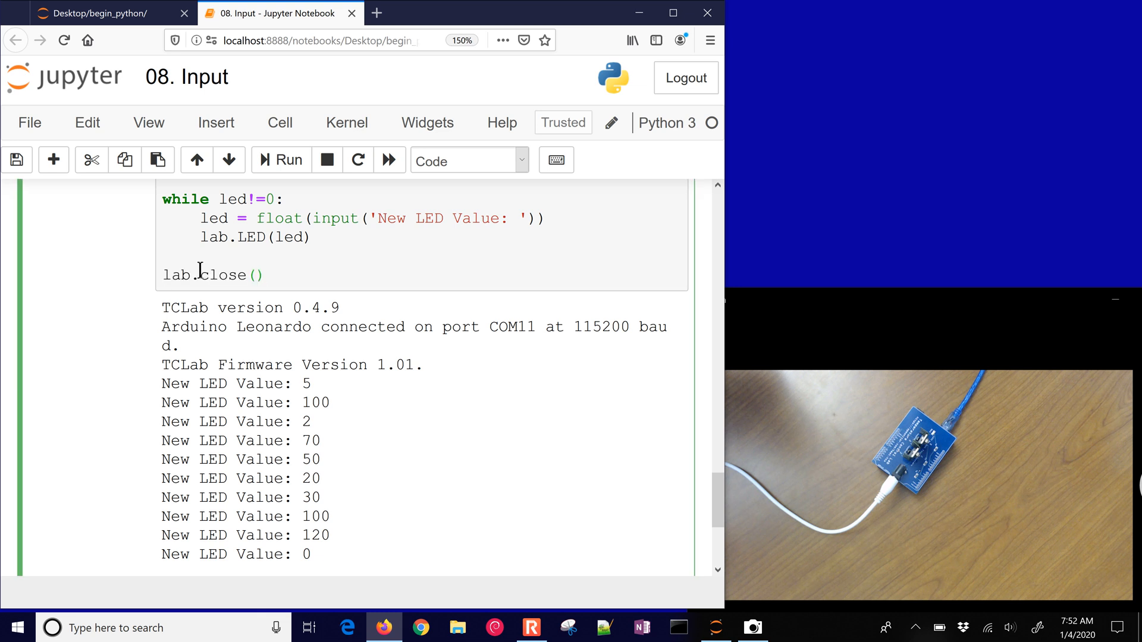
scroll("down", 3)
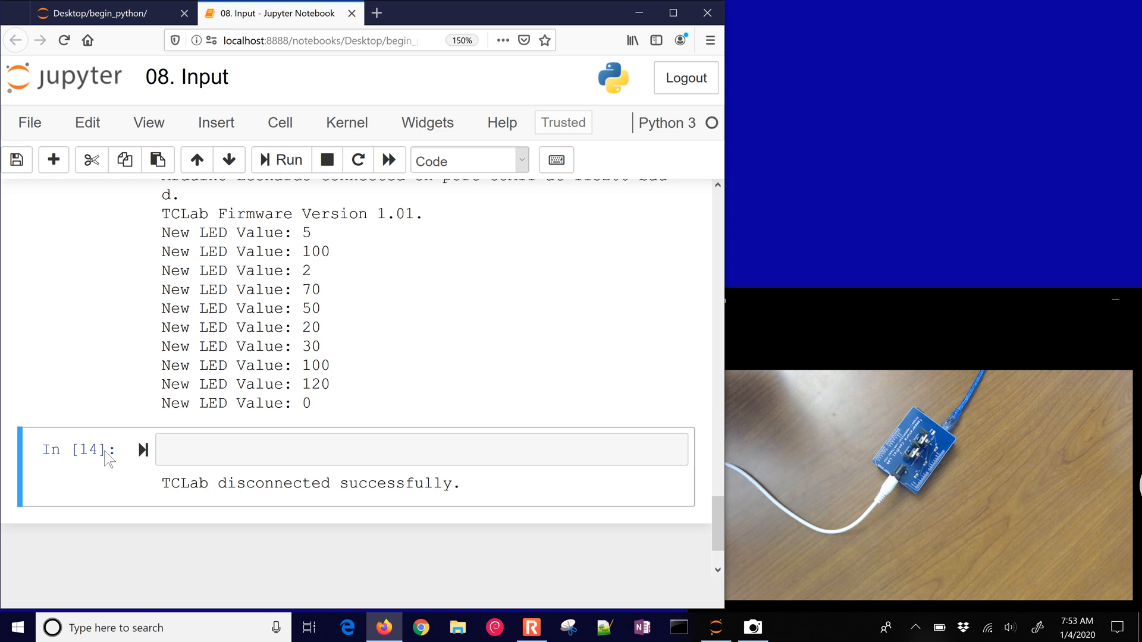
scroll("up", 3)
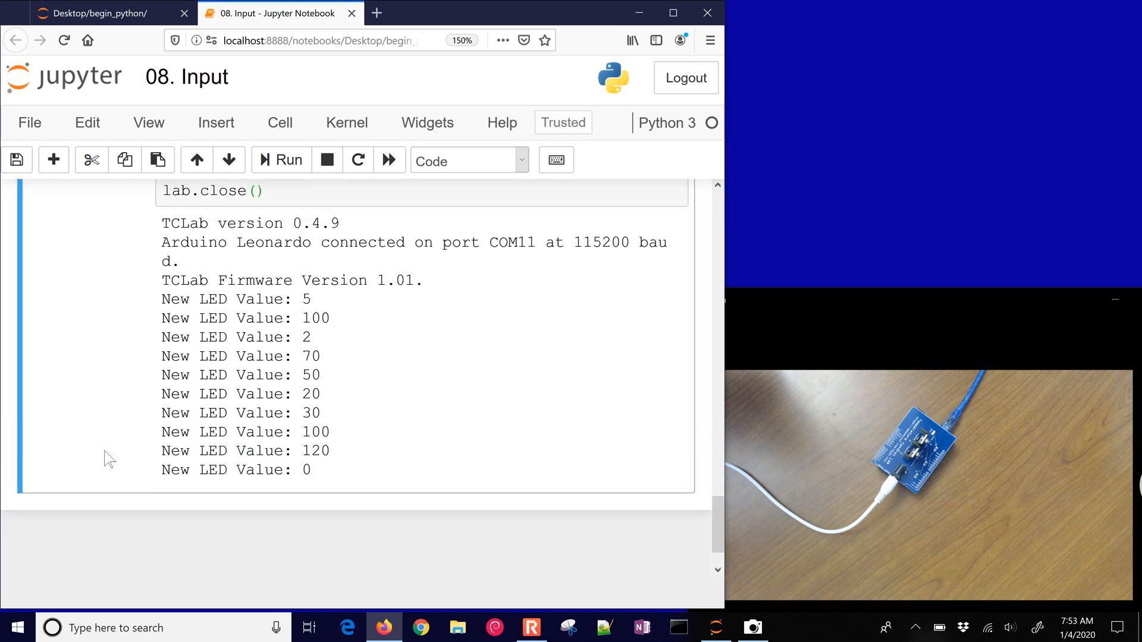
scroll("up", 3)
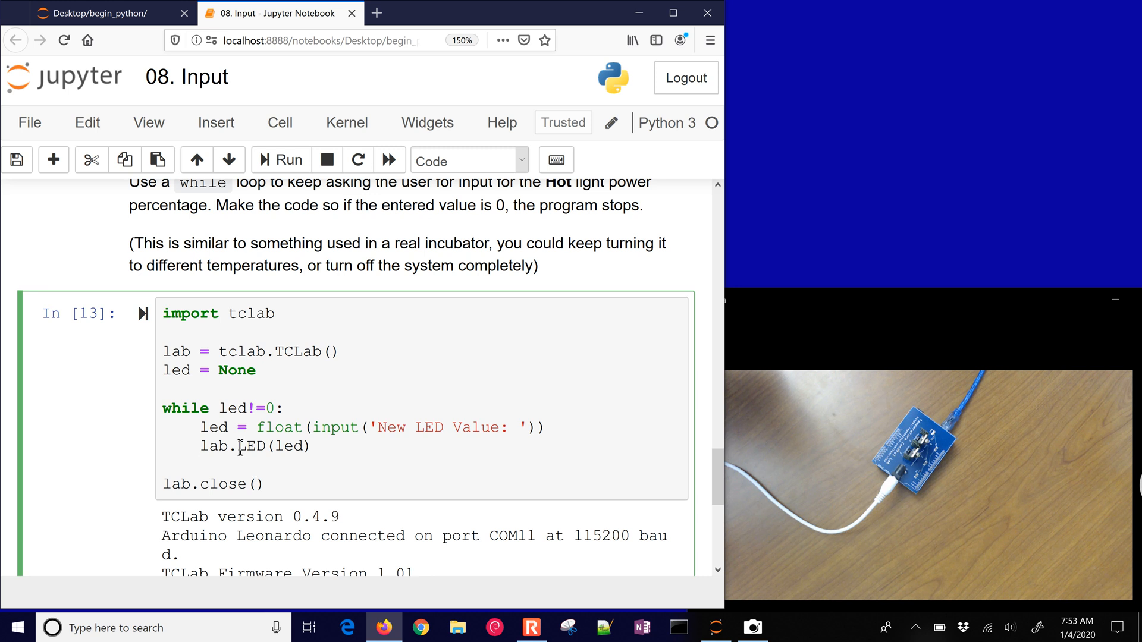
Add lab.Q1(led) and print(lab.T1) inside the loop and start the cell running.
type("1")
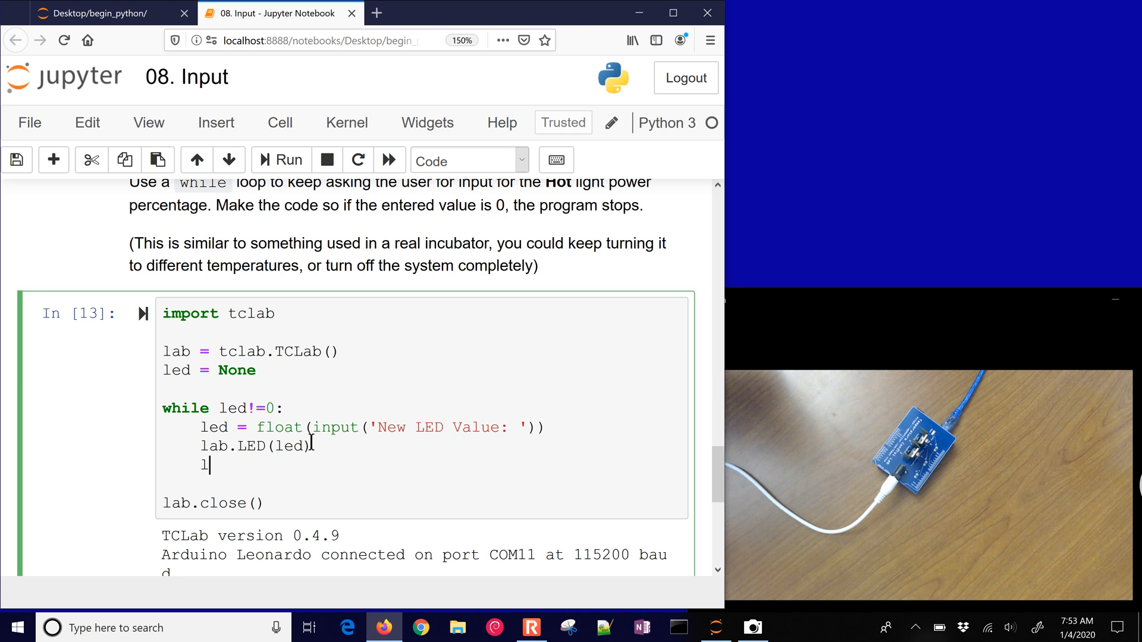
type("lab.Q1(")
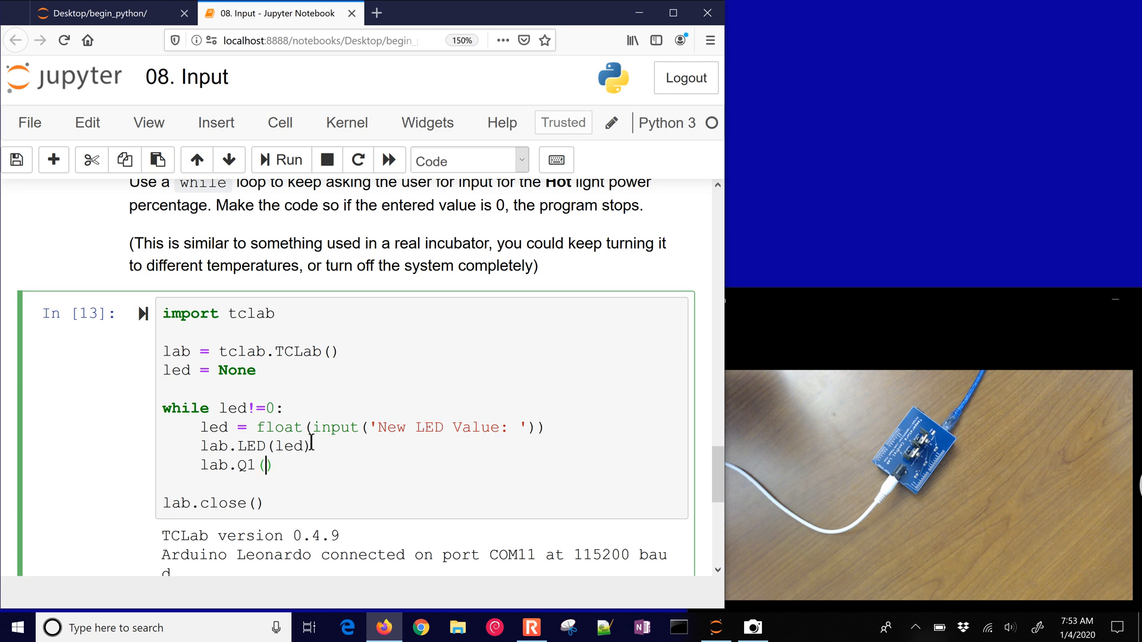
type("led")
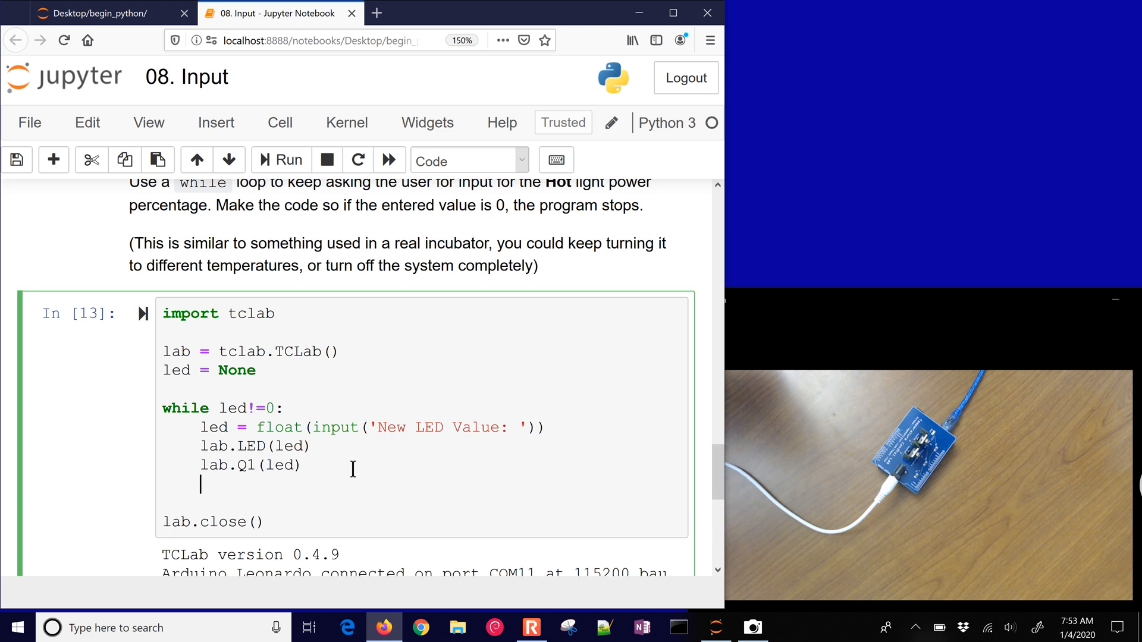
type("lab.T1")
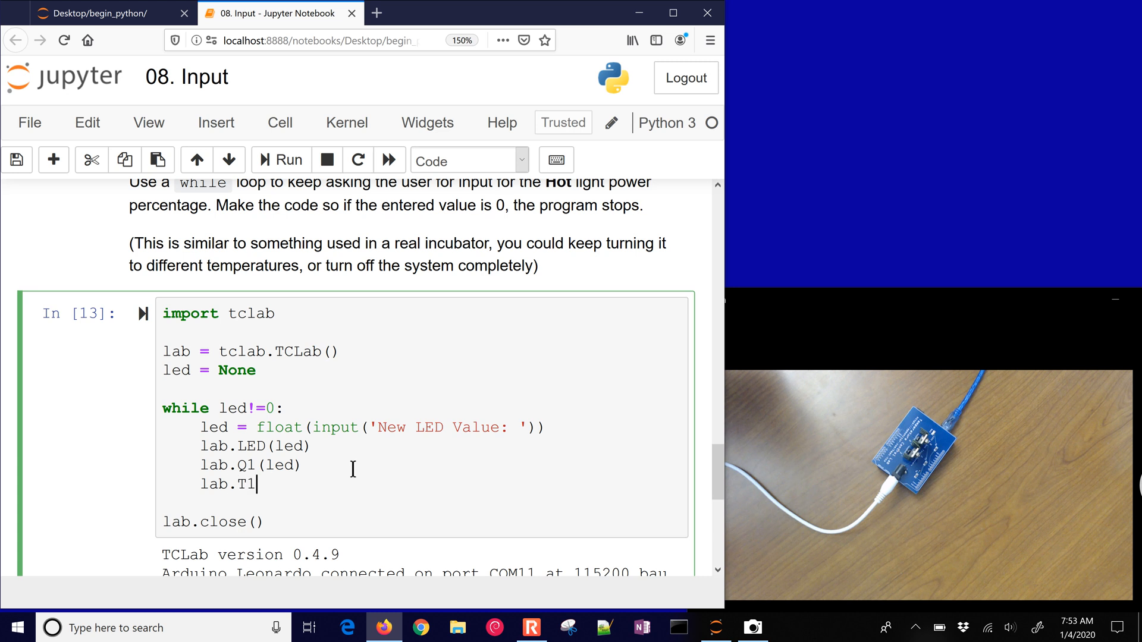
type("print(")
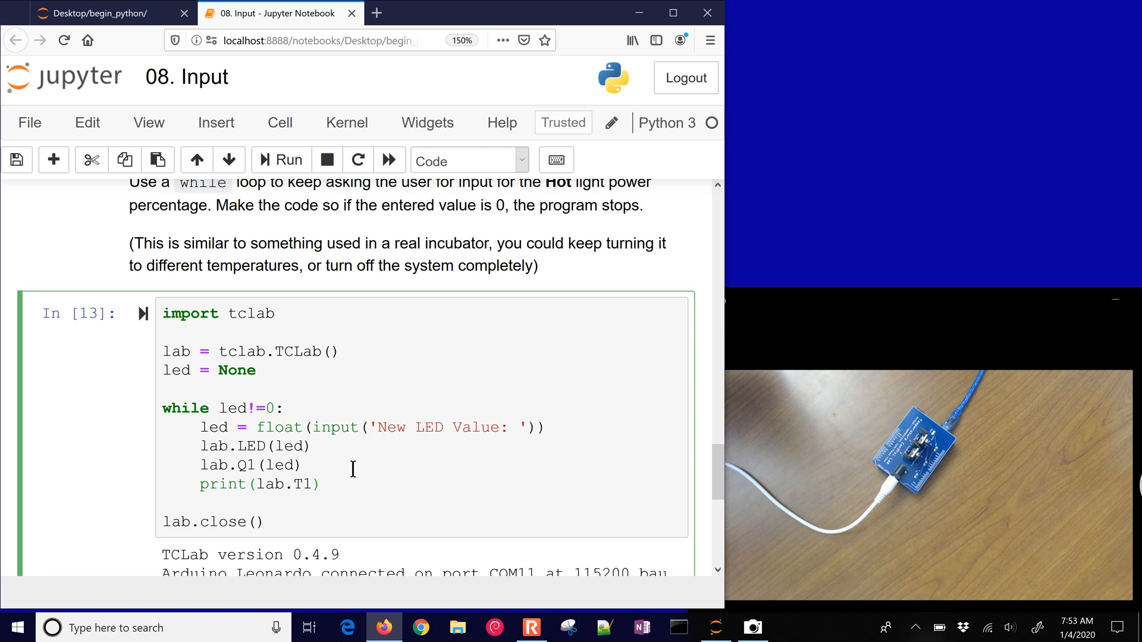
left_click(164, 465)
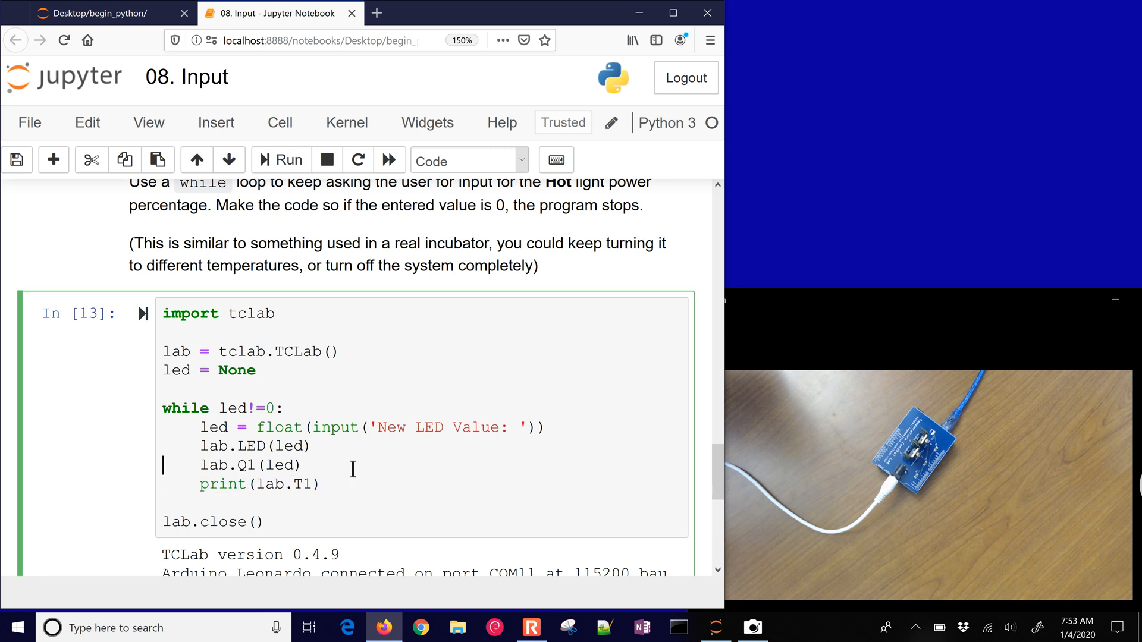
left_click(279, 160)
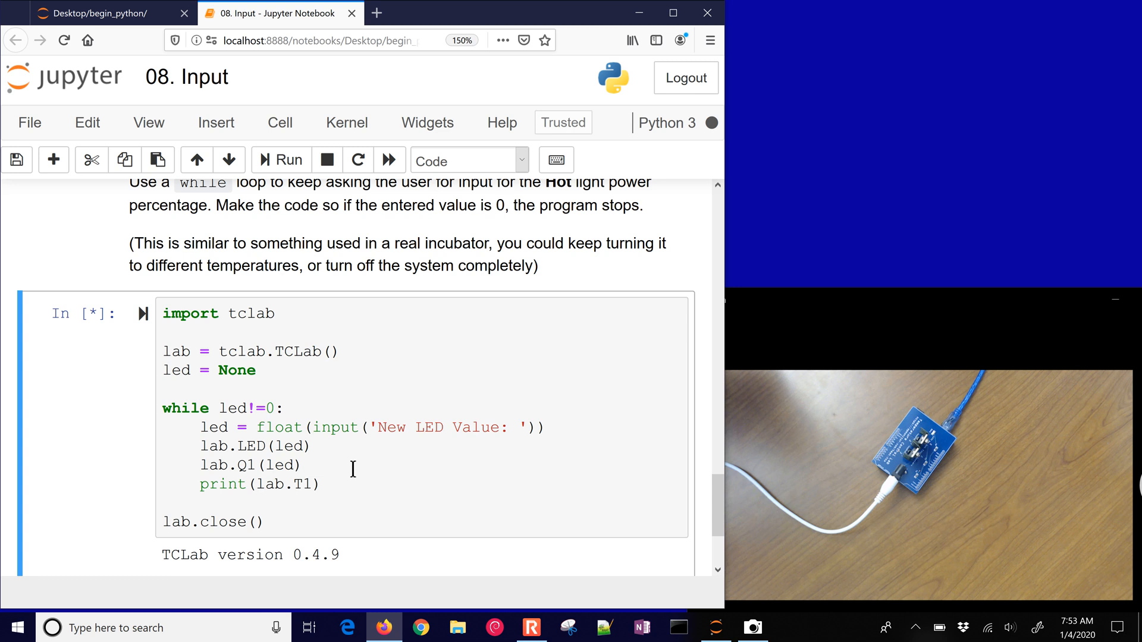
Drive the heater with values 100, 80, 100 while T1 temperatures print.
scroll("down", 3)
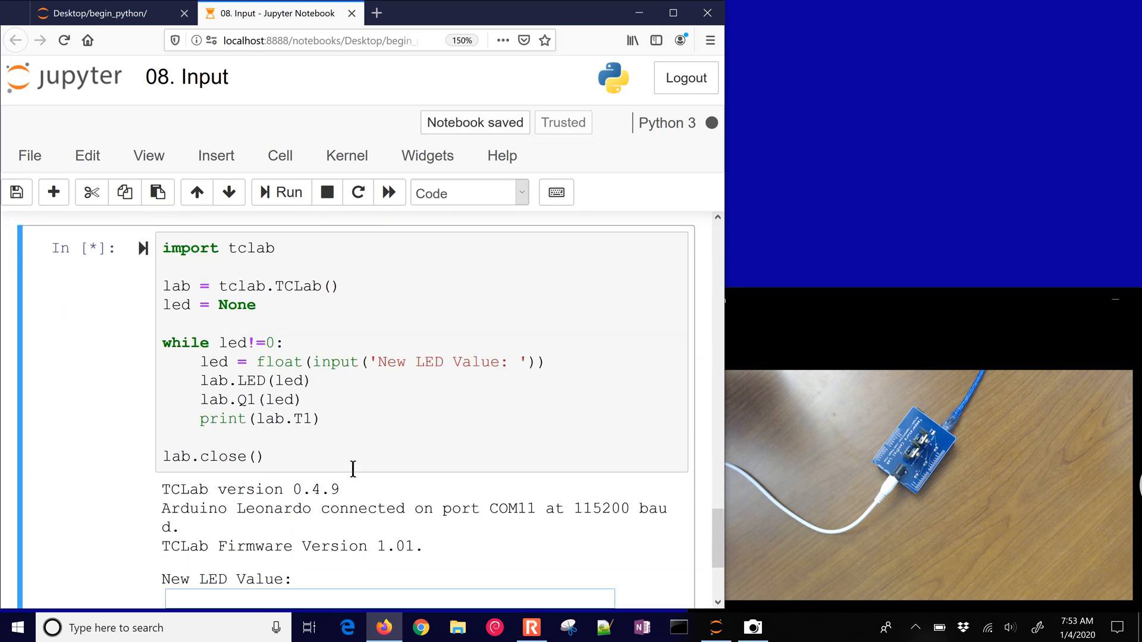
type("100")
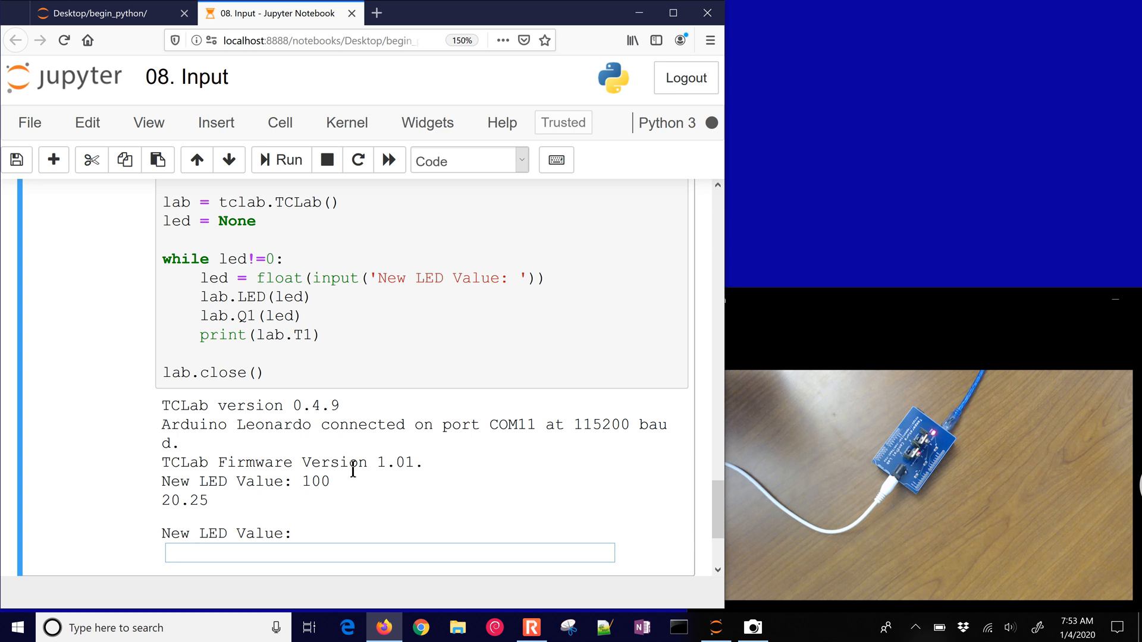
type("80")
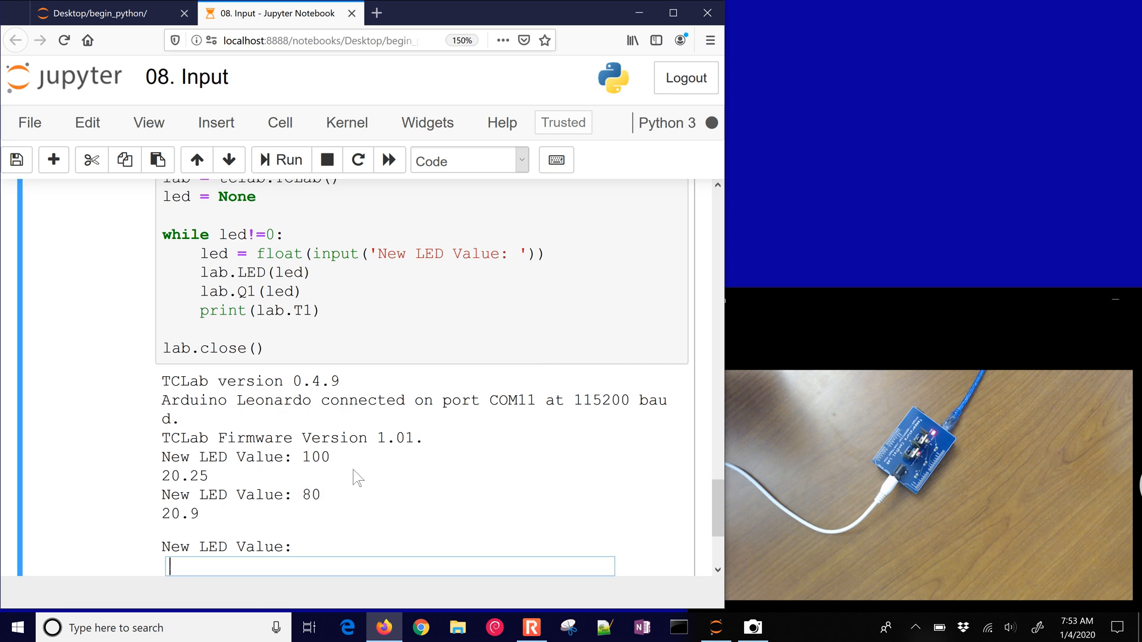
type("100")
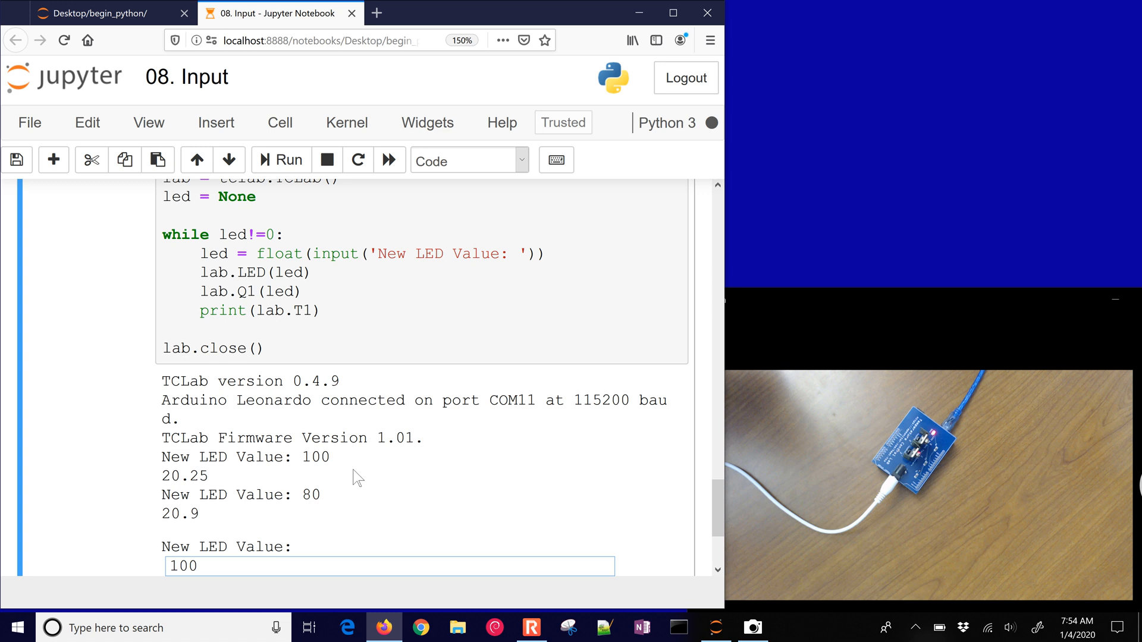
key("Return")
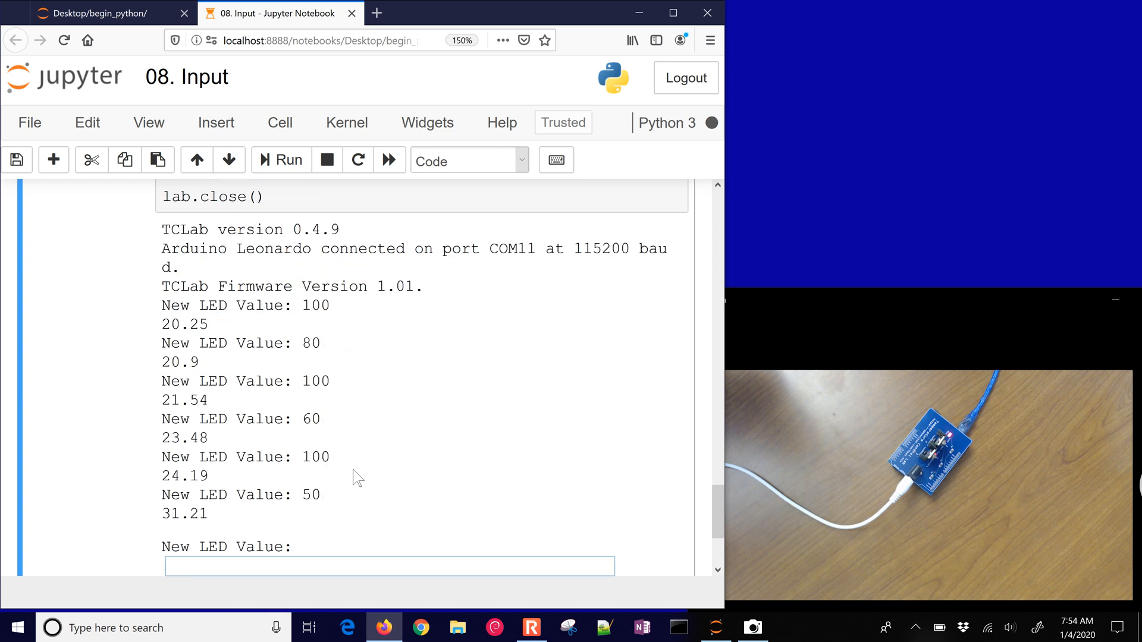
left_click(389, 566)
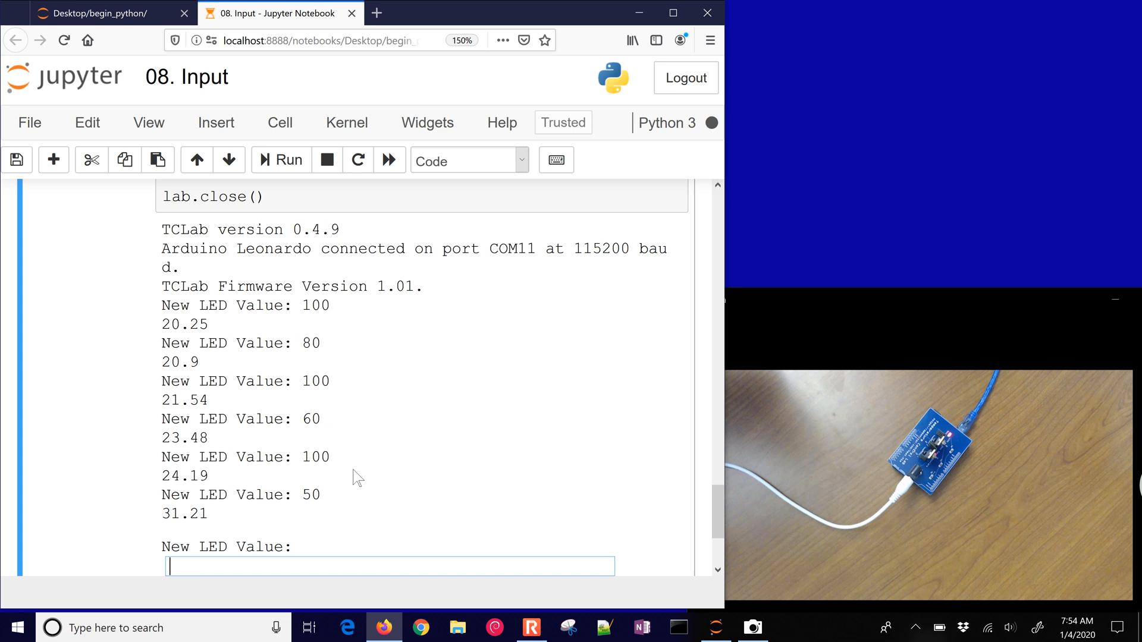
type("4")
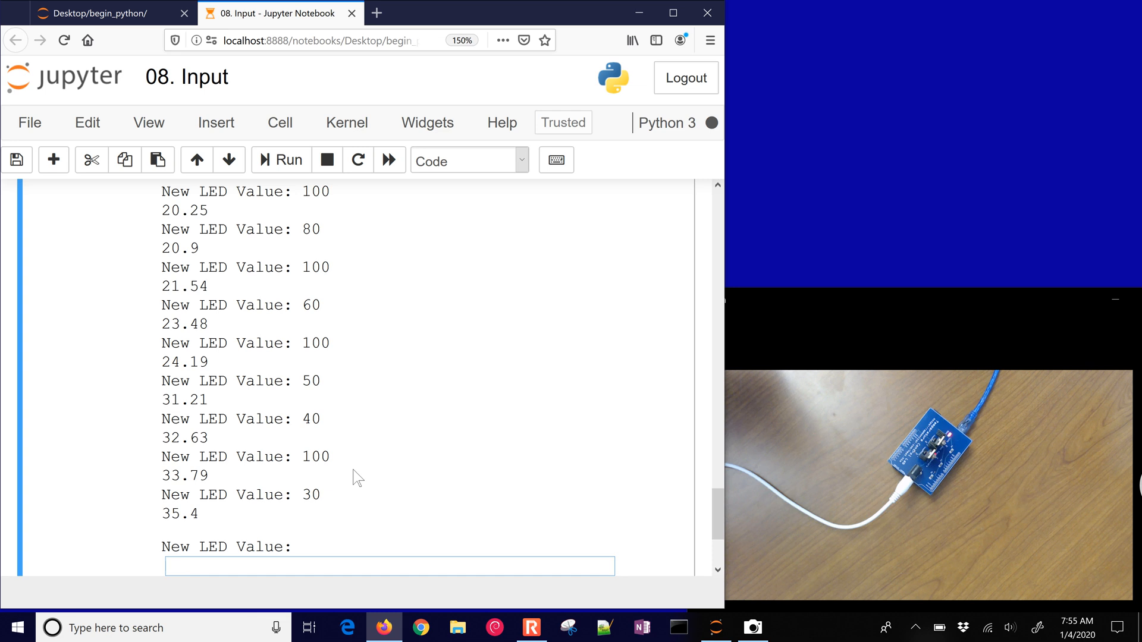
Step the power down through 30 and 20, then enter 0 so TCLab disconnects.
type("30")
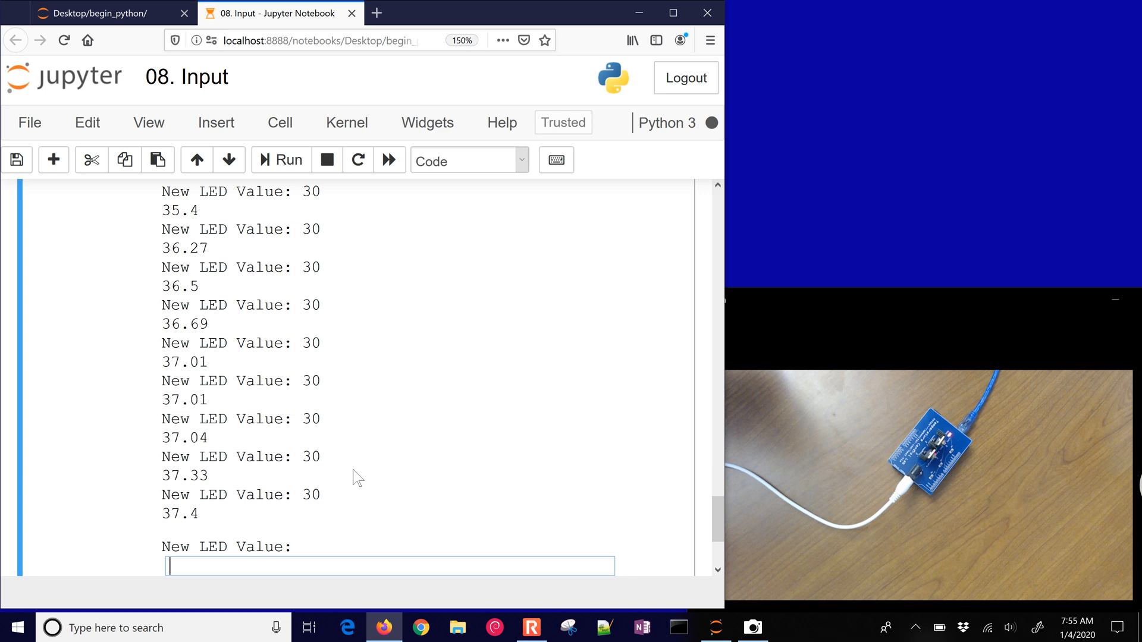
type("3")
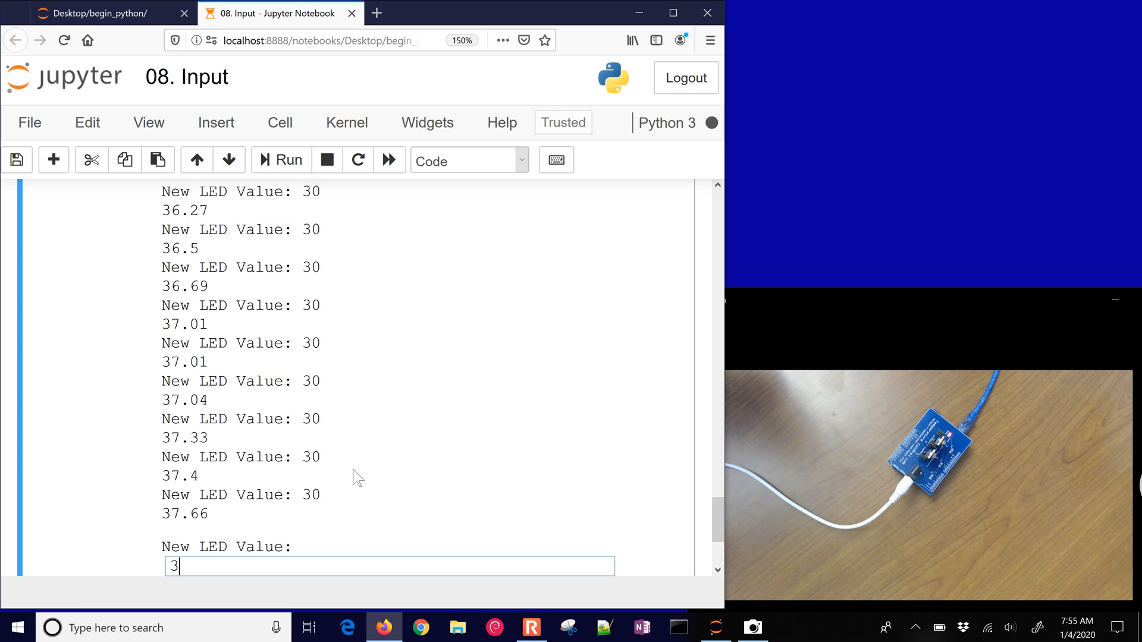
key("Return")
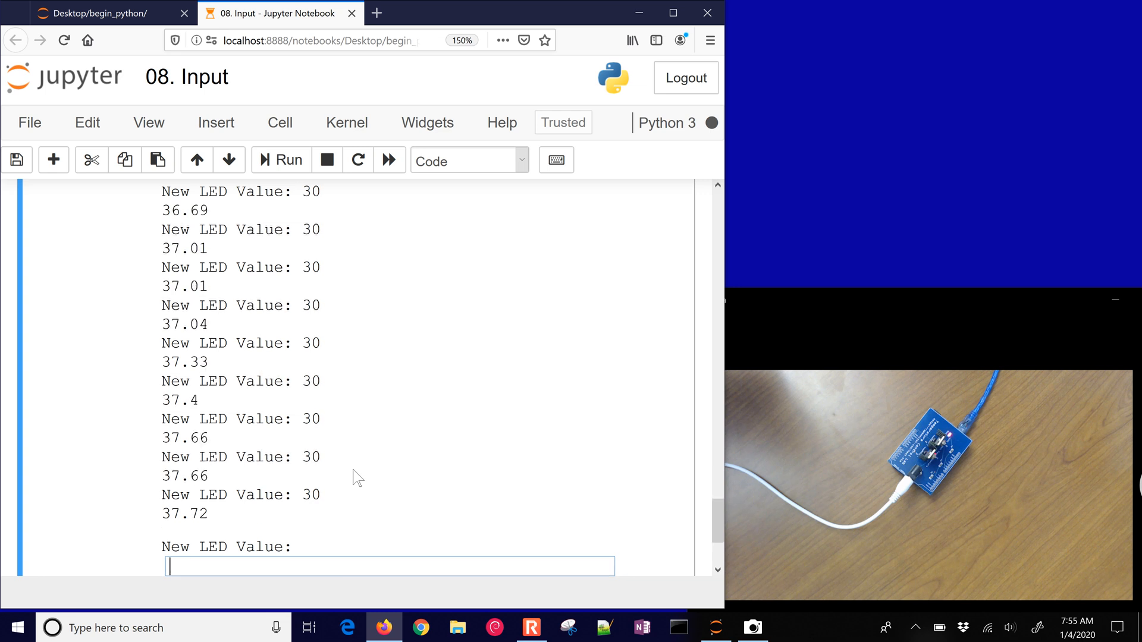
type("3")
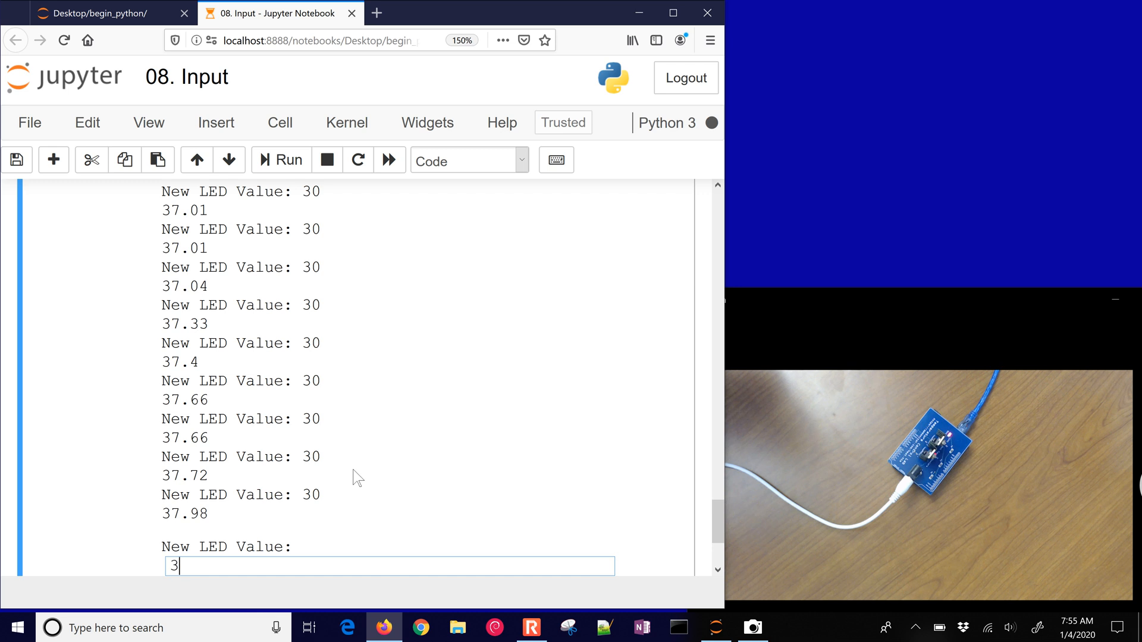
type("20")
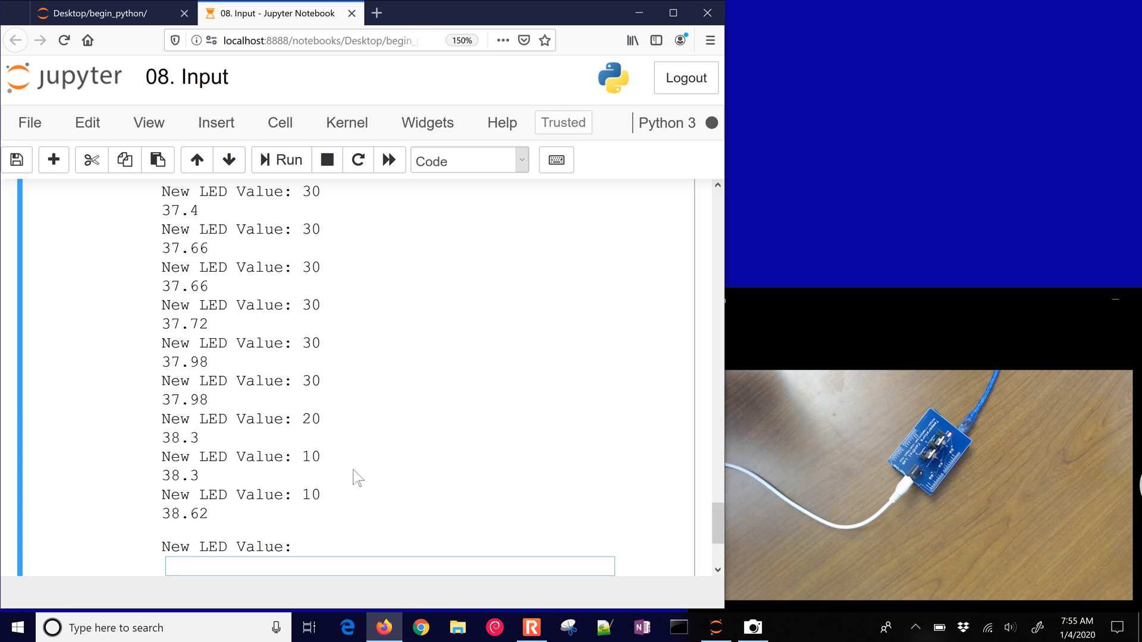
type("0")
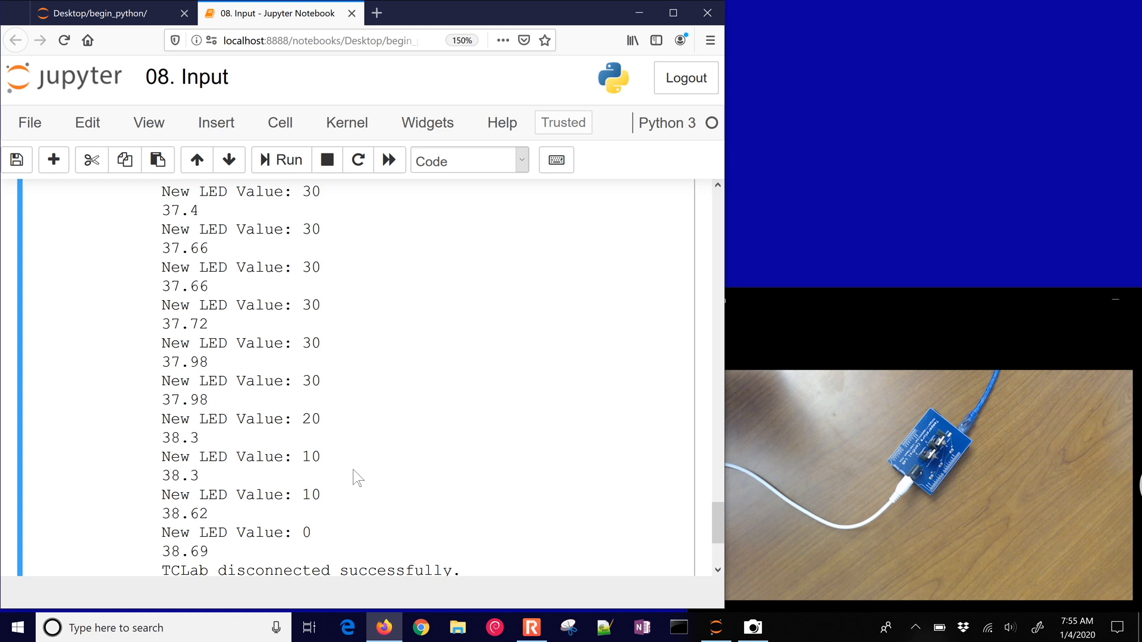
scroll("up", 3)
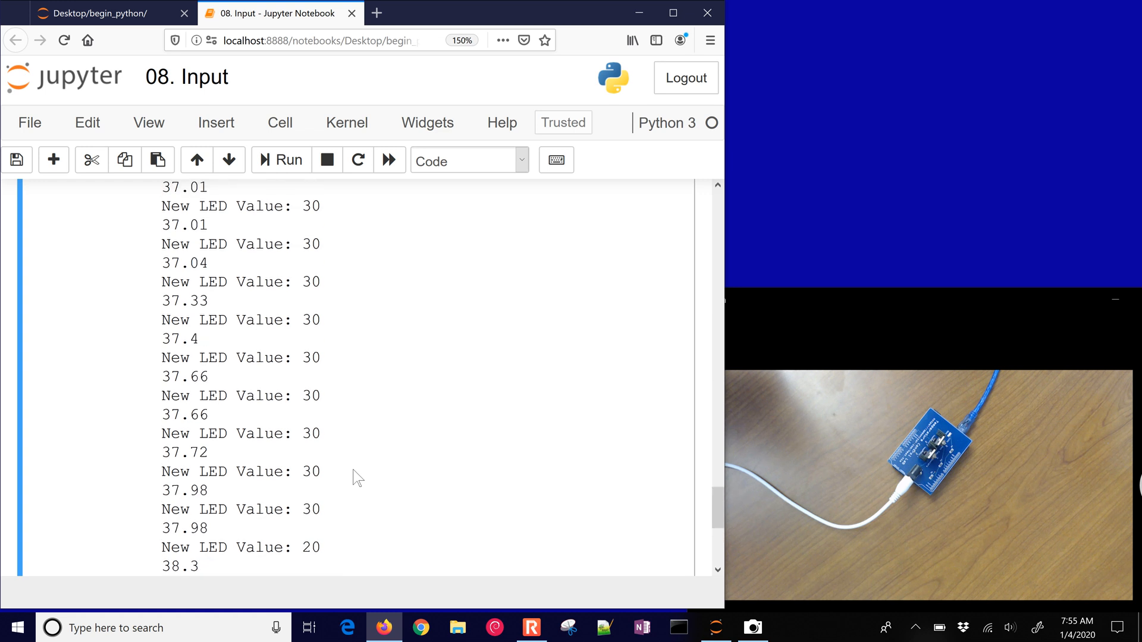
scroll("up", 3)
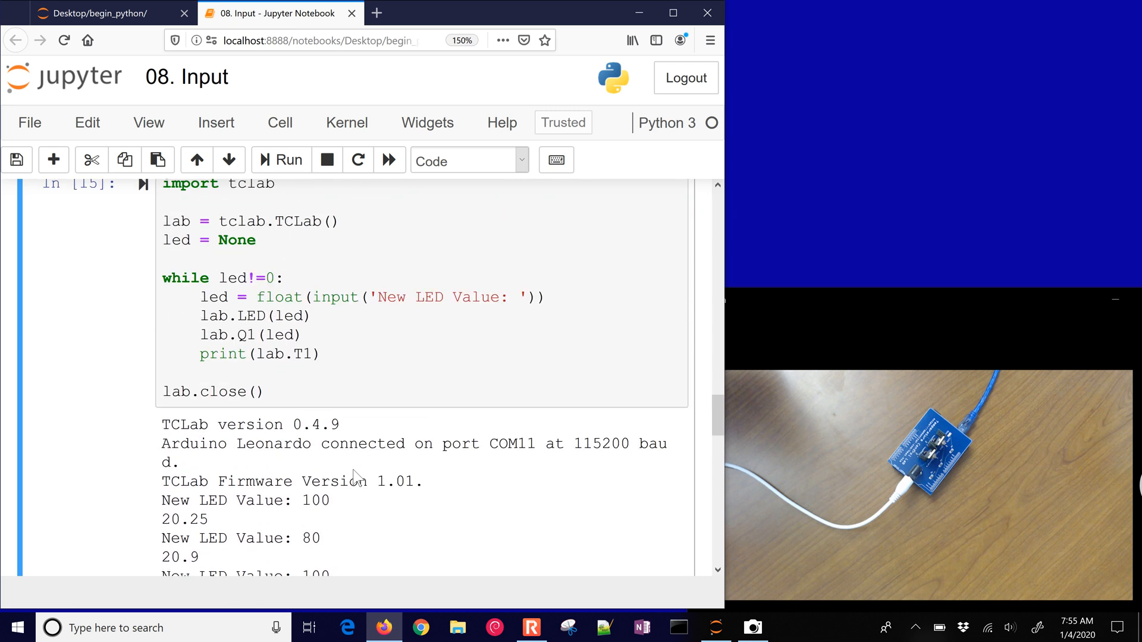
scroll("up", 3)
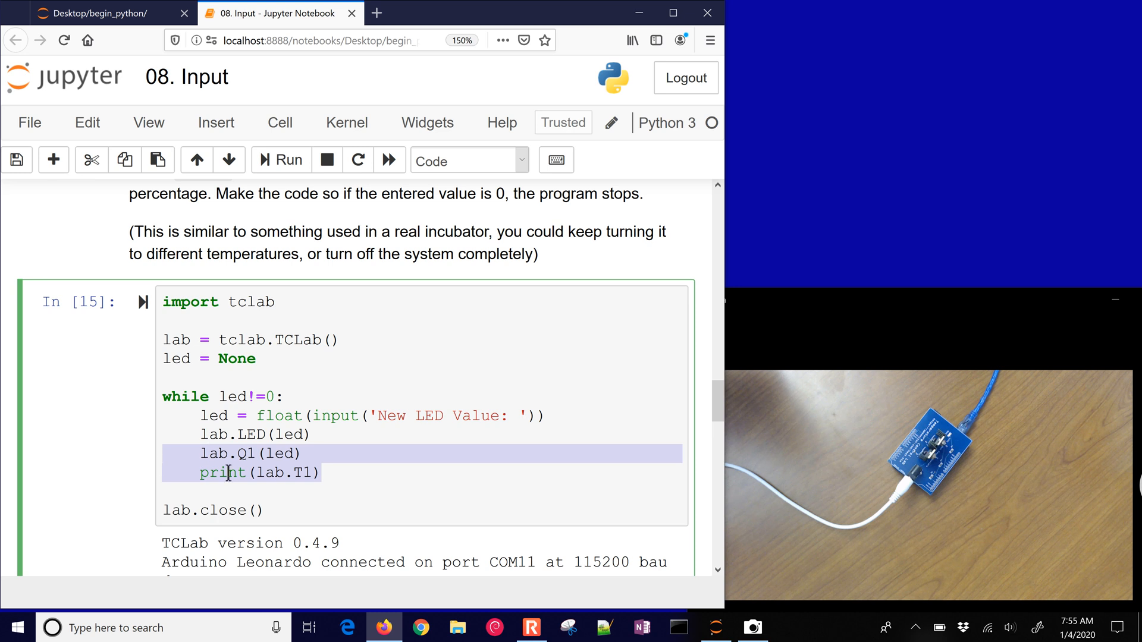
mouse_move(305, 480)
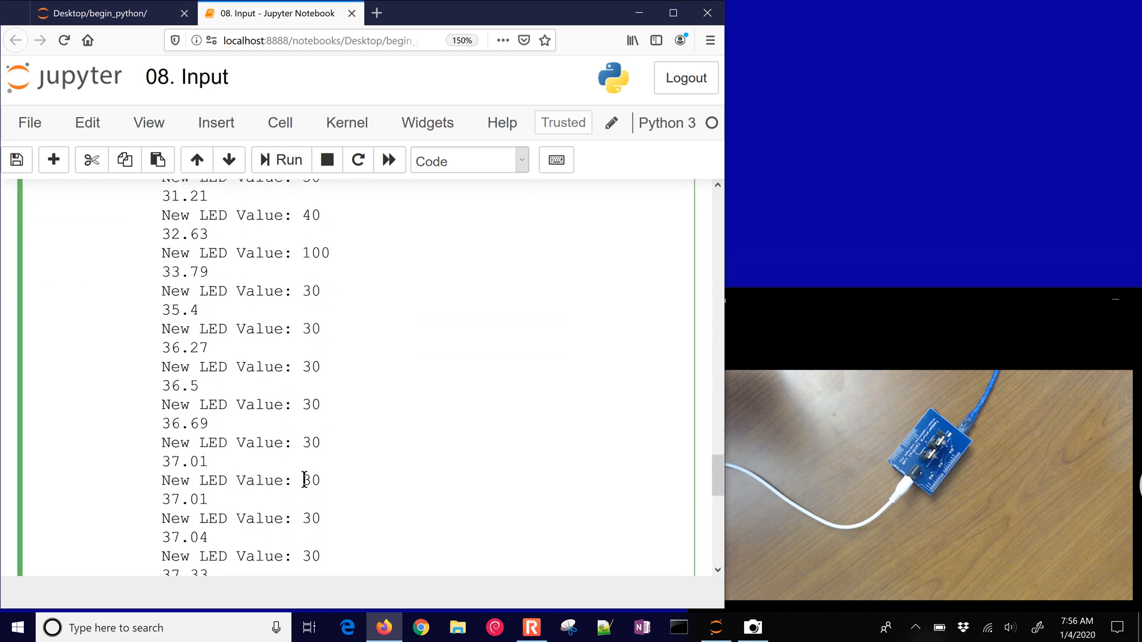
Open XX. Final Project.ipynb from the begin_python listing in a maximized window.
left_click(109, 13)
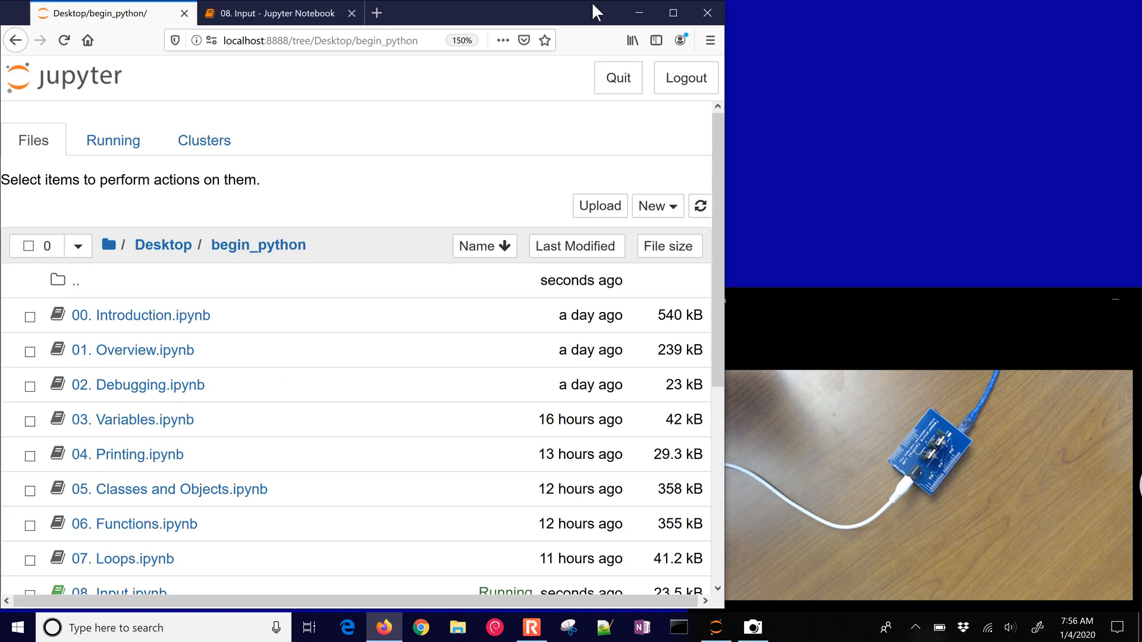
left_click(672, 13)
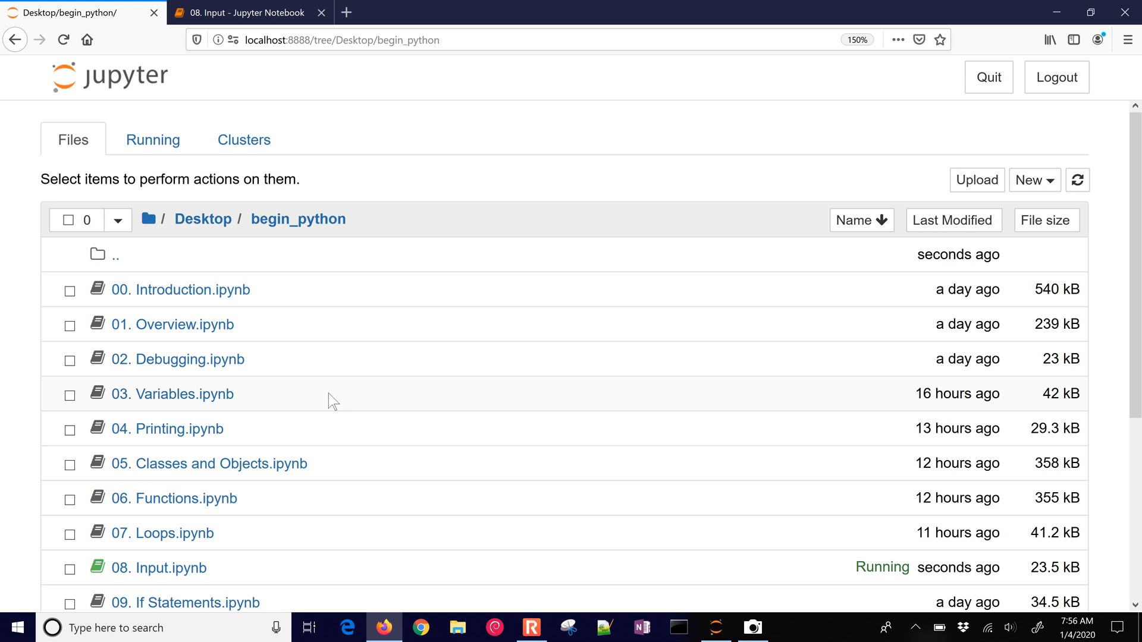
scroll("down", 3)
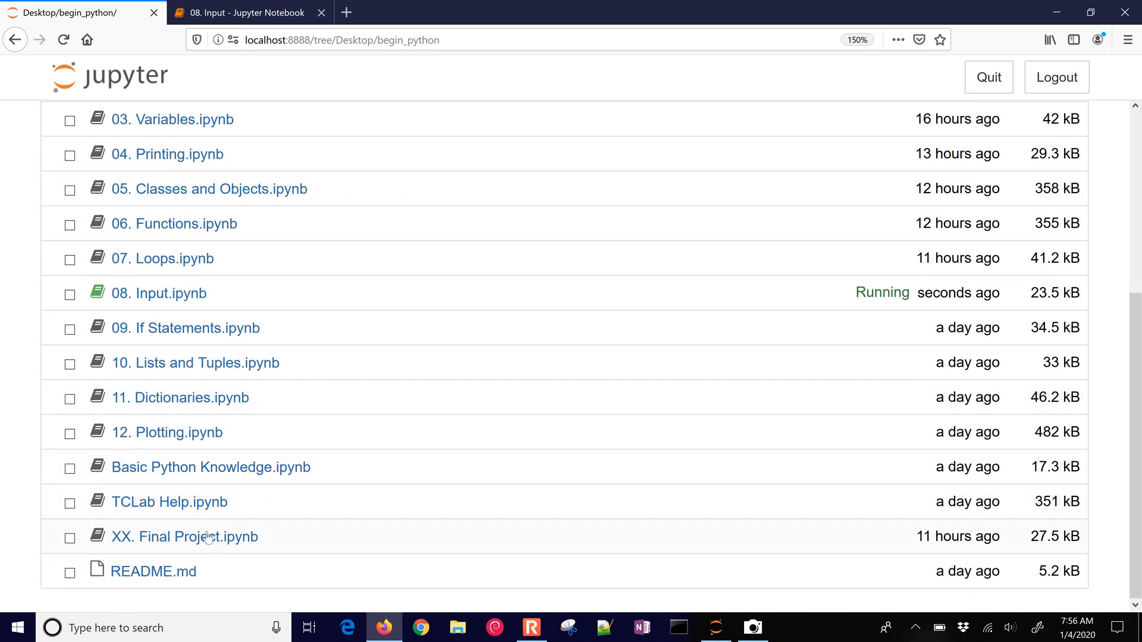
left_click(185, 535)
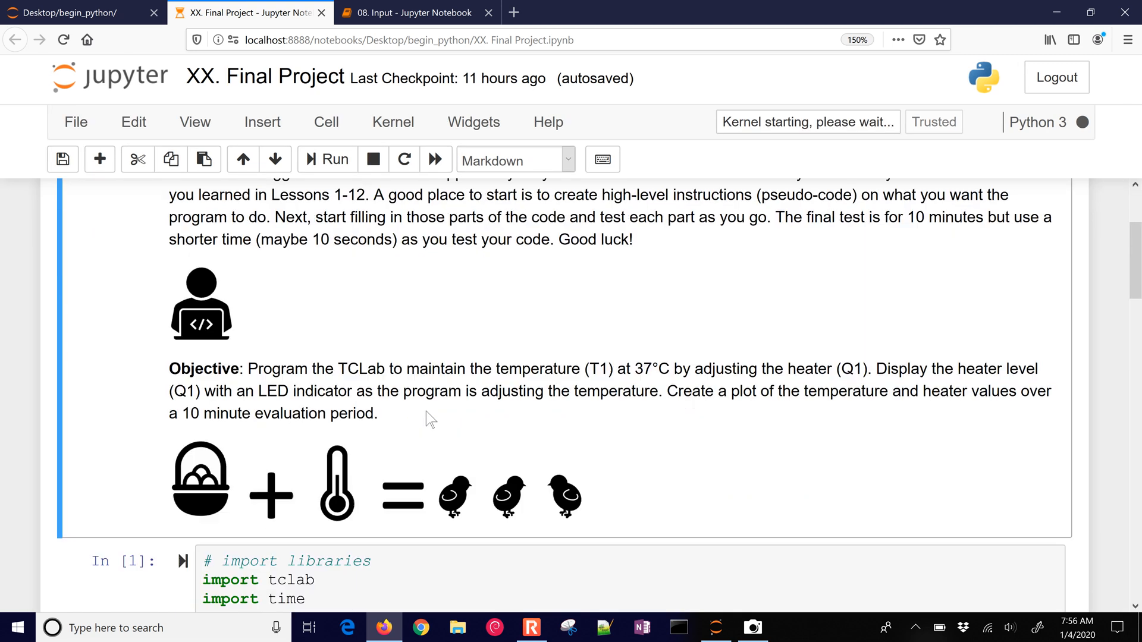
Select the fixed target value 37 in the Tsp line for replacement.
scroll("down", 3)
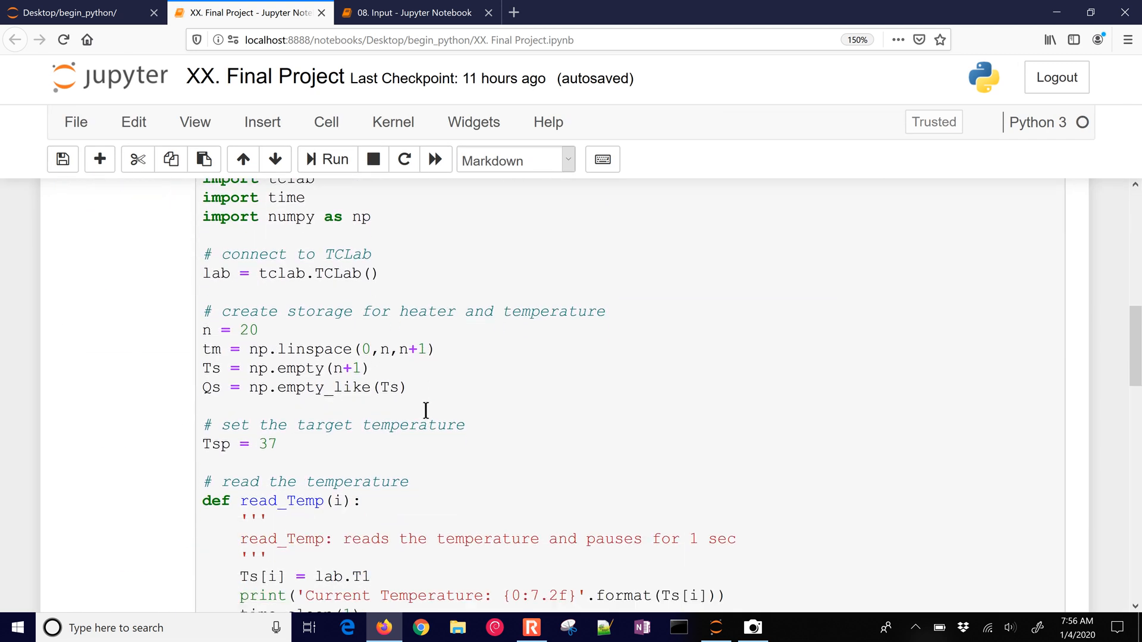
scroll("down", 3)
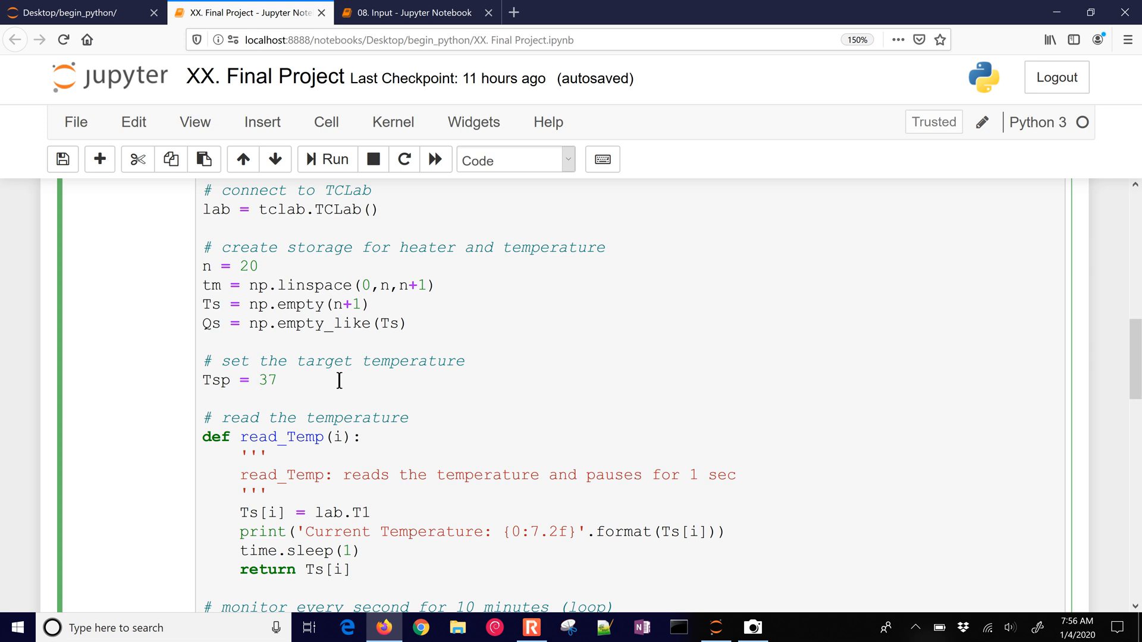
double_click(267, 380)
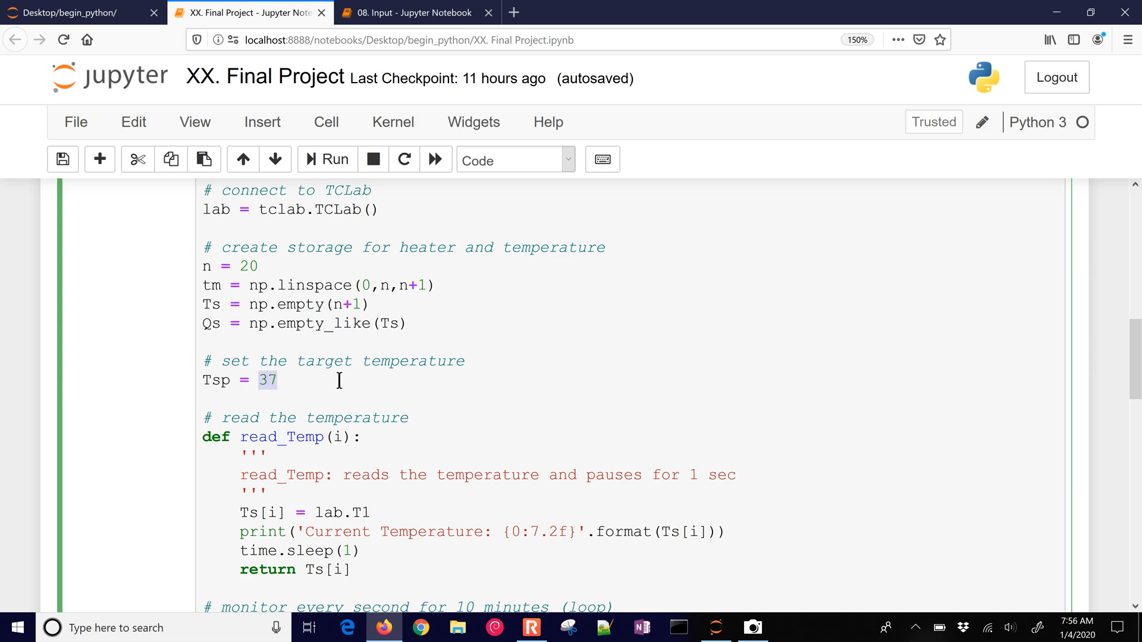
left_click(262, 380)
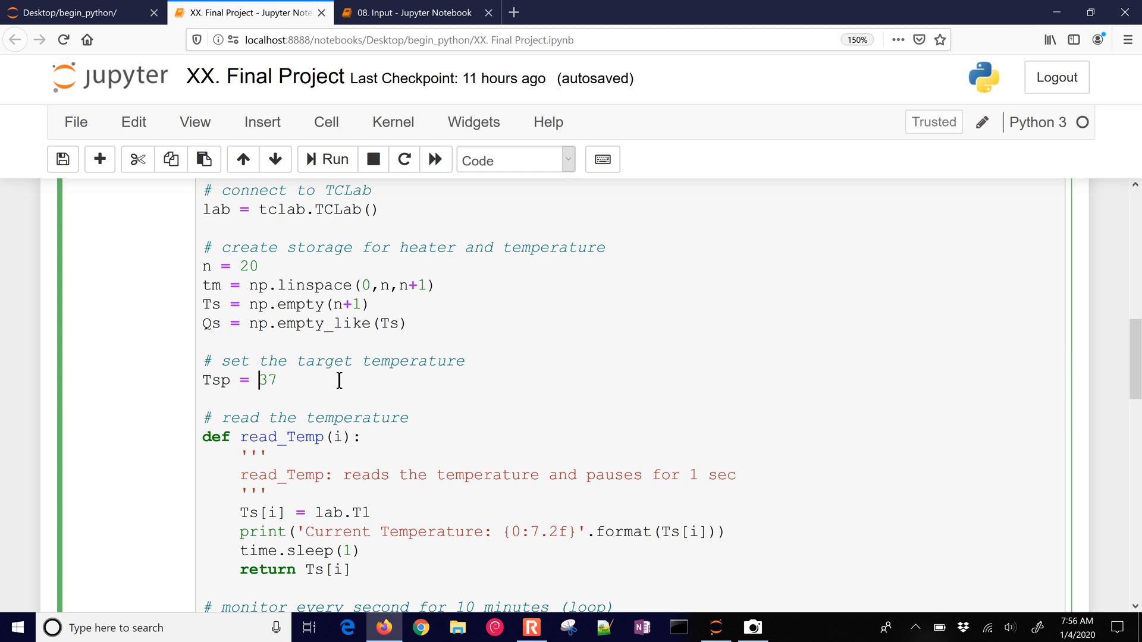
double_click(267, 380)
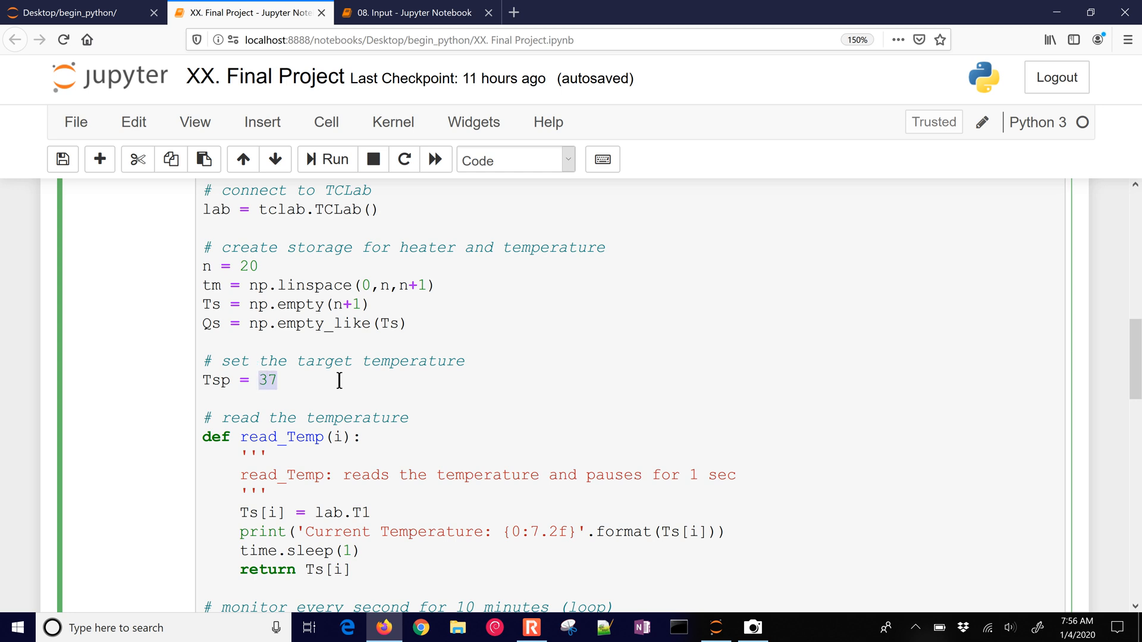
Replace 37 with float(input('Target temperature (37degC recommended: ')) as Tsp.
type("float")
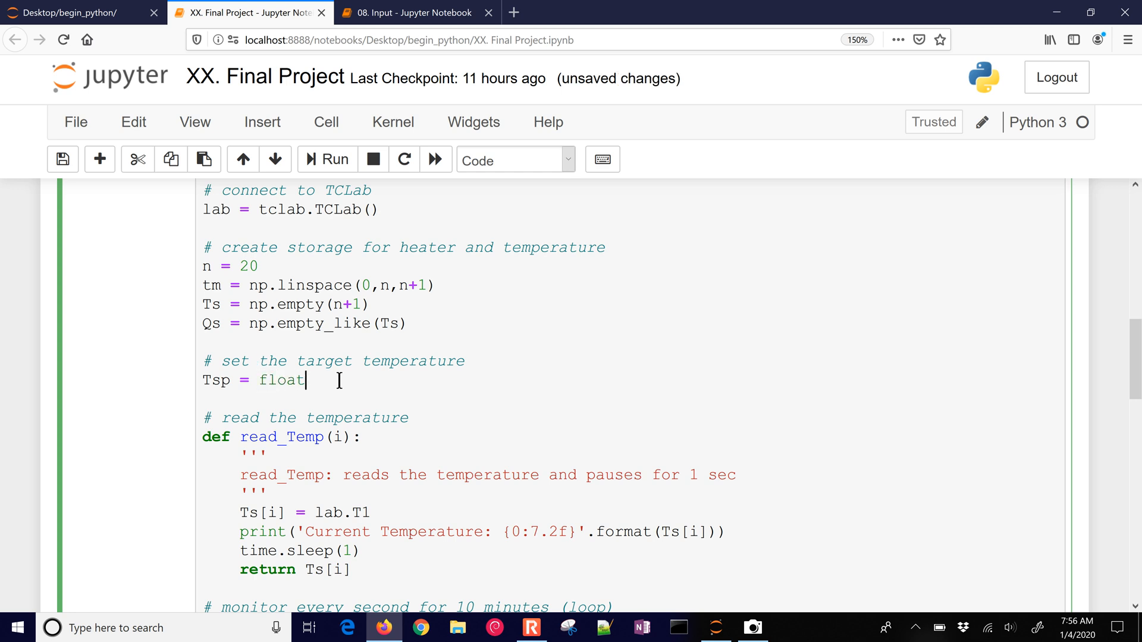
type("(input)")
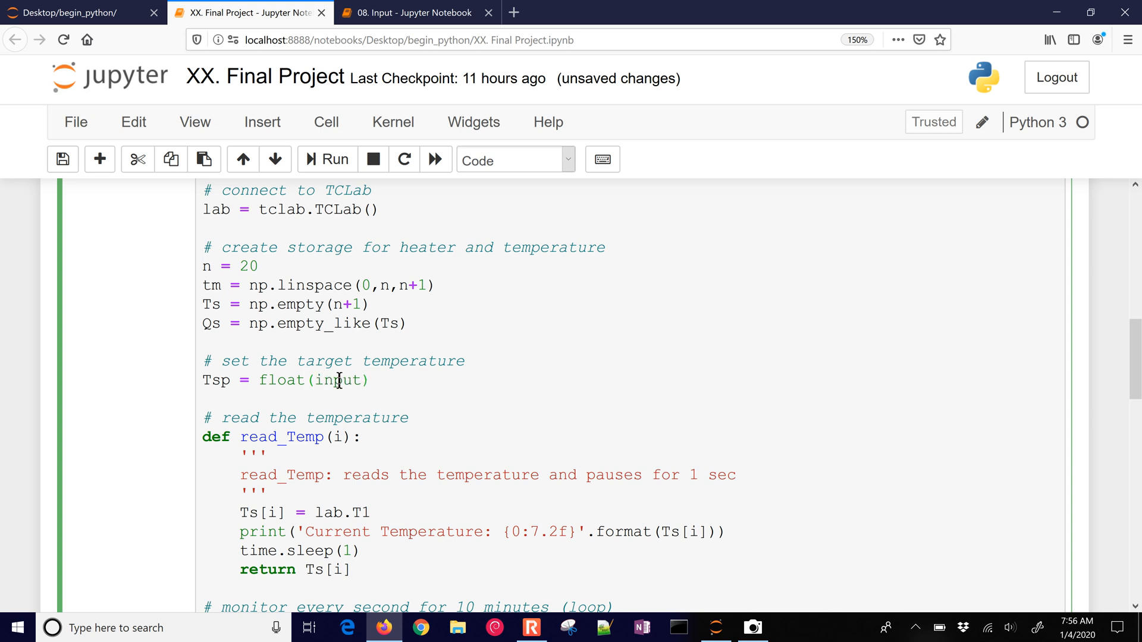
type("('Tar'")
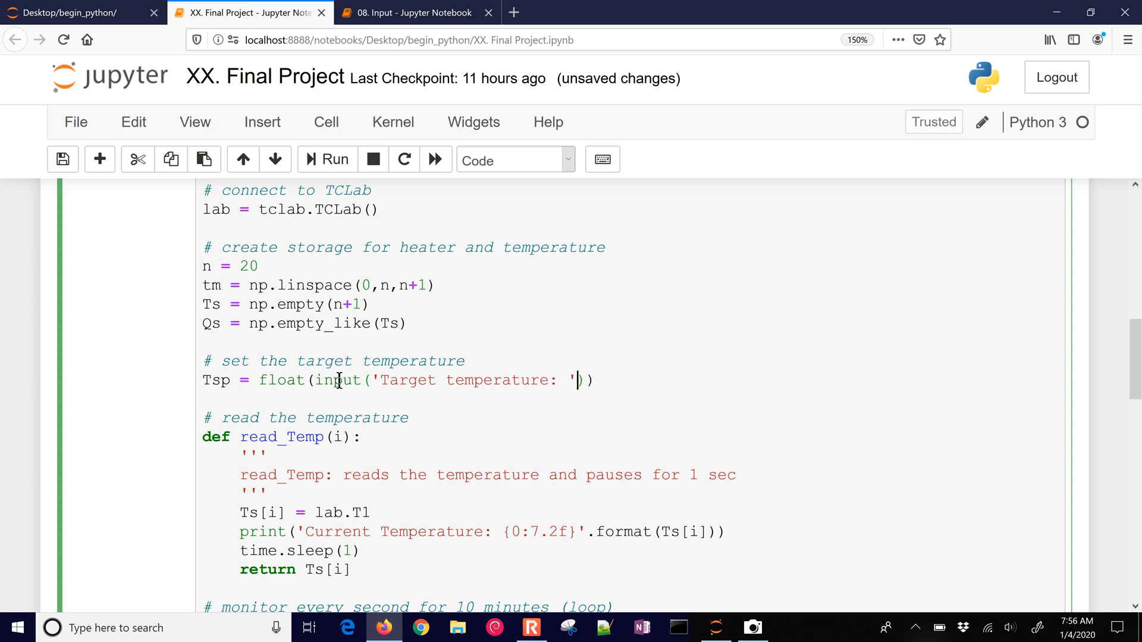
mouse_move(577, 380)
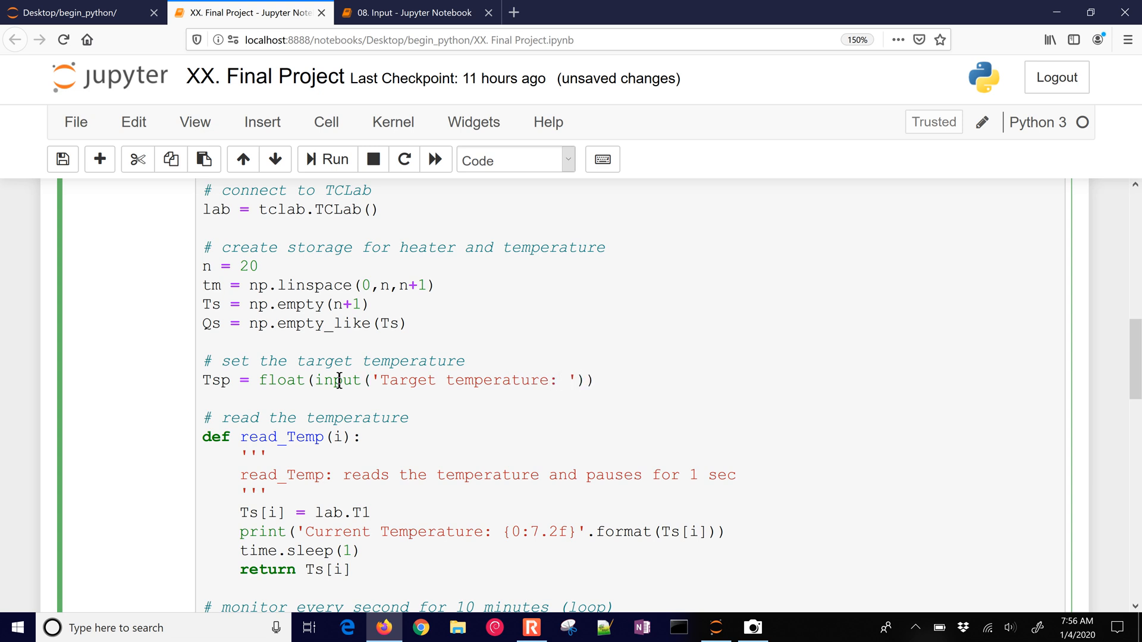
type("(37")
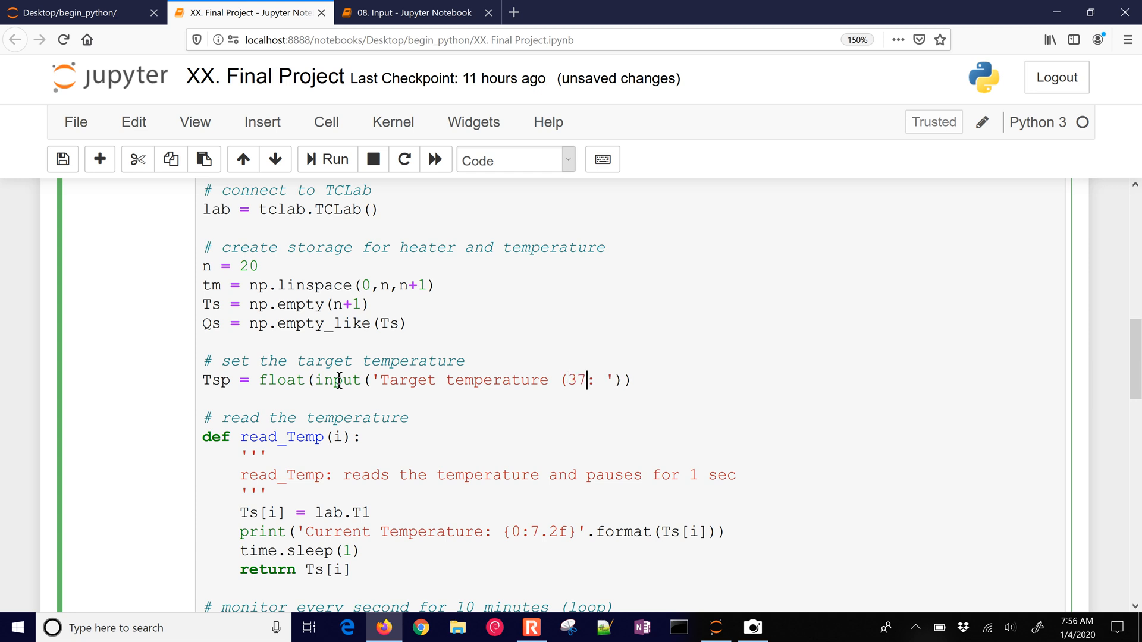
type("de")
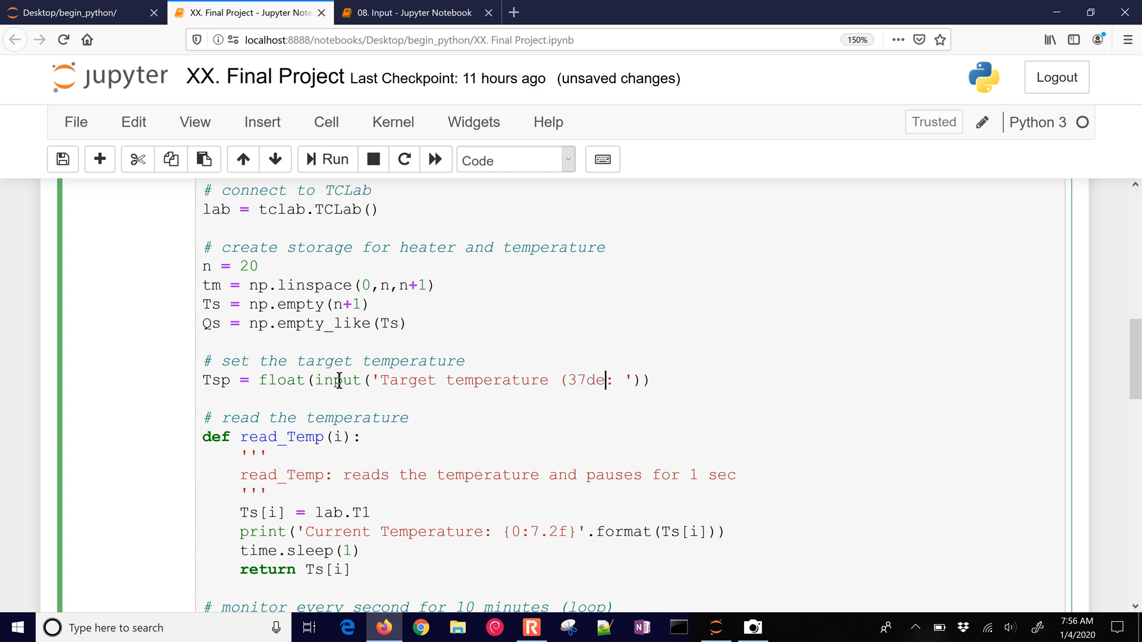
type("gC rec:")
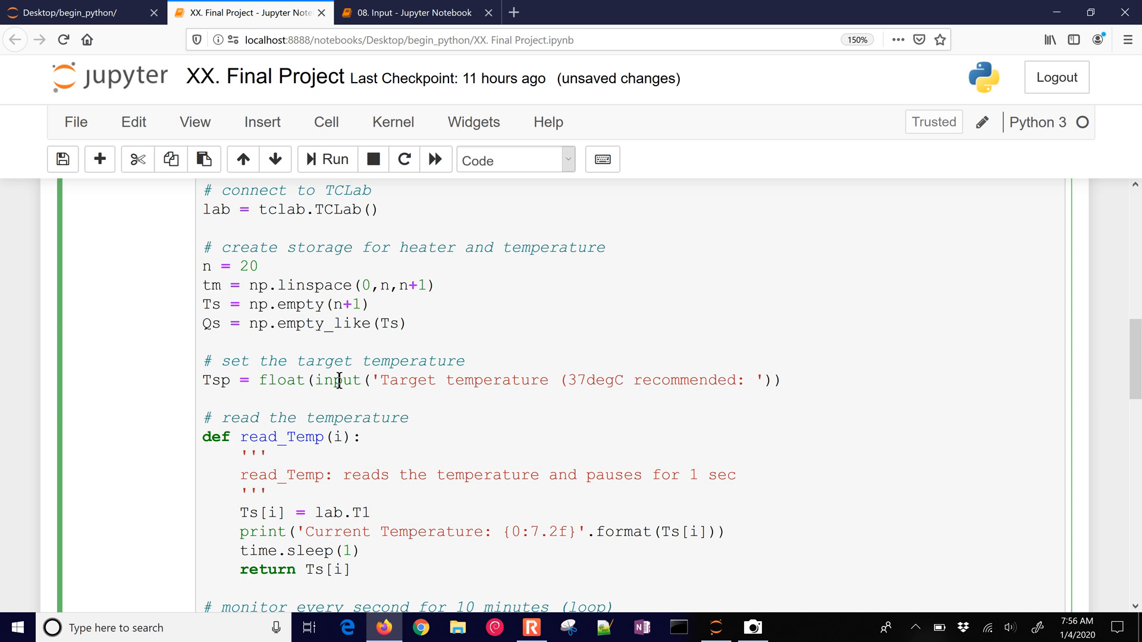
Run the Final Project cell and answer 37 at the target temperature prompt.
scroll("down", 3)
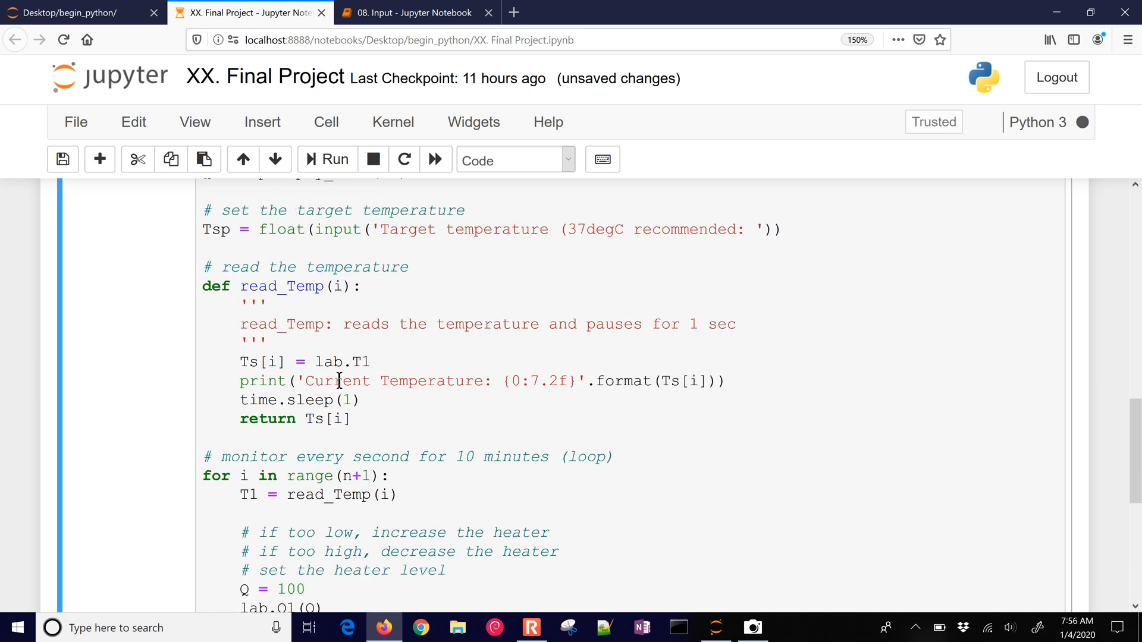
scroll("down", 3)
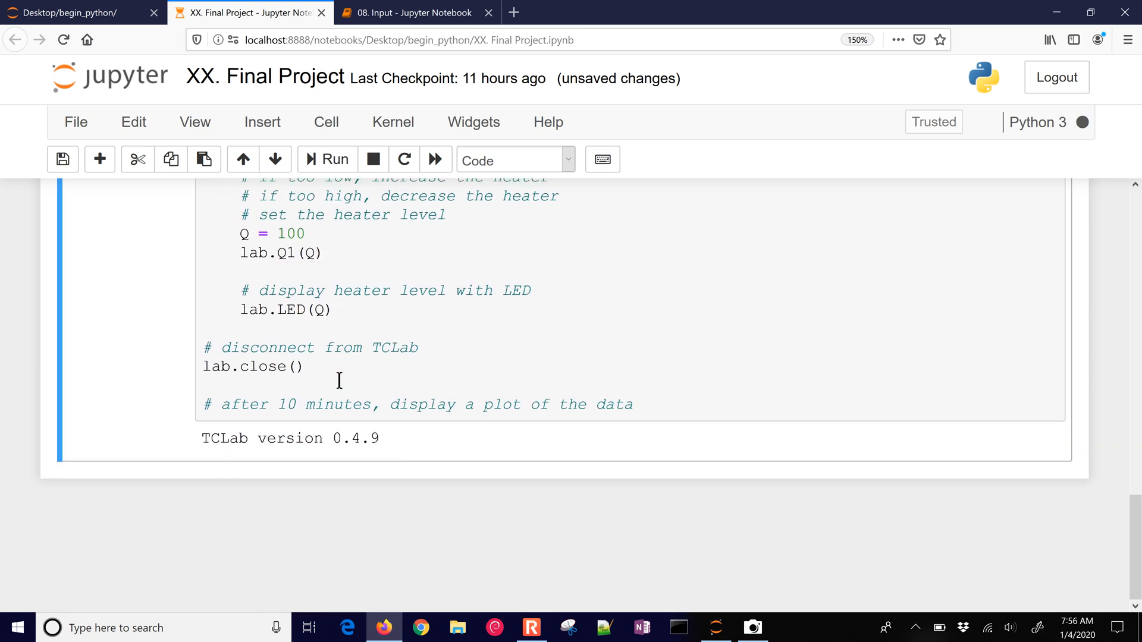
left_click(327, 159)
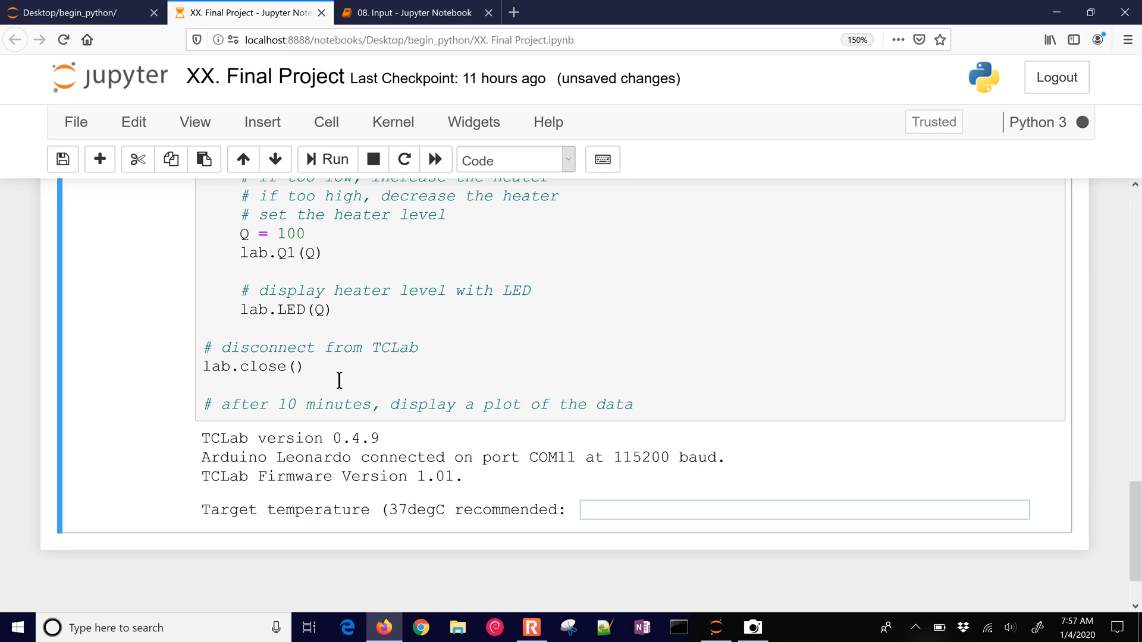
type("37")
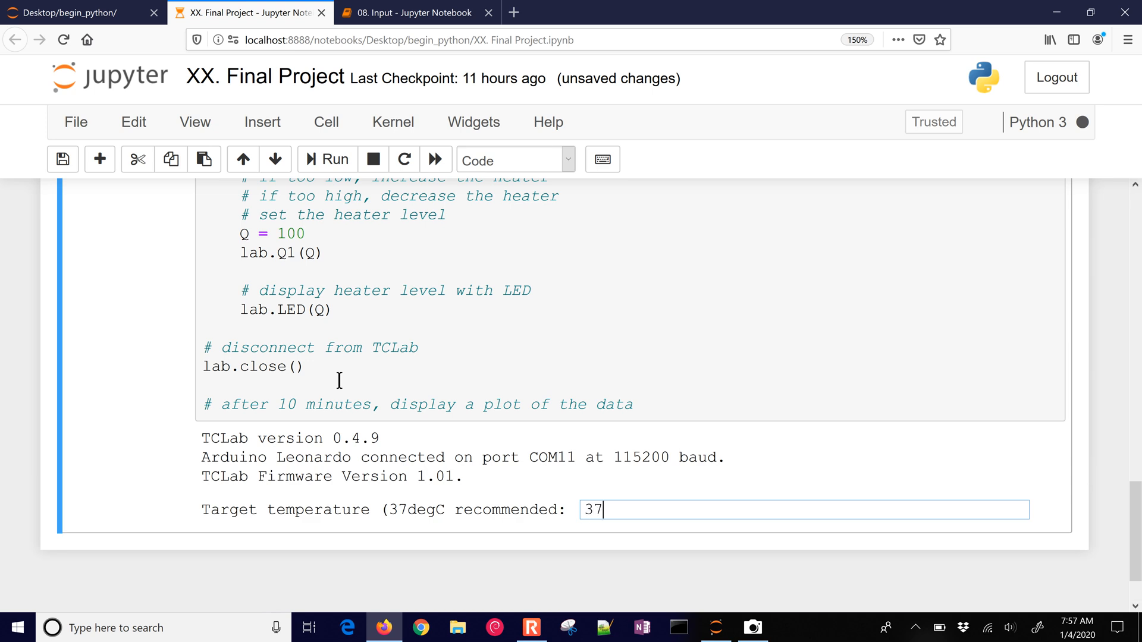
key("Return")
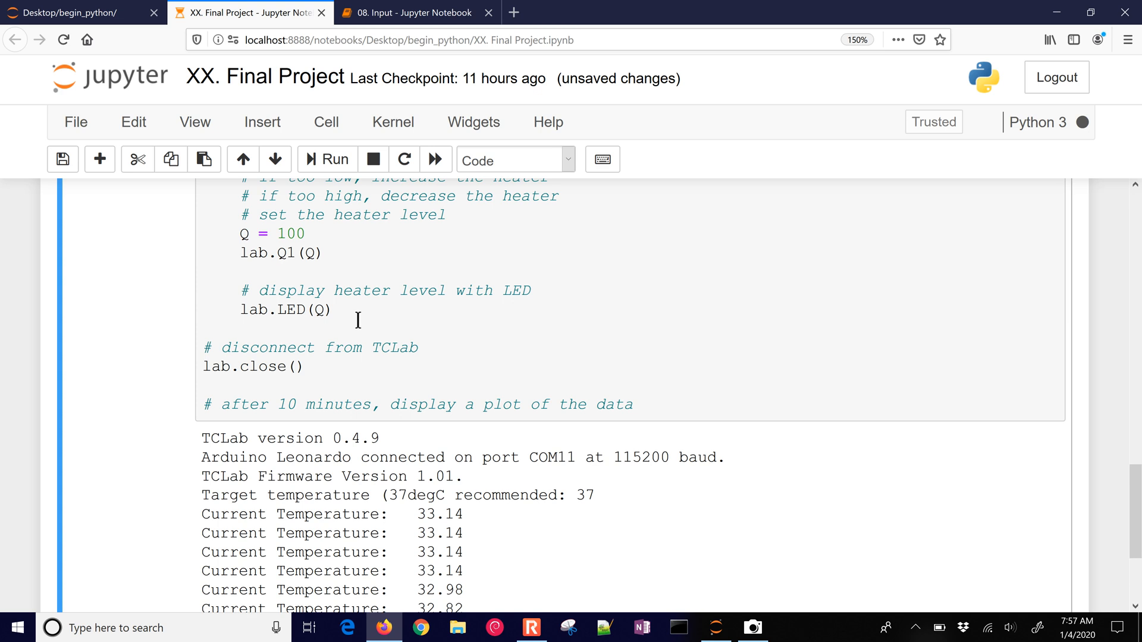
Follow the loop's temperature readings until TCLab disconnects.
scroll("down", 3)
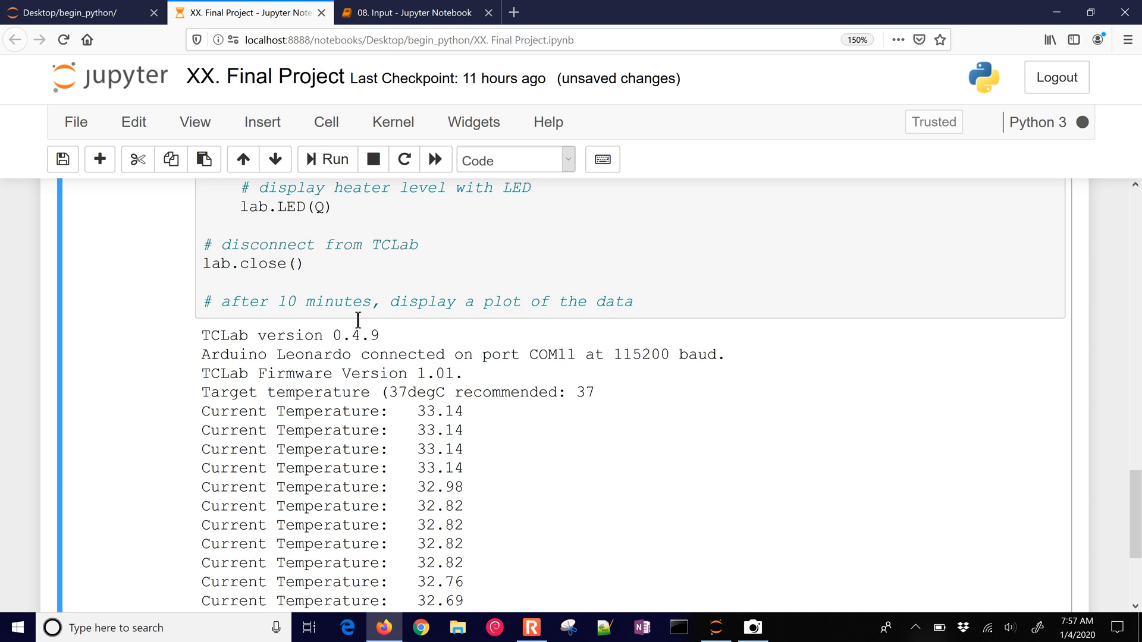
scroll("down", 3)
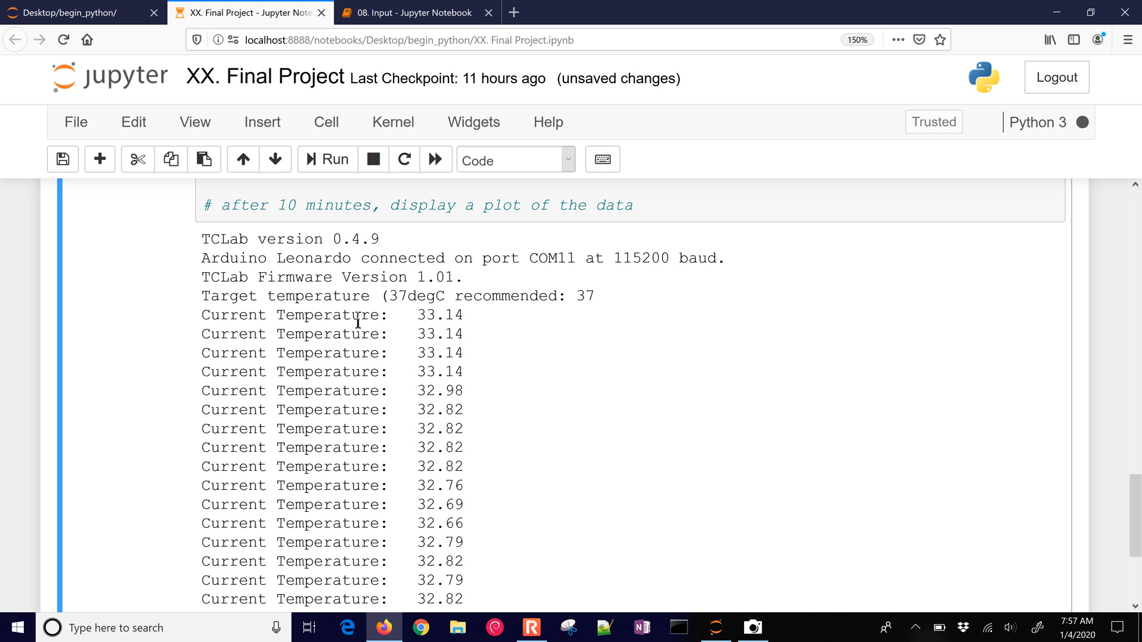
scroll("down", 3)
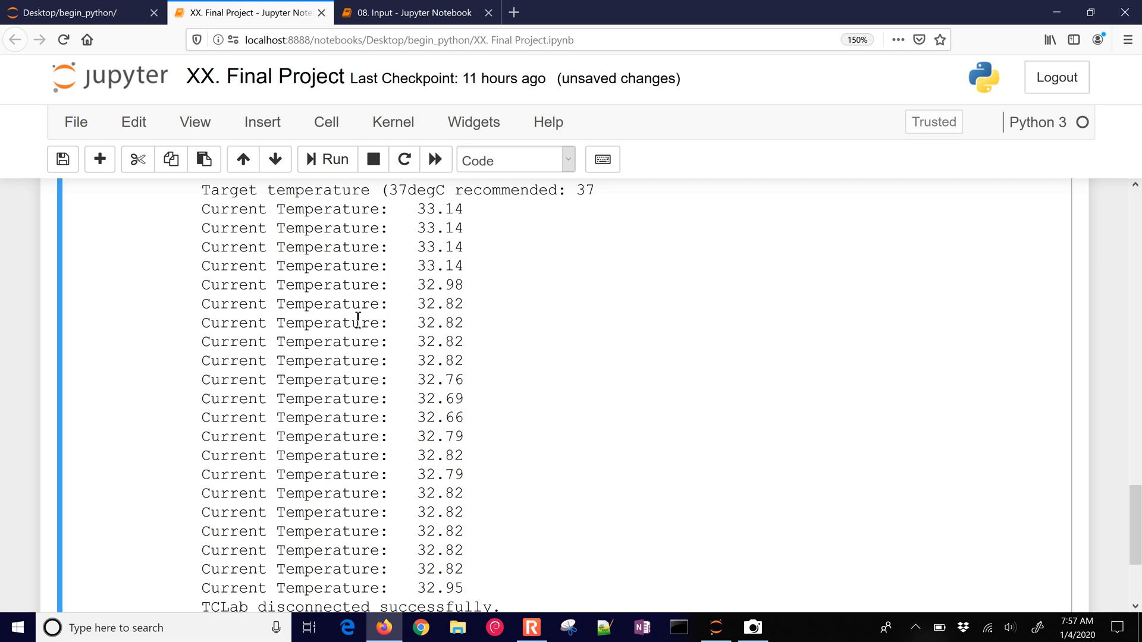
scroll("up", 3)
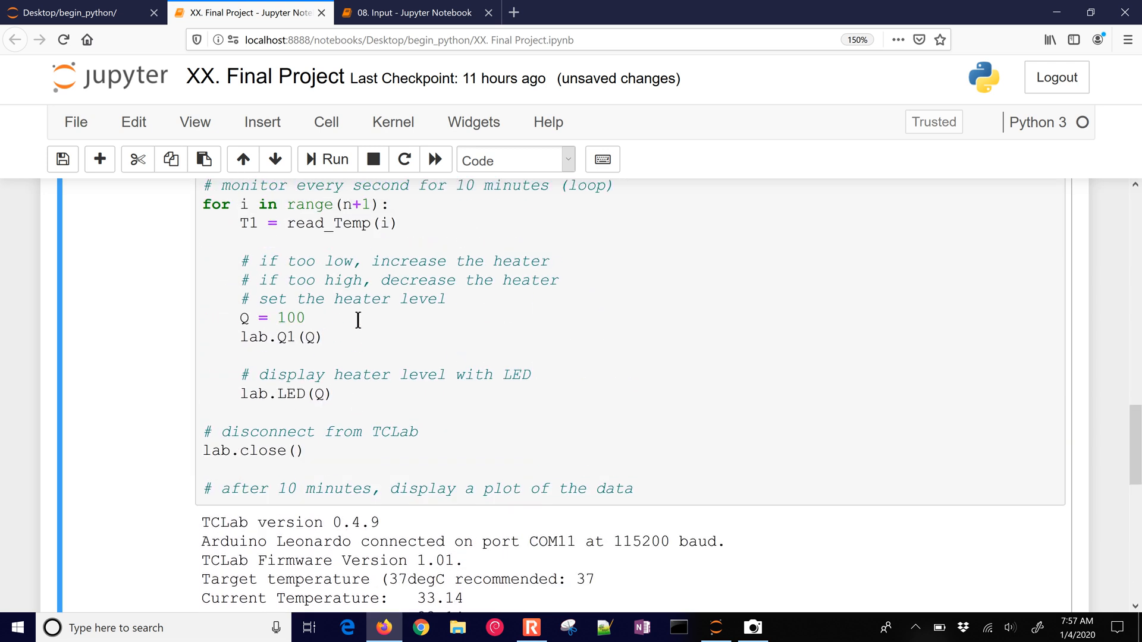
scroll("up", 3)
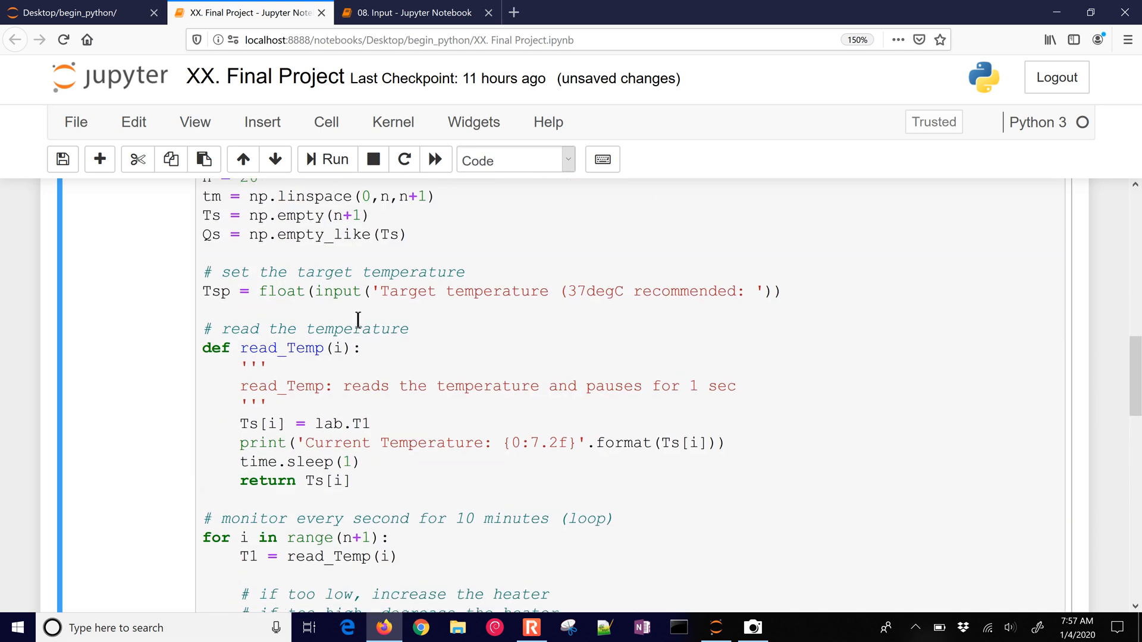
scroll("down", 3)
type(")")
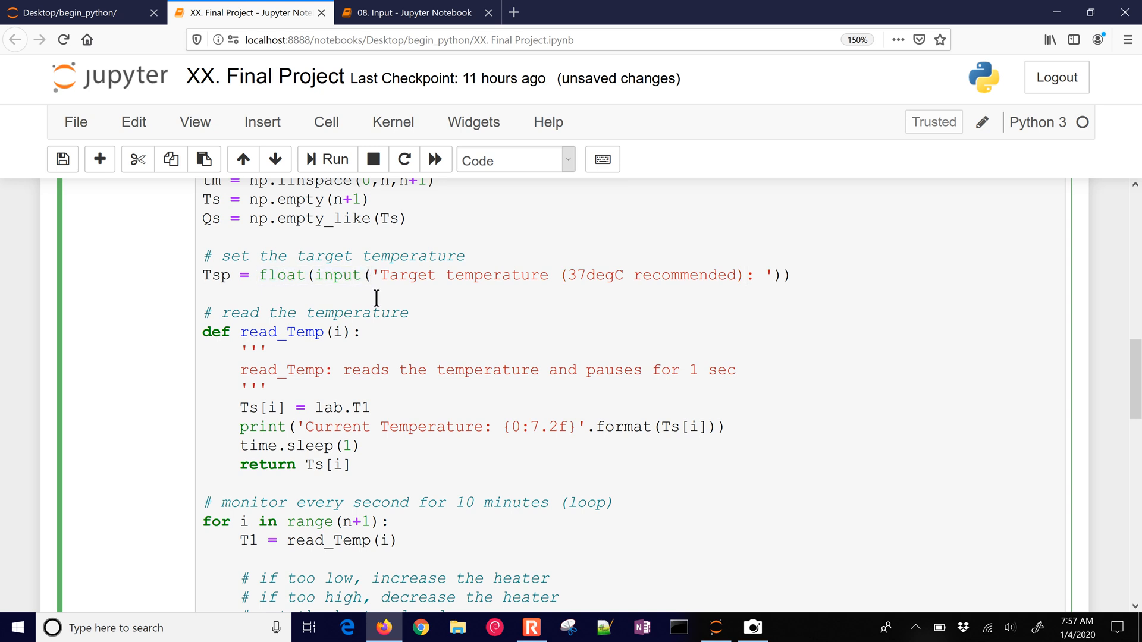
Save the notebook with the corrected 'recommended): ' prompt.
left_click(204, 295)
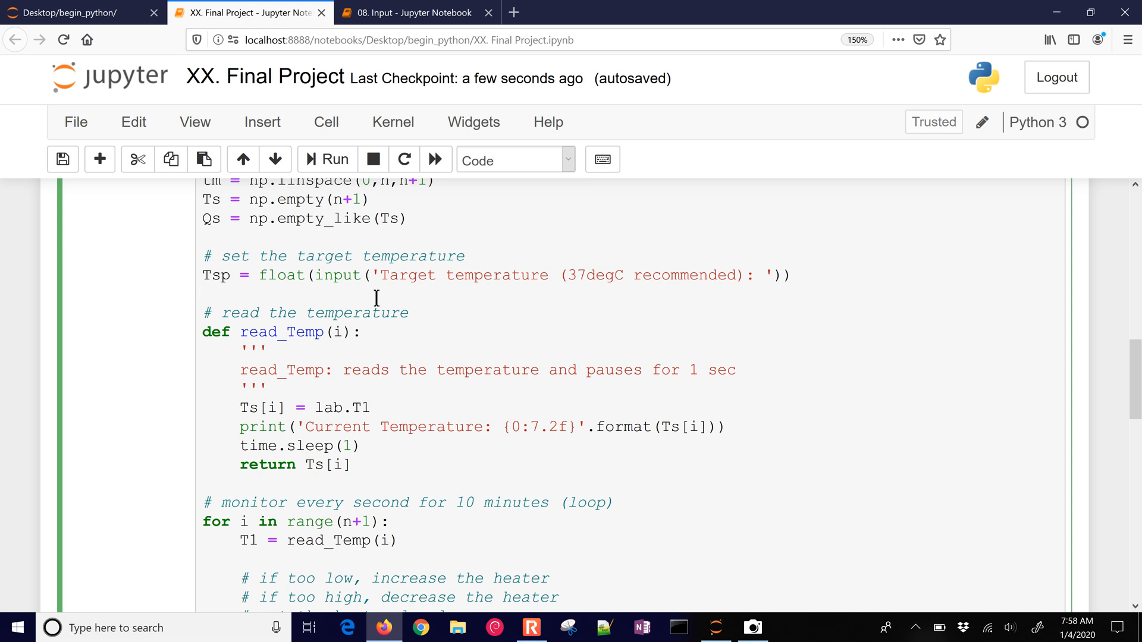
left_click(204, 293)
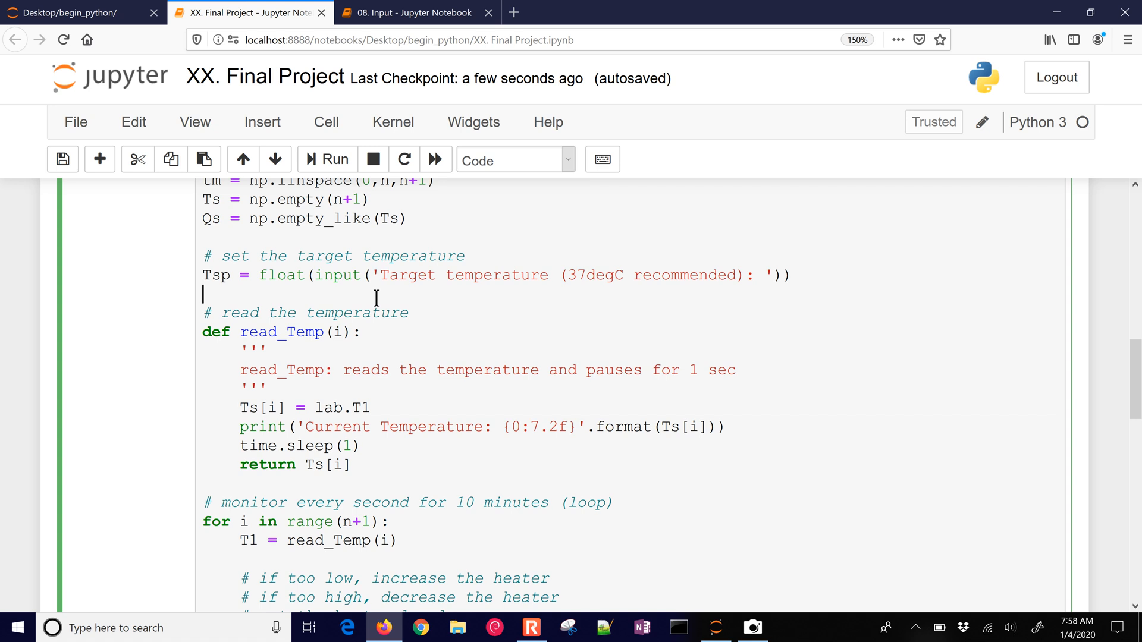